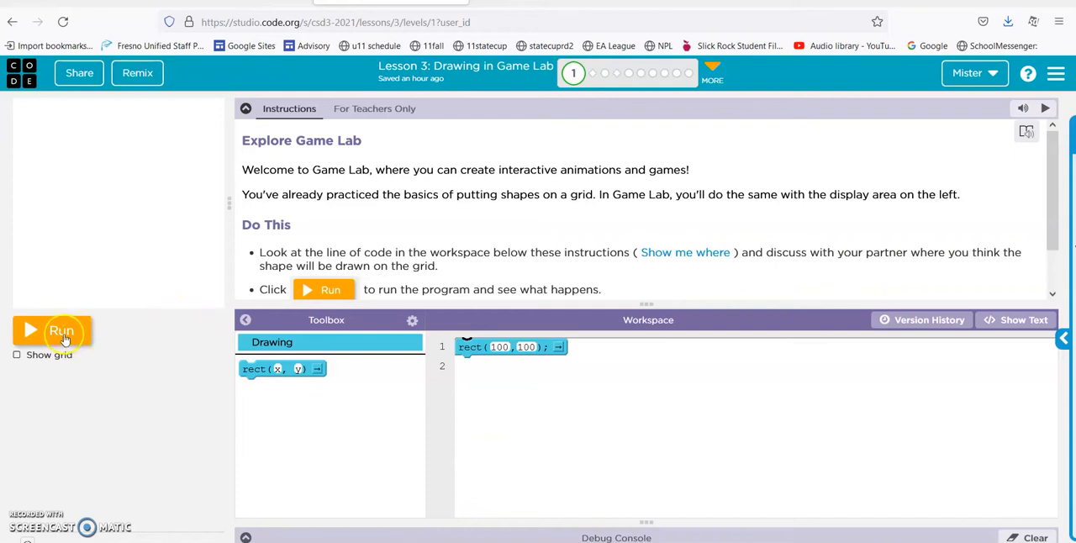
# Run the starter rect(100, 100) program and show the coordinate grid over the gray square.
pyautogui.click(60, 329)
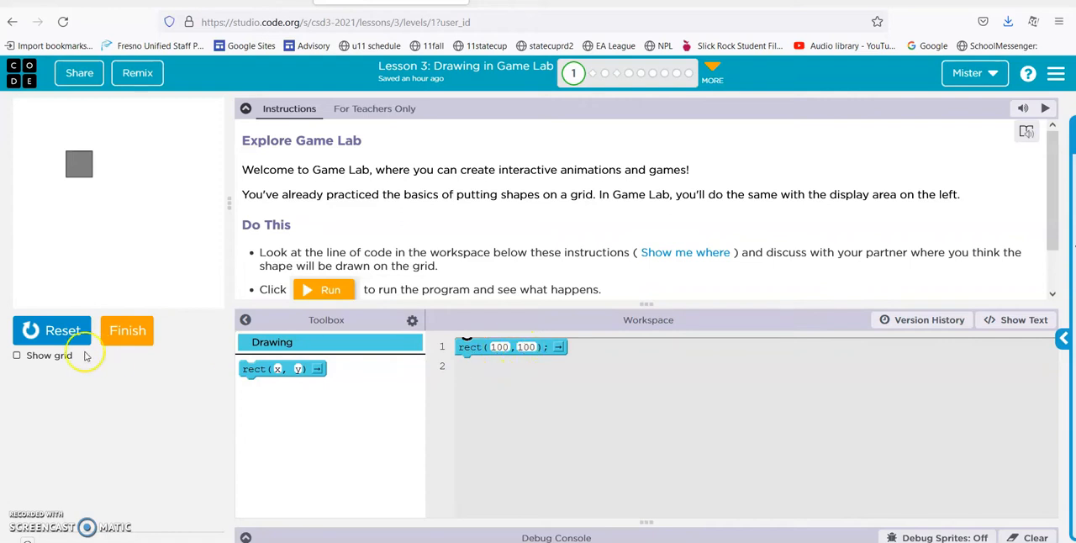
pyautogui.click(17, 355)
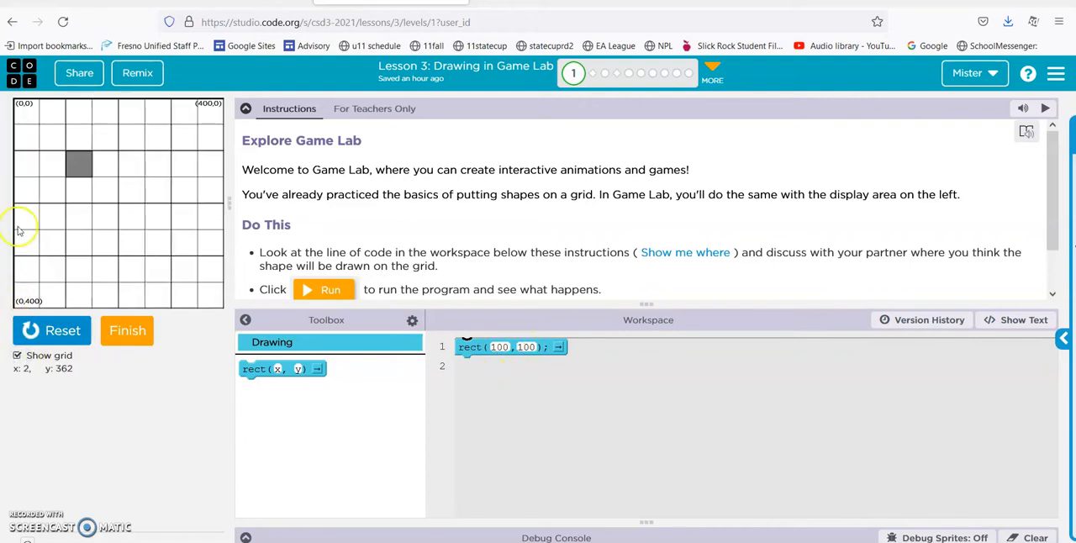
pyautogui.moveTo(19, 150)
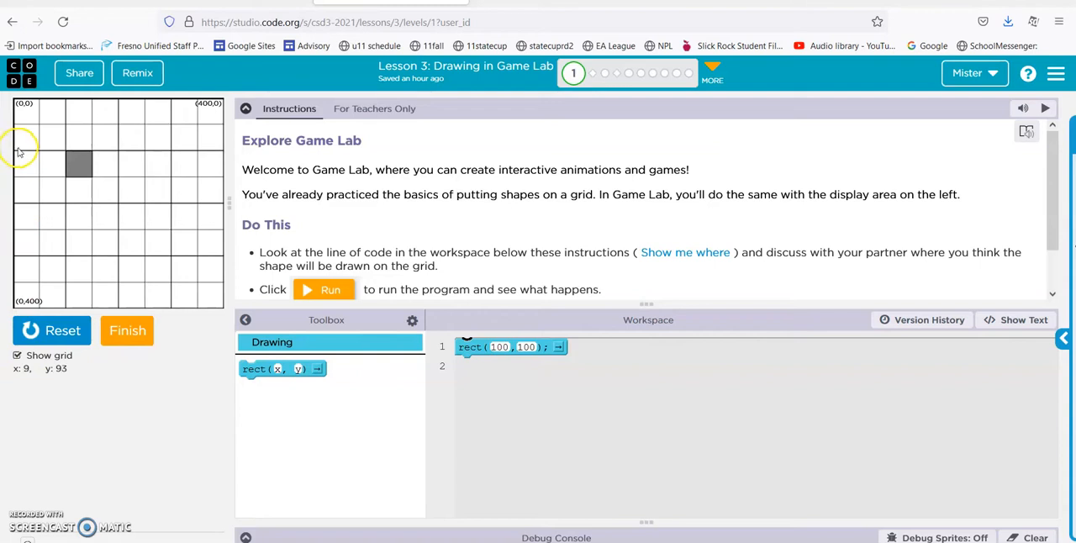
pyautogui.moveTo(70, 155)
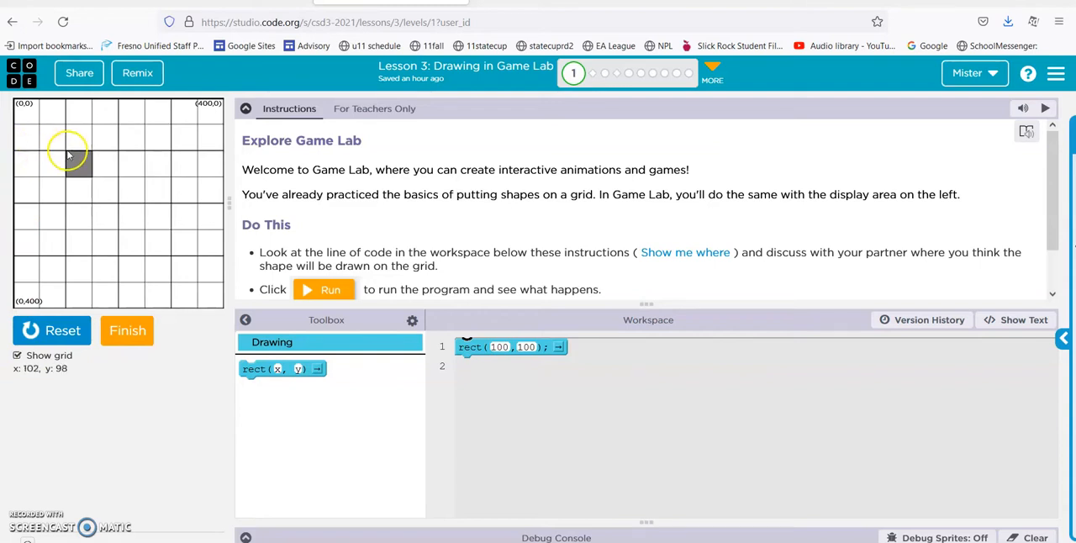
pyautogui.moveTo(66, 155)
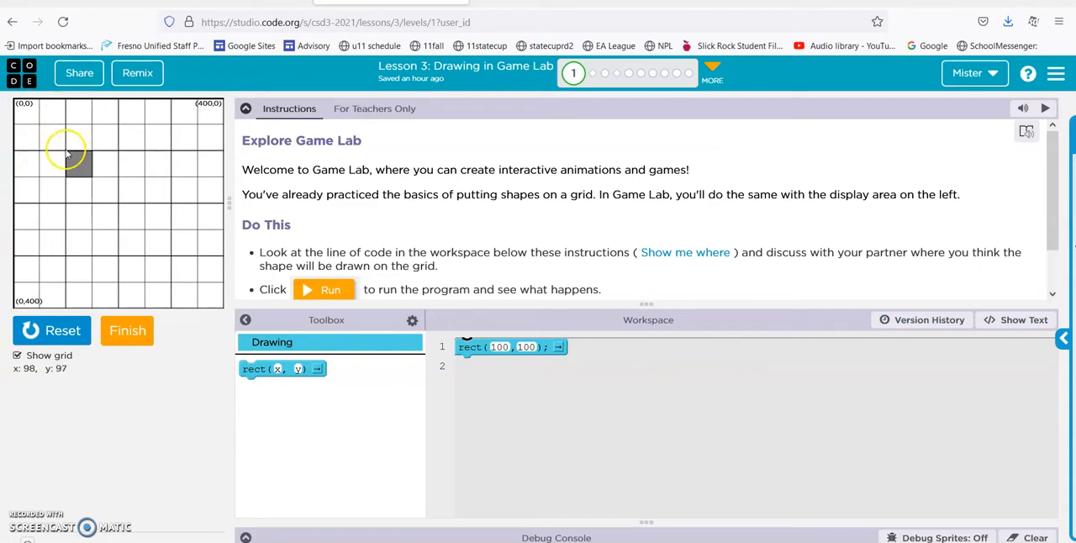
pyautogui.moveTo(67, 154)
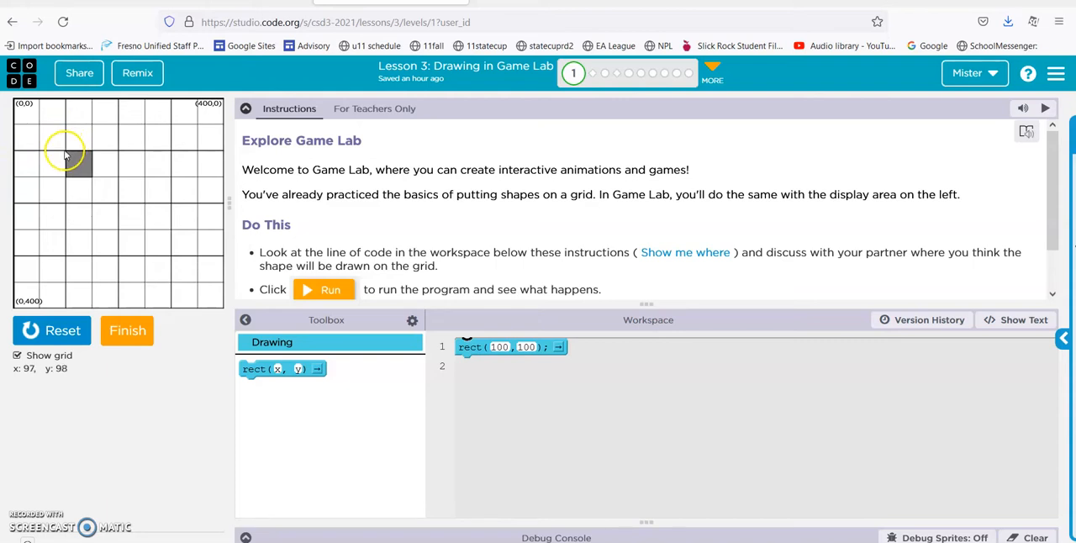
pyautogui.moveTo(65, 155)
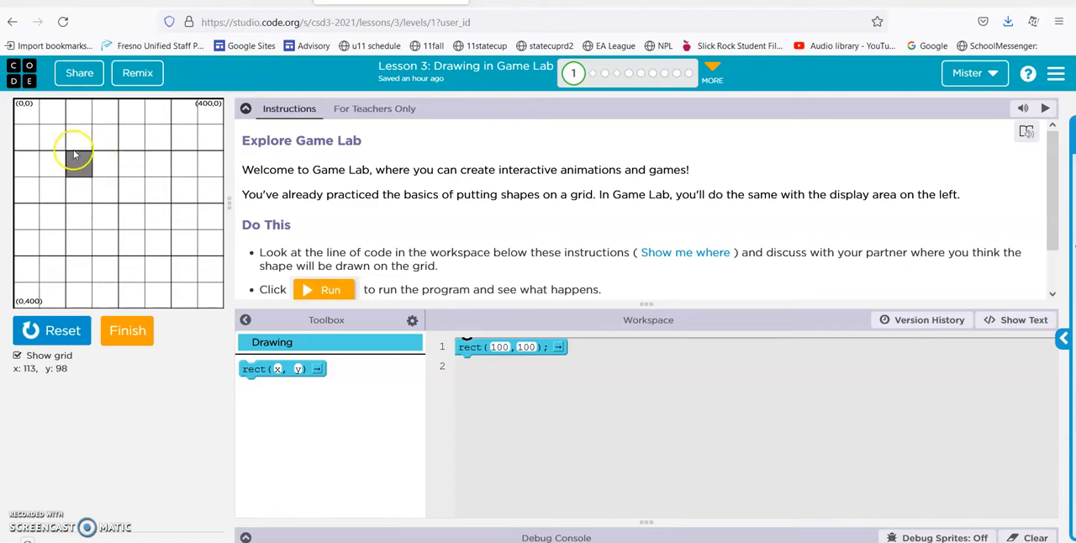
pyautogui.moveTo(421, 236)
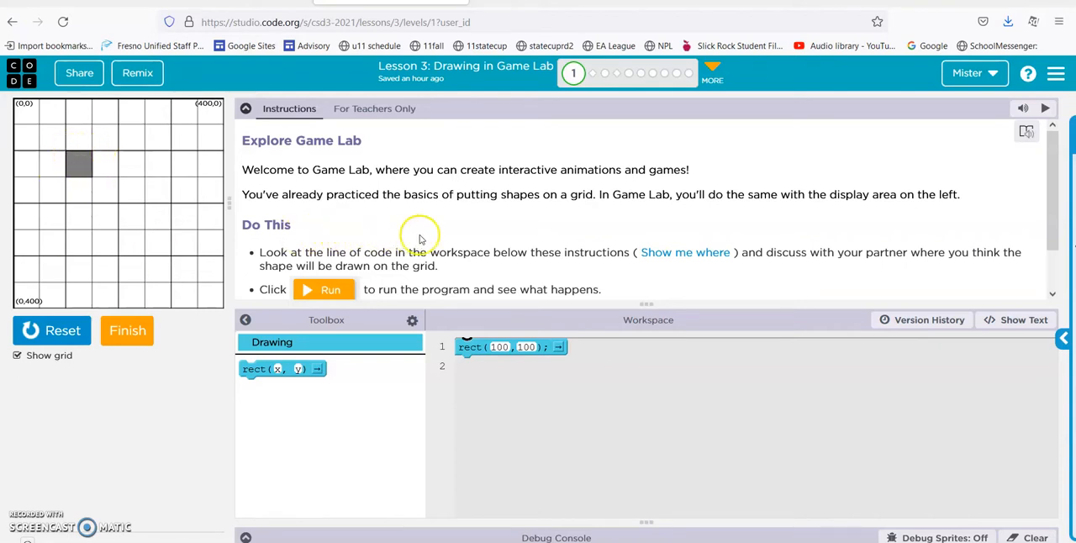
# Edit the rect block's x and y numbers and rerun so the square shifts right and down.
pyautogui.scroll(-3)
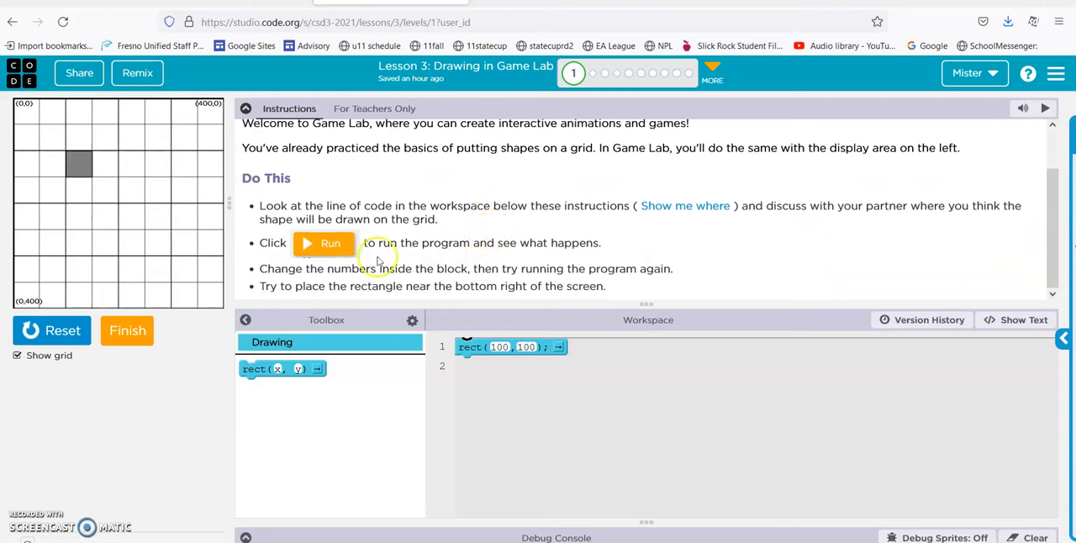
pyautogui.moveTo(511, 274)
pyautogui.write('200')
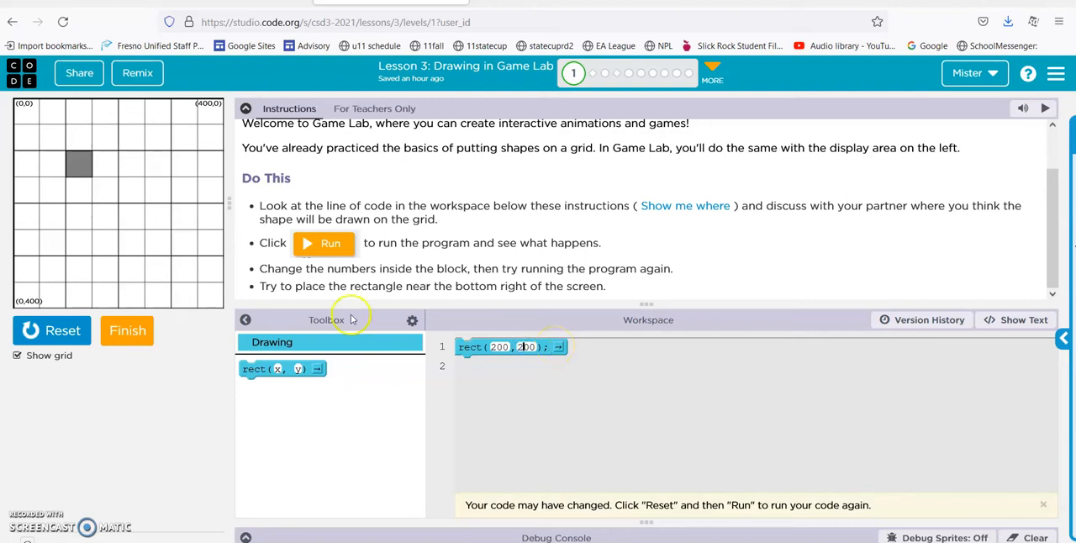
pyautogui.moveTo(93, 182)
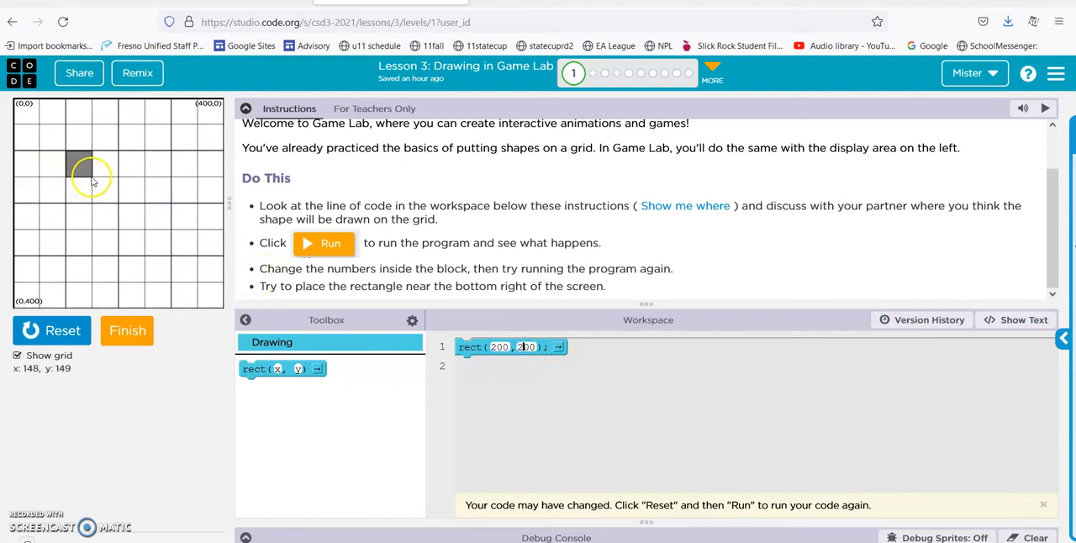
pyautogui.moveTo(93, 182)
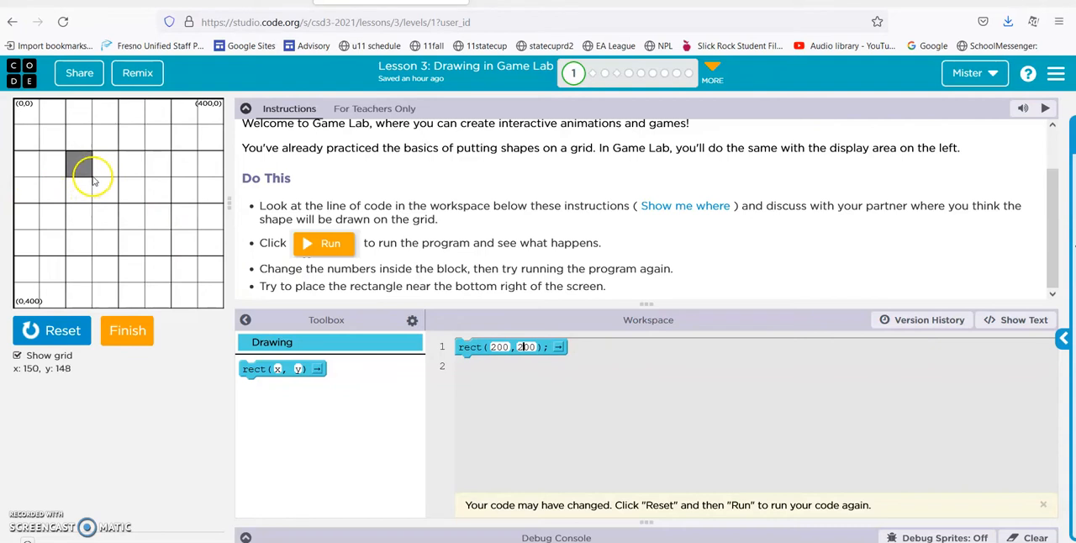
pyautogui.moveTo(94, 209)
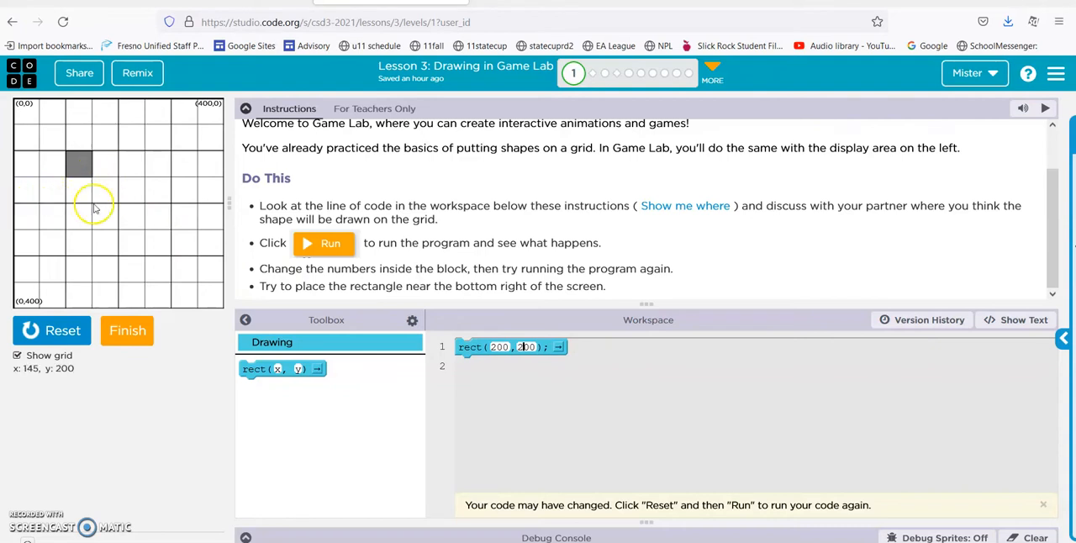
pyautogui.moveTo(117, 207)
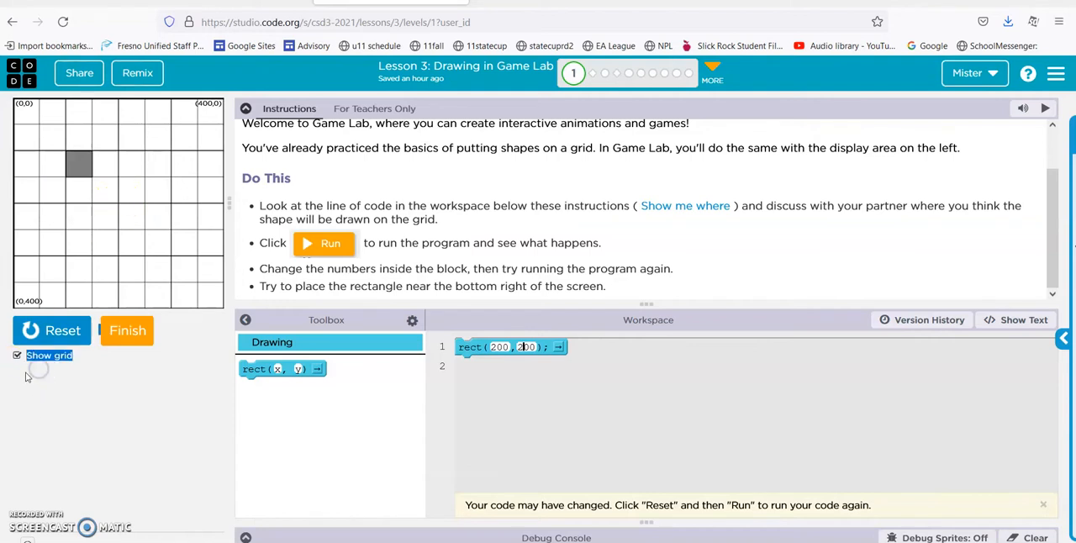
pyautogui.moveTo(118, 205)
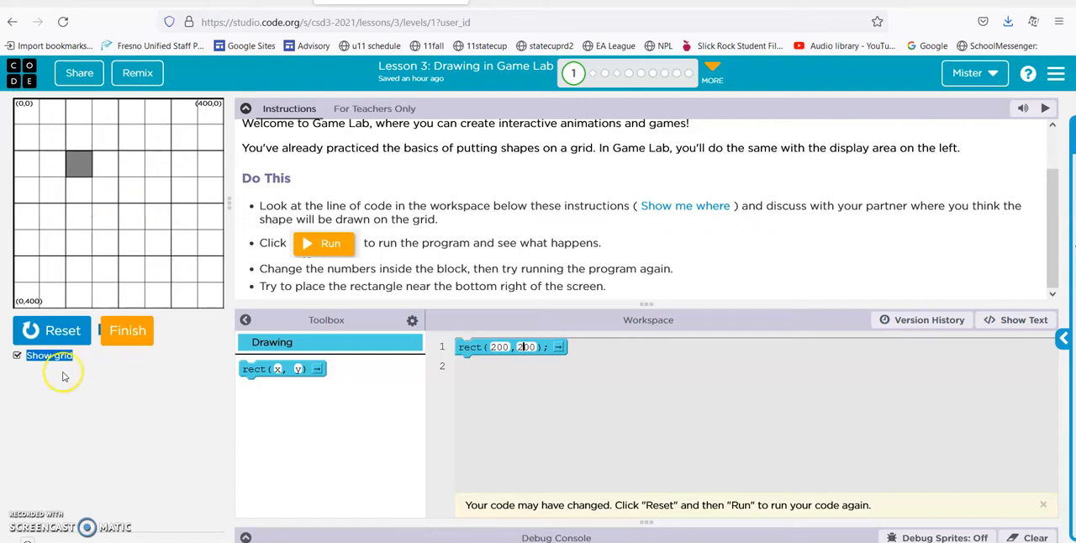
pyautogui.click(52, 329)
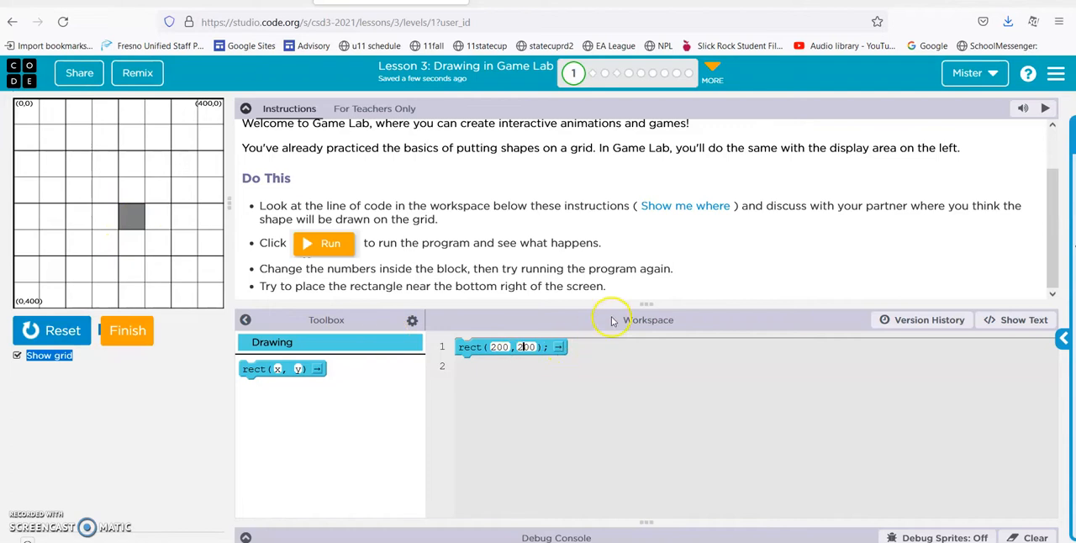
# Finish the first level and jump to level 3, Place Squares in Corners.
pyautogui.click(127, 329)
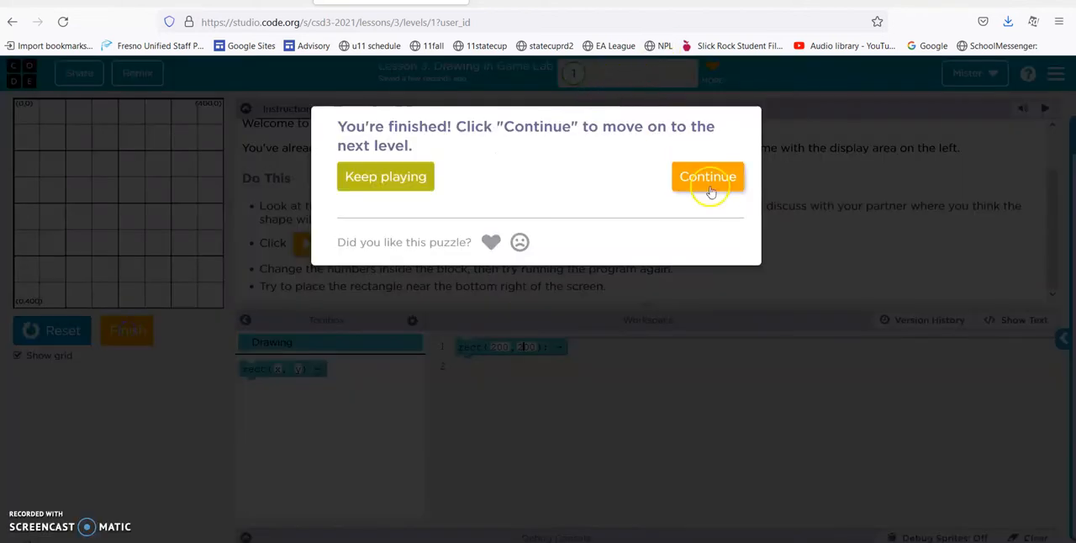
pyautogui.click(708, 176)
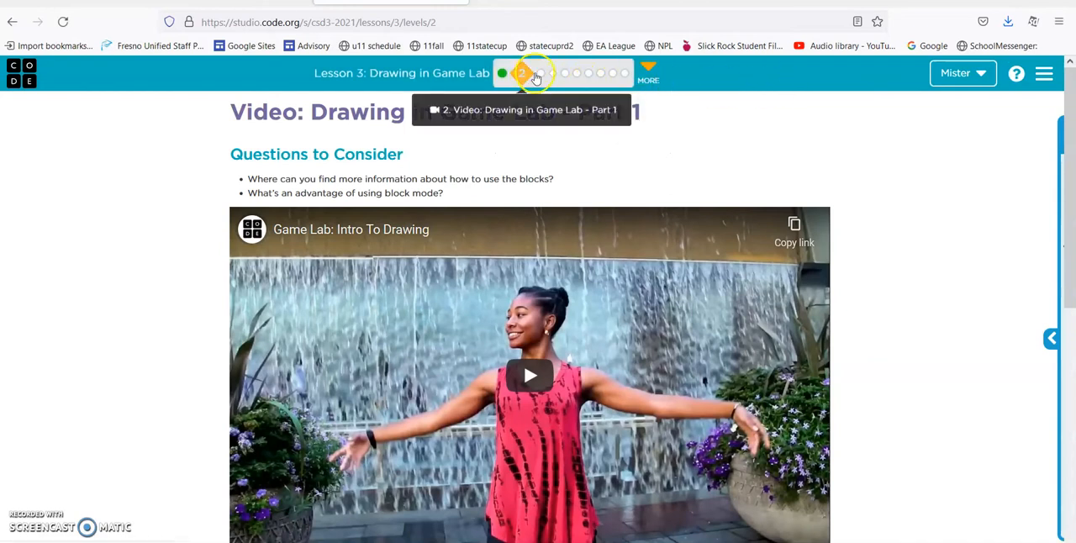
pyautogui.click(535, 74)
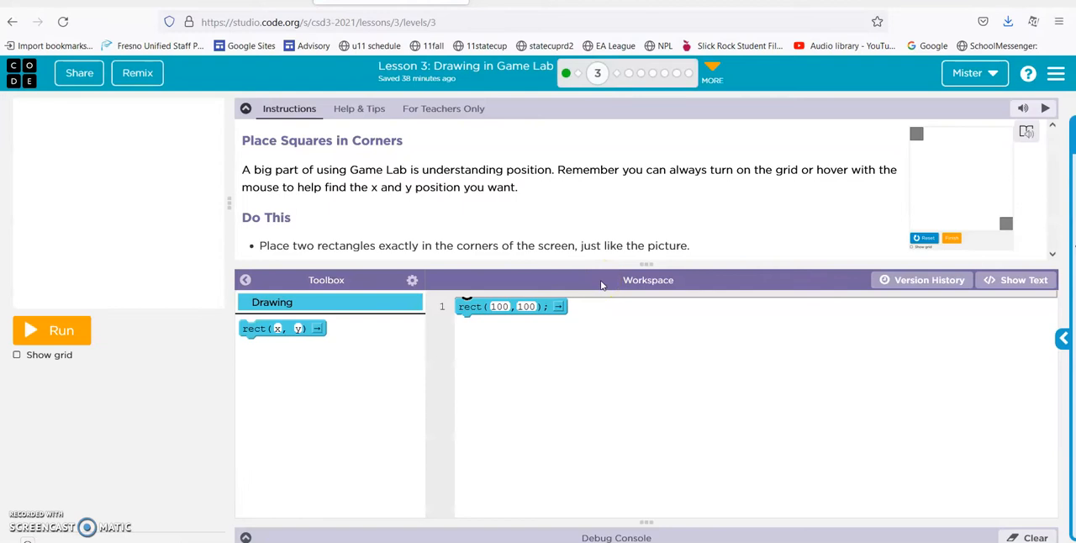
pyautogui.moveTo(517, 245)
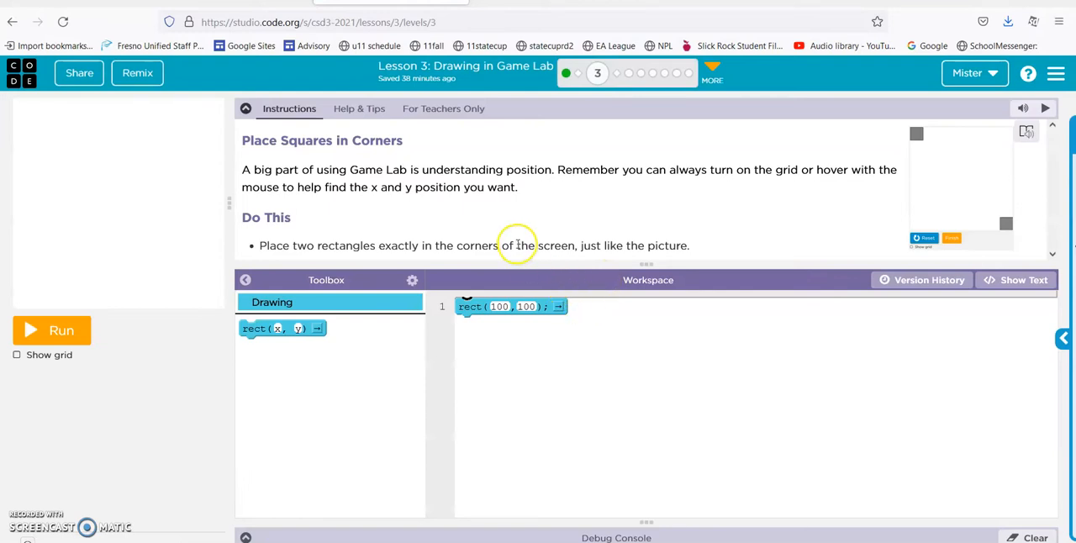
pyautogui.moveTo(484, 245)
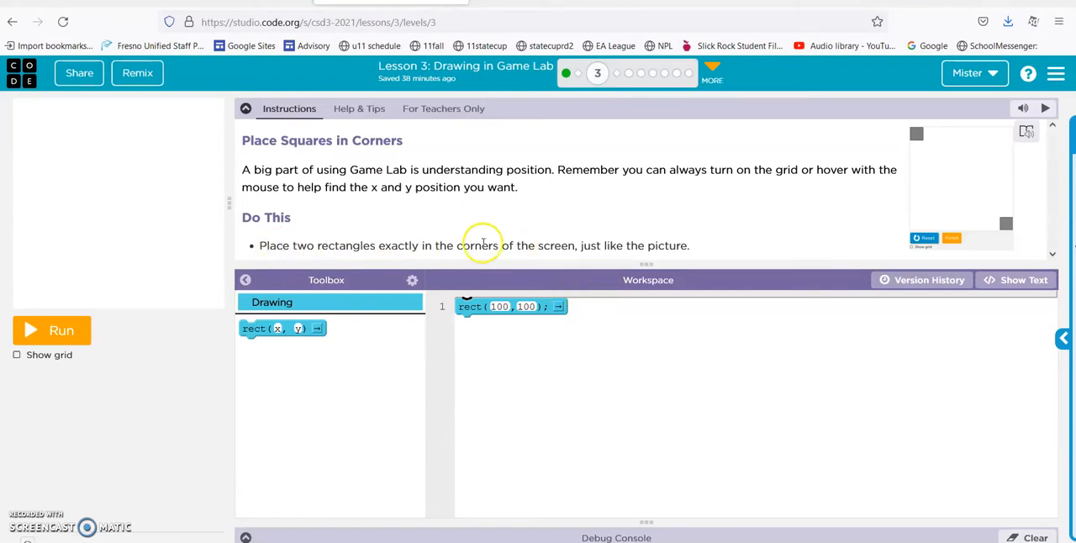
pyautogui.moveTo(921, 160)
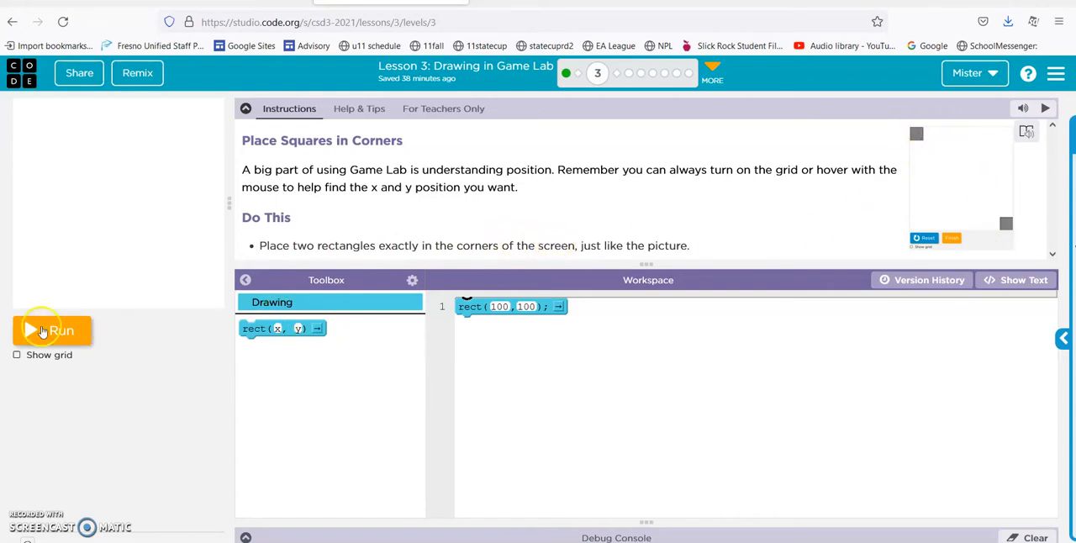
# Run the starter code with the grid shown and rerun to move the square into the top-left corner.
pyautogui.click(52, 330)
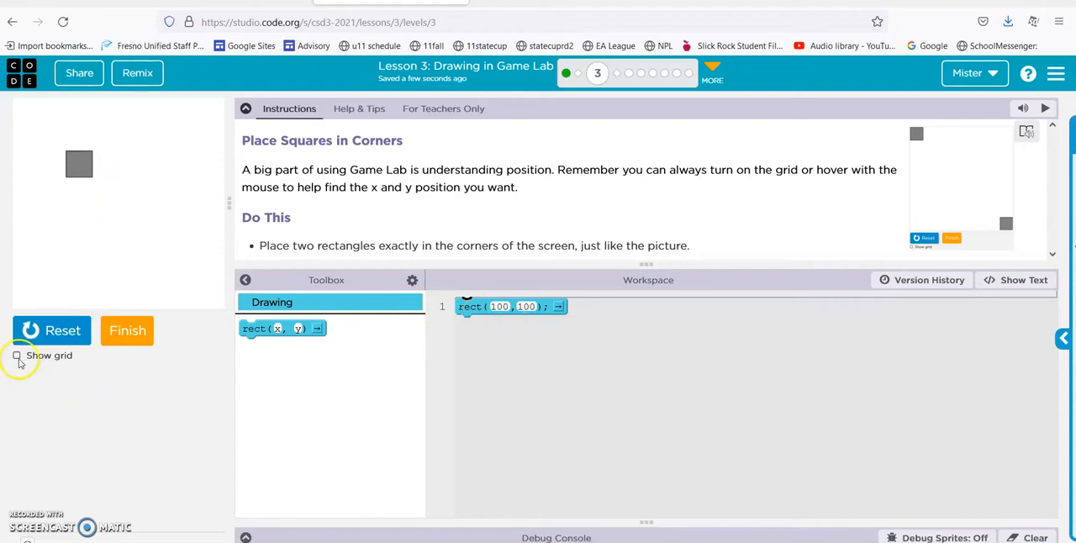
pyautogui.click(16, 355)
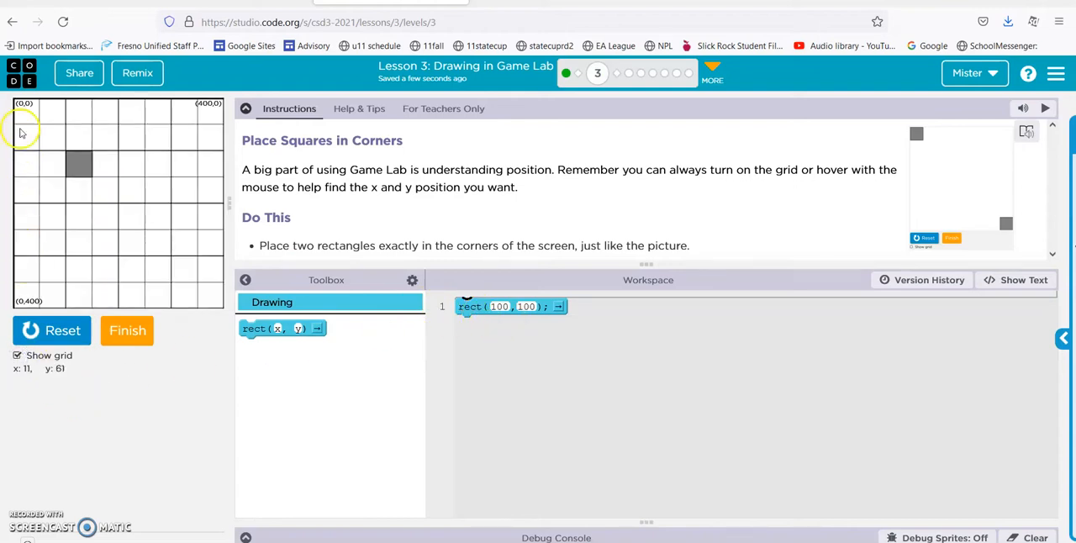
pyautogui.moveTo(17, 106)
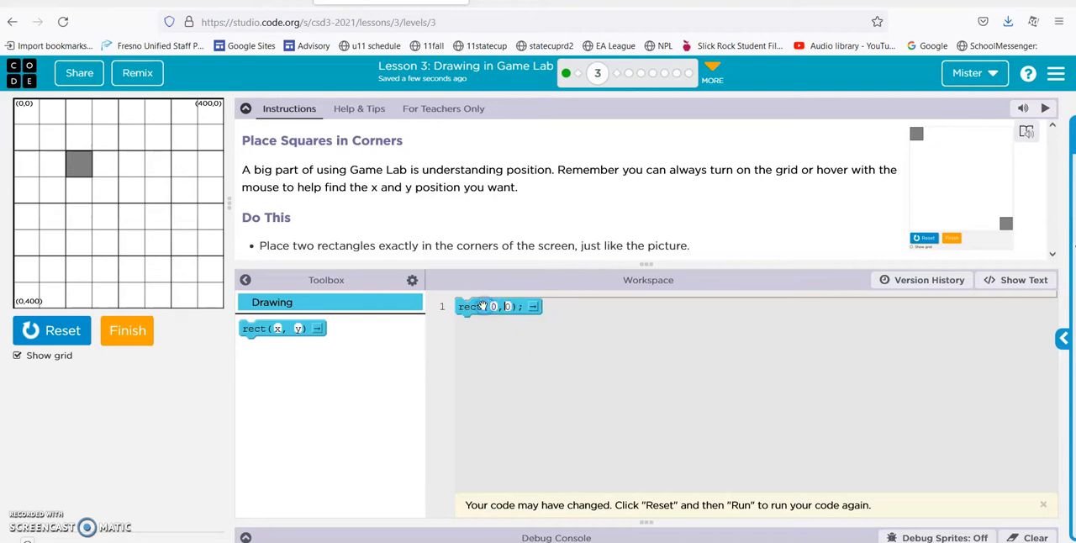
pyautogui.click(51, 329)
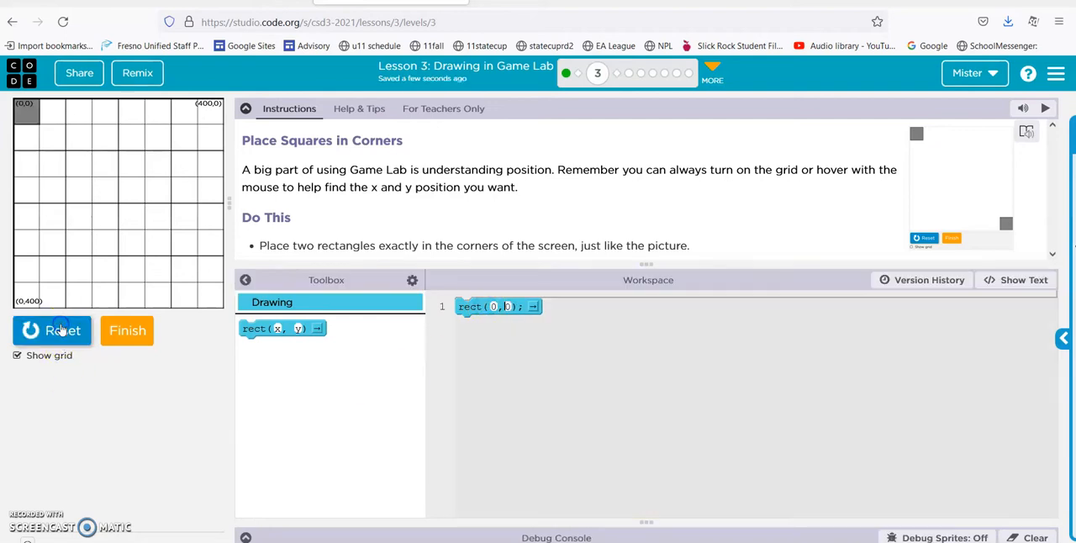
pyautogui.moveTo(187, 378)
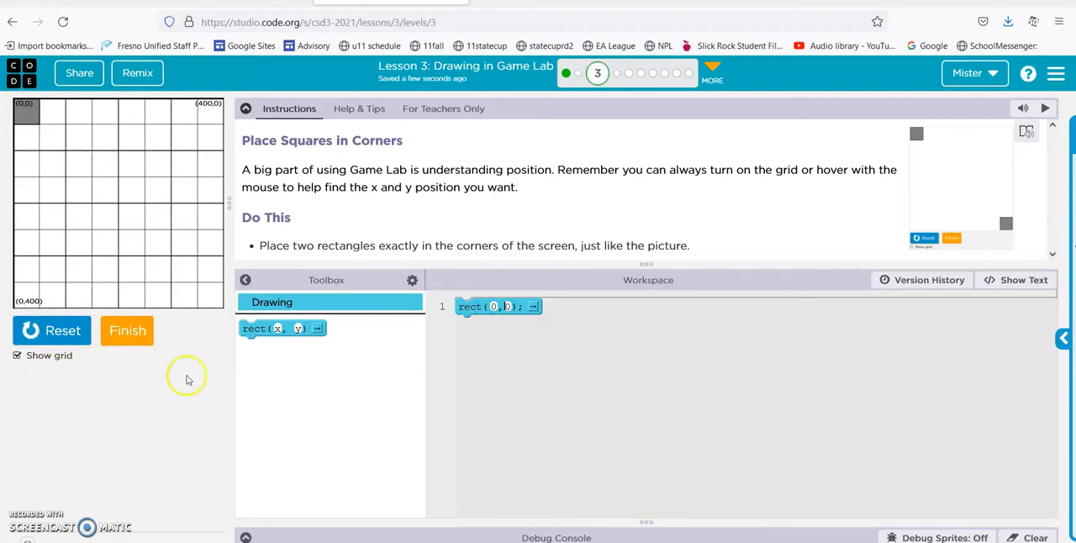
# Add a second rect block as line 2 and run so squares appear in opposite corners.
pyautogui.moveTo(283, 328); pyautogui.dragTo(518, 343)
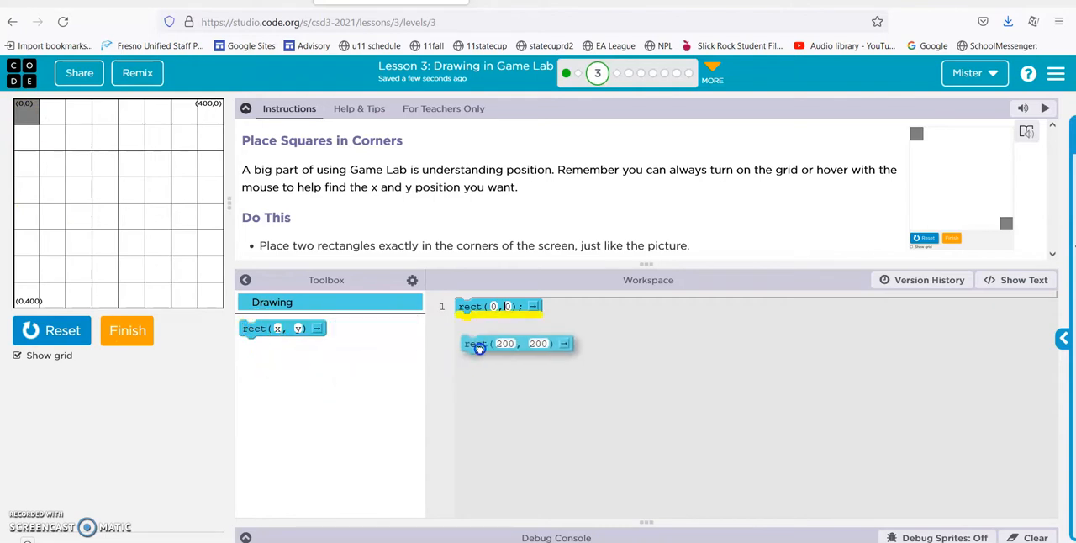
pyautogui.moveTo(518, 343); pyautogui.dragTo(504, 323)
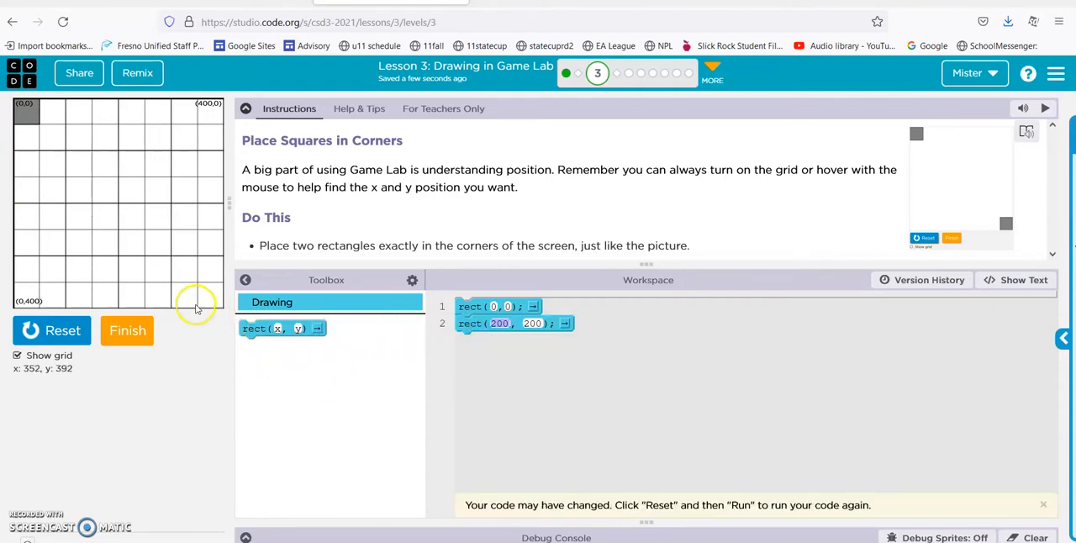
pyautogui.moveTo(199, 286)
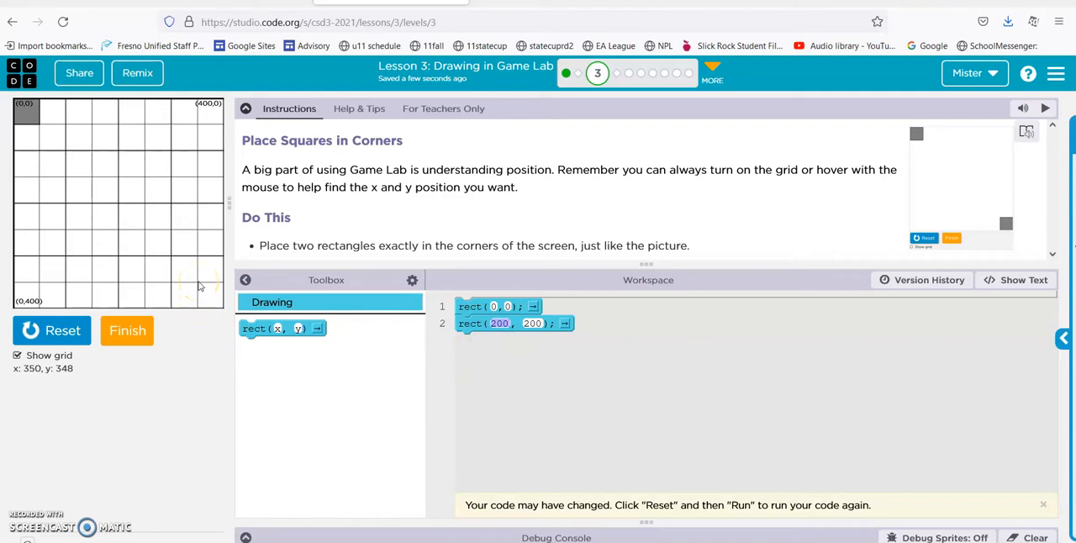
pyautogui.moveTo(193, 281)
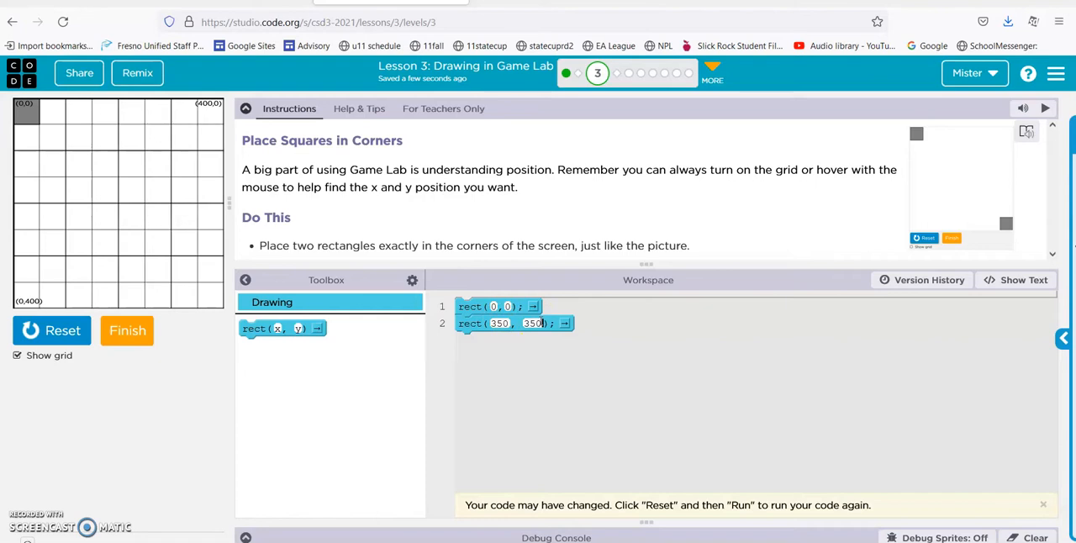
pyautogui.click(52, 329)
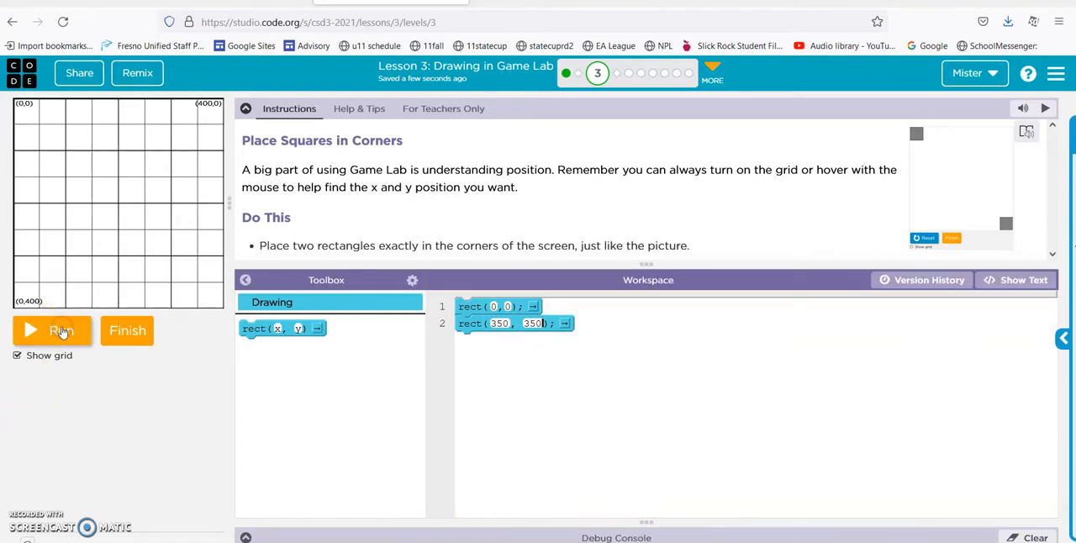
pyautogui.click(52, 329)
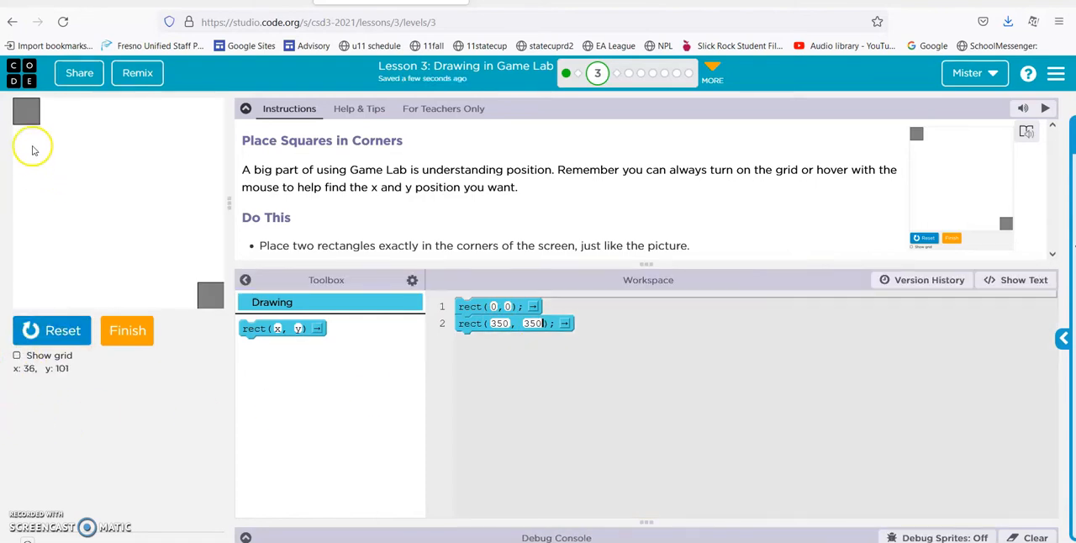
pyautogui.moveTo(908, 138)
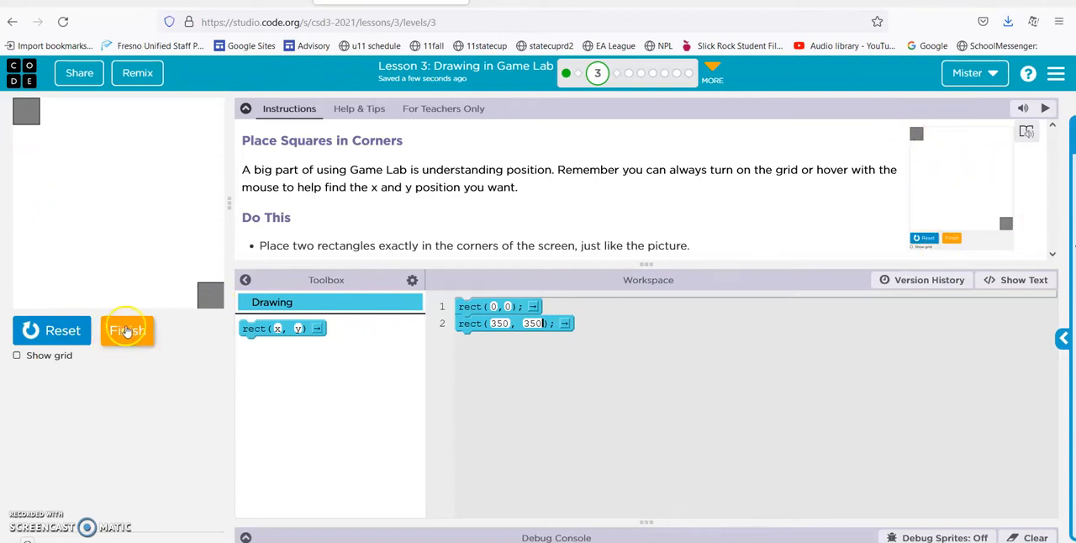
# Finish the corner-squares puzzle and continue to the fill(color) level.
pyautogui.click(128, 330)
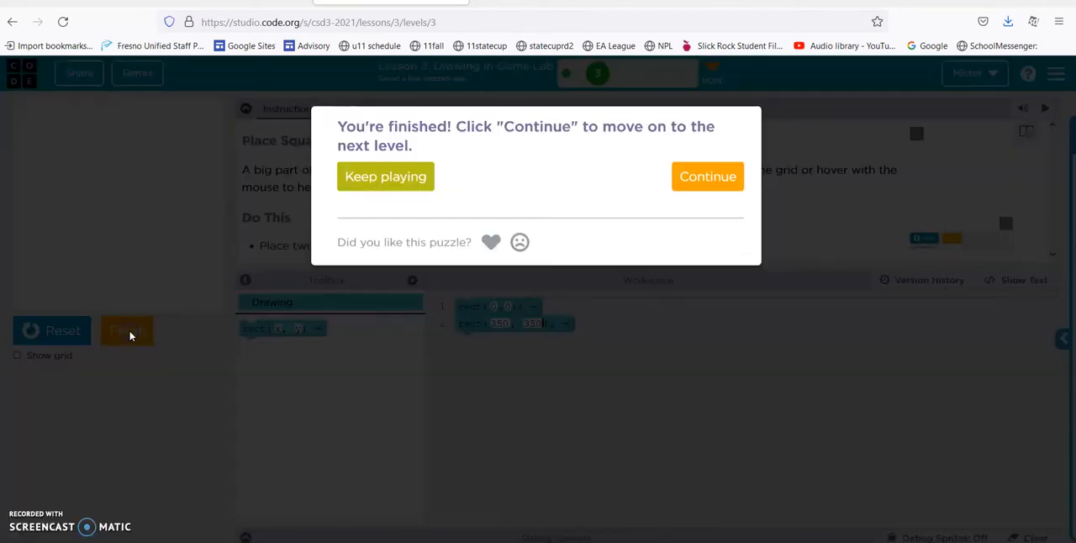
pyautogui.click(706, 176)
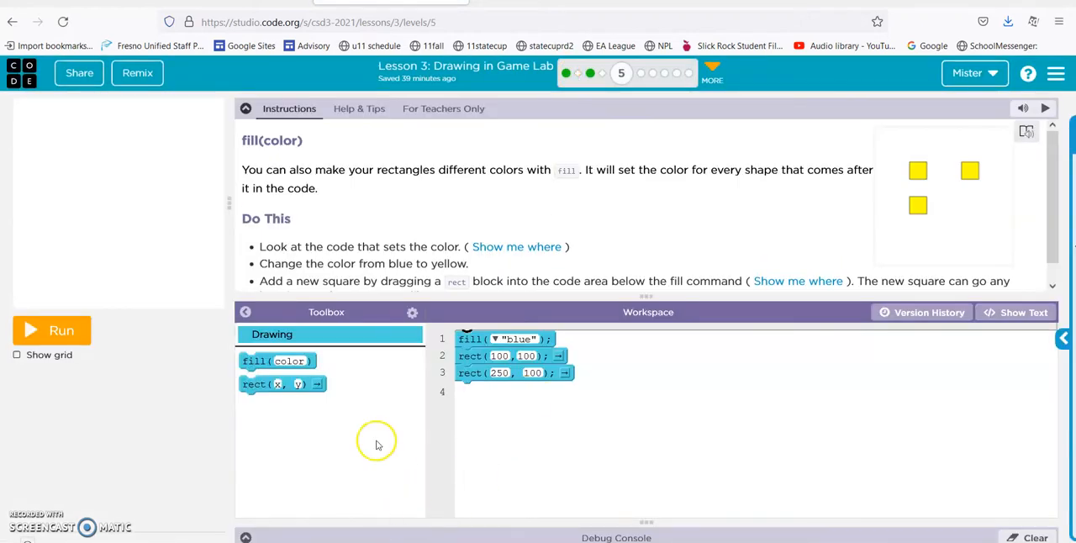
pyautogui.moveTo(60, 329)
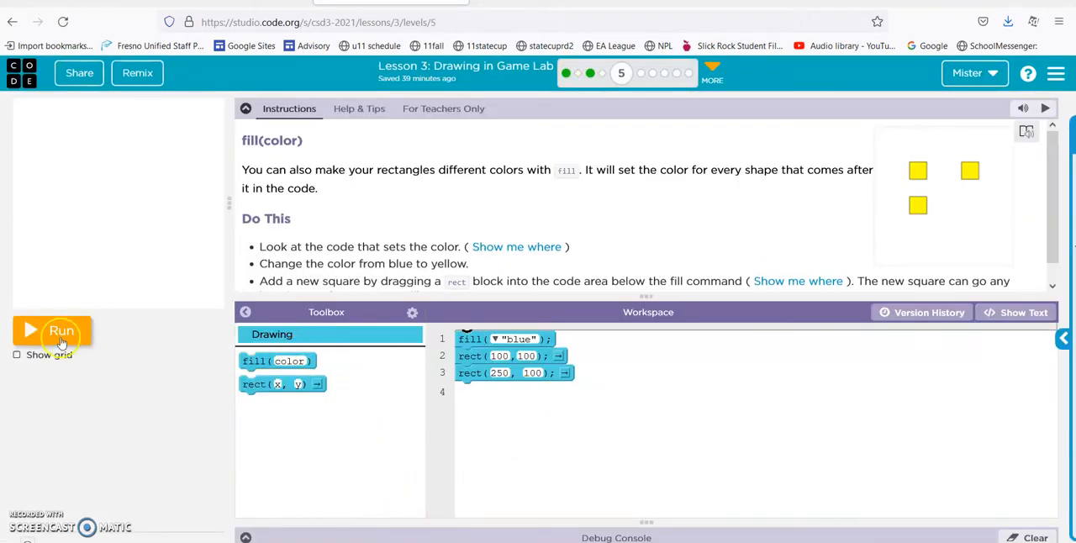
# Run the blue-squares code, change the fill colour to yellow, and show the grid.
pyautogui.click(61, 330)
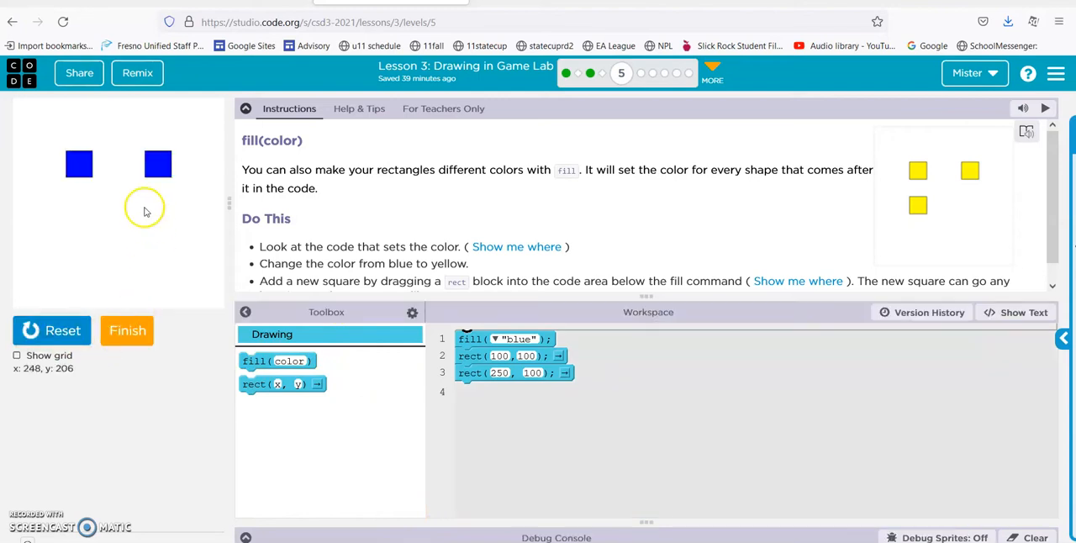
pyautogui.moveTo(994, 171)
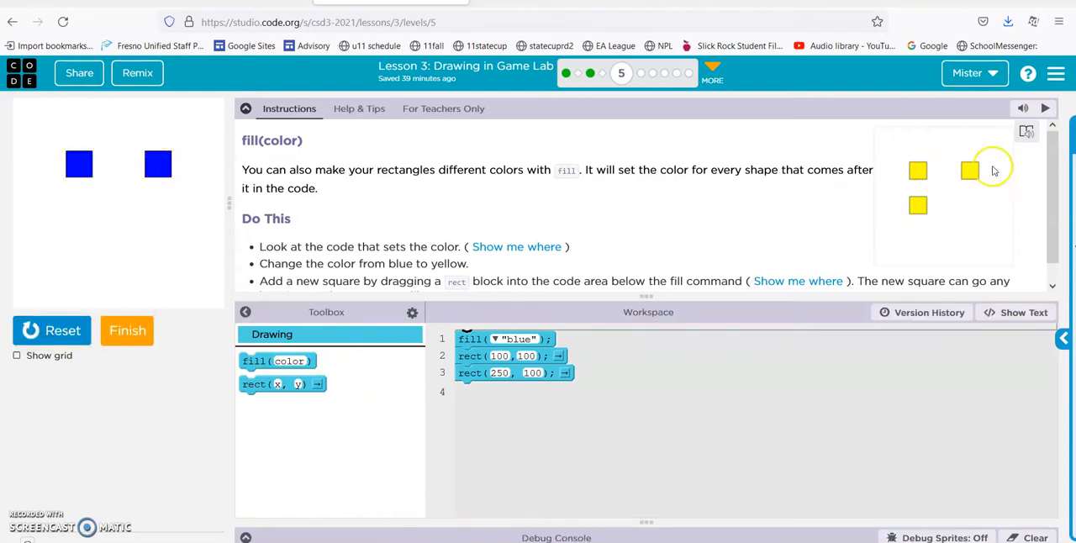
pyautogui.moveTo(918, 217)
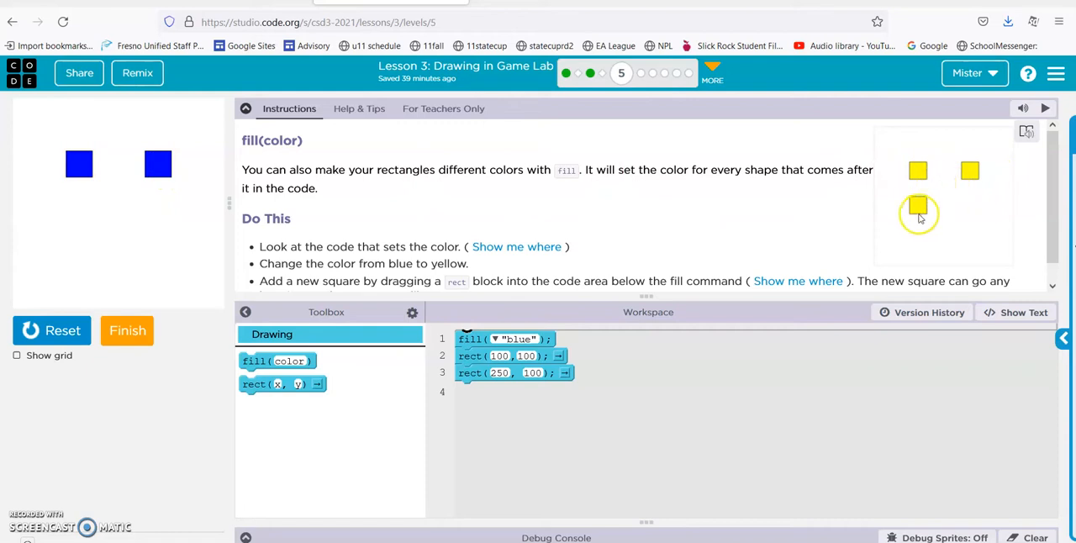
pyautogui.moveTo(837, 161)
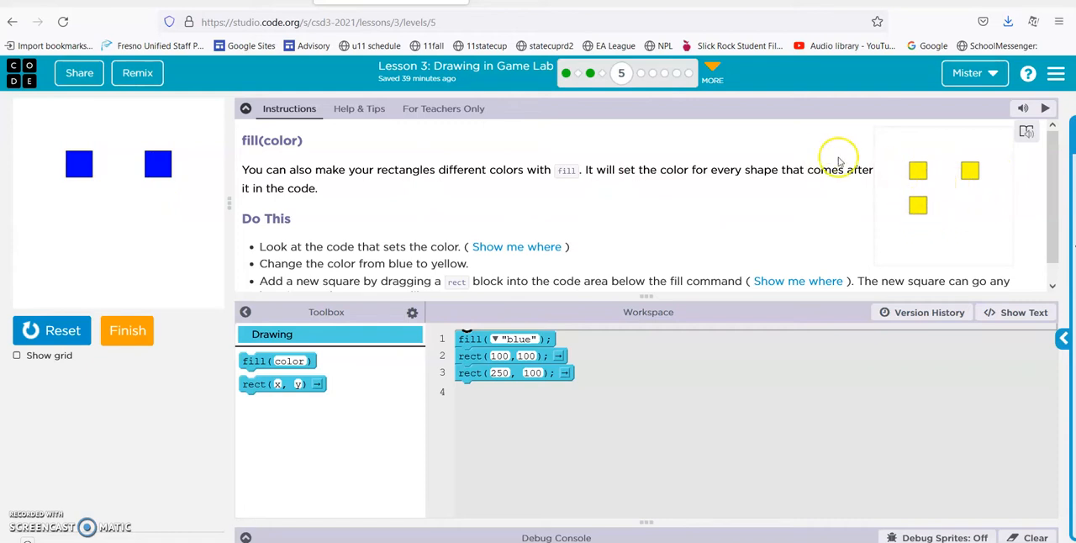
pyautogui.moveTo(938, 177)
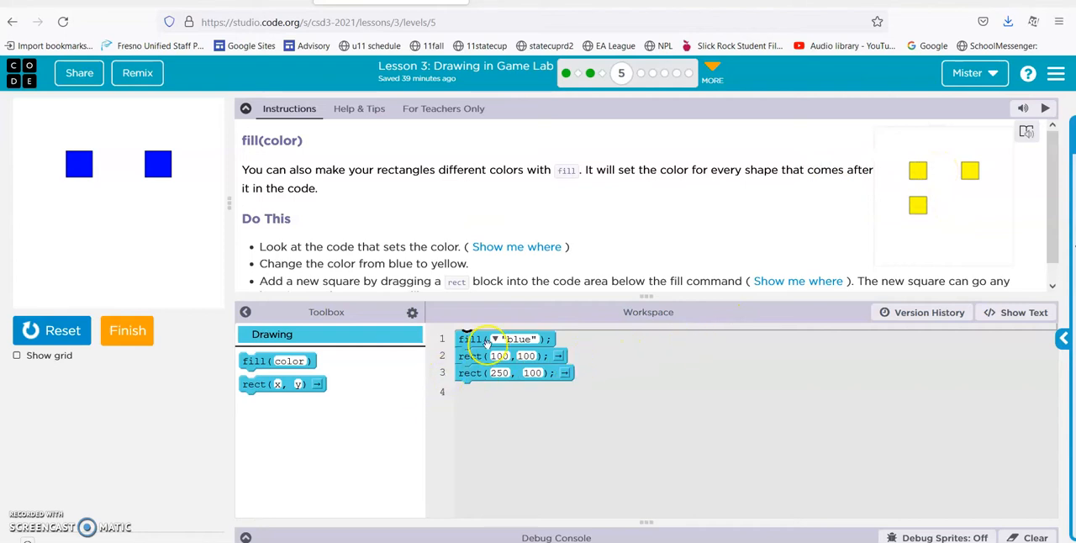
pyautogui.click(494, 339)
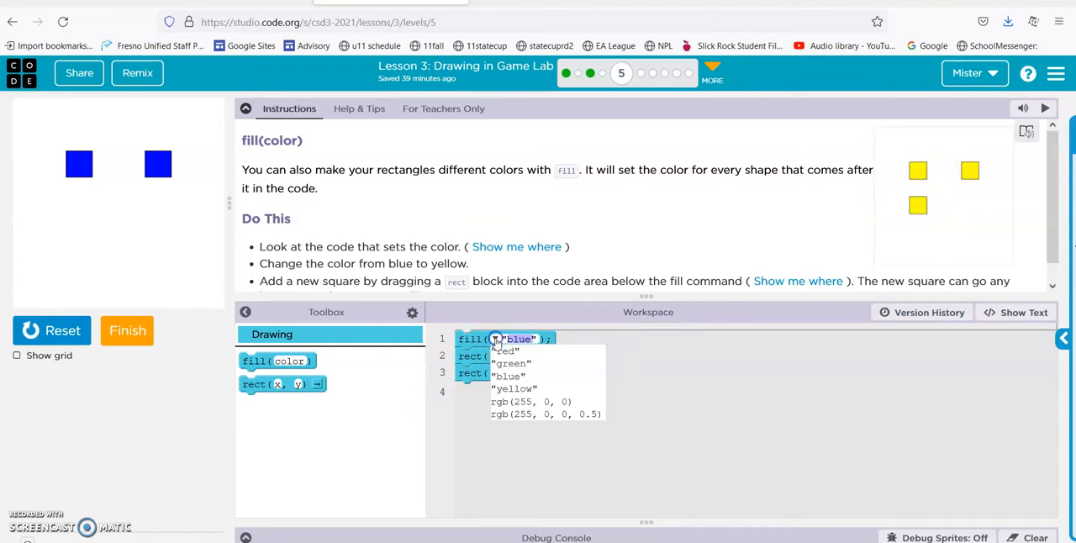
pyautogui.click(514, 388)
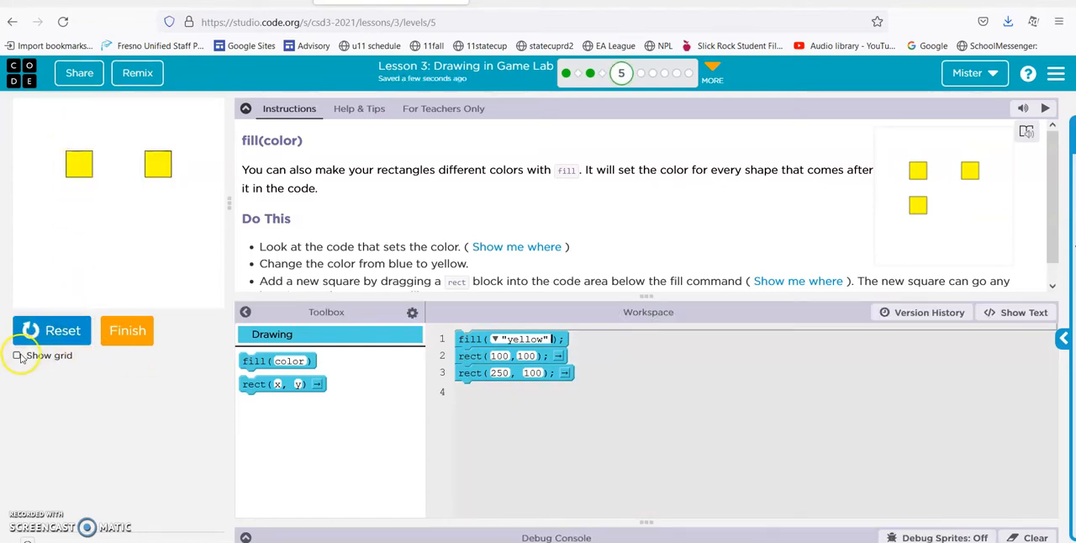
pyautogui.click(16, 355)
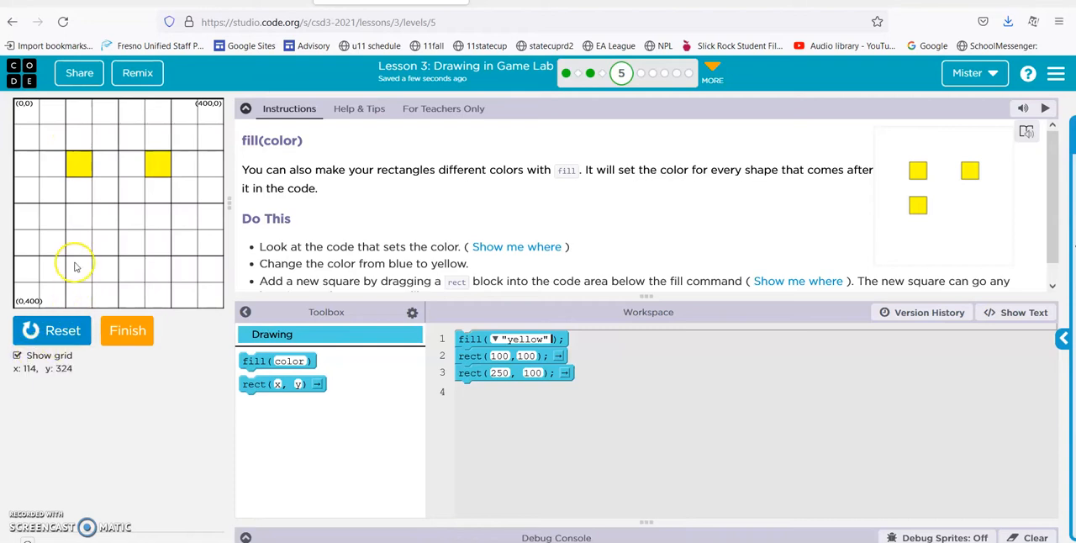
pyautogui.moveTo(67, 207)
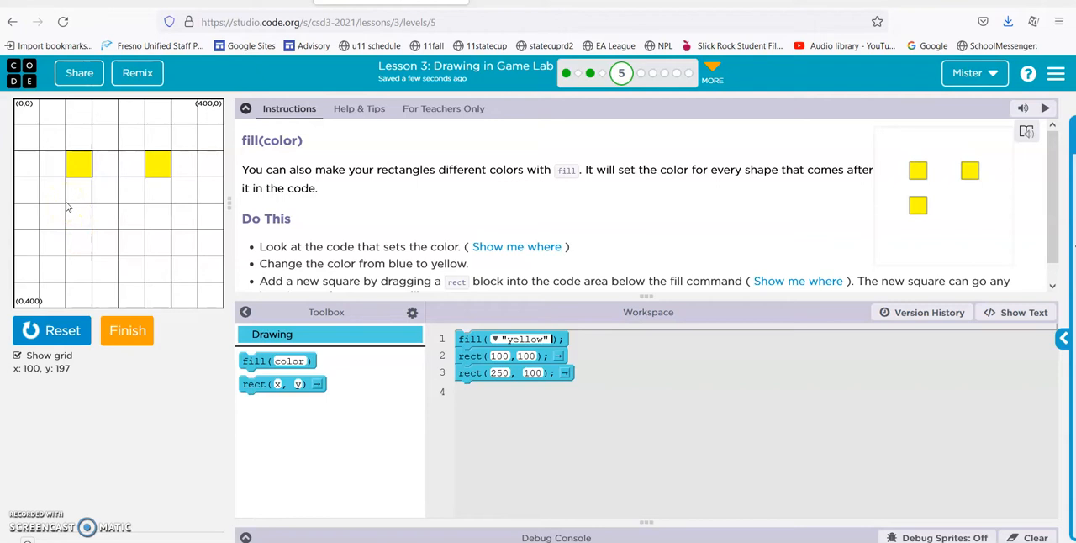
pyautogui.moveTo(69, 206)
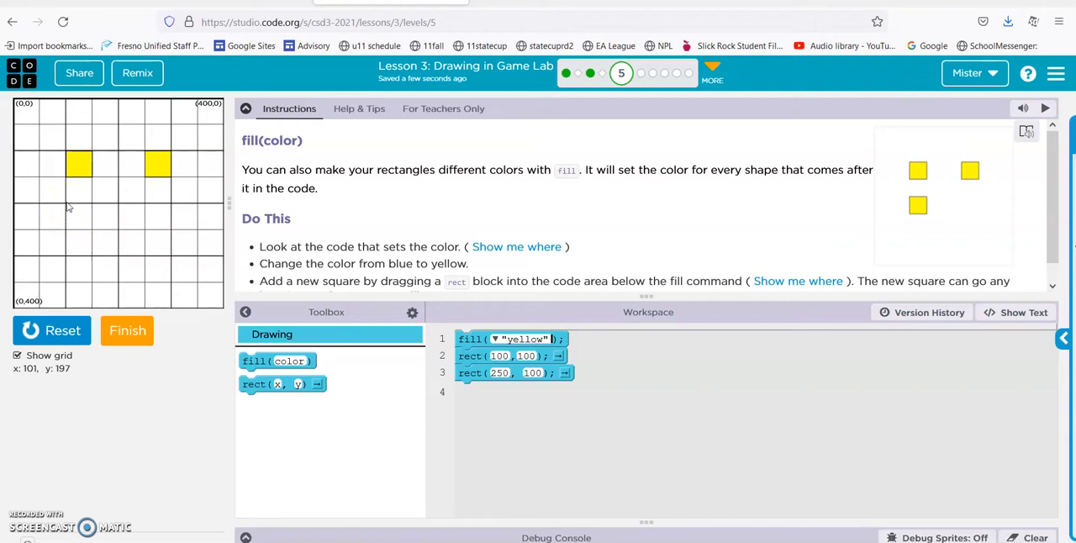
pyautogui.moveTo(282, 383)
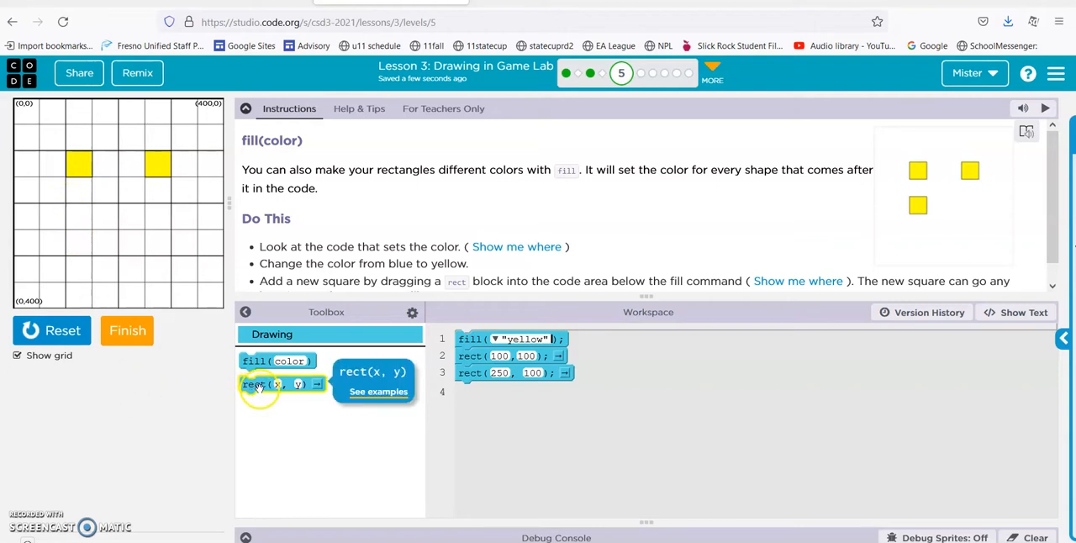
# Add a third rect block at (100, 200), rerun to draw three yellow squares, and finish the puzzle.
pyautogui.moveTo(282, 383); pyautogui.dragTo(513, 388)
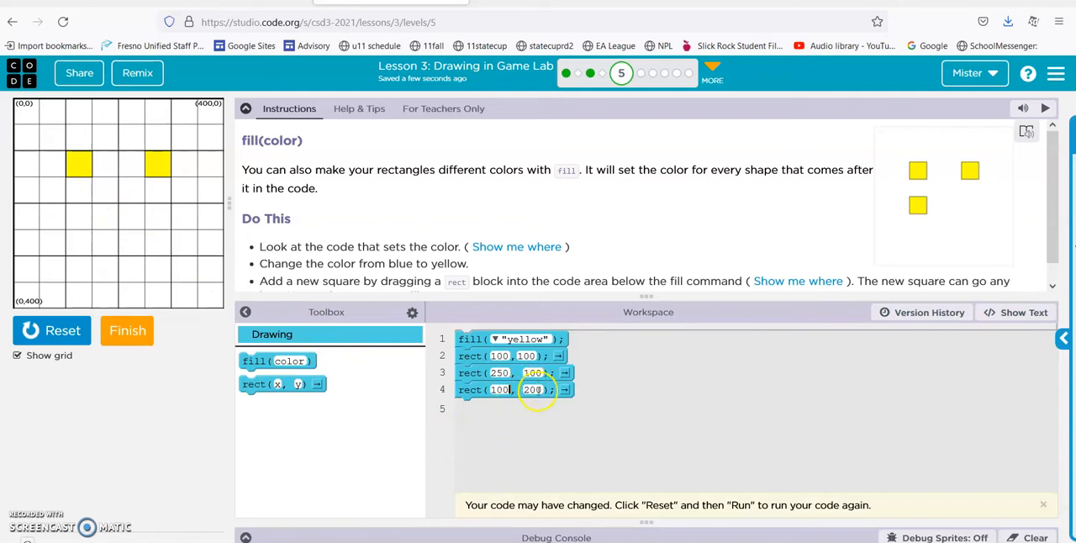
pyautogui.click(51, 330)
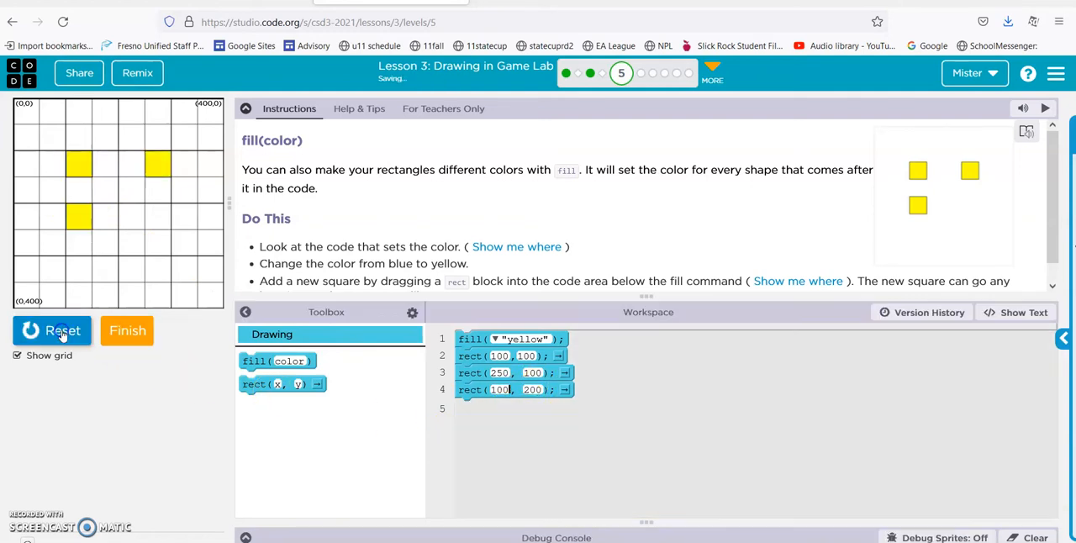
pyautogui.click(17, 355)
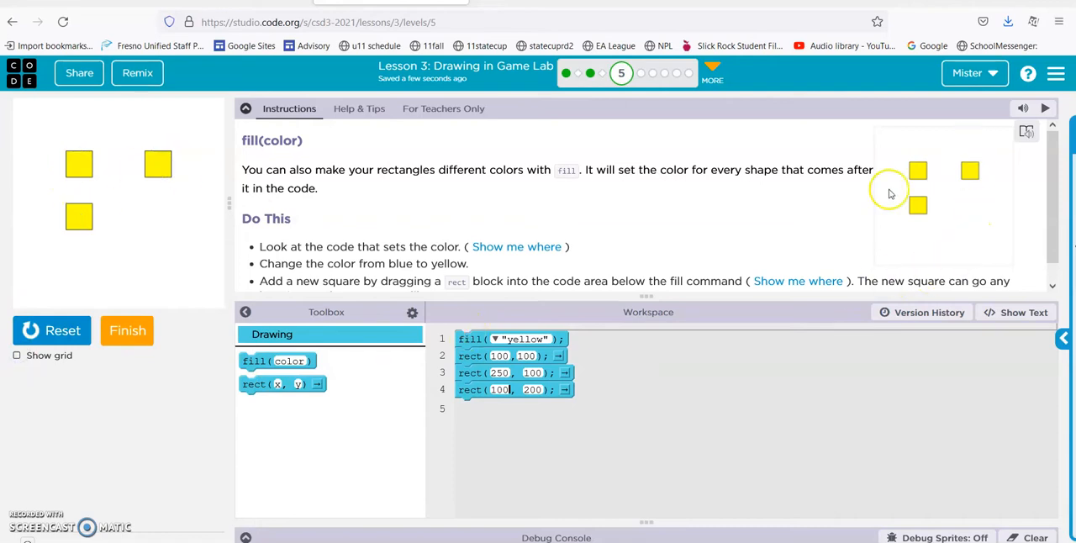
pyautogui.moveTo(166, 370)
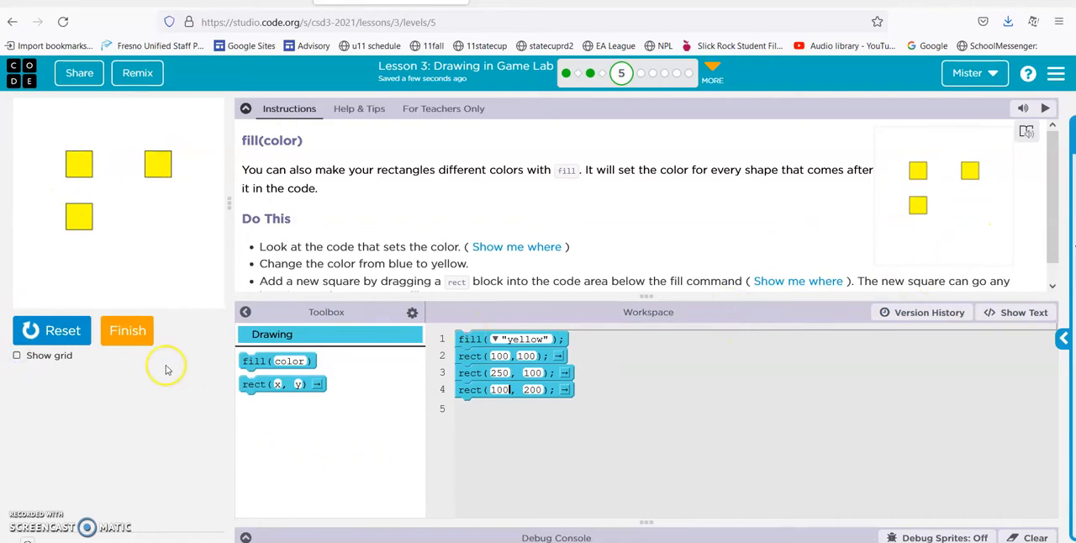
pyautogui.click(127, 330)
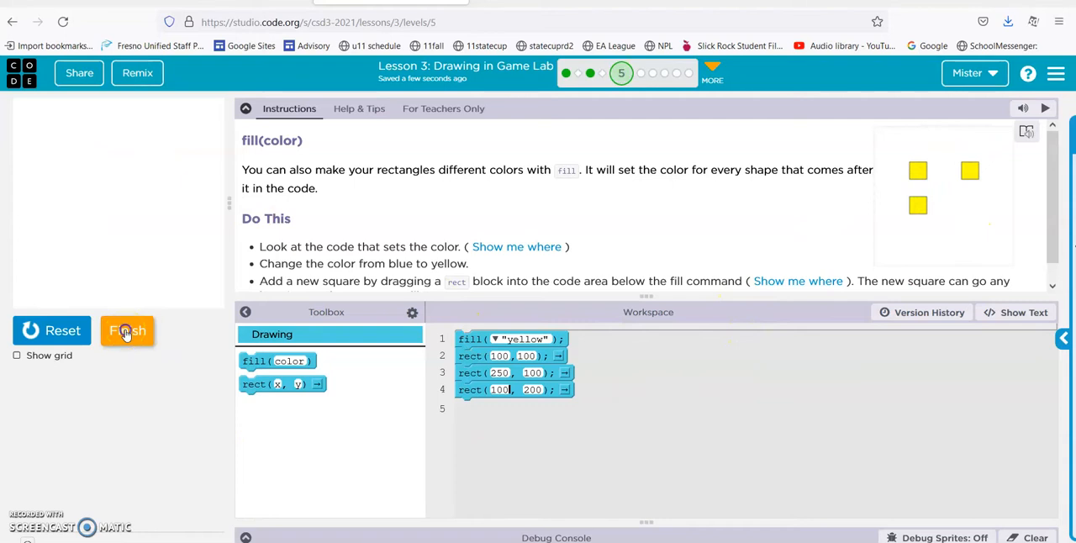
# Enter Order Matters, run the overlapping squares, and change the first fill to green.
pyautogui.click(128, 330)
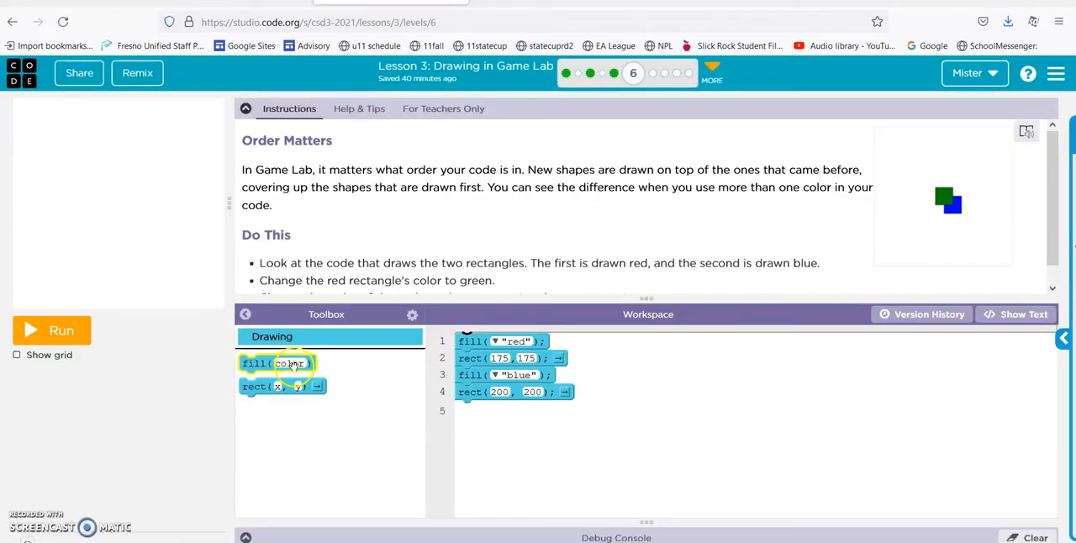
pyautogui.moveTo(276, 363)
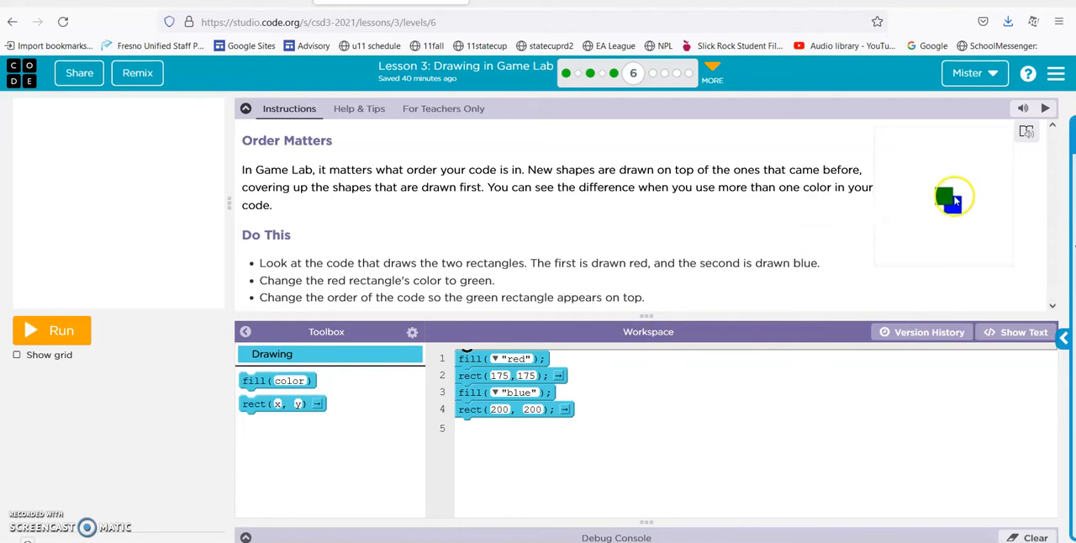
pyautogui.click(52, 330)
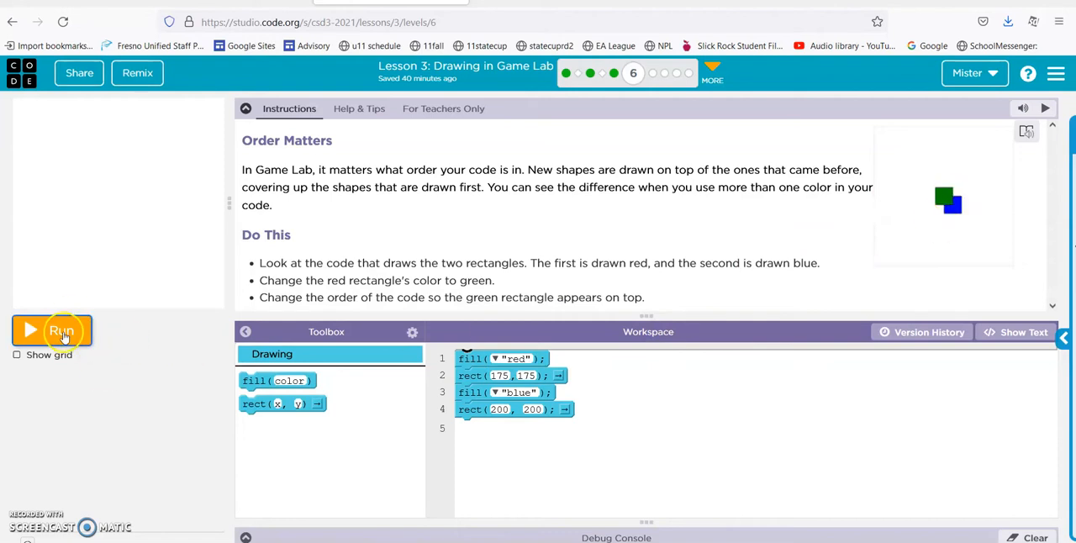
pyautogui.click(51, 330)
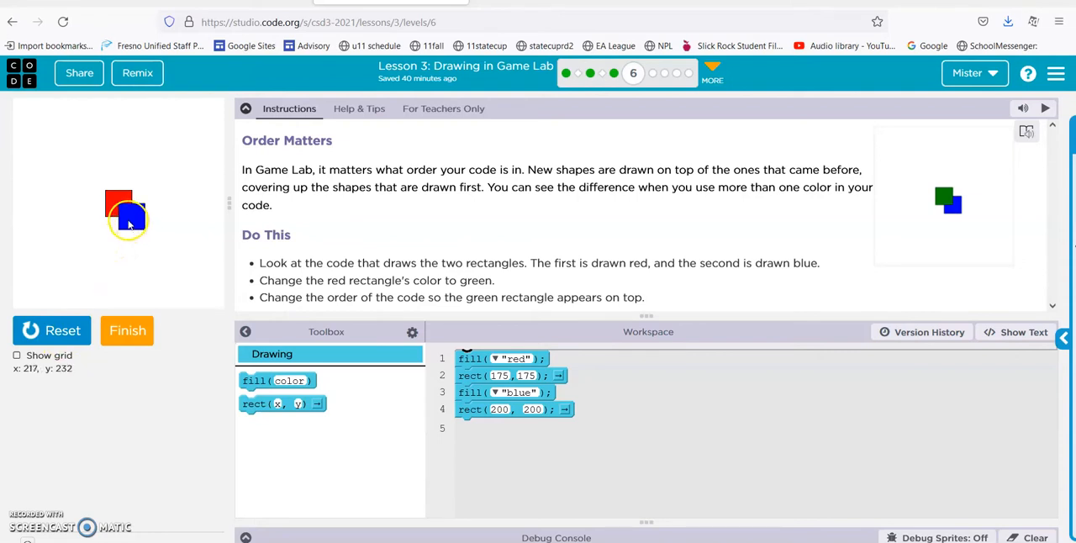
pyautogui.moveTo(118, 202)
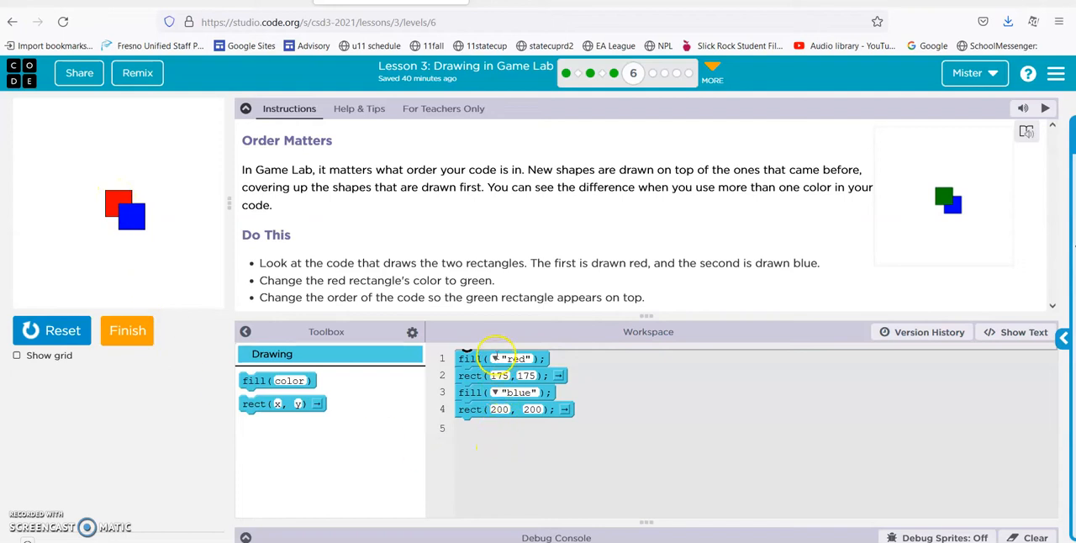
pyautogui.click(499, 360)
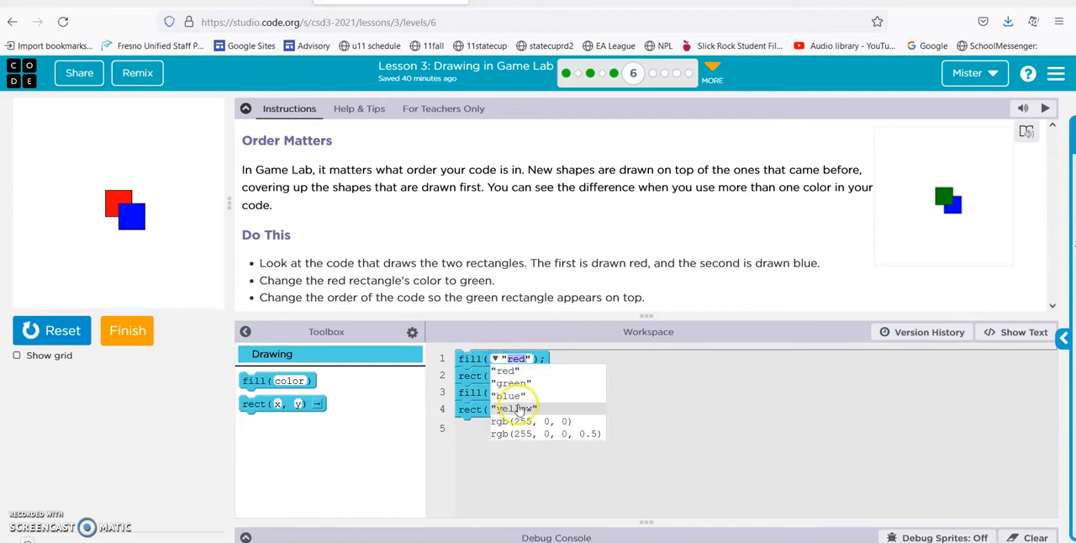
pyautogui.click(50, 329)
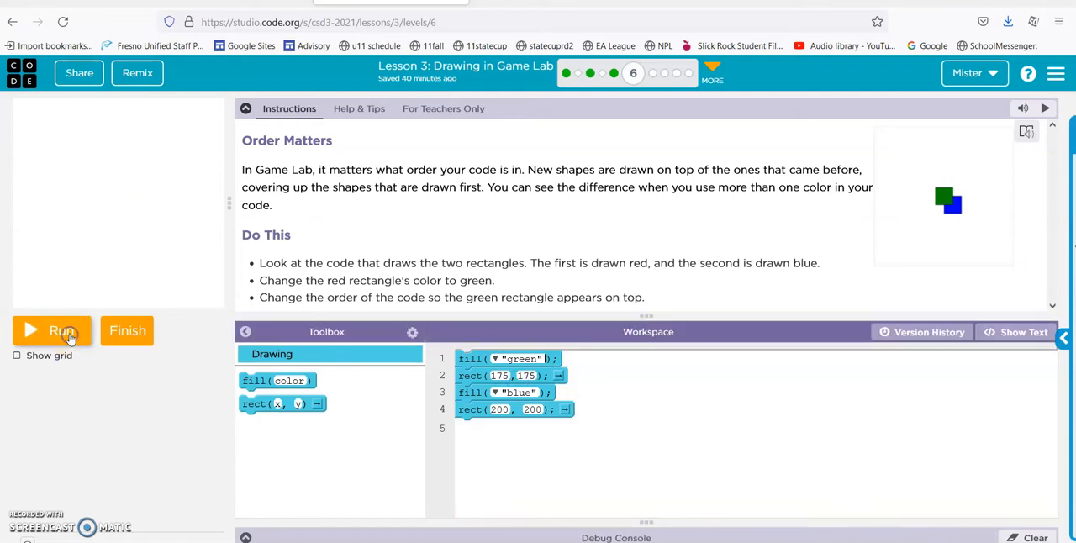
pyautogui.click(52, 330)
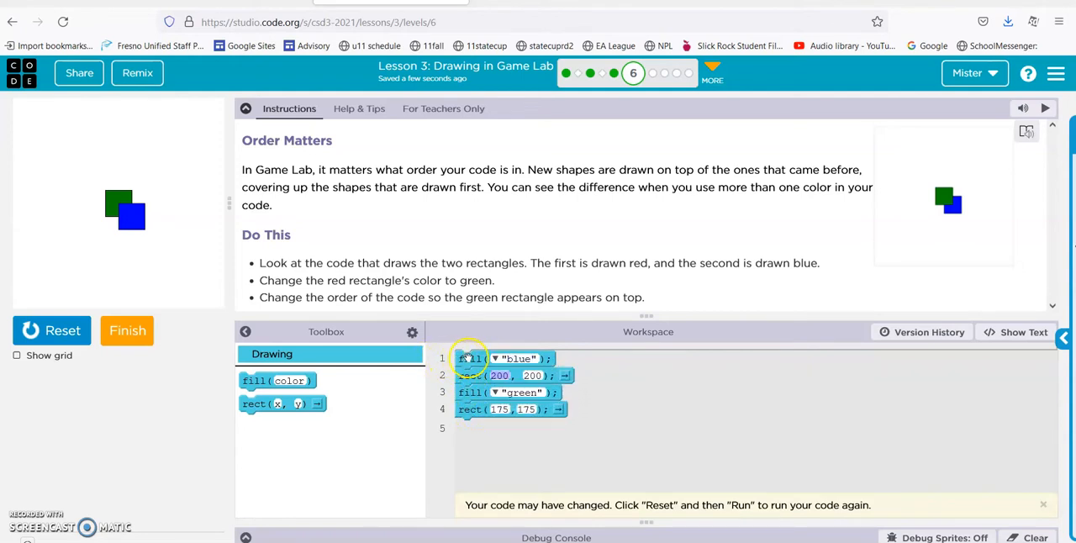
pyautogui.moveTo(98, 115)
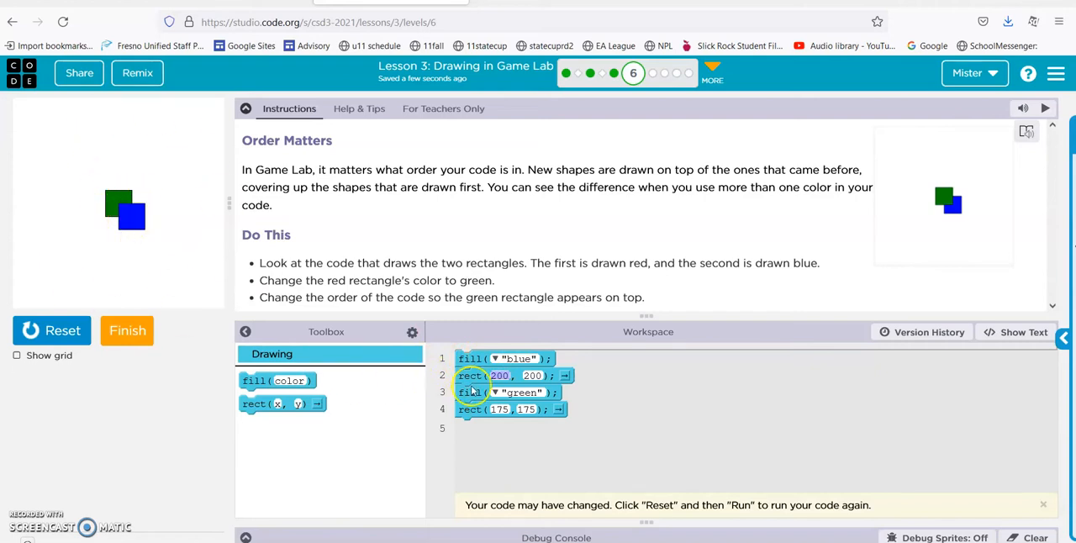
pyautogui.moveTo(259, 300)
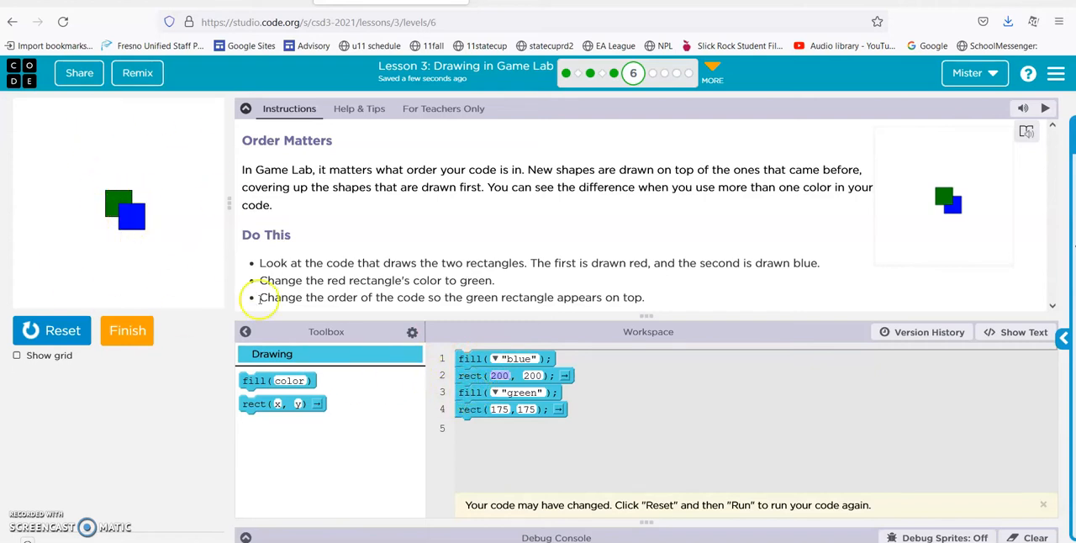
pyautogui.moveTo(417, 385)
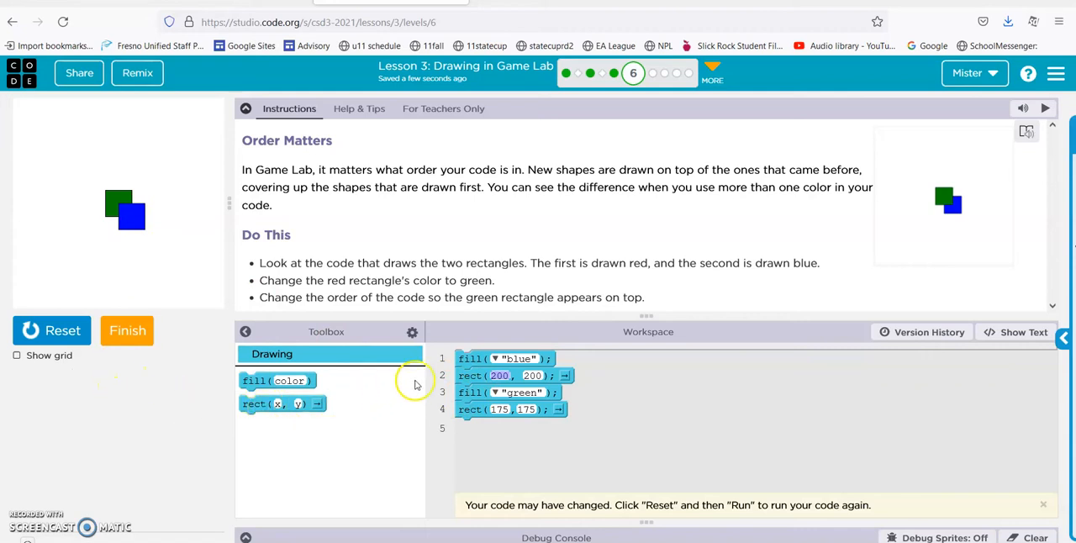
# Reset and rerun so the green square draws with the blue one on top, then finish the level.
pyautogui.click(50, 330)
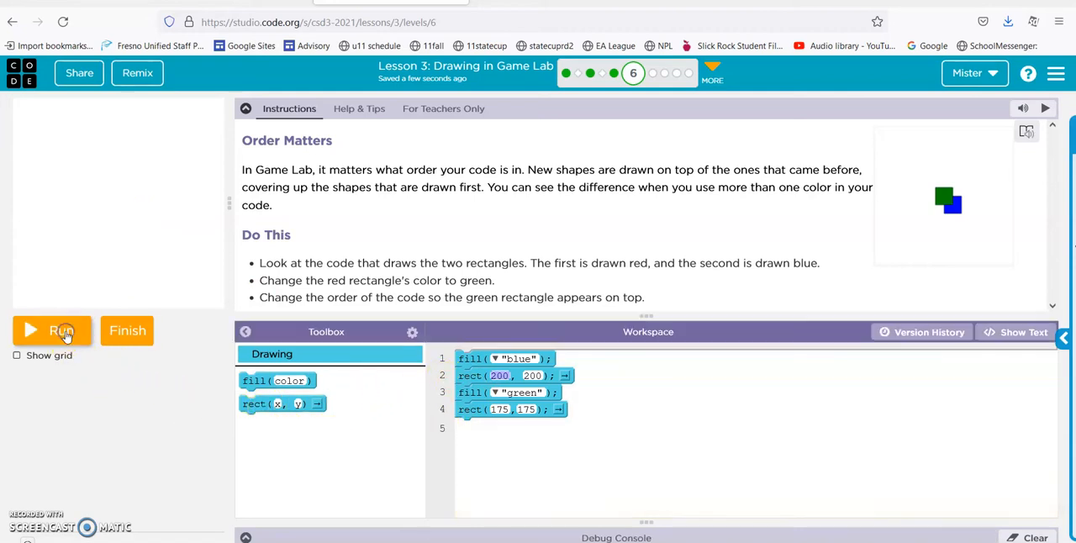
pyautogui.click(52, 329)
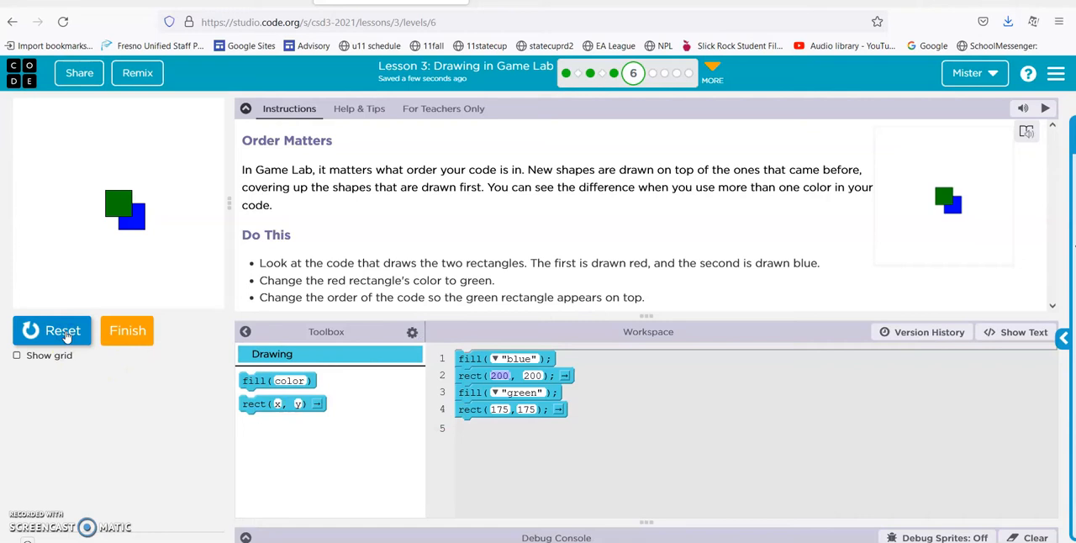
pyautogui.moveTo(551, 461)
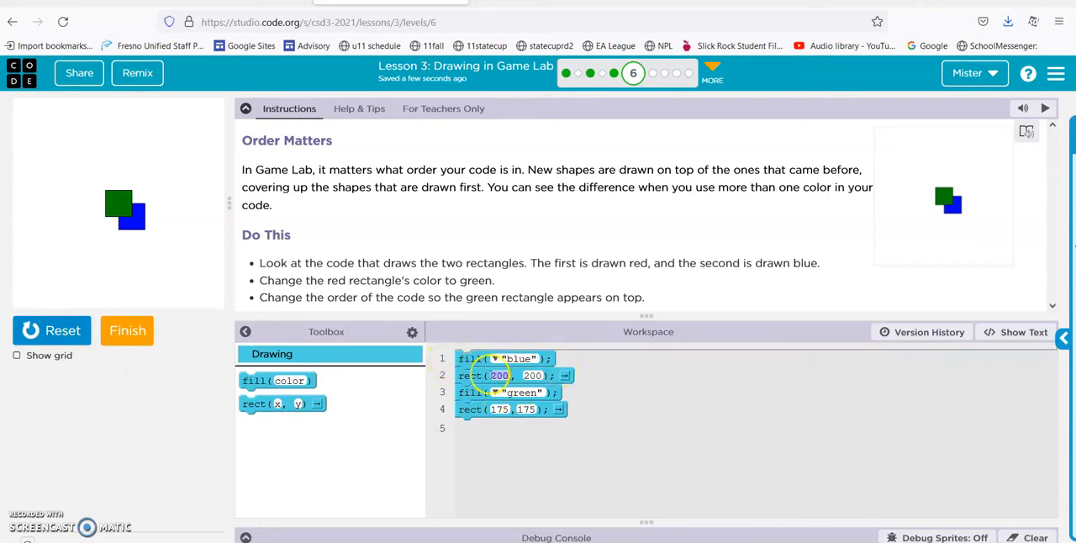
pyautogui.moveTo(62, 200)
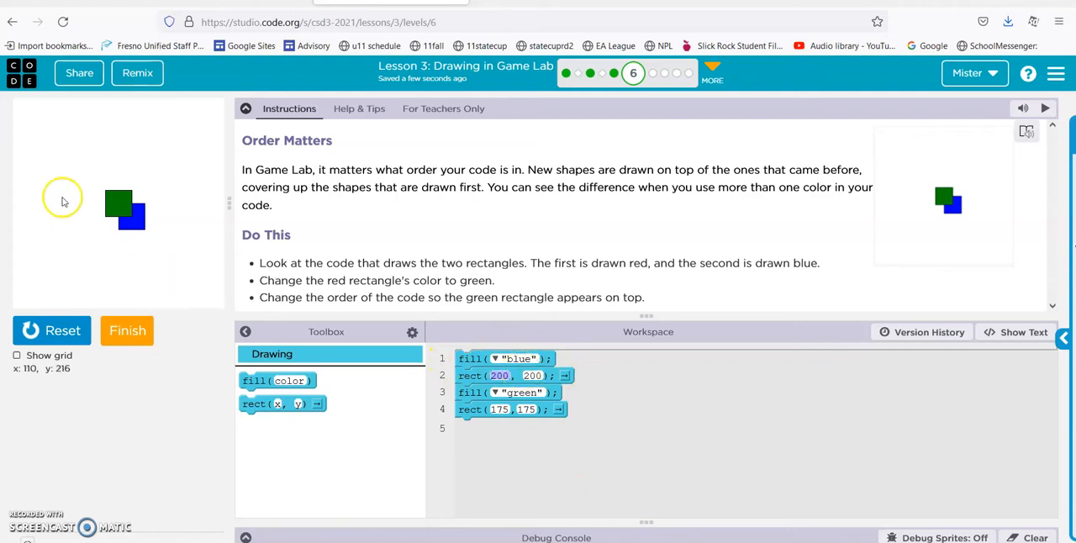
pyautogui.moveTo(159, 212)
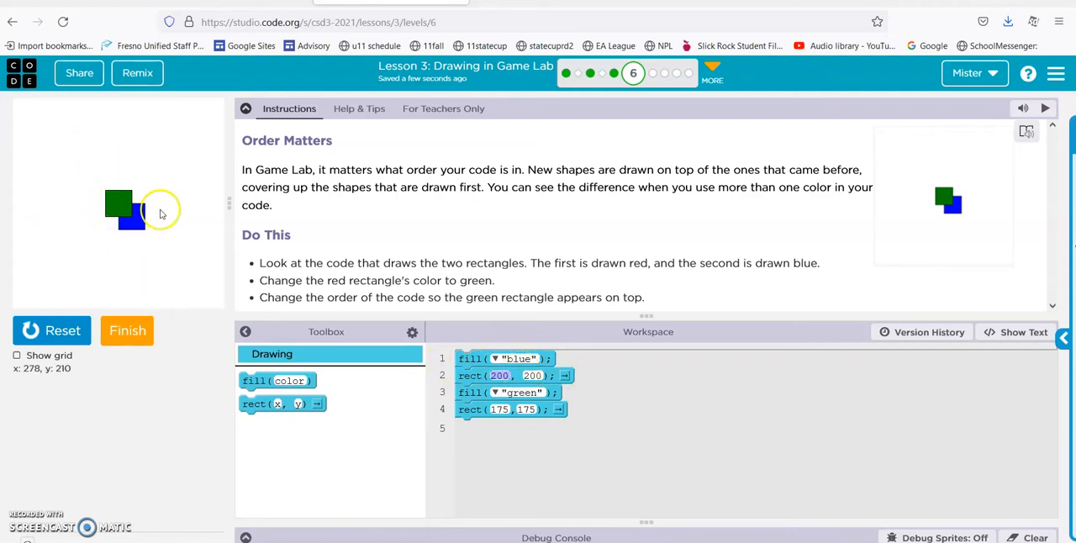
pyautogui.moveTo(208, 284)
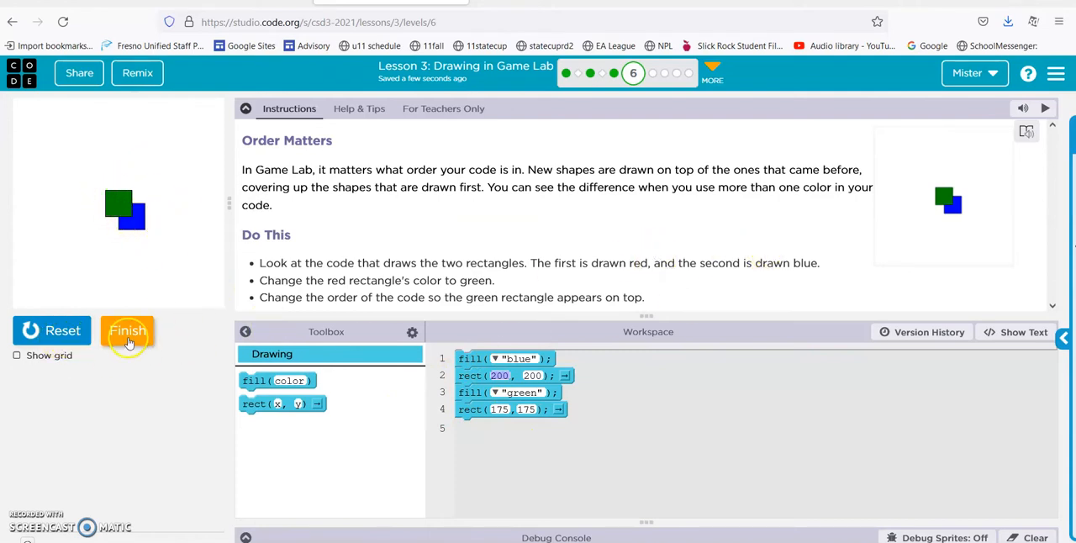
pyautogui.click(128, 329)
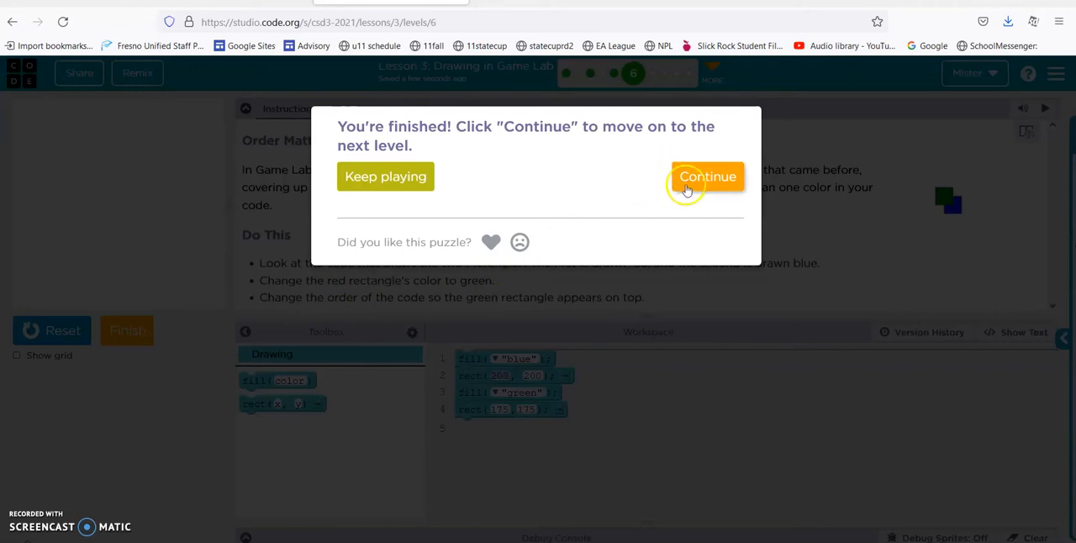
# Run the teal-circle code and add a new fill after the ellipse coloured 'orange'.
pyautogui.click(708, 176)
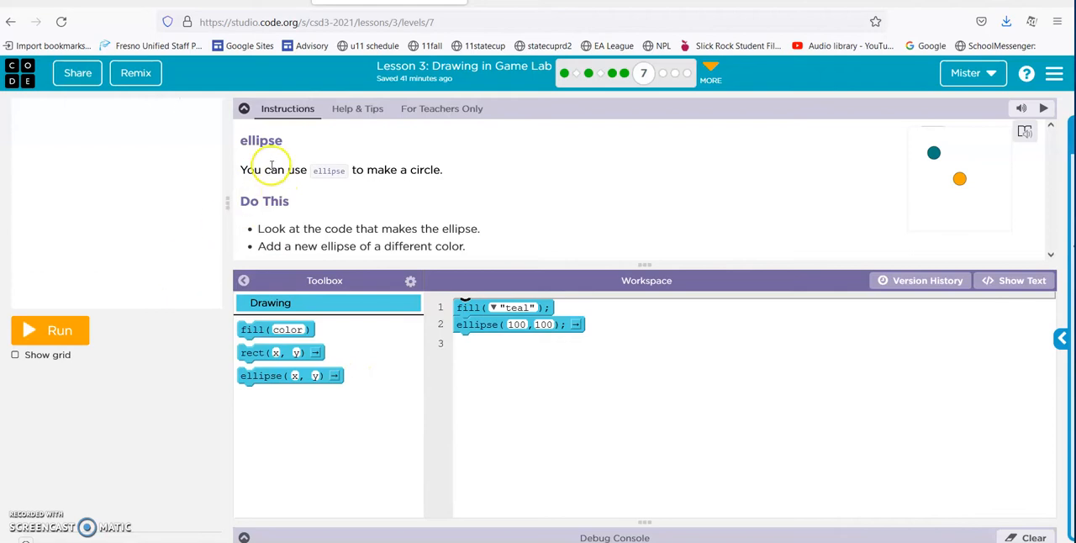
pyautogui.moveTo(60, 330)
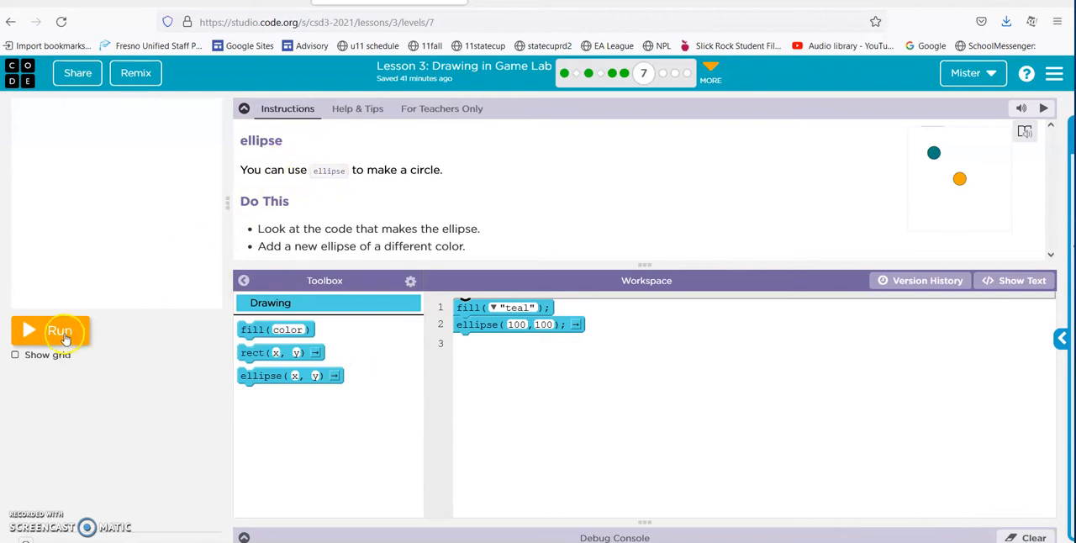
pyautogui.click(51, 330)
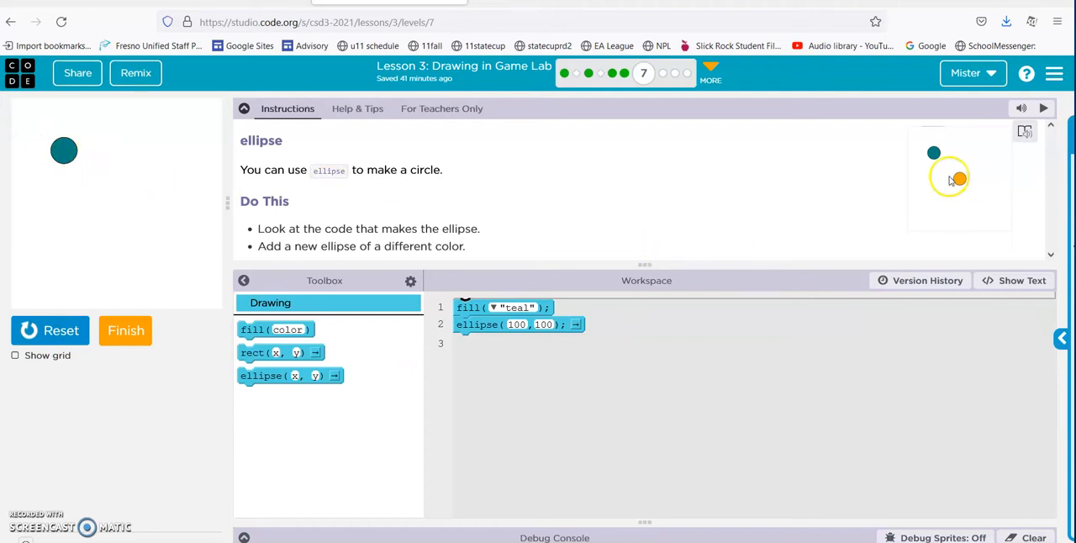
pyautogui.moveTo(394, 262)
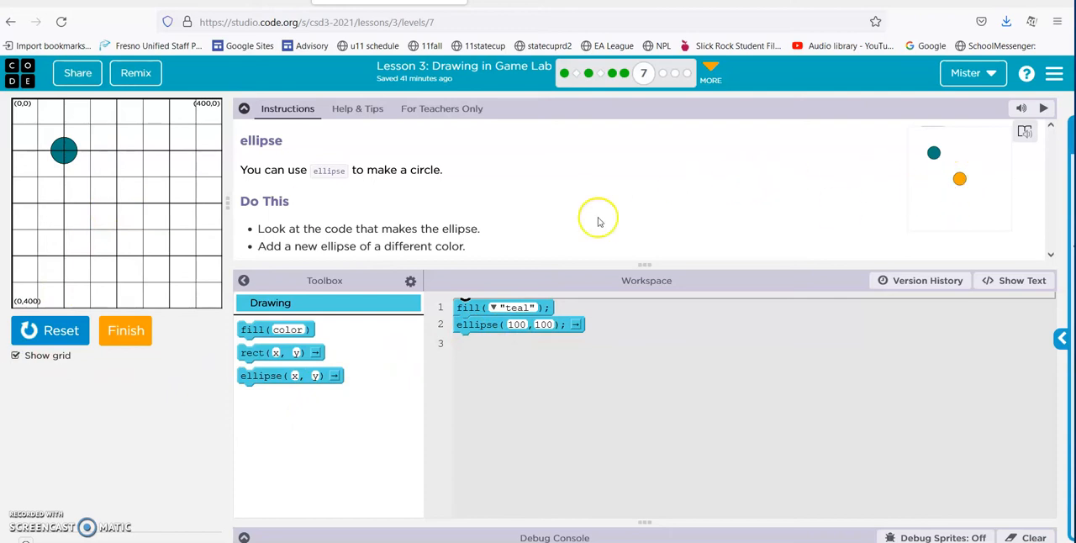
pyautogui.moveTo(118, 207)
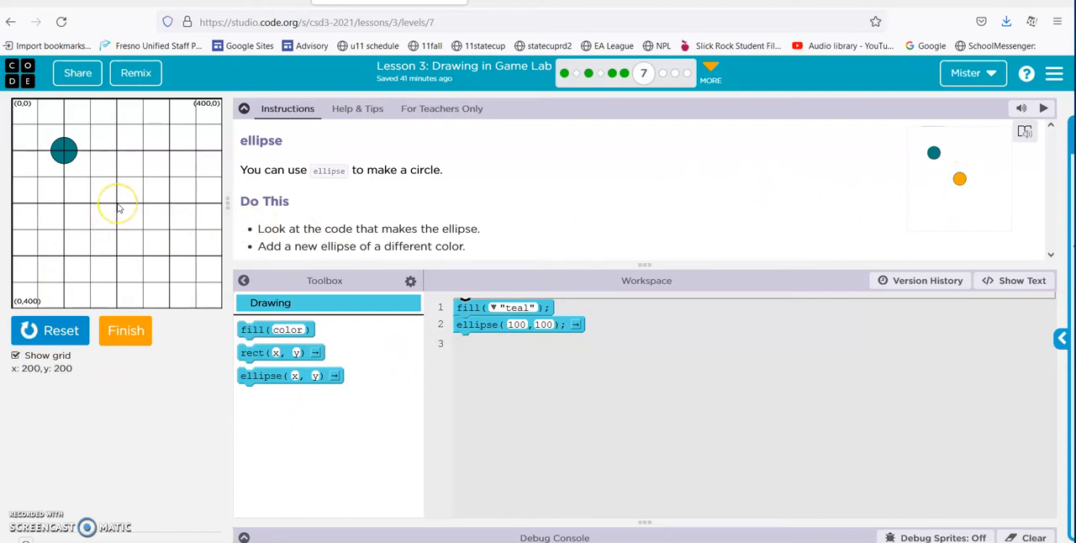
pyautogui.moveTo(143, 286)
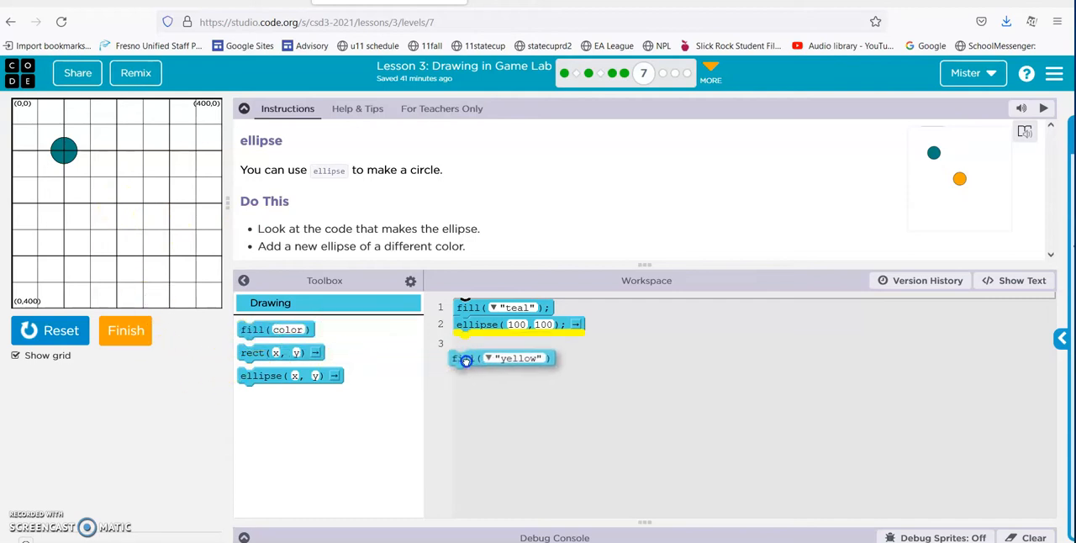
pyautogui.click(494, 342)
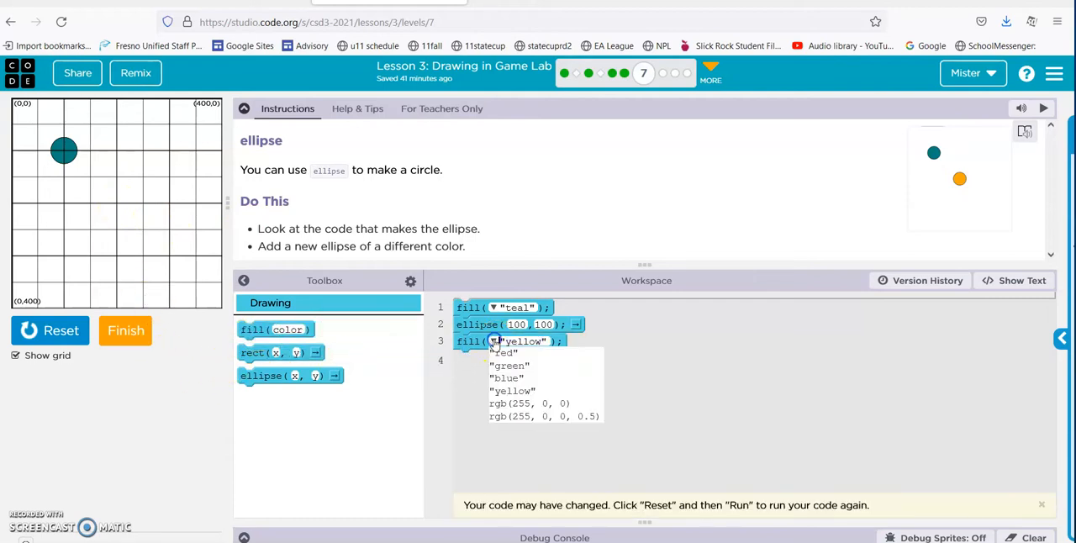
pyautogui.click(513, 390)
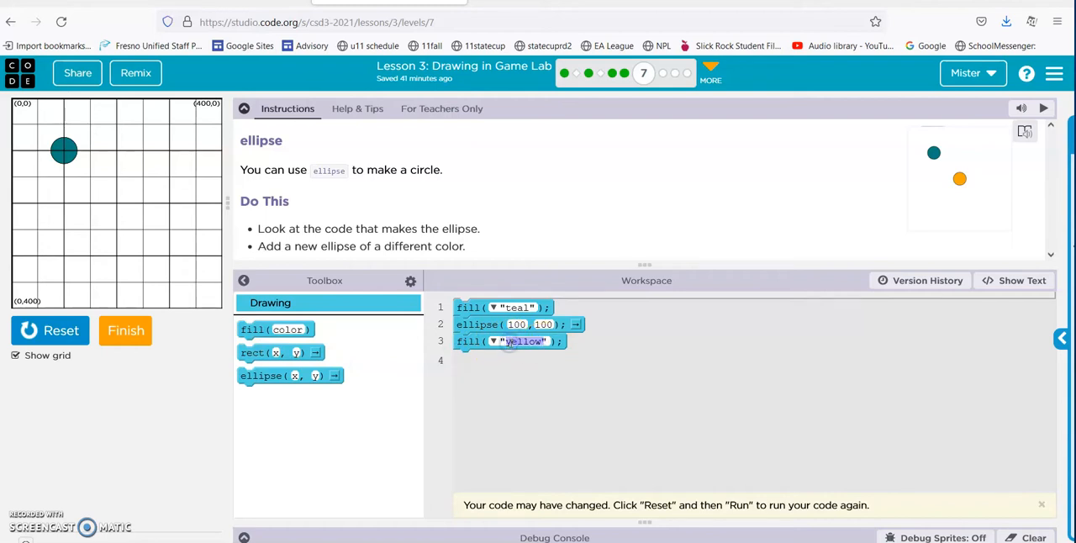
pyautogui.write('orange')
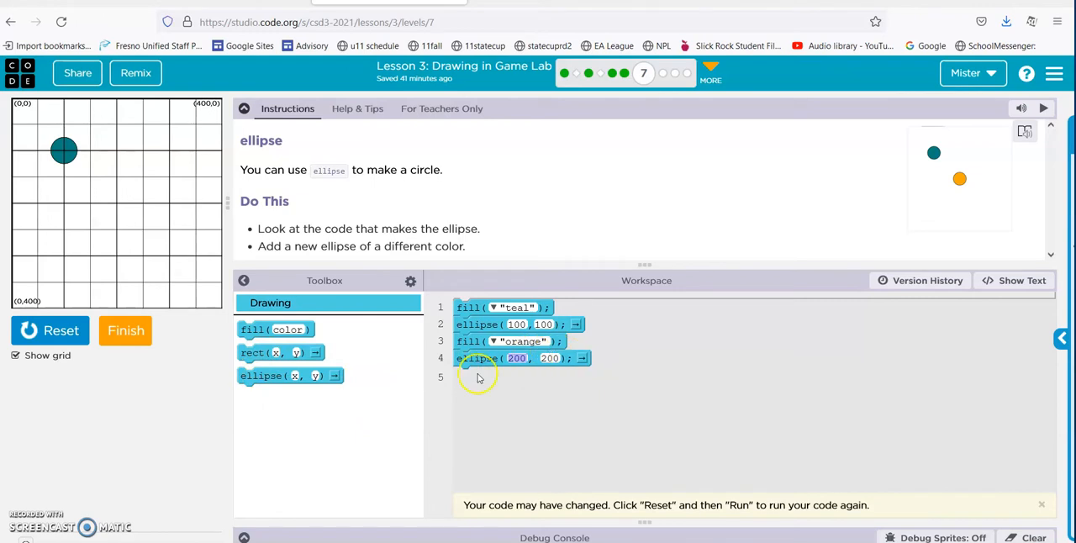
# Run to draw the orange circle at 200, 200, finish the ellipse level, and continue to the practice activities.
pyautogui.click(50, 330)
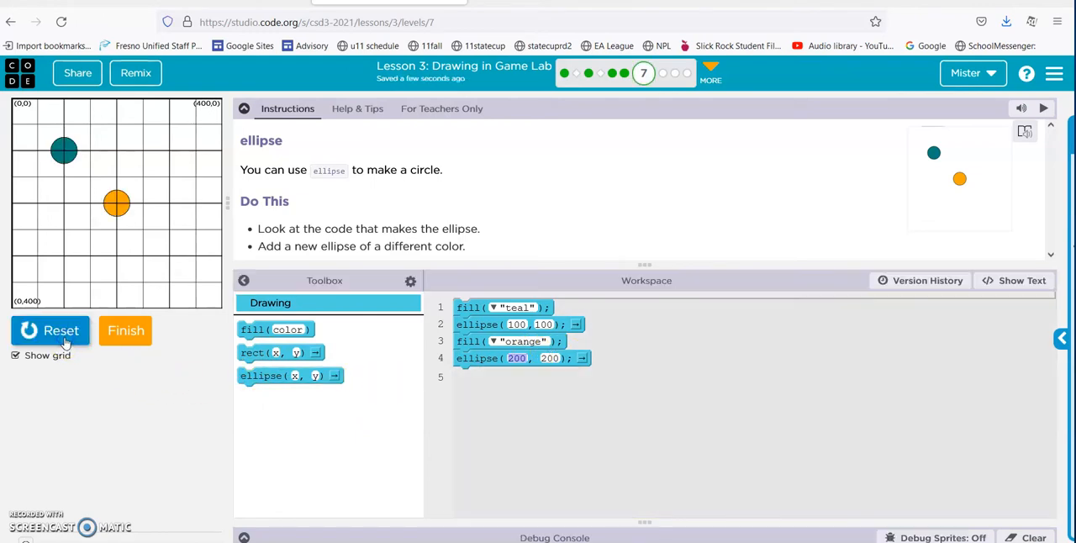
pyautogui.click(15, 354)
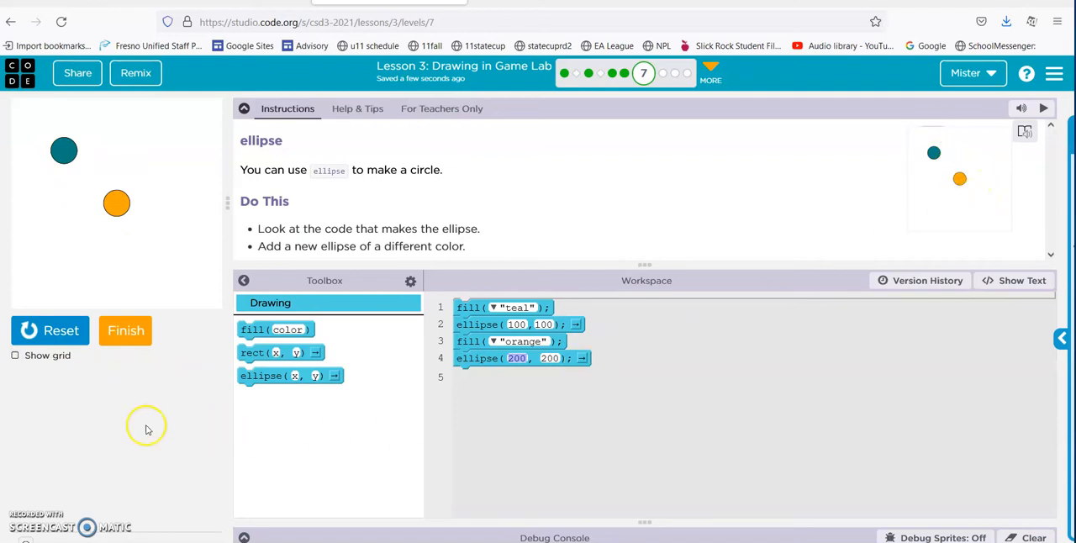
pyautogui.click(125, 330)
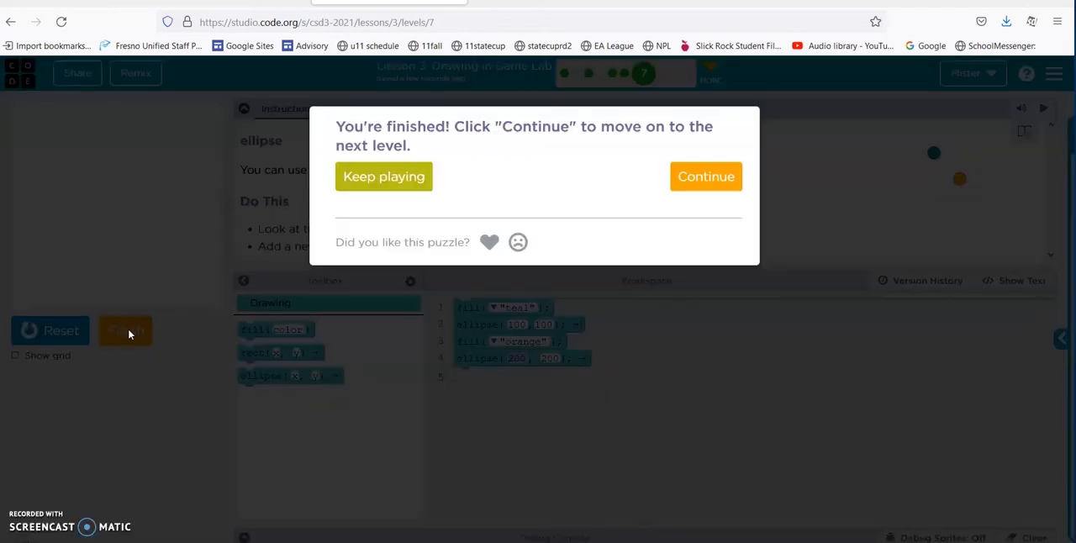
pyautogui.click(384, 176)
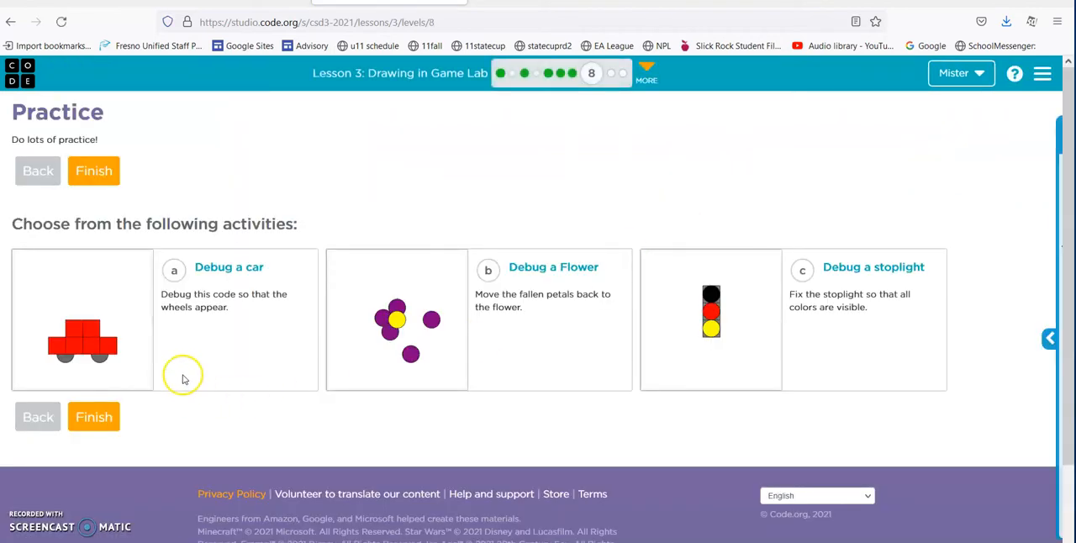
pyautogui.click(228, 267)
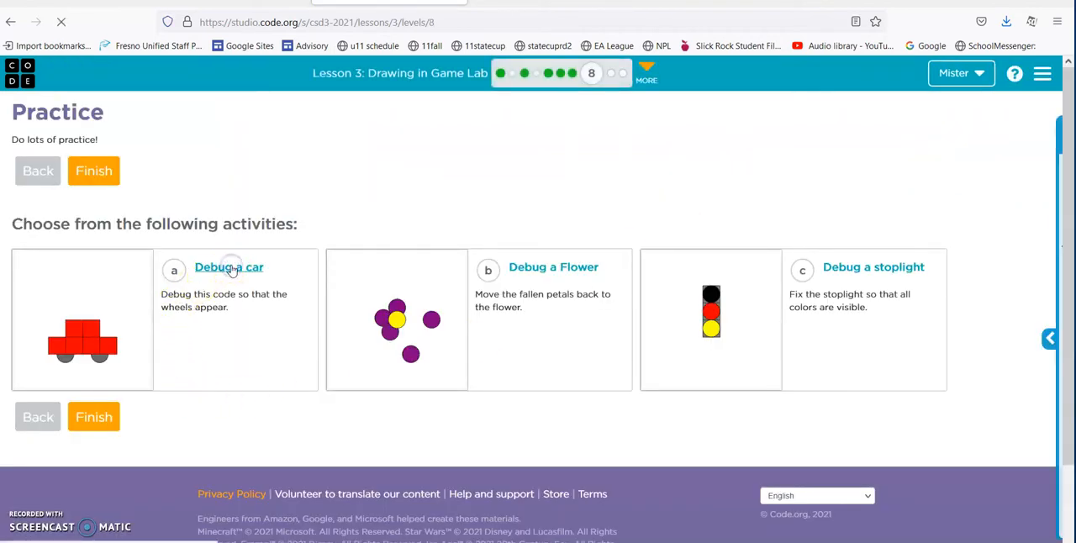
# Open Debug a car, run it, and move the dimgray wheel code below the red rectangles.
pyautogui.click(229, 266)
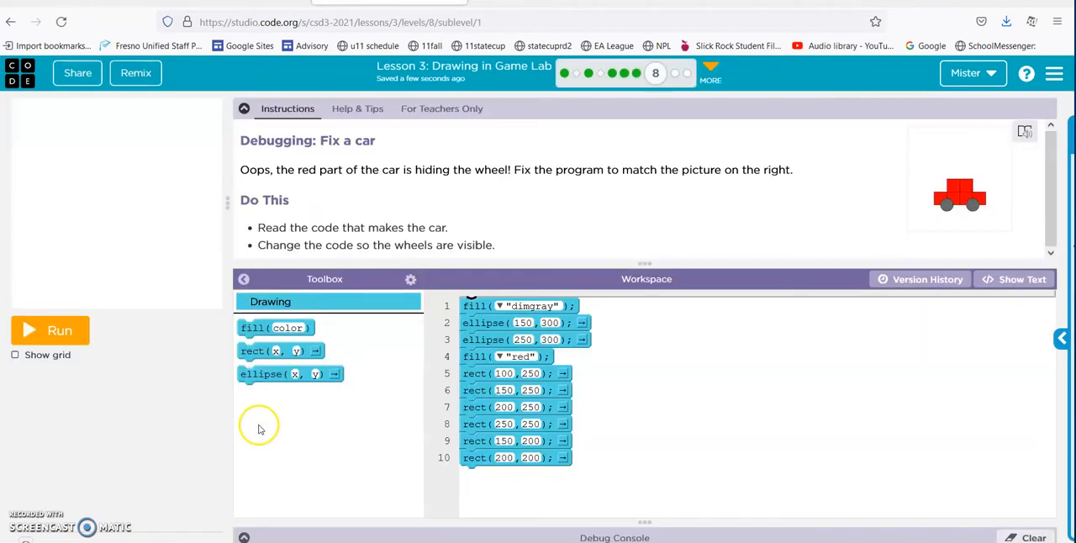
pyautogui.click(50, 330)
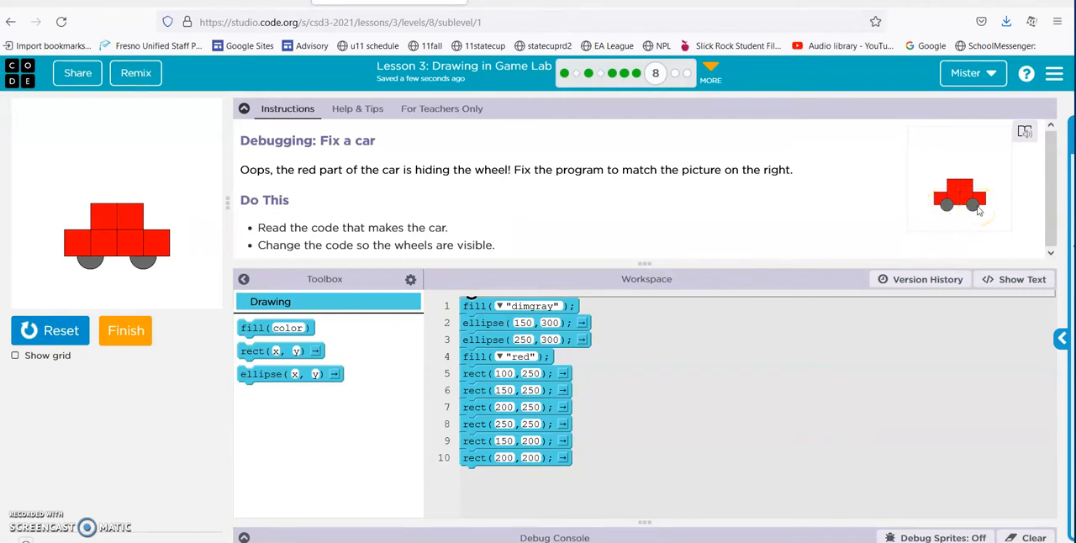
pyautogui.moveTo(437, 411)
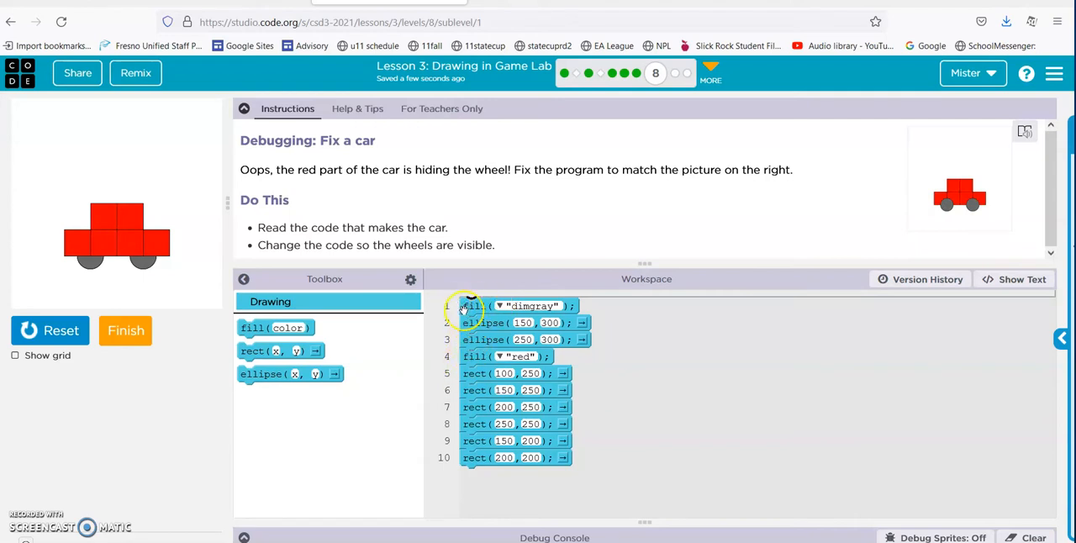
pyautogui.moveTo(451, 326)
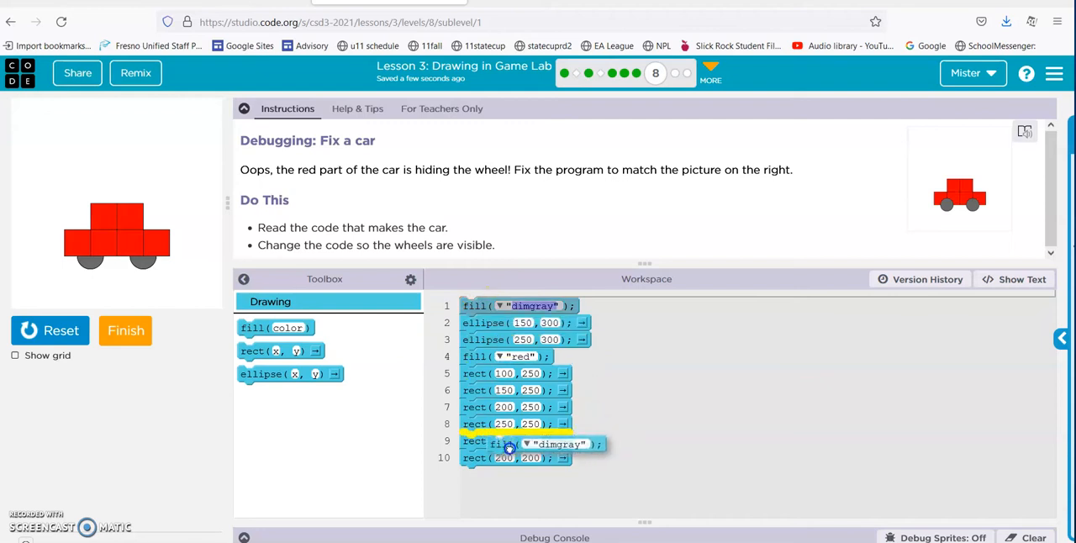
pyautogui.moveTo(508, 444); pyautogui.dragTo(518, 474)
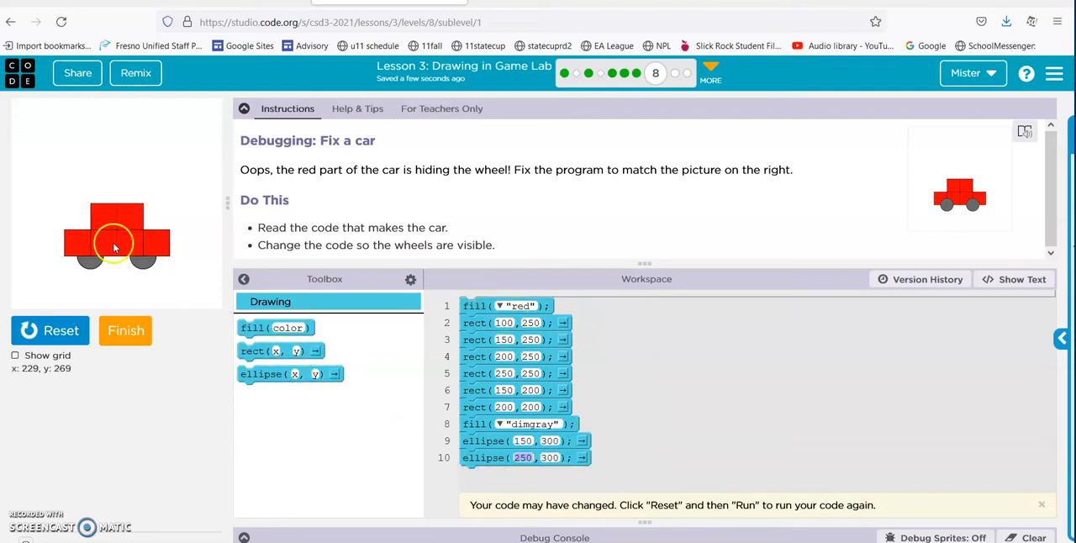
pyautogui.moveTo(71, 278)
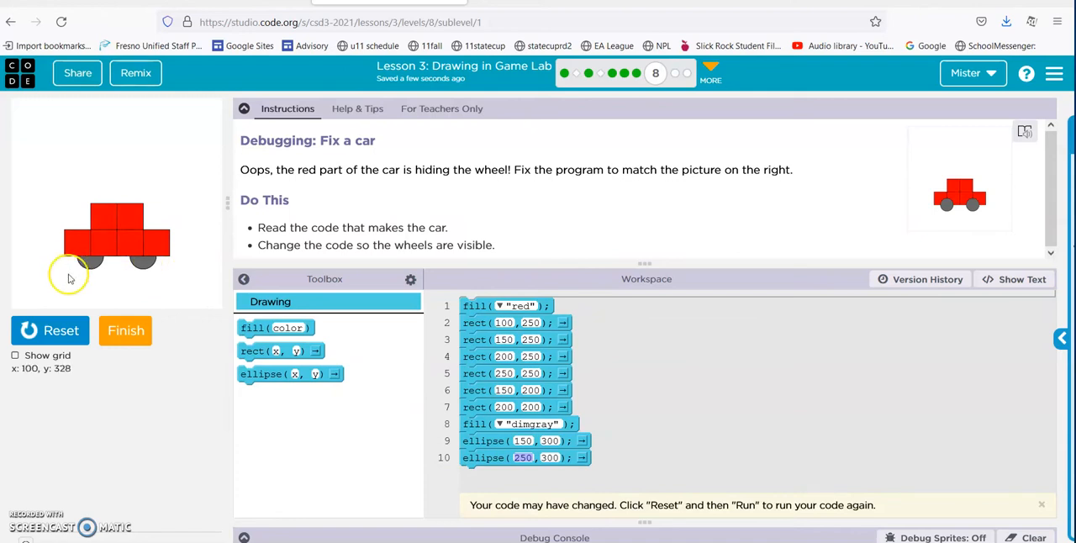
# Reset and rerun so the gray wheels draw over the red body, then finish the level.
pyautogui.click(50, 330)
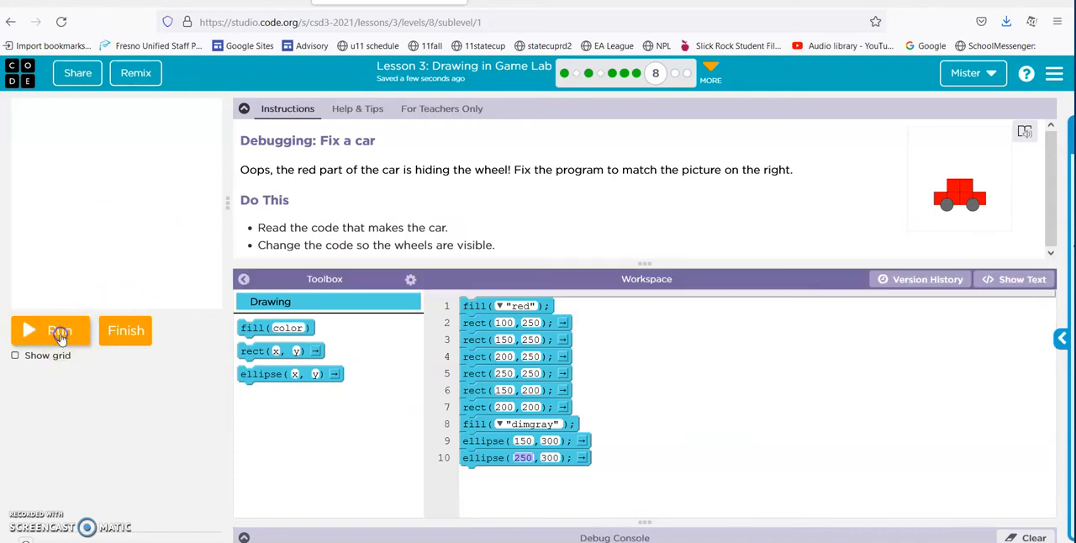
pyautogui.click(50, 330)
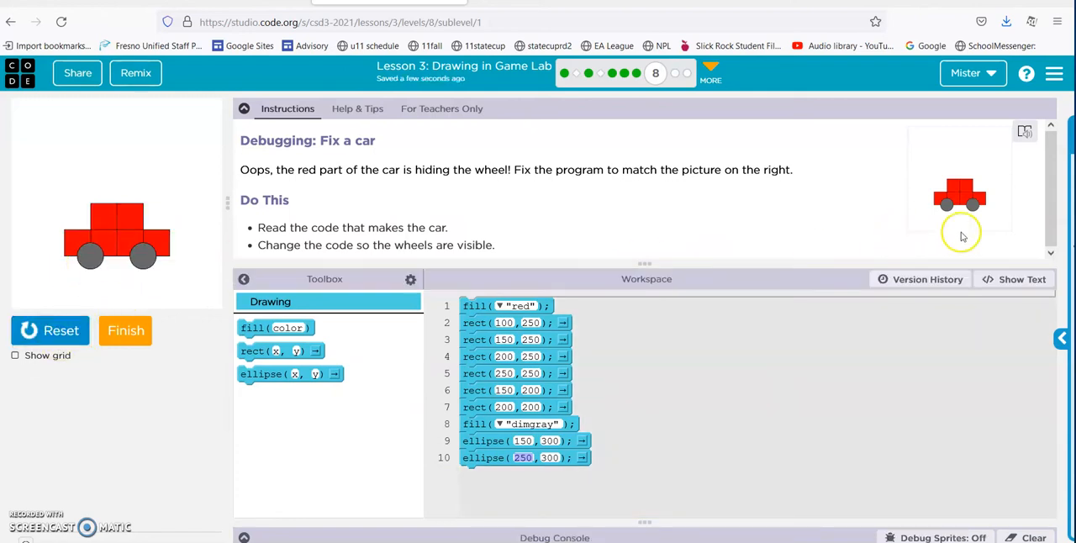
pyautogui.moveTo(804, 212)
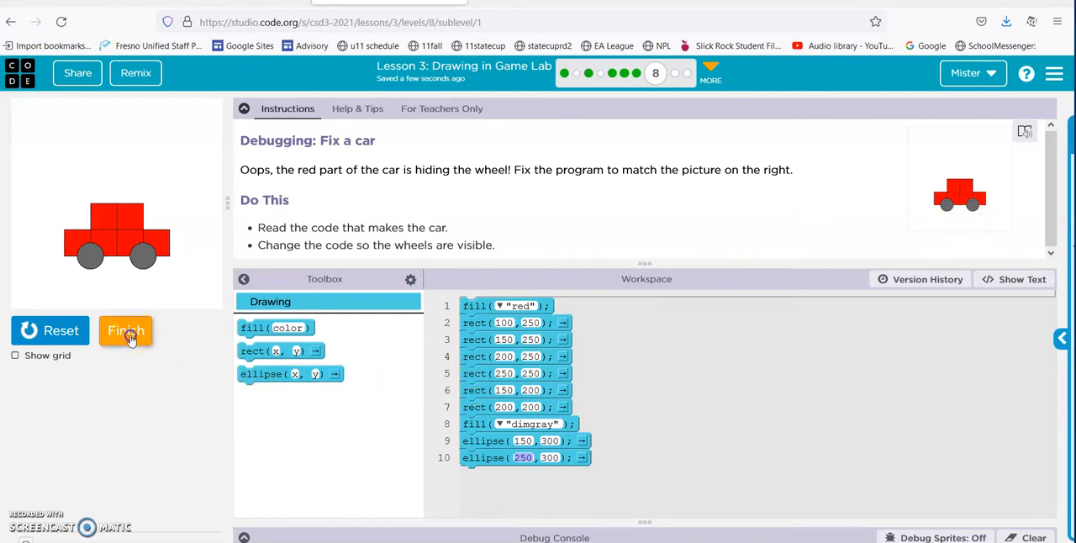
pyautogui.click(124, 330)
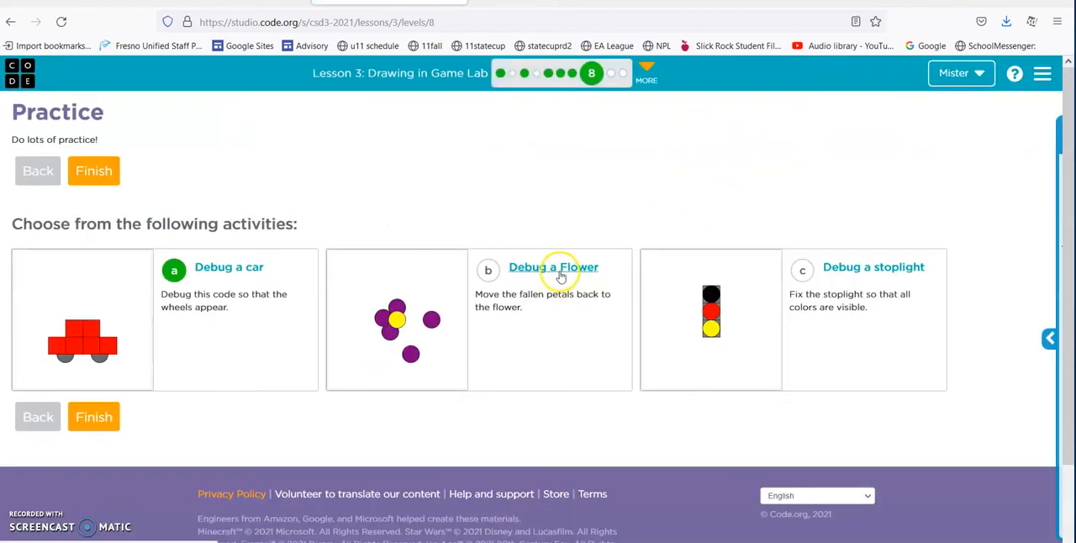
# Open Debug a Flower, run it to draw the scattered petals, and show the coordinate grid.
pyautogui.click(551, 268)
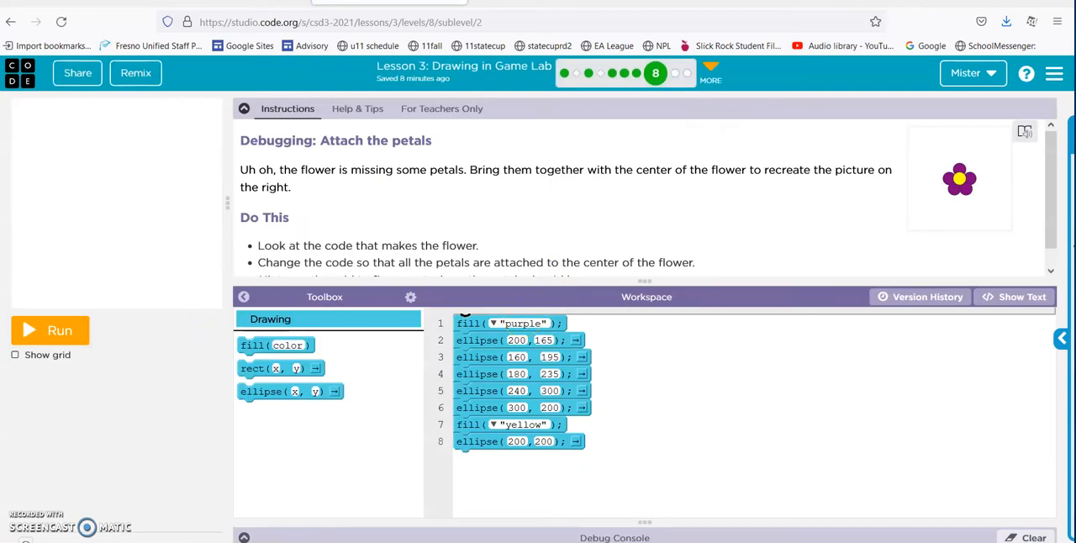
pyautogui.click(60, 329)
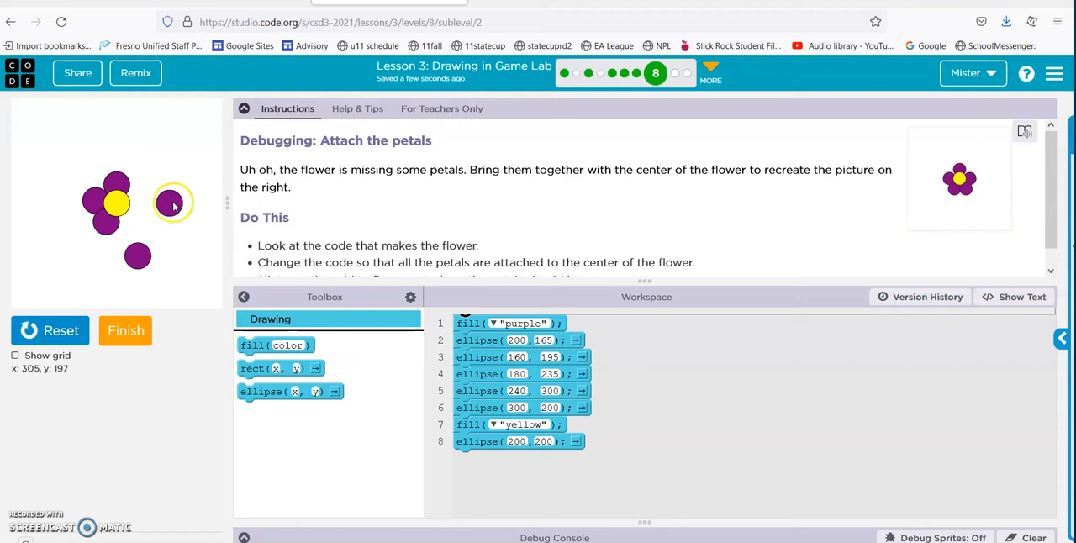
pyautogui.click(13, 355)
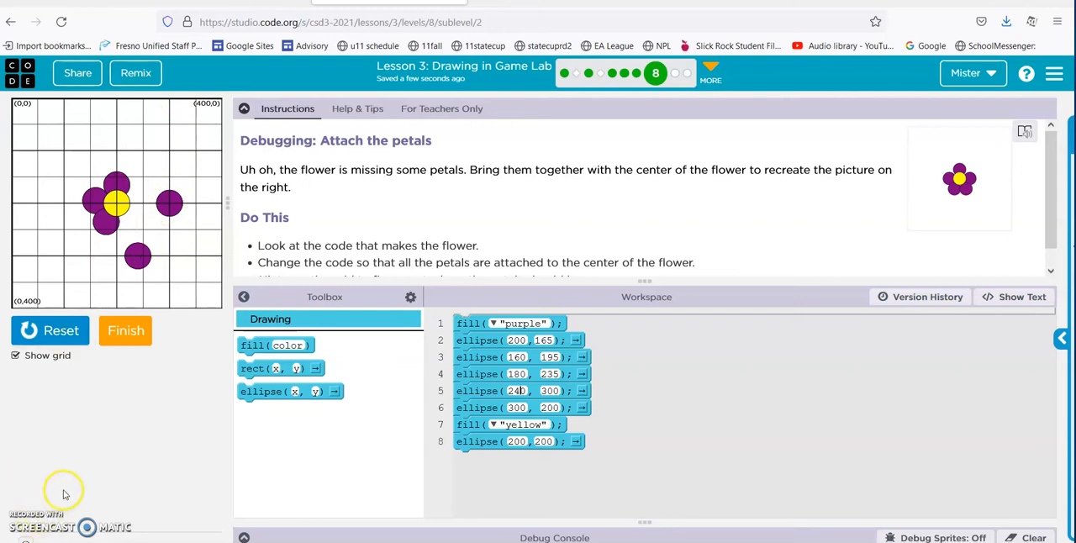
pyautogui.moveTo(172, 205)
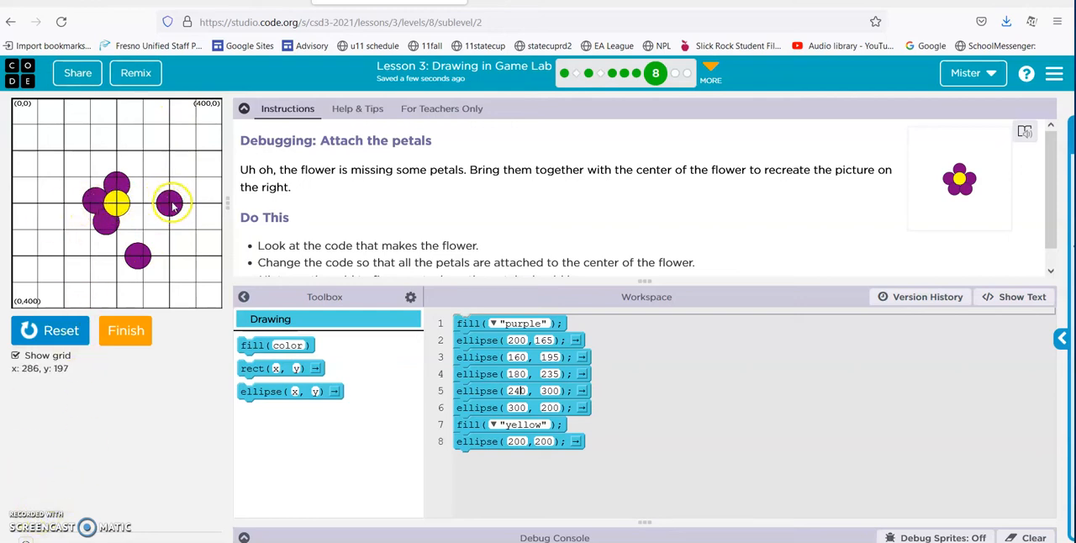
pyautogui.moveTo(171, 204)
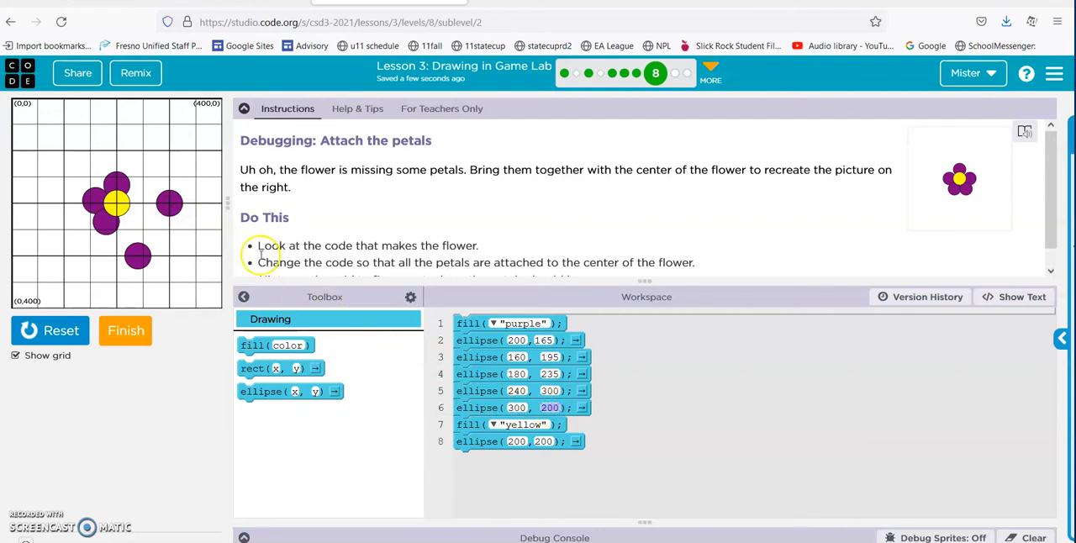
pyautogui.moveTo(168, 203)
pyautogui.write('225')
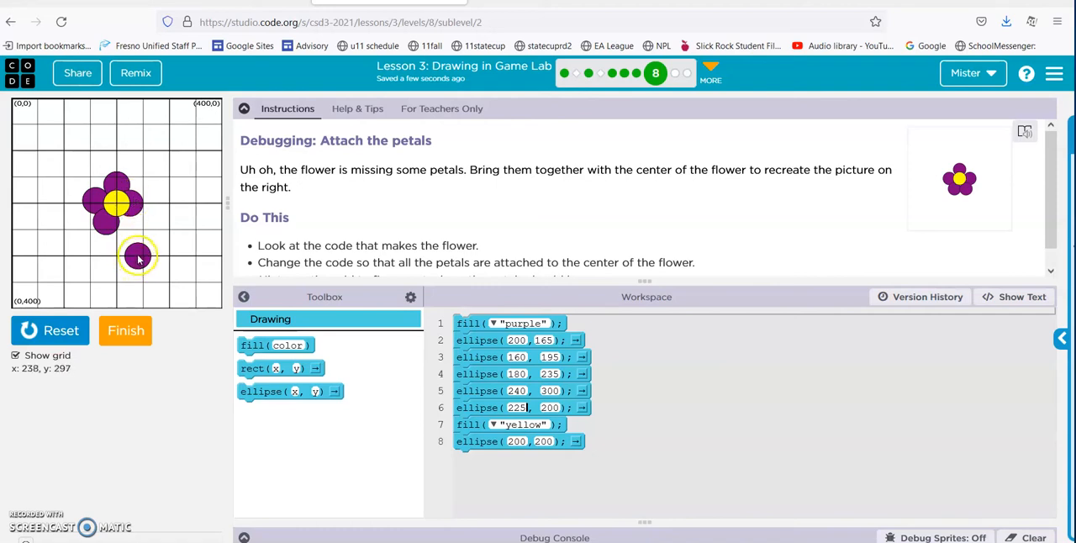
pyautogui.moveTo(138, 256)
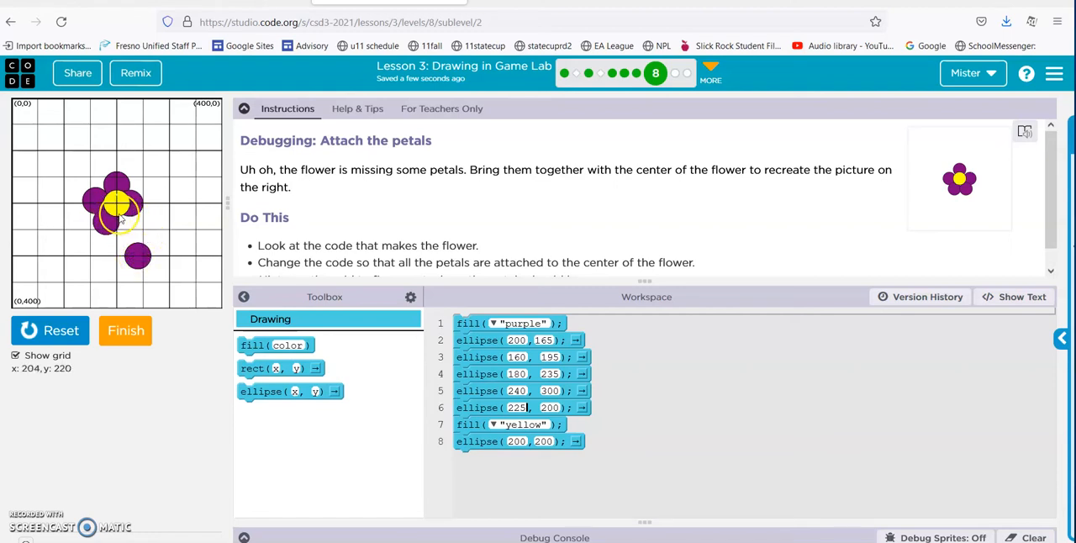
pyautogui.moveTo(121, 219)
pyautogui.write('220')
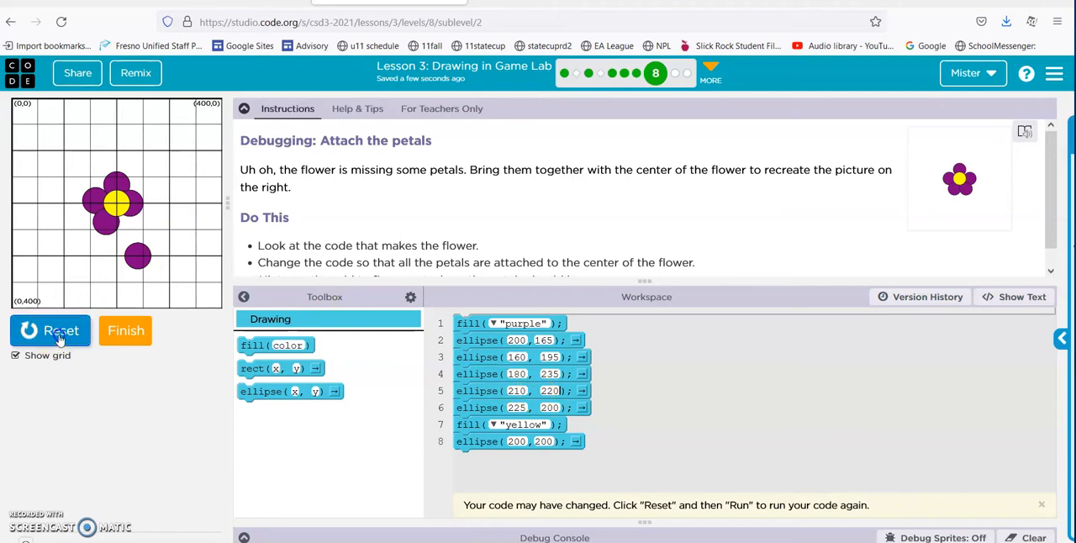
# Adjust the ellipse coordinates on lines 5 and 6 and rerun until every petal touches the yellow centre.
pyautogui.click(51, 329)
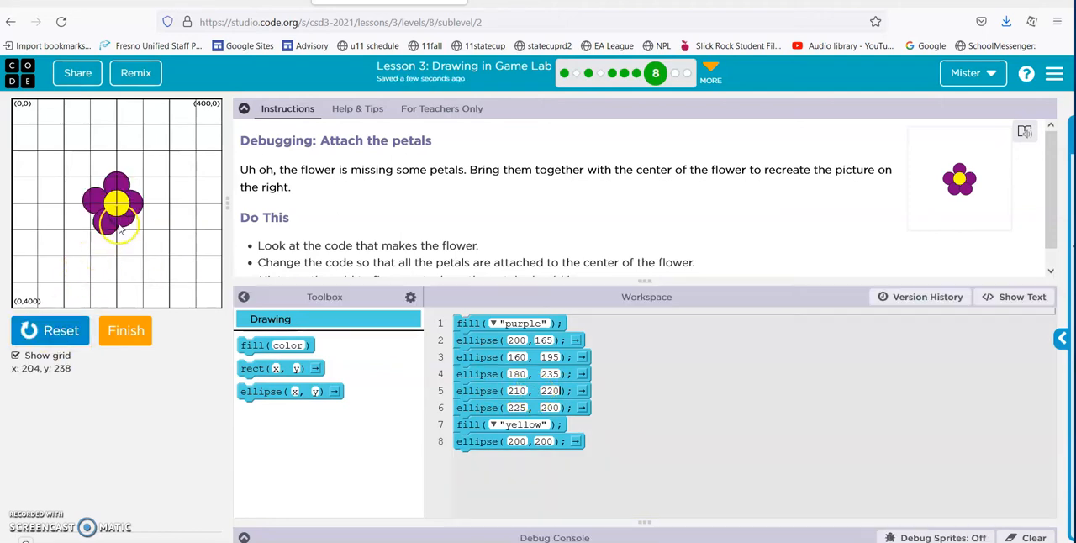
pyautogui.moveTo(121, 227)
pyautogui.write('250')
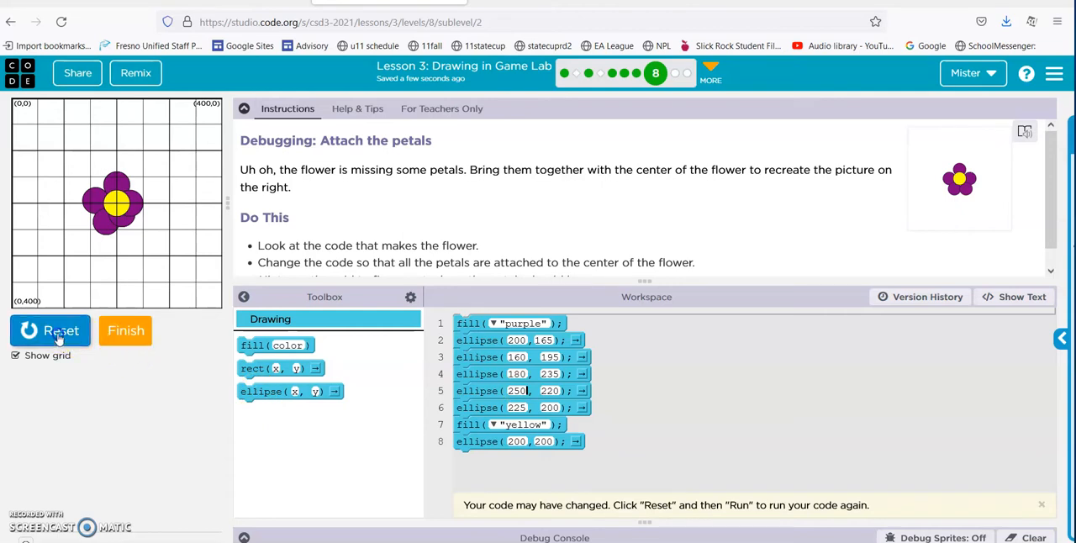
pyautogui.click(50, 330)
pyautogui.write('220')
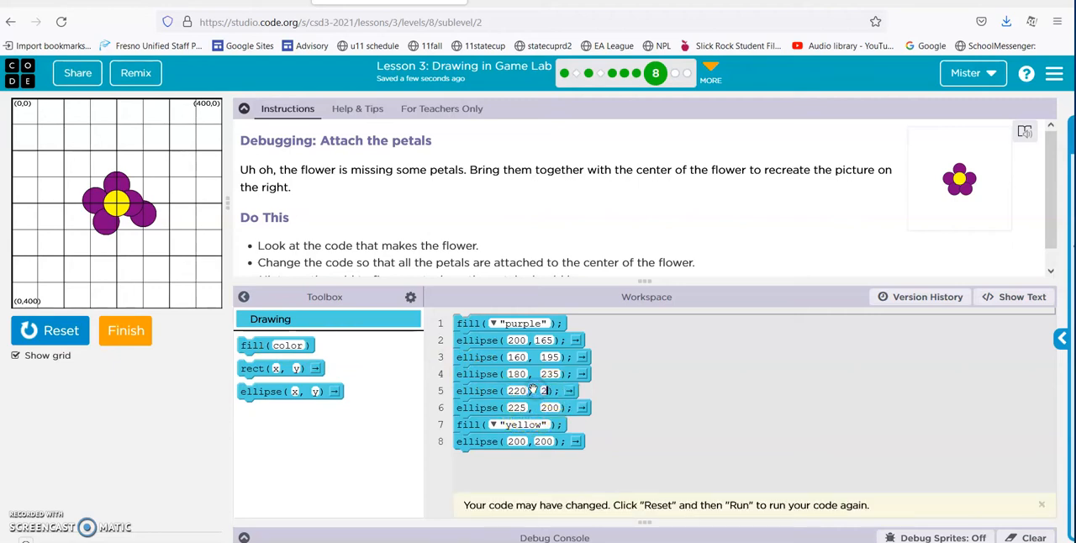
pyautogui.click(51, 329)
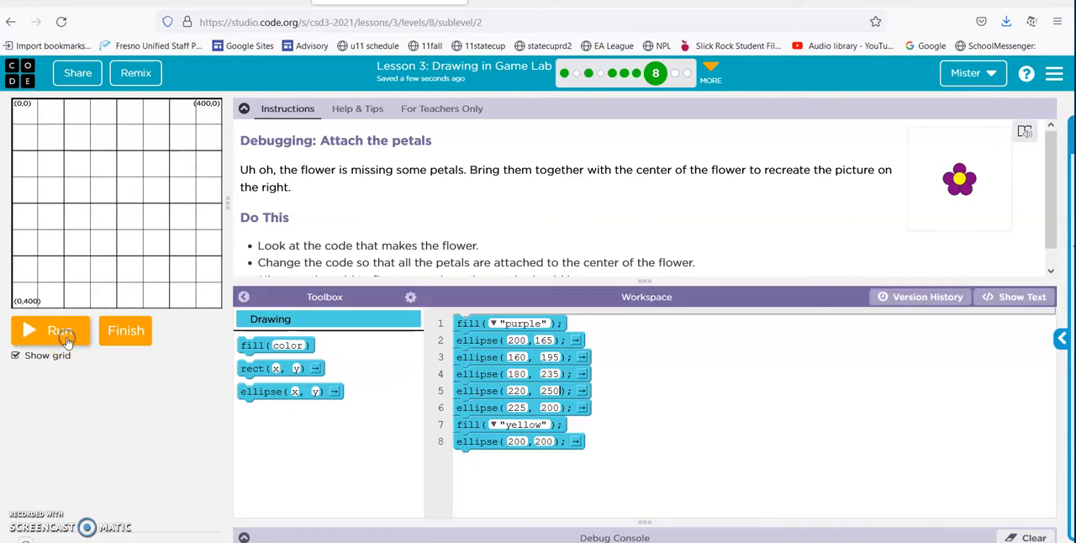
pyautogui.click(50, 330)
pyautogui.write('240')
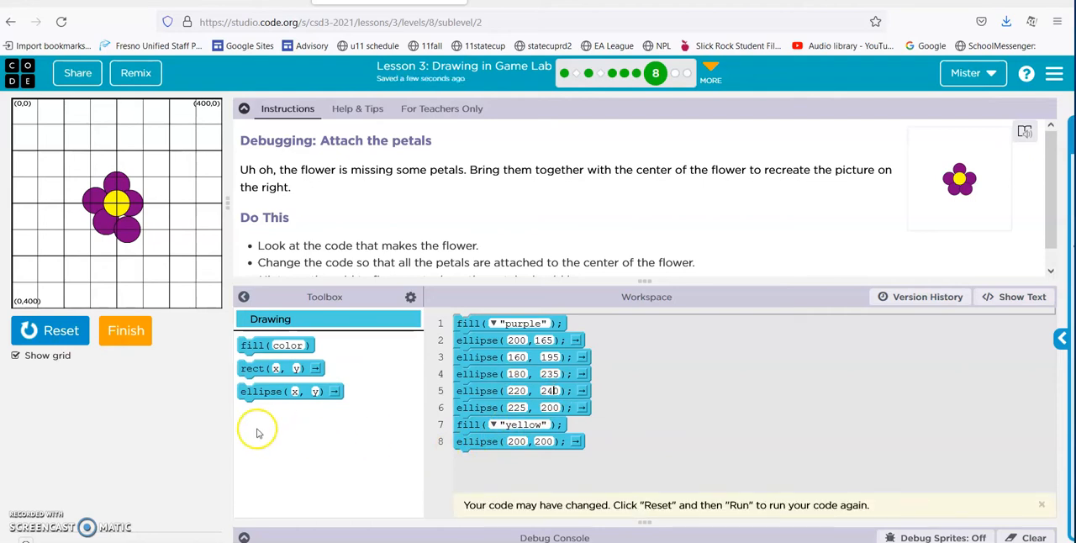
pyautogui.click(50, 330)
pyautogui.write('225')
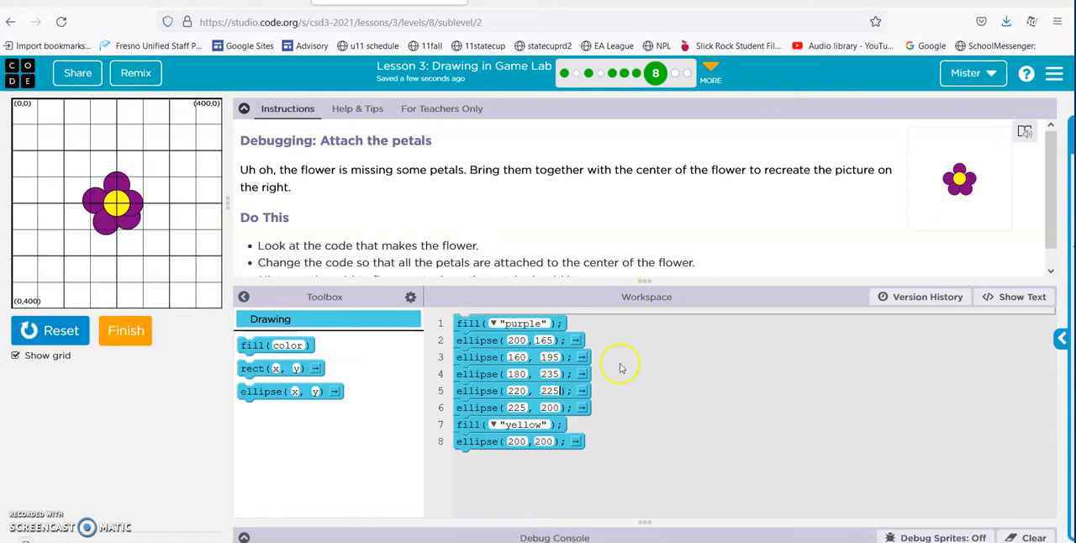
pyautogui.moveTo(126, 329)
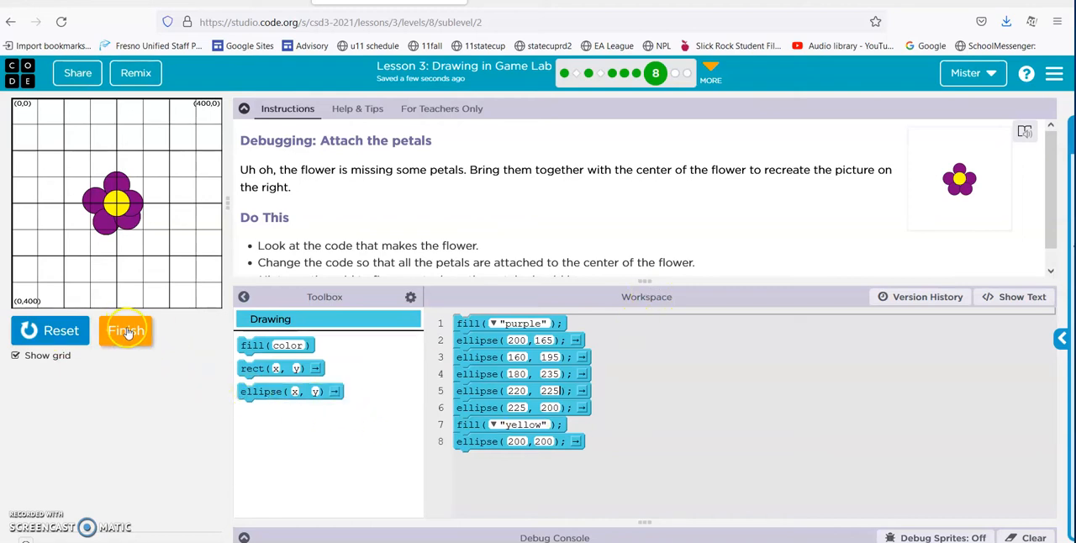
# Finish the flower level, open Debug a stoplight, and run its starting code showing black, red and yellow circles.
pyautogui.click(126, 329)
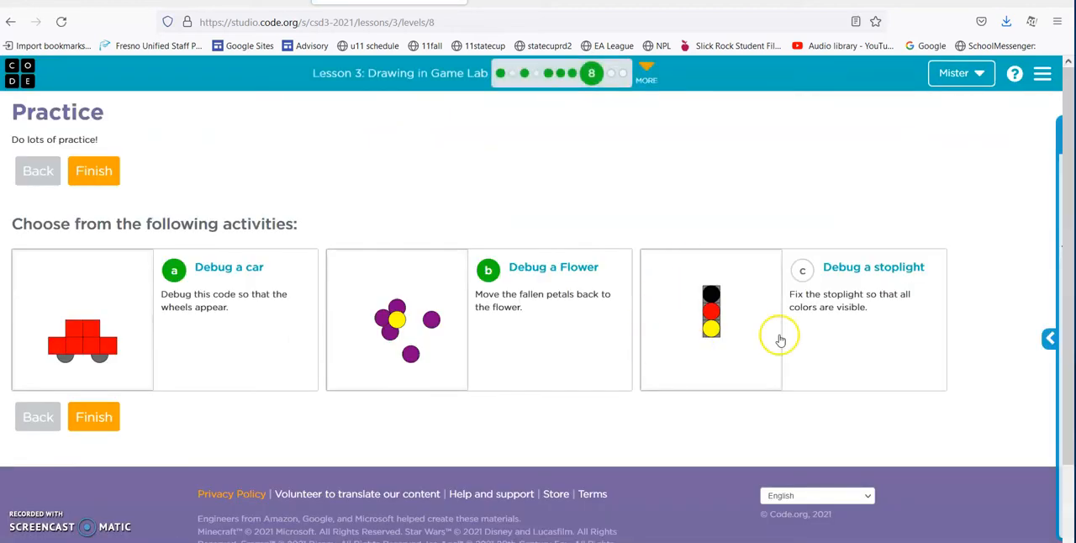
pyautogui.click(873, 265)
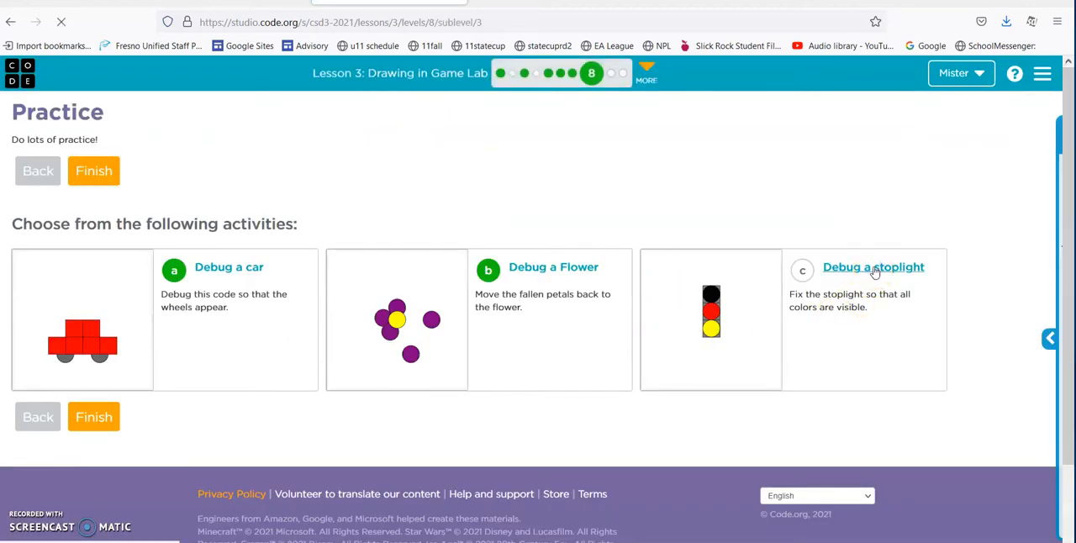
pyautogui.click(873, 267)
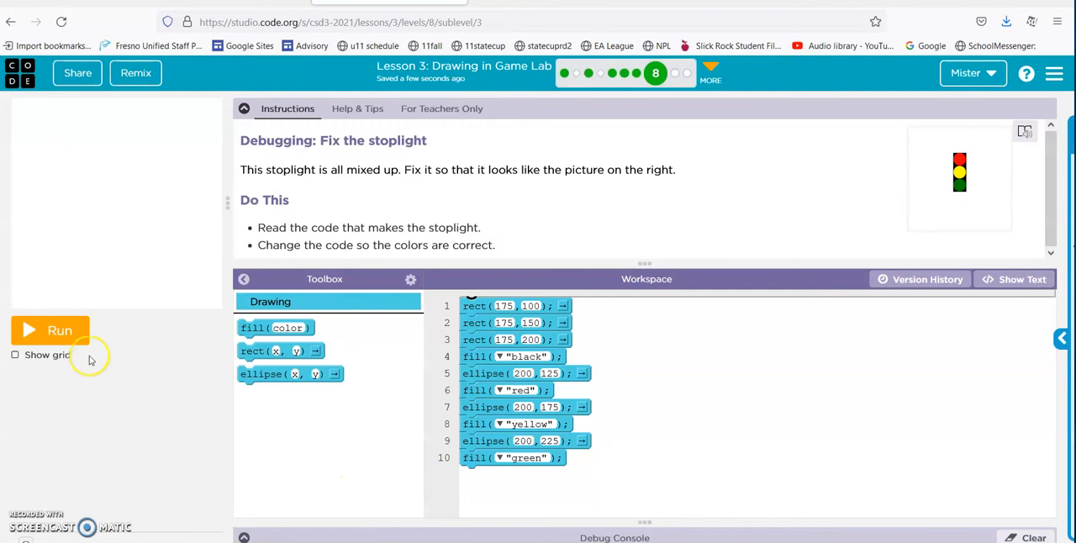
pyautogui.click(51, 330)
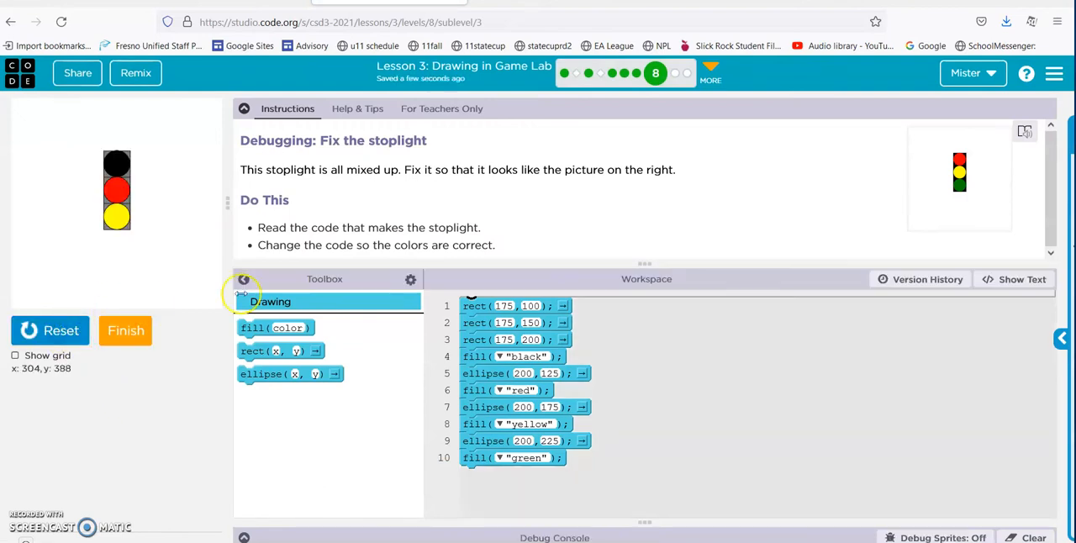
pyautogui.moveTo(363, 265)
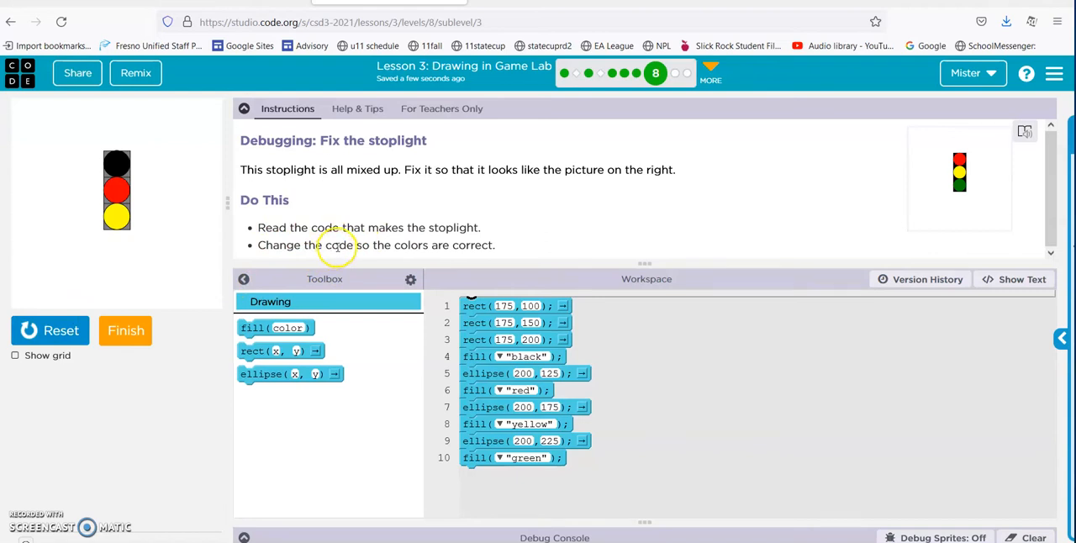
pyautogui.moveTo(396, 393)
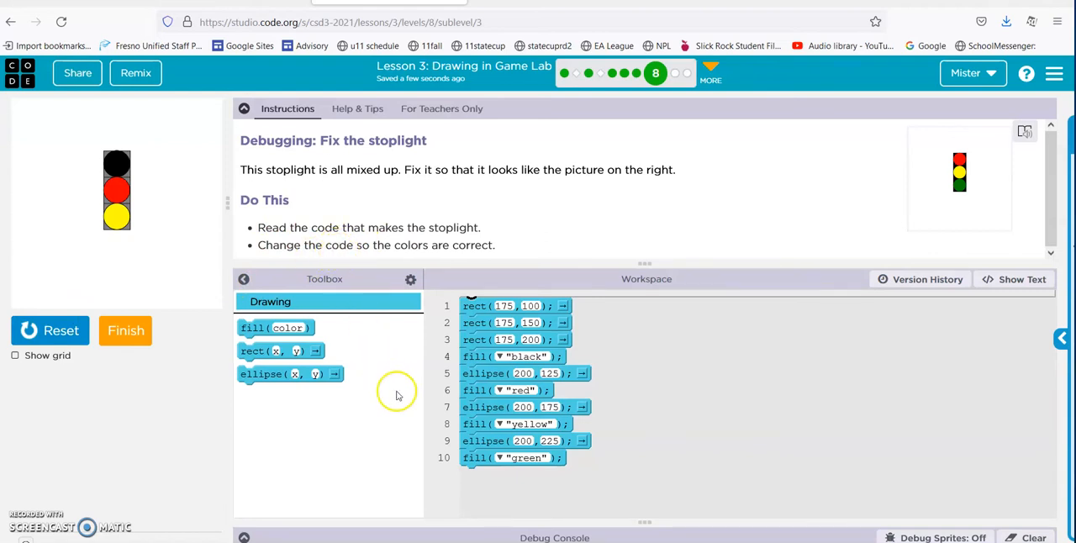
pyautogui.moveTo(443, 433)
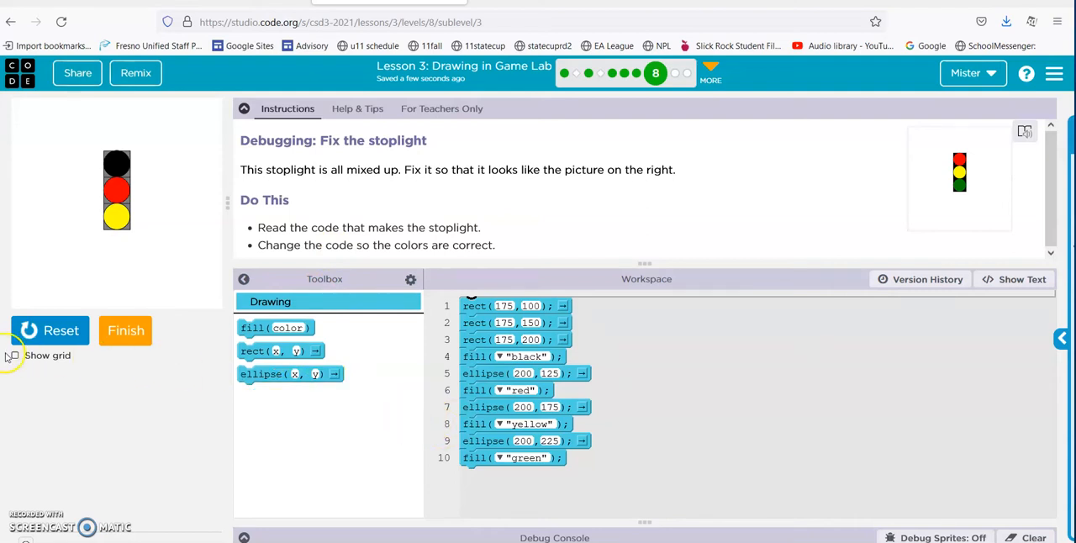
# Show the grid and set the top light's fill to red, rerunning to check.
pyautogui.click(13, 355)
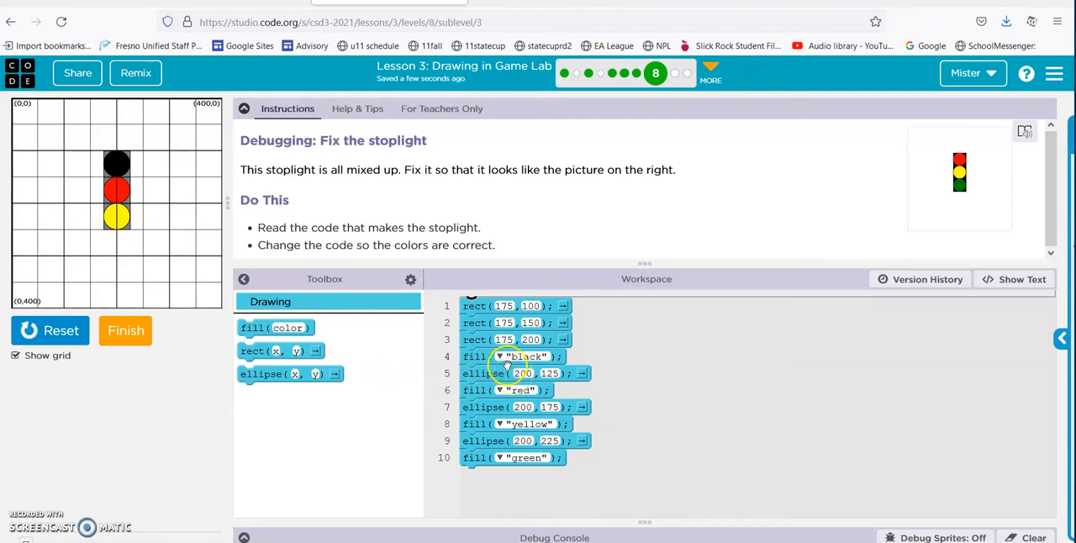
pyautogui.click(499, 373)
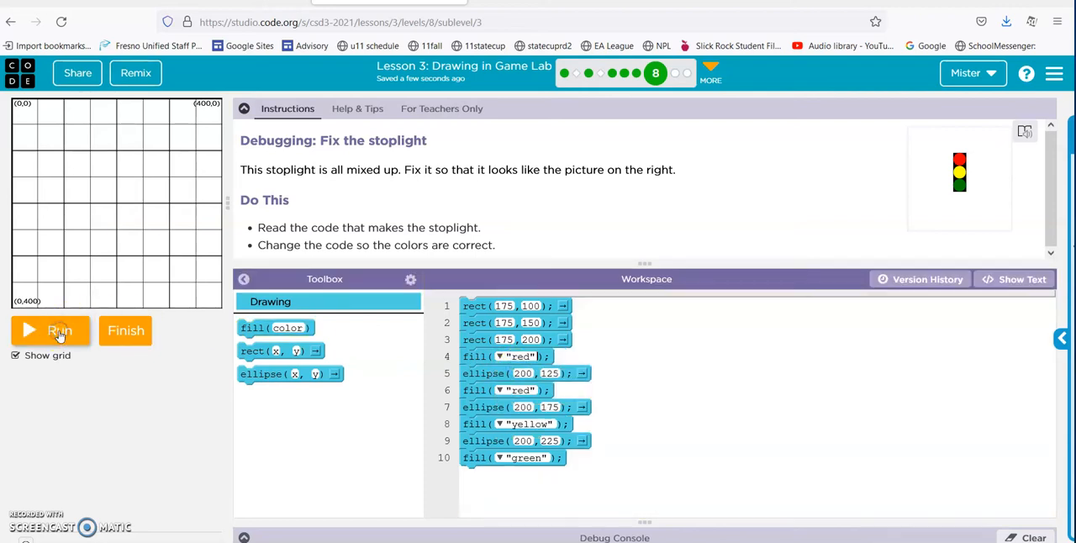
pyautogui.click(50, 330)
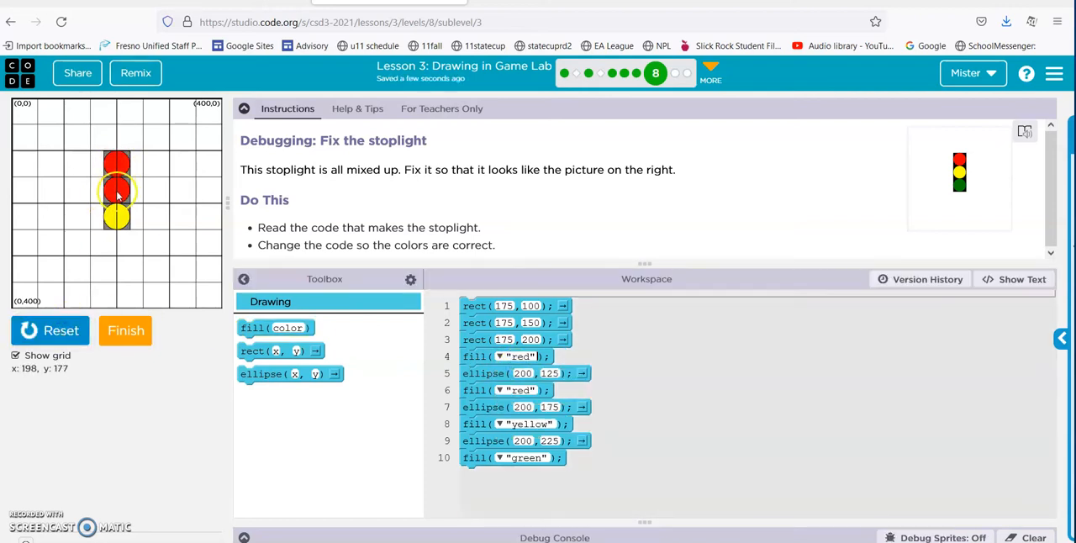
pyautogui.moveTo(118, 191)
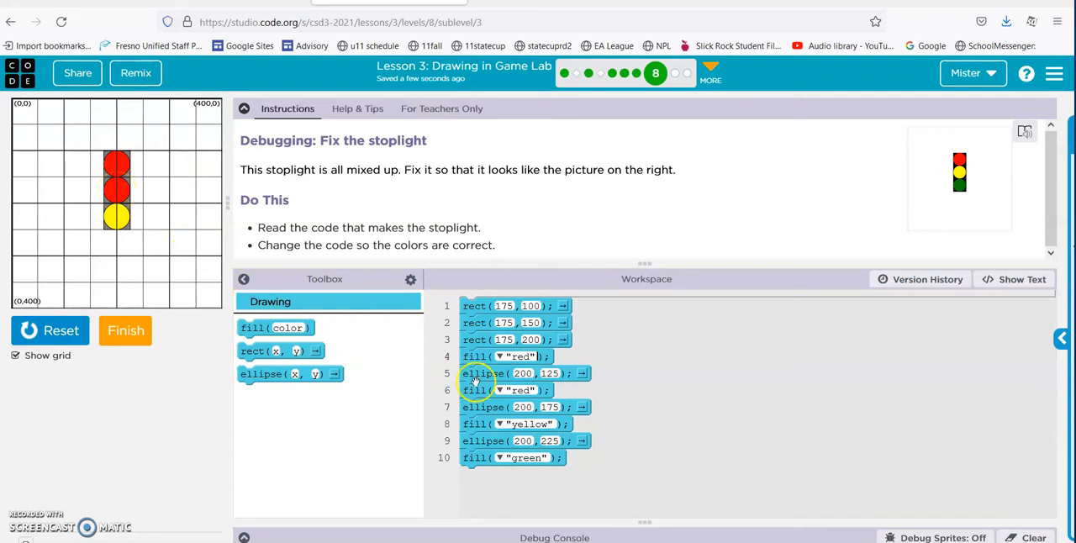
# Set the middle light to yellow and the bottom light to green, rerunning after each change.
pyautogui.click(518, 390)
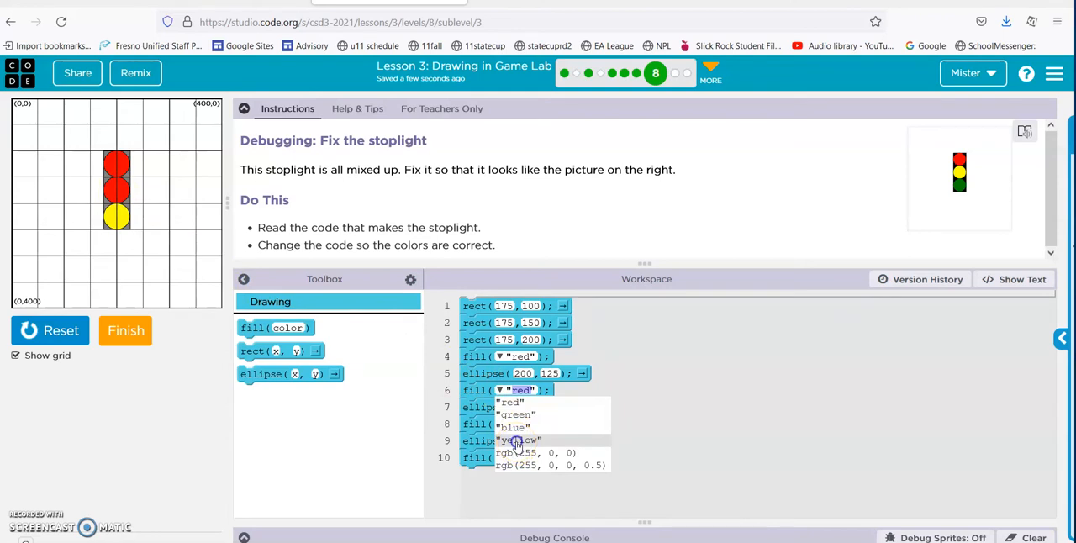
pyautogui.click(521, 440)
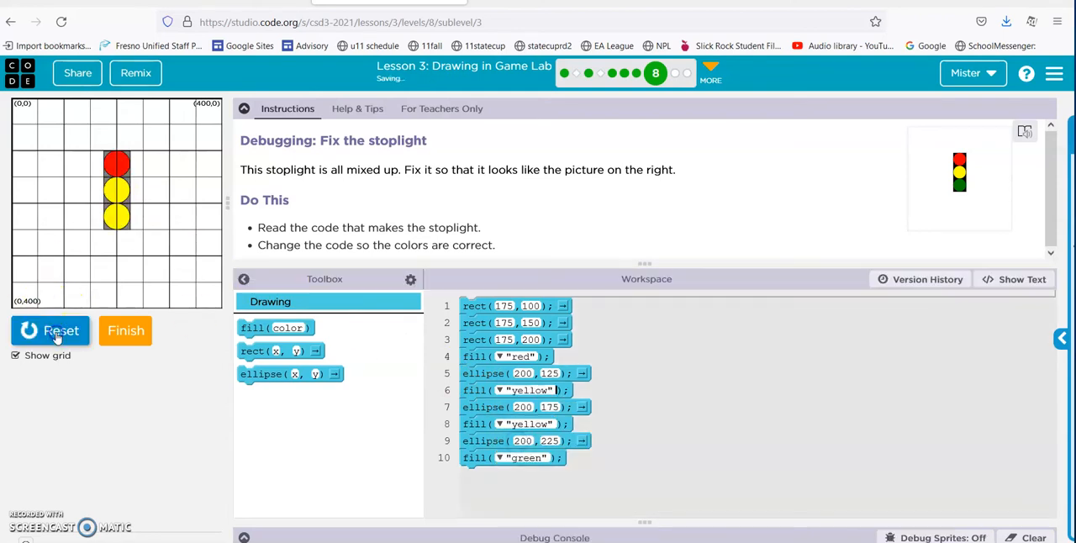
pyautogui.click(51, 329)
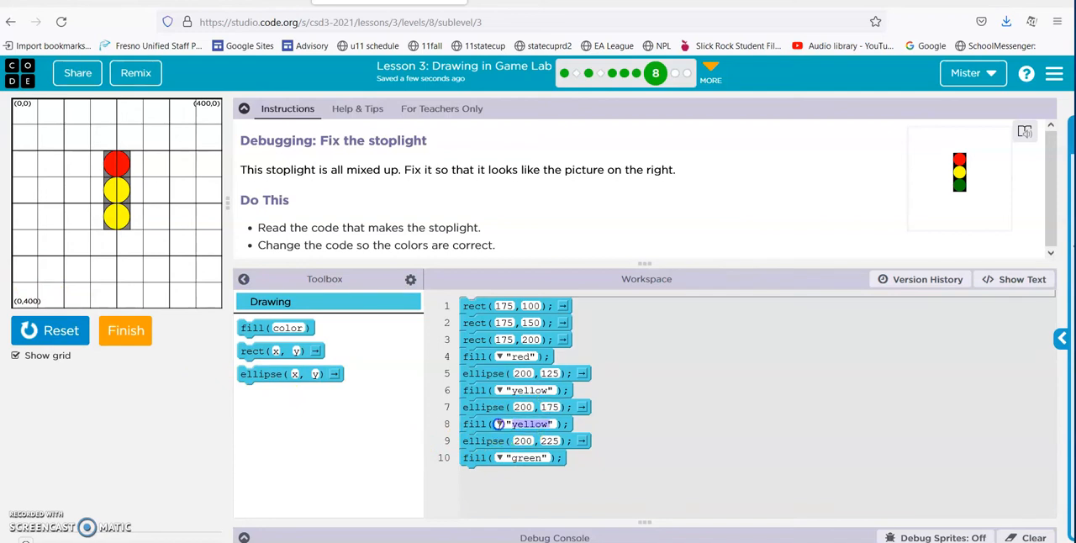
pyautogui.click(501, 424)
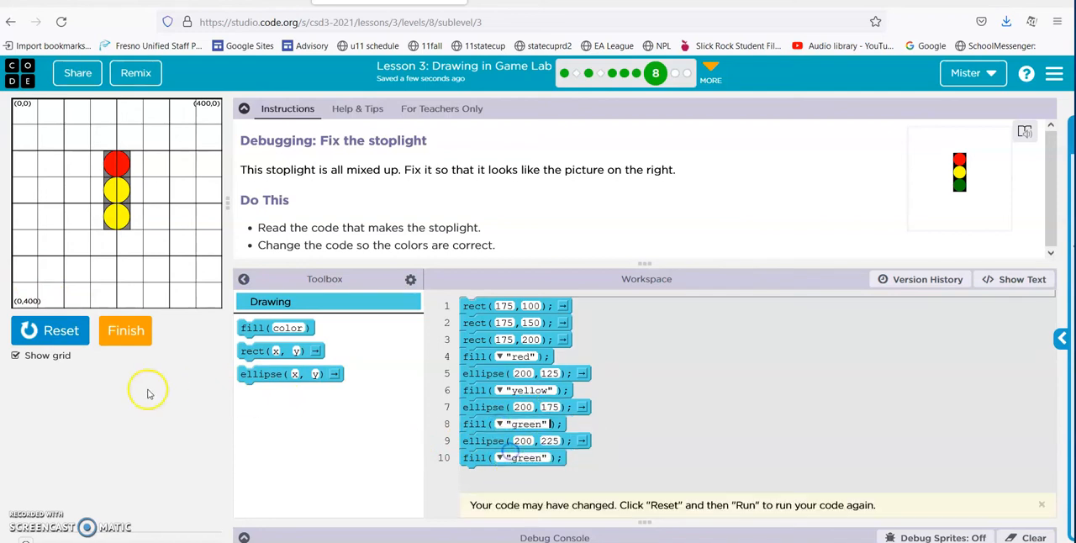
pyautogui.click(50, 330)
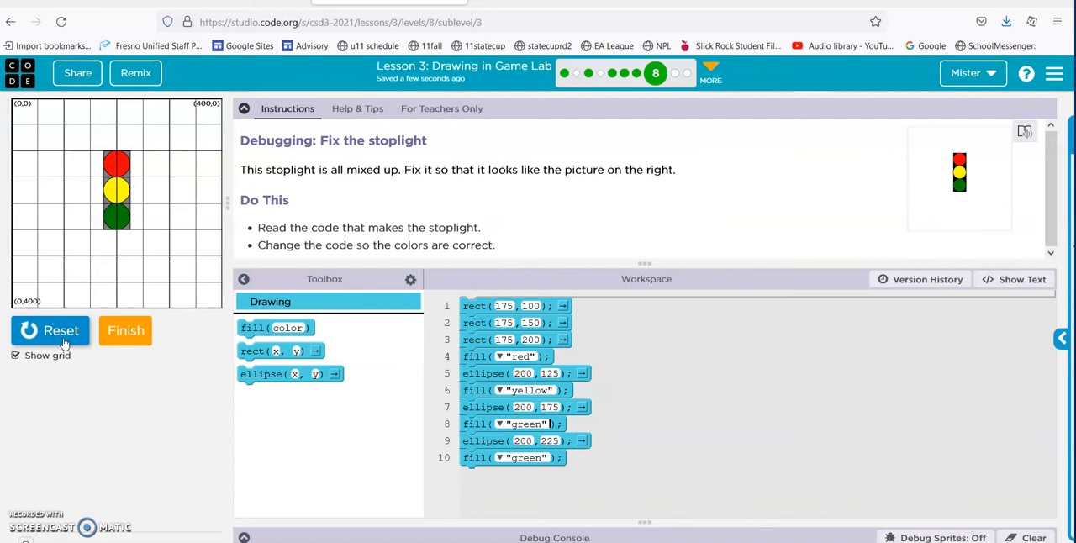
pyautogui.moveTo(193, 366)
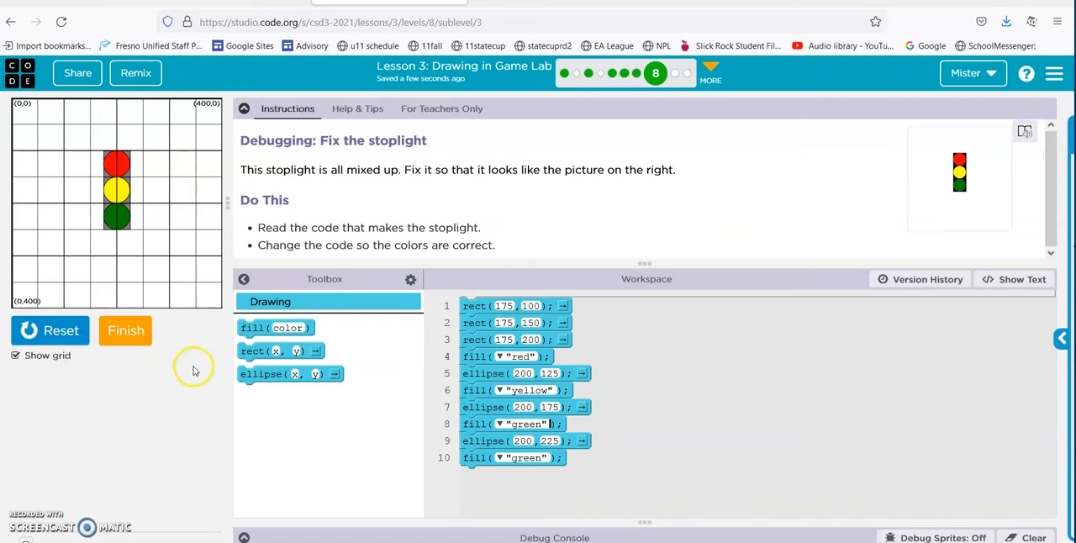
pyautogui.moveTo(118, 218)
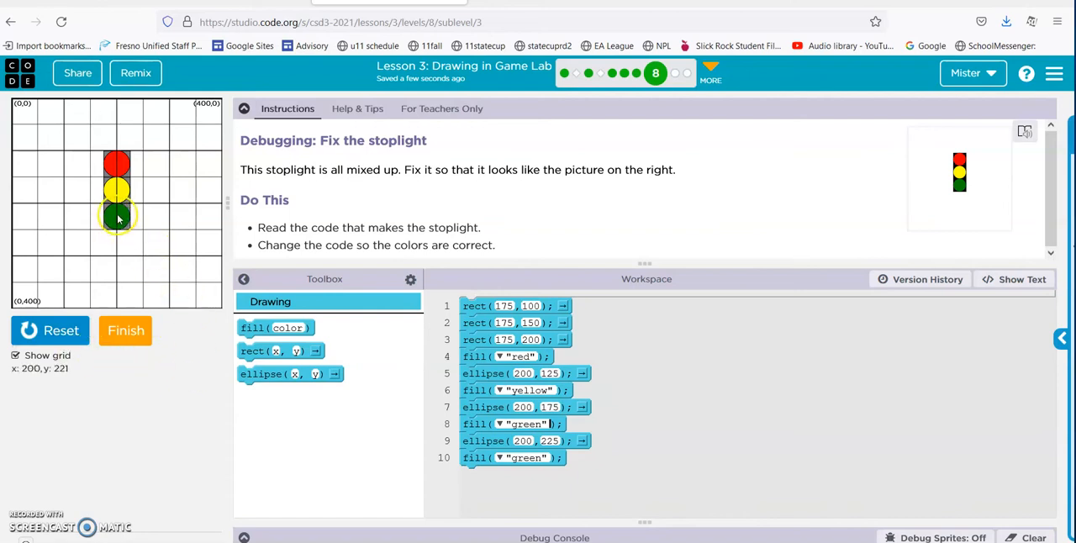
pyautogui.moveTo(117, 219)
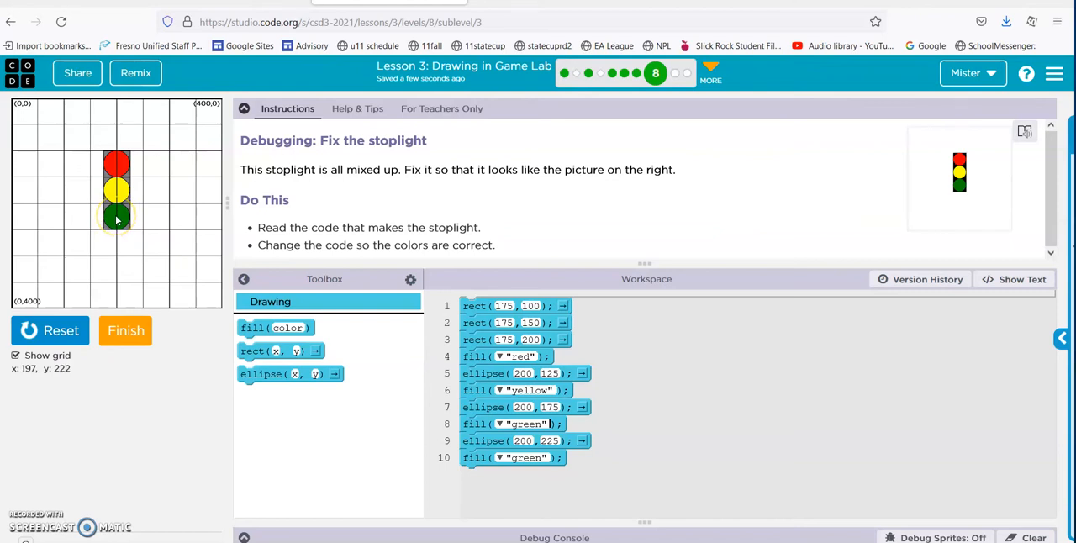
pyautogui.moveTo(118, 218)
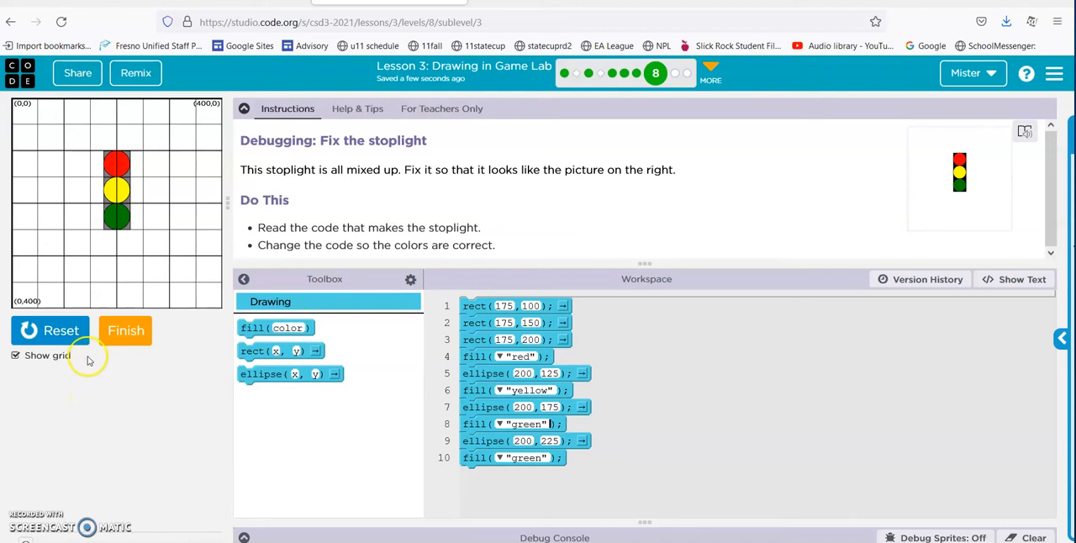
pyautogui.moveTo(967, 74)
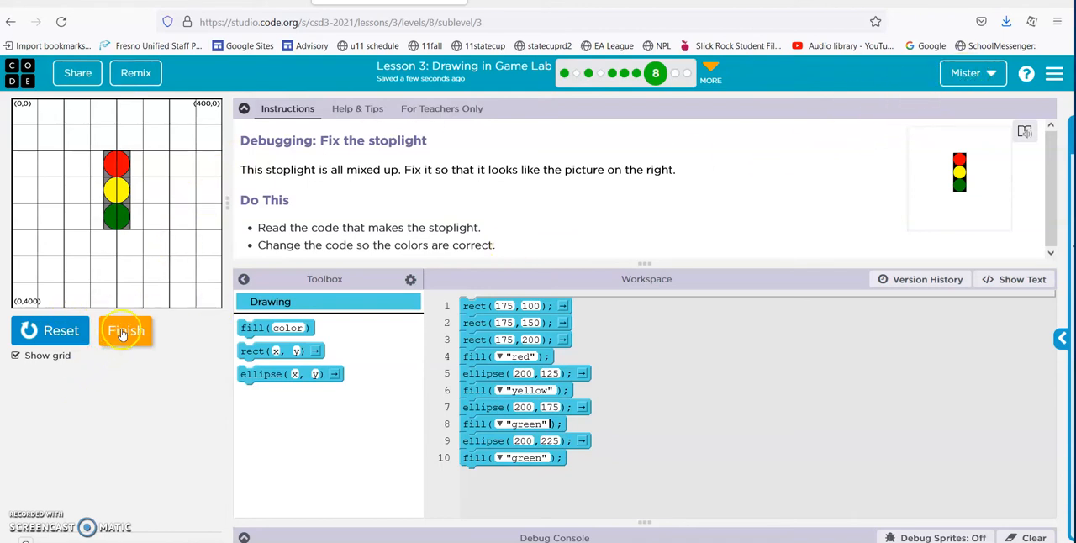
# Finish the stoplight puzzle and continue to the next debugging level.
pyautogui.click(124, 330)
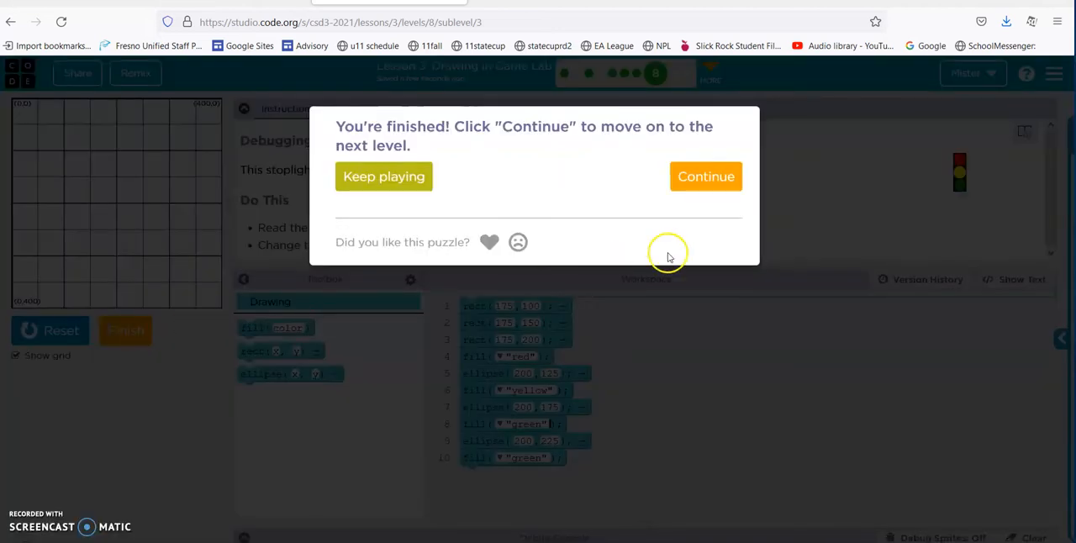
pyautogui.click(706, 177)
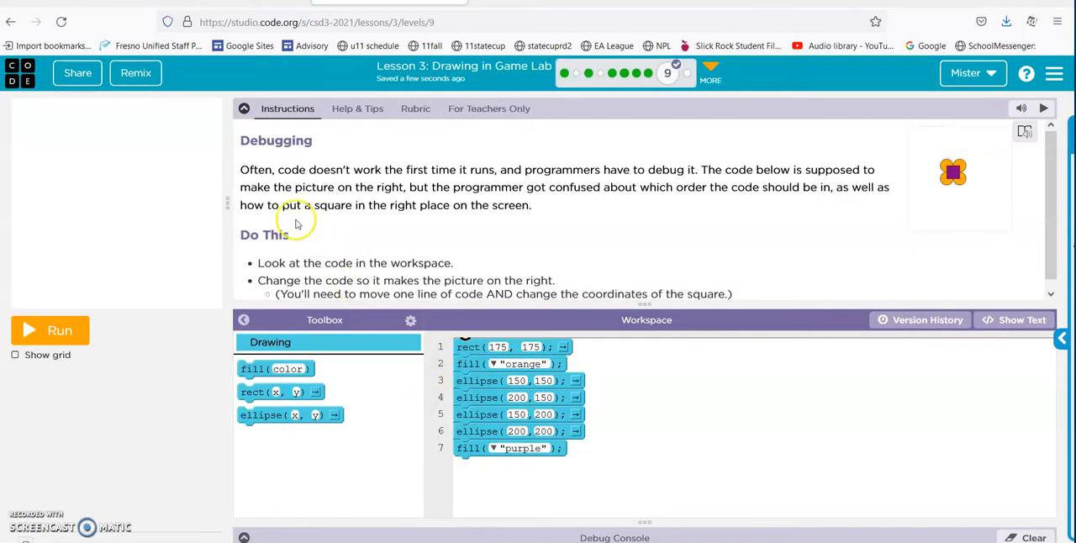
pyautogui.moveTo(51, 330)
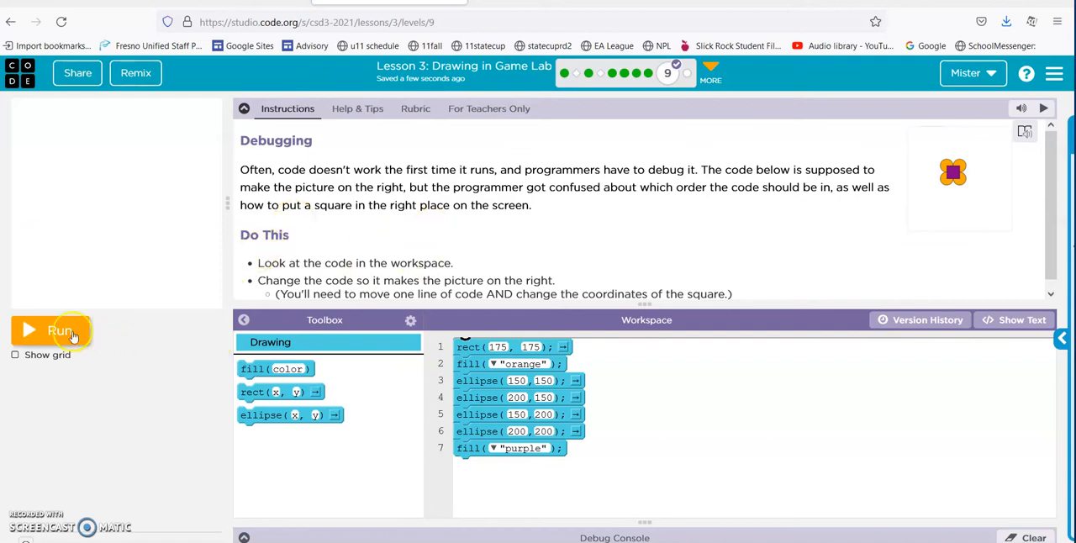
# Move the rect below fill purple, set it to 150,150 using the grid, and rerun to centre the square.
pyautogui.click(50, 329)
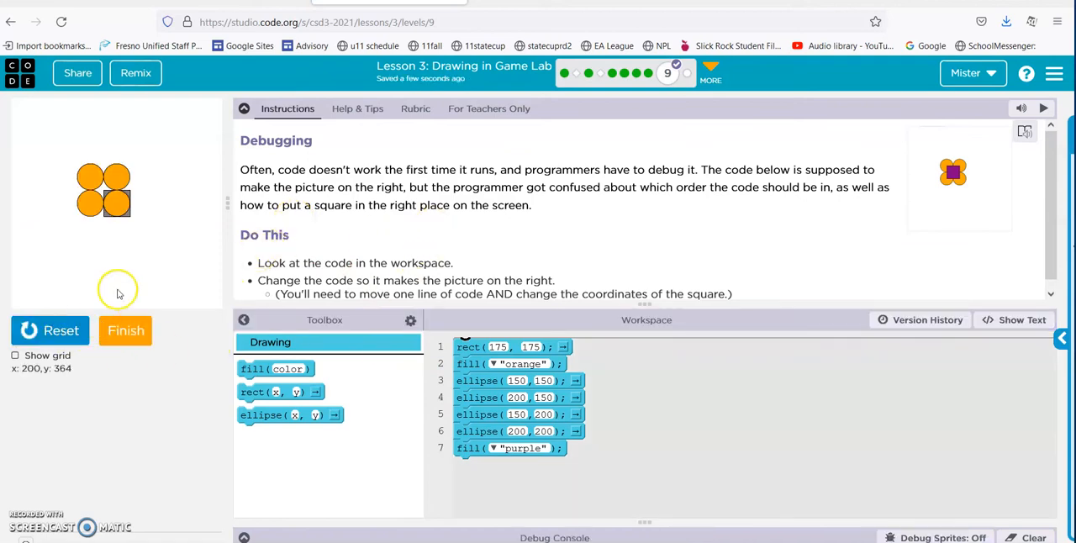
pyautogui.moveTo(118, 219)
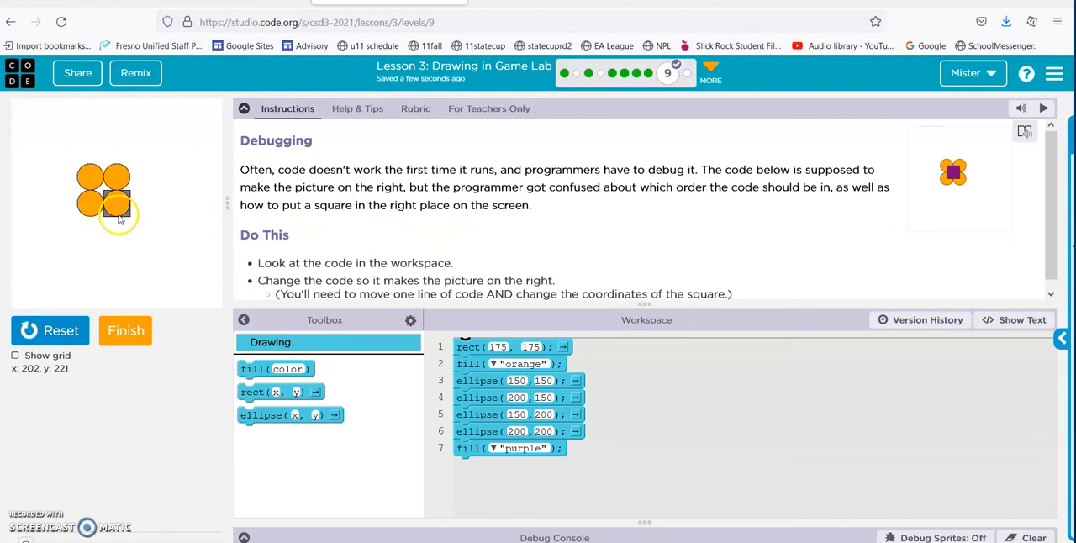
pyautogui.moveTo(101, 190)
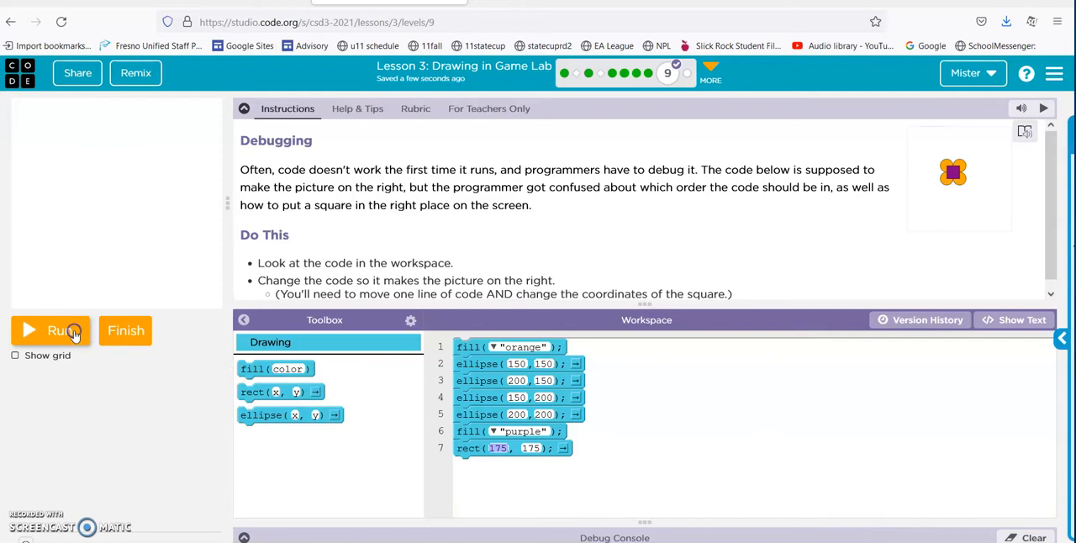
pyautogui.click(51, 329)
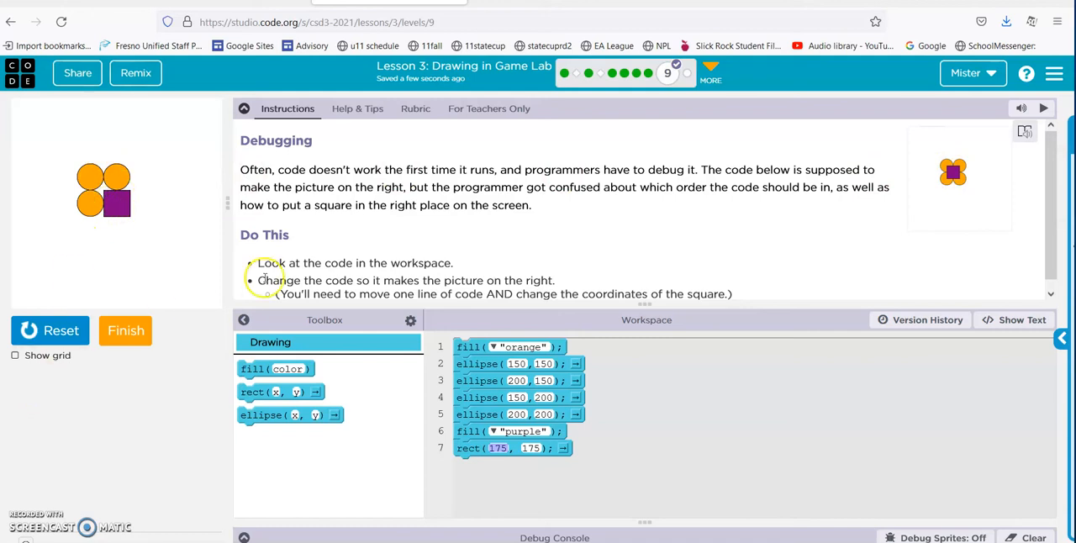
pyautogui.click(14, 354)
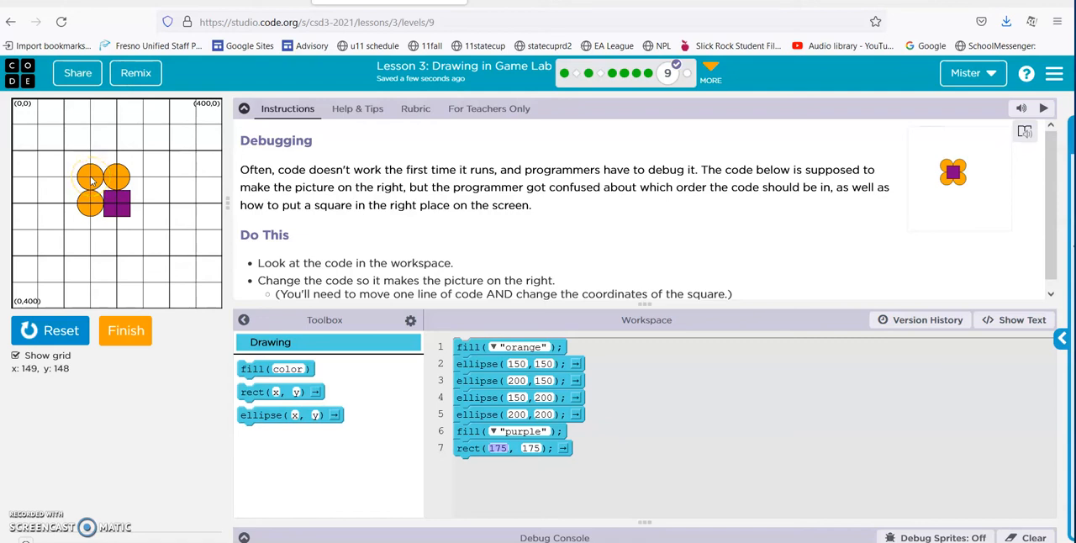
pyautogui.moveTo(118, 195)
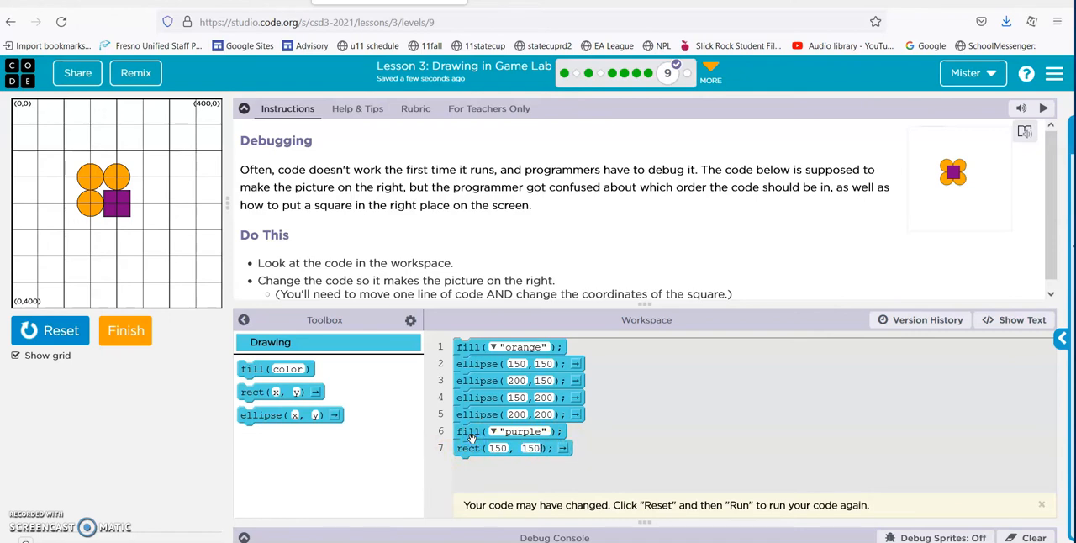
pyautogui.click(50, 329)
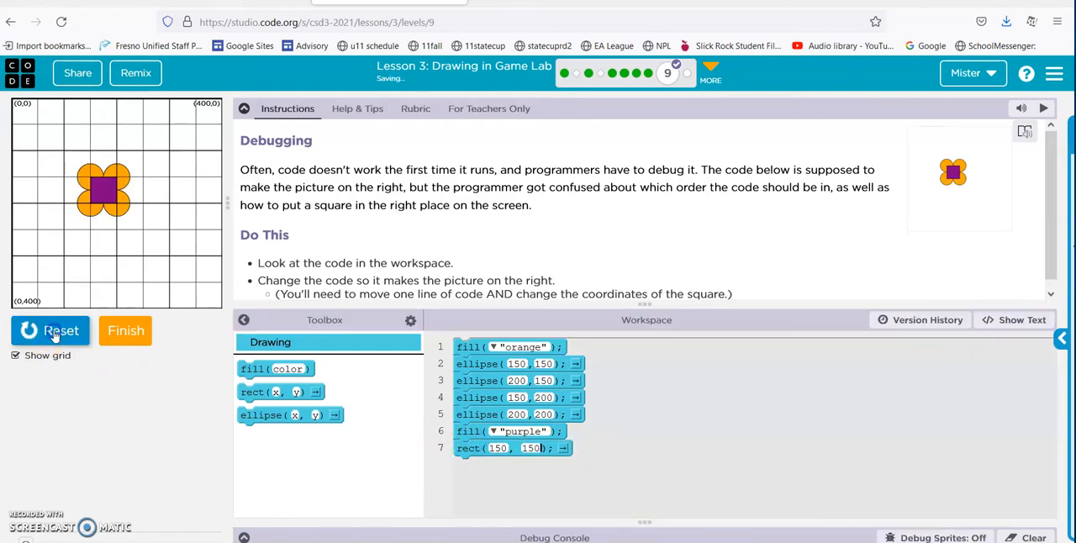
pyautogui.click(13, 354)
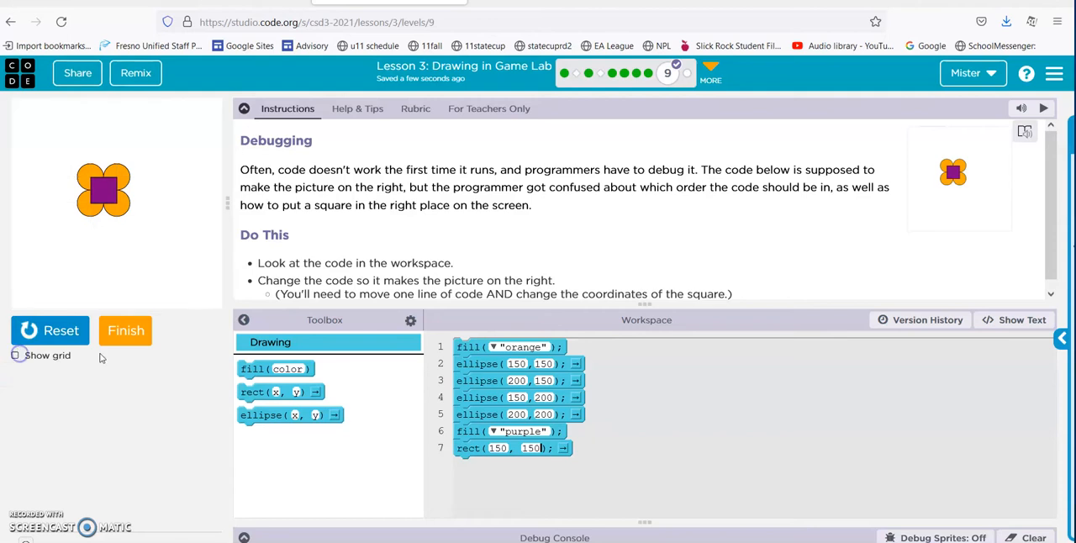
pyautogui.click(124, 330)
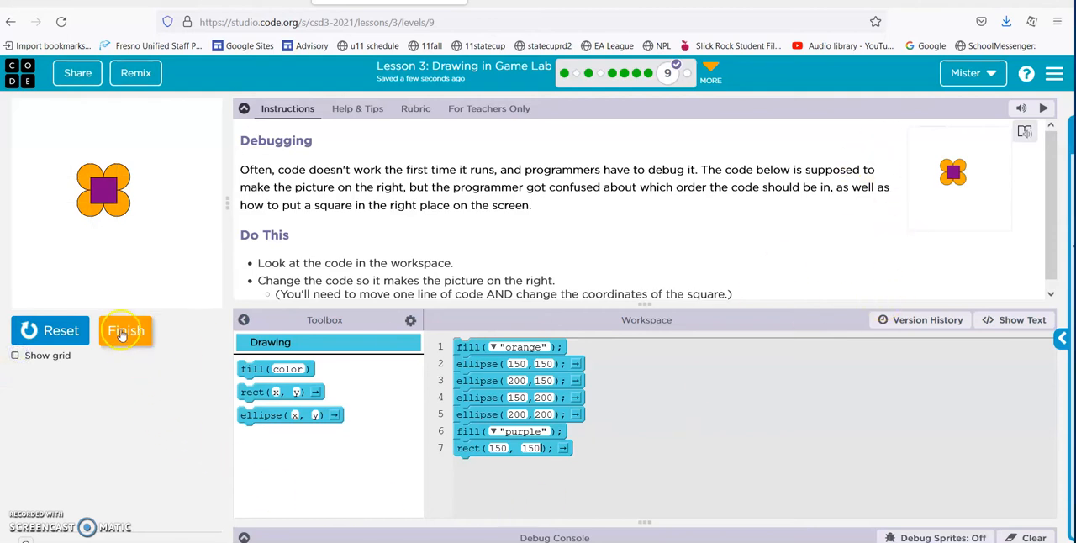
# Finish the orange-flower level and open the New Block: Point activity.
pyautogui.click(125, 329)
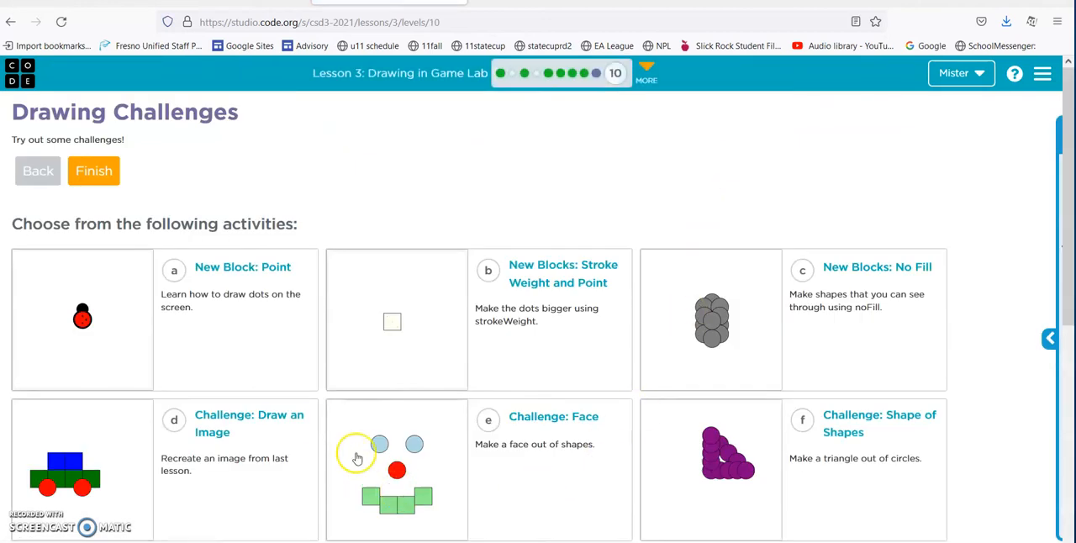
pyautogui.moveTo(242, 267)
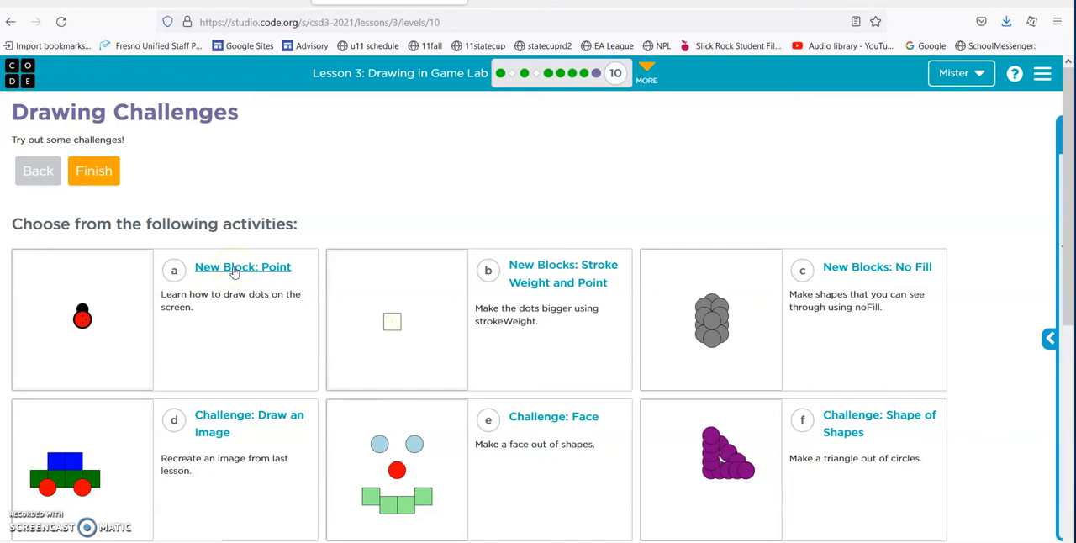
pyautogui.click(242, 265)
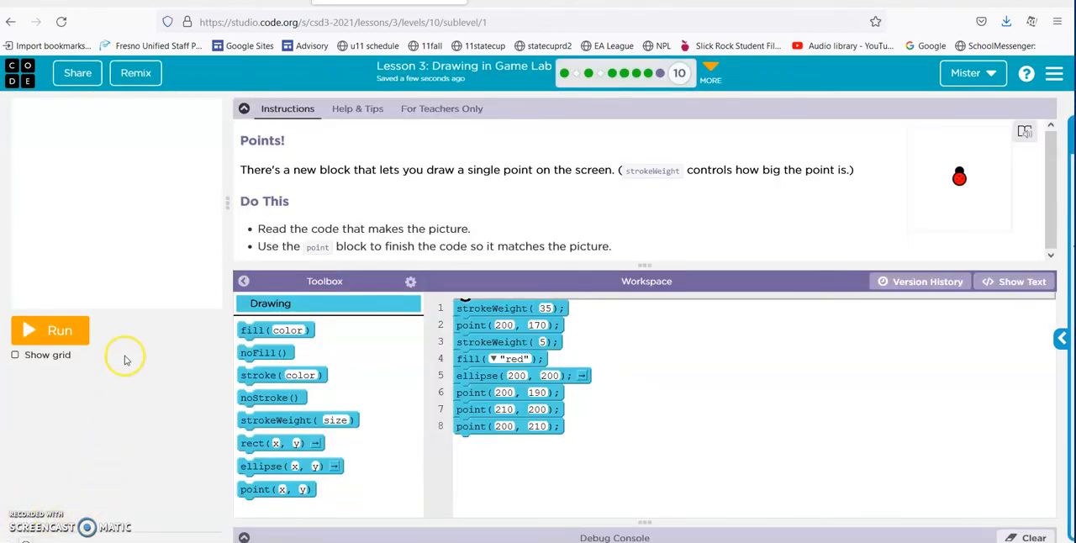
# Run the starter code, add another point block and adjust its coordinates to complete the ladybug's dots.
pyautogui.click(51, 329)
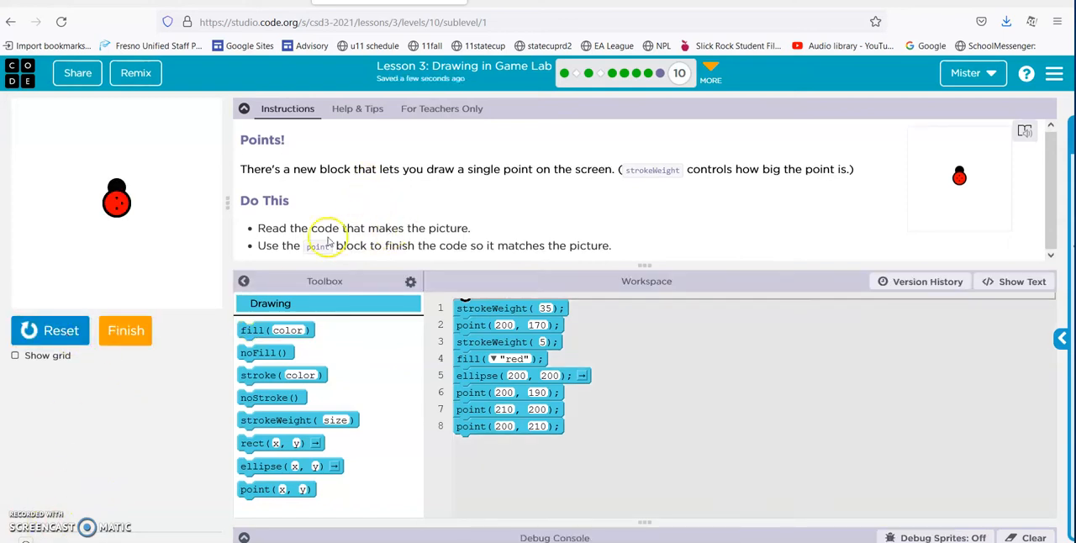
pyautogui.moveTo(514, 245)
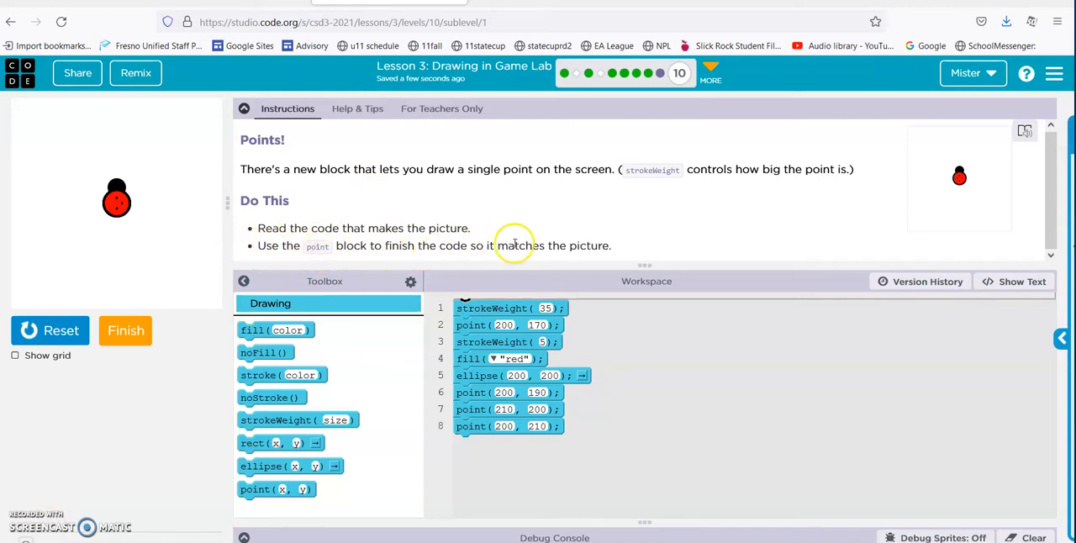
pyautogui.moveTo(116, 204)
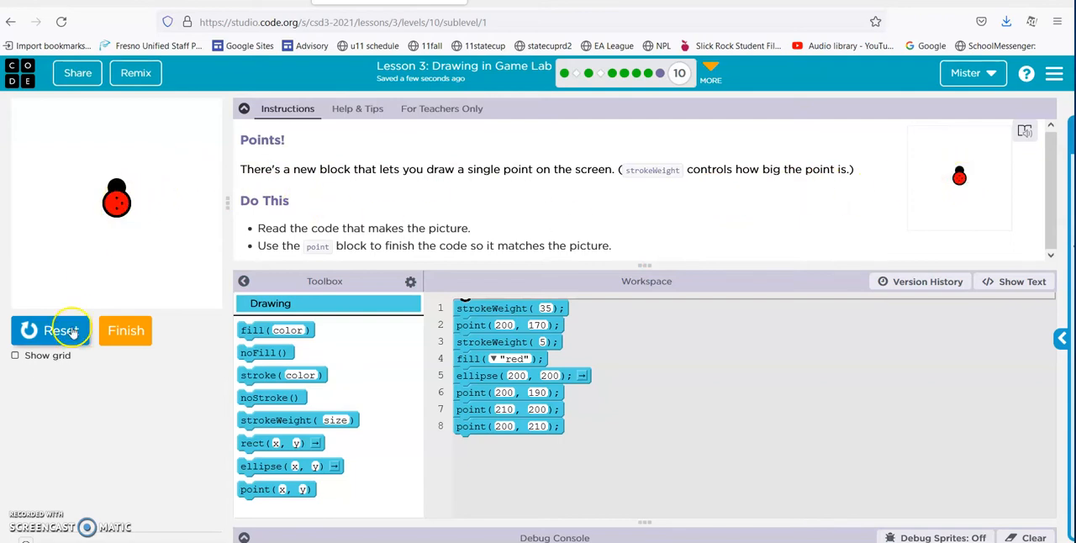
pyautogui.click(13, 355)
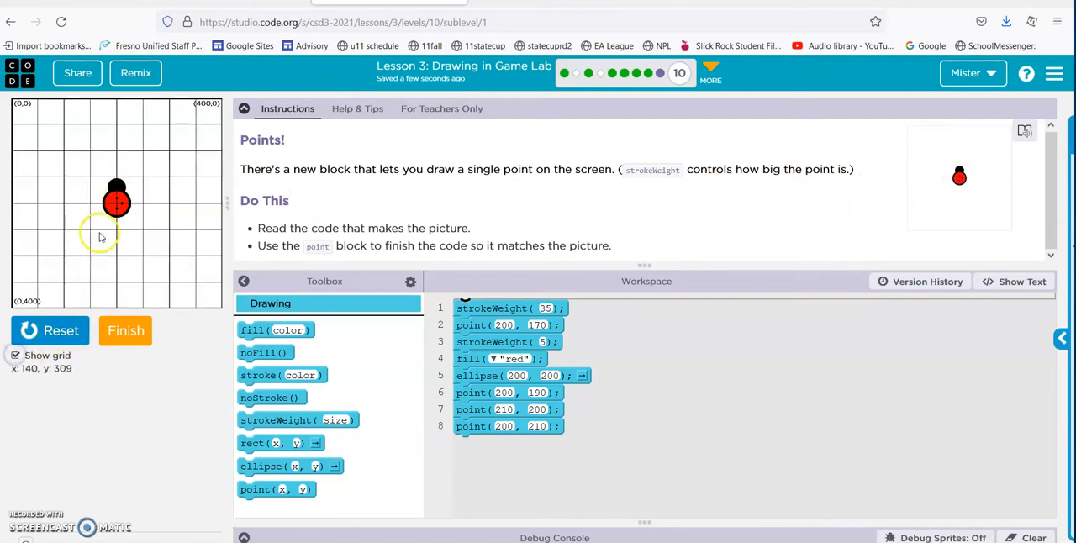
pyautogui.moveTo(111, 205)
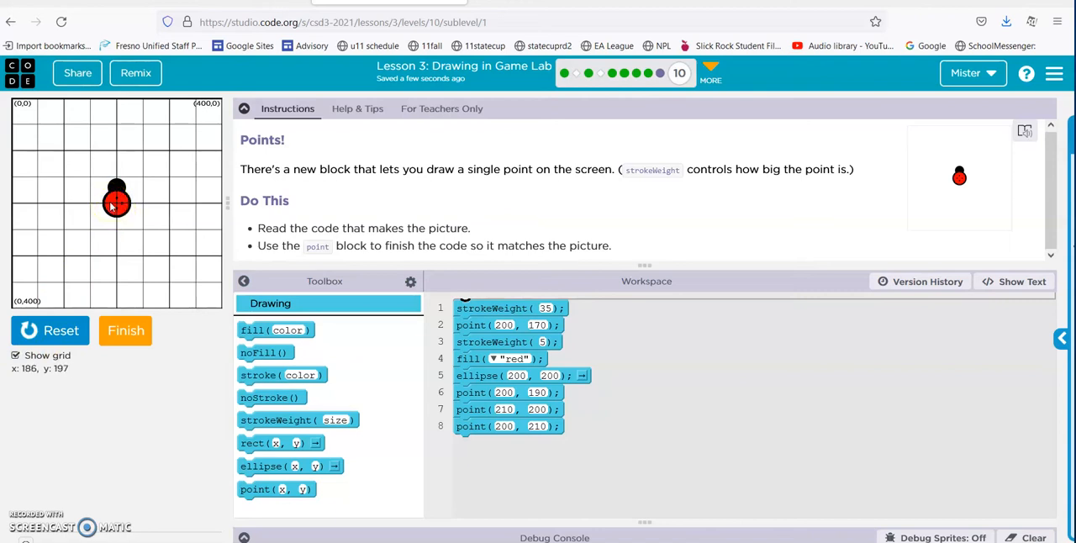
pyautogui.moveTo(115, 205)
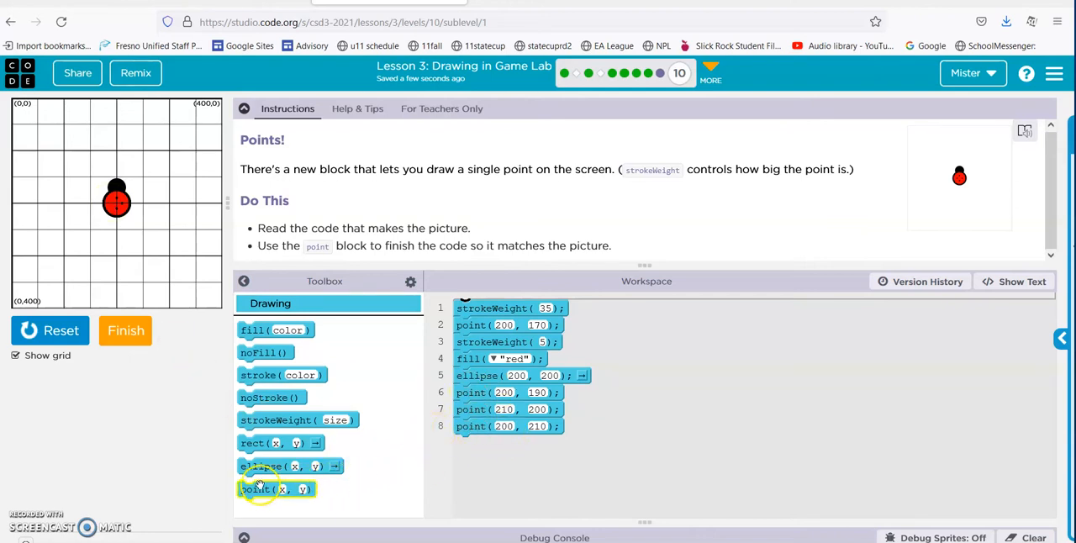
pyautogui.moveTo(275, 487); pyautogui.dragTo(496, 446)
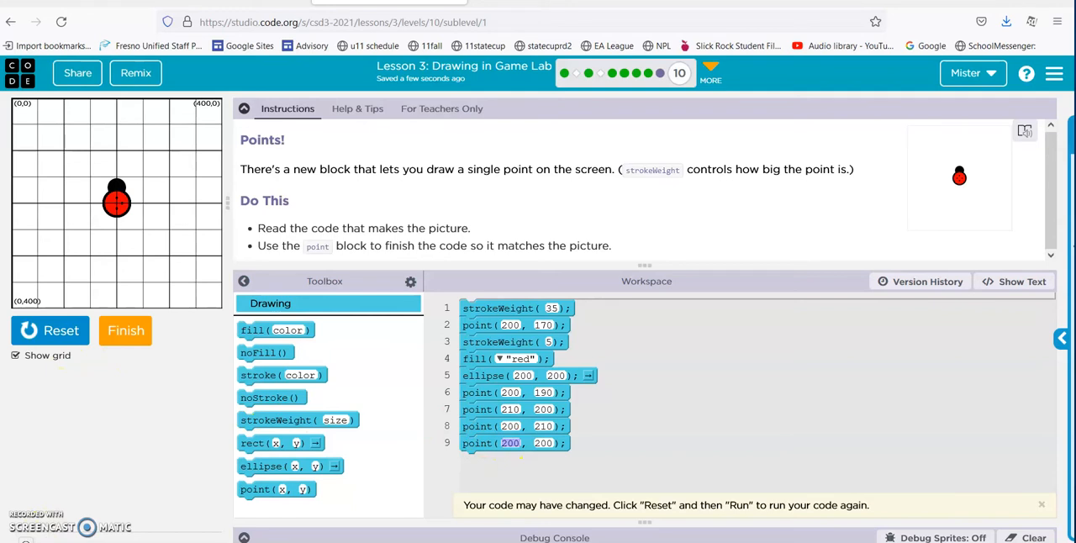
pyautogui.moveTo(276, 489)
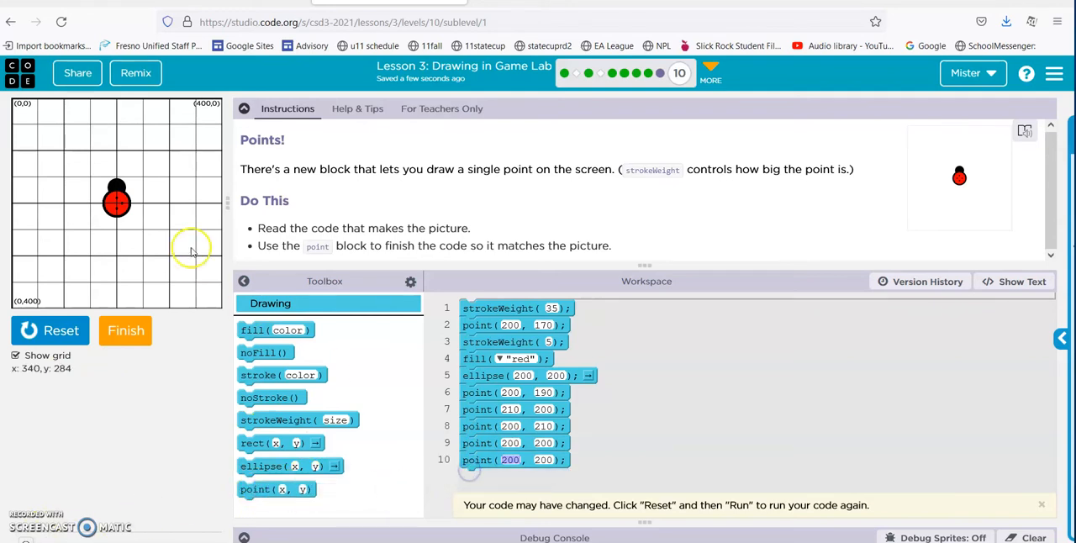
pyautogui.moveTo(111, 205)
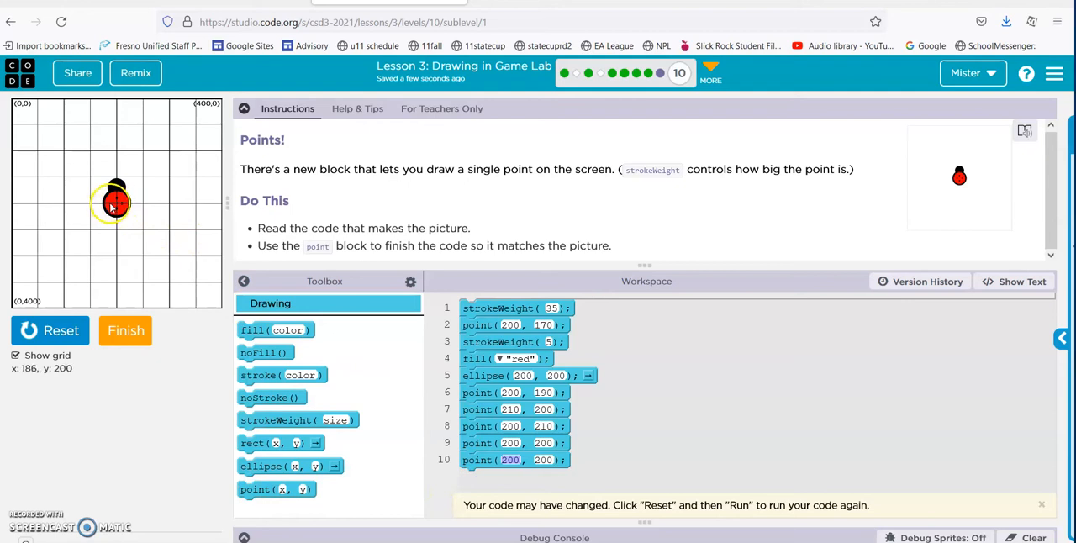
pyautogui.moveTo(116, 202)
pyautogui.write('185')
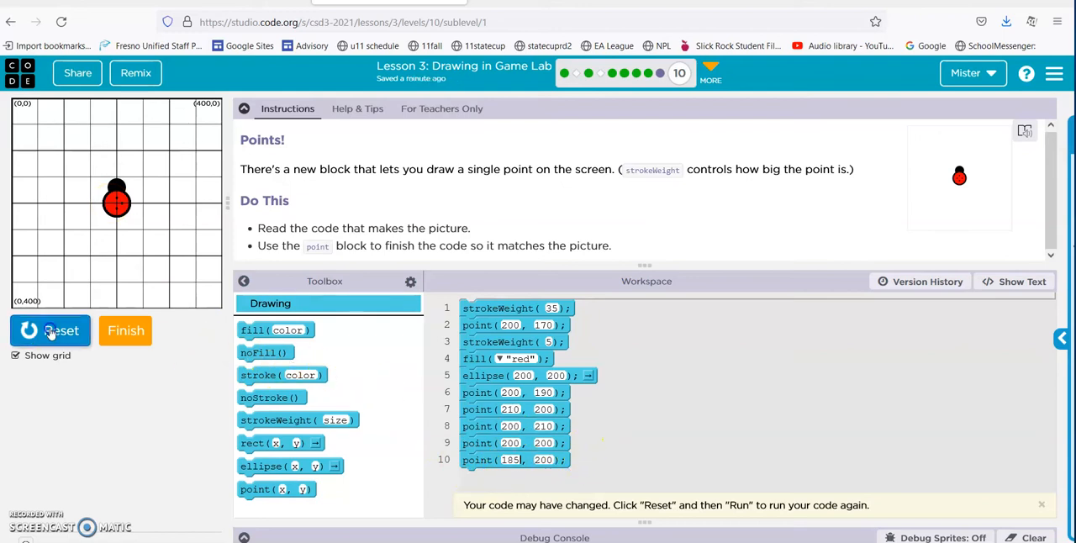
pyautogui.click(60, 329)
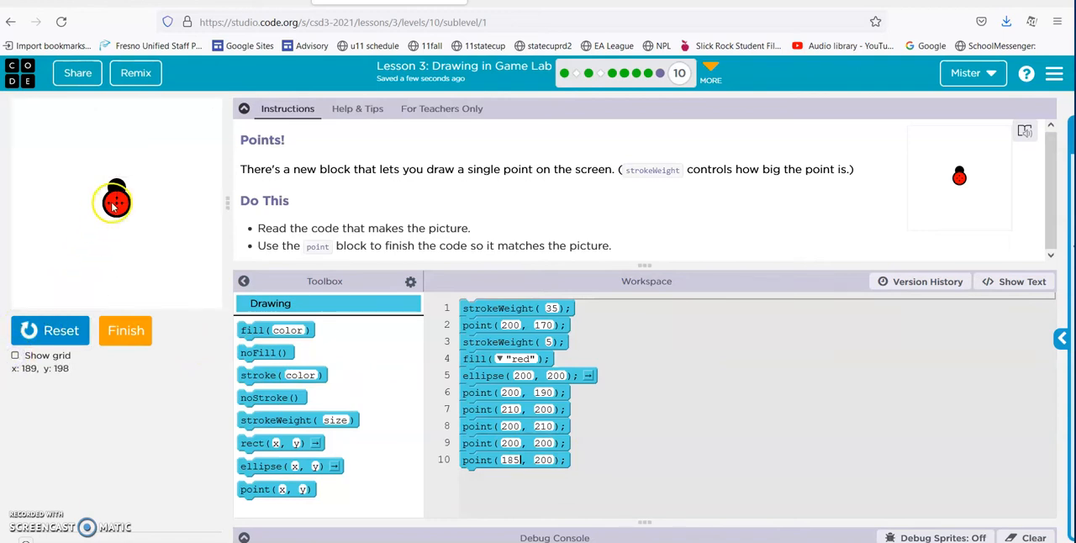
pyautogui.moveTo(115, 202)
pyautogui.write('190')
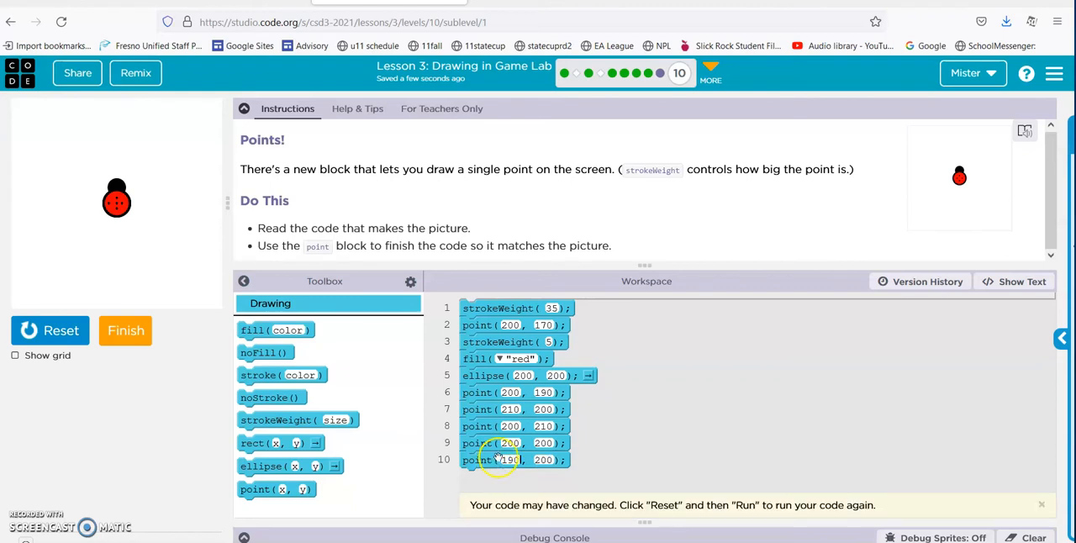
pyautogui.click(50, 329)
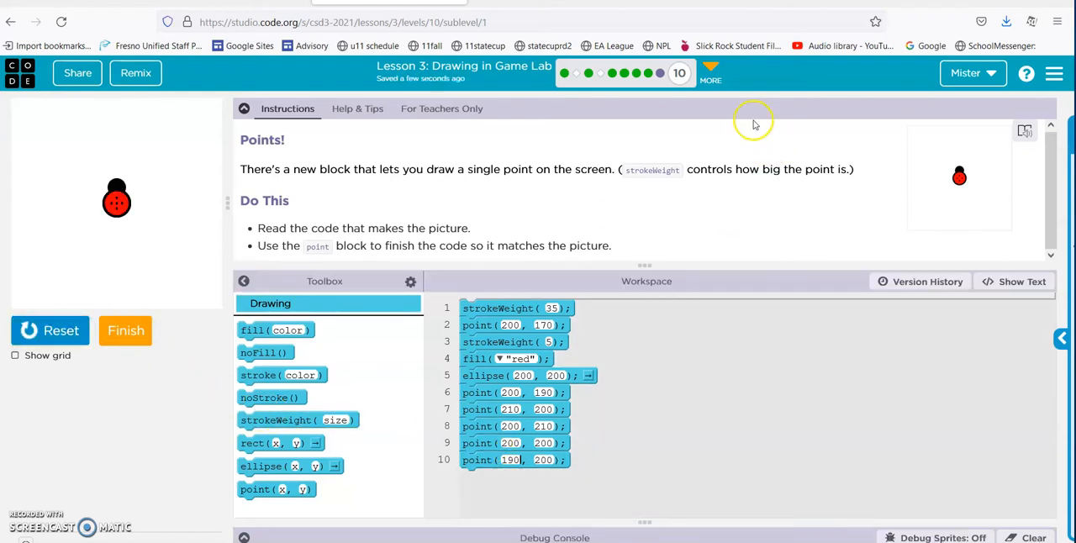
# Finish the Point activity and open the Stroke Weight and Point activity.
pyautogui.click(125, 329)
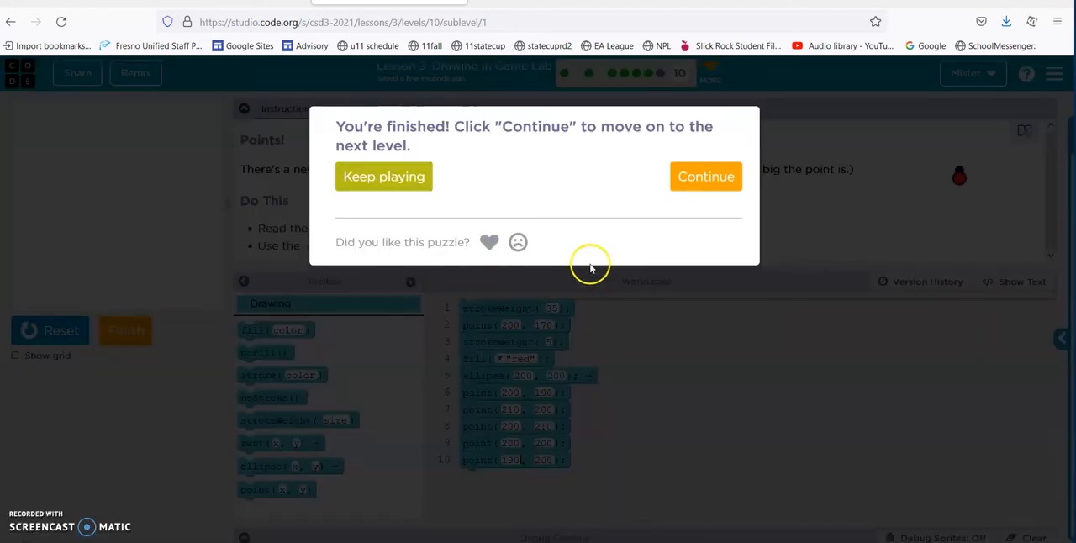
pyautogui.click(384, 177)
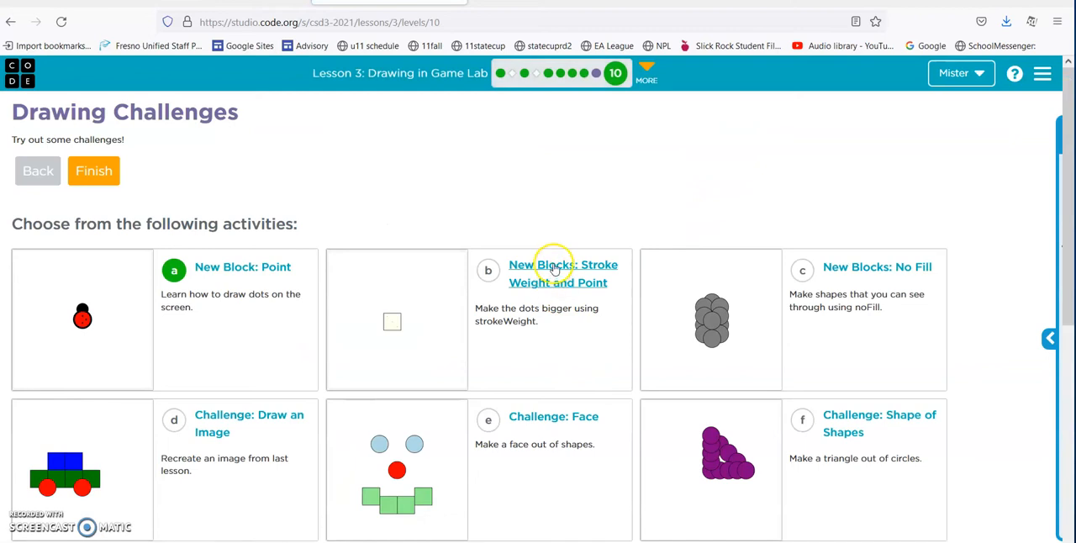
pyautogui.click(561, 272)
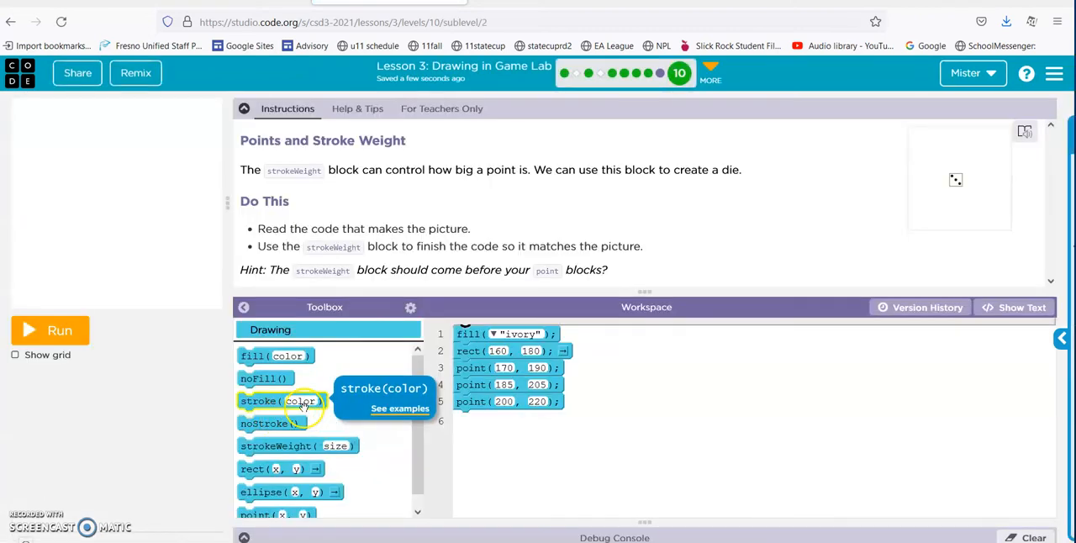
# Add a strokeWeight block before the point blocks and rerun so the die's dots draw bigger.
pyautogui.click(51, 329)
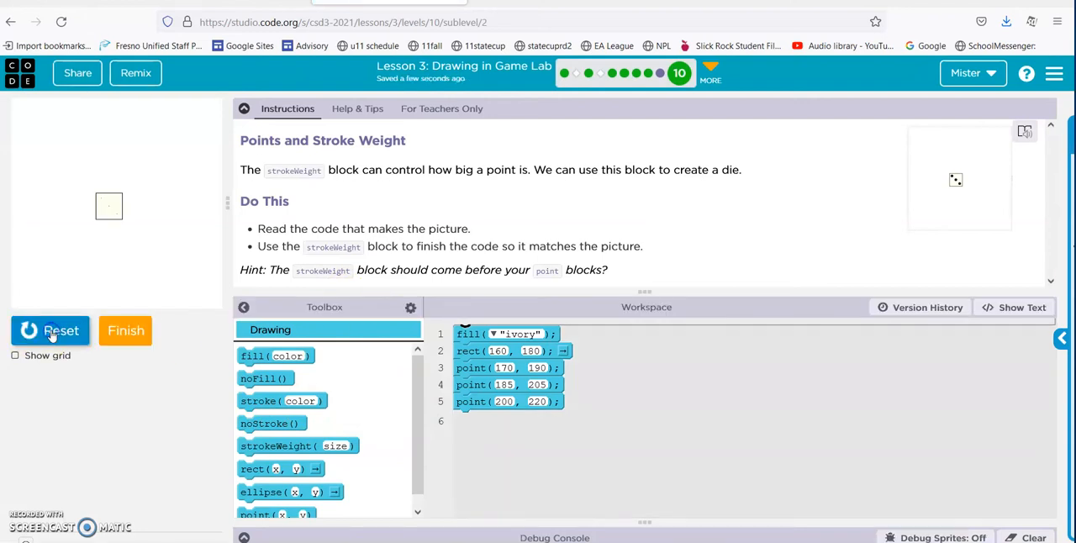
pyautogui.moveTo(99, 192)
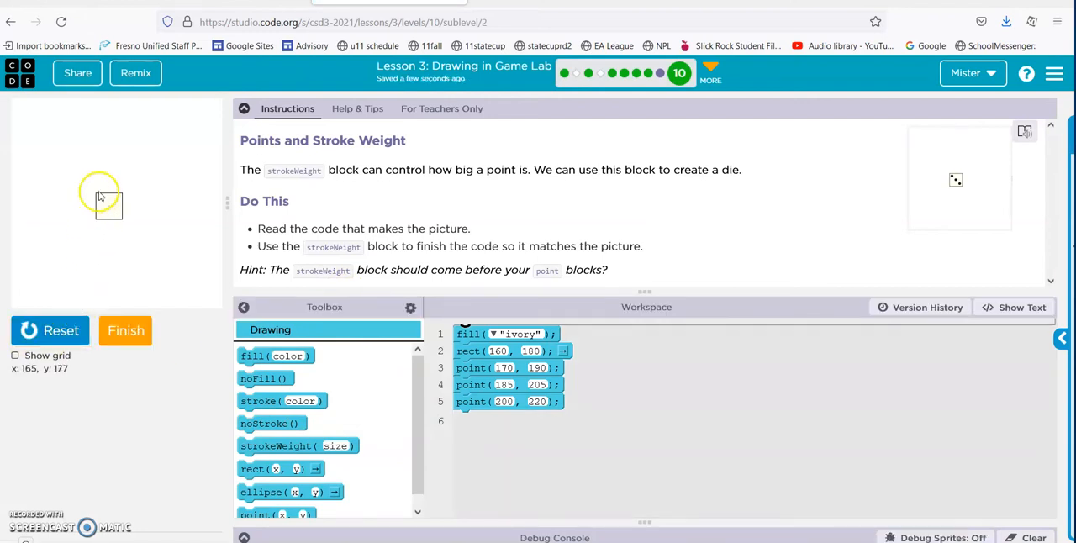
pyautogui.moveTo(529, 269)
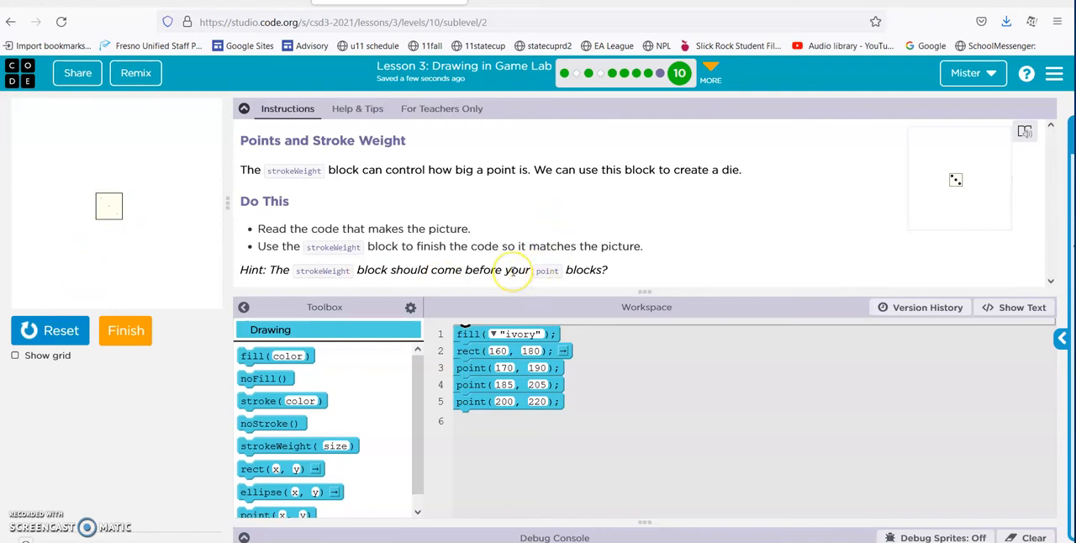
pyautogui.moveTo(541, 226)
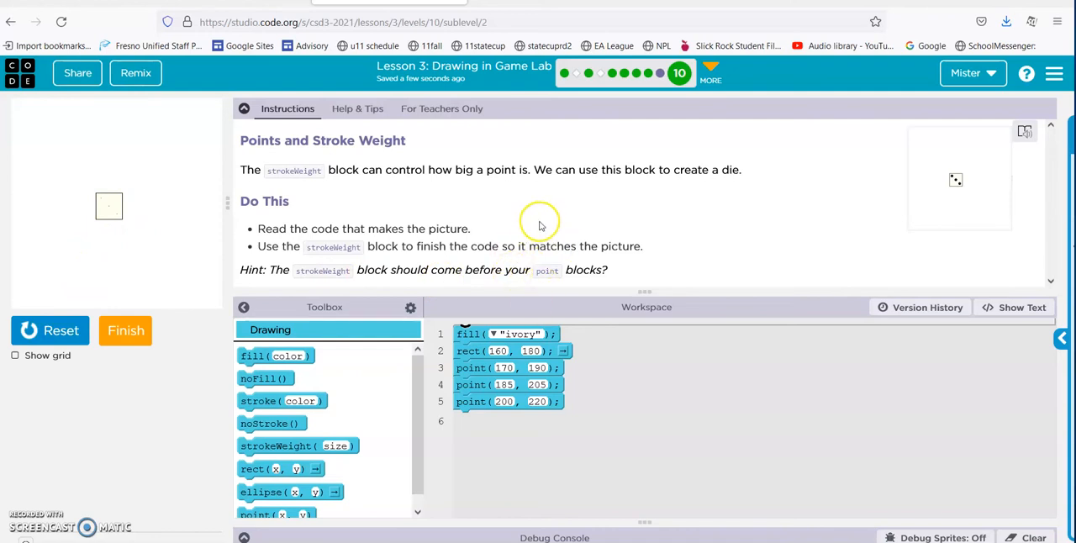
pyautogui.moveTo(327, 303)
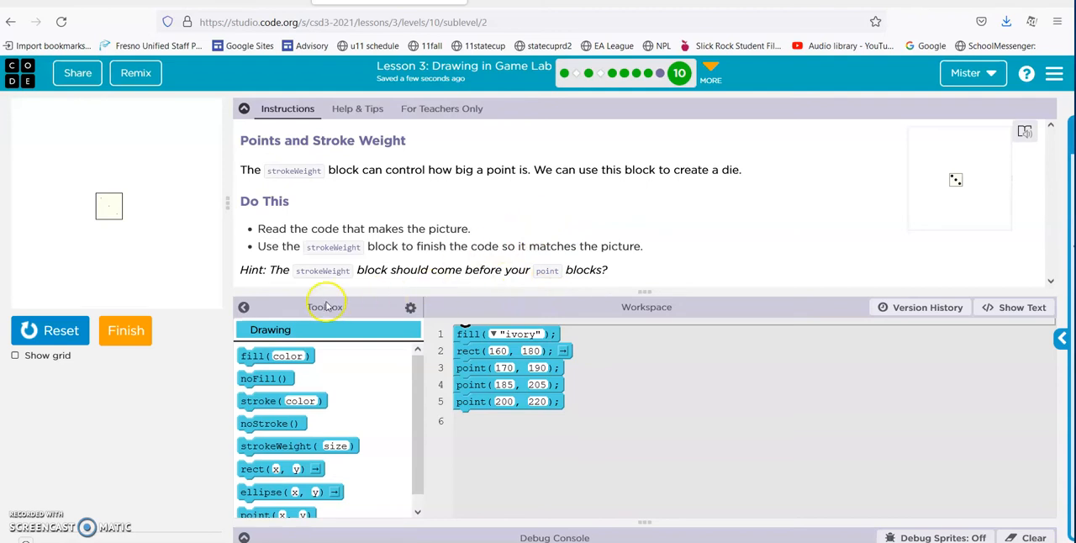
pyautogui.moveTo(346, 249)
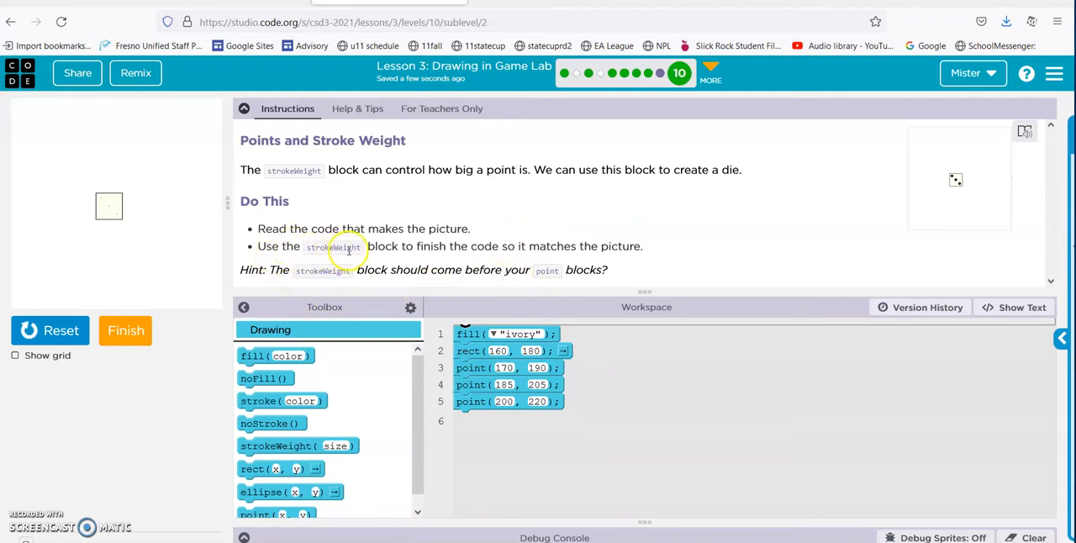
pyautogui.moveTo(494, 253)
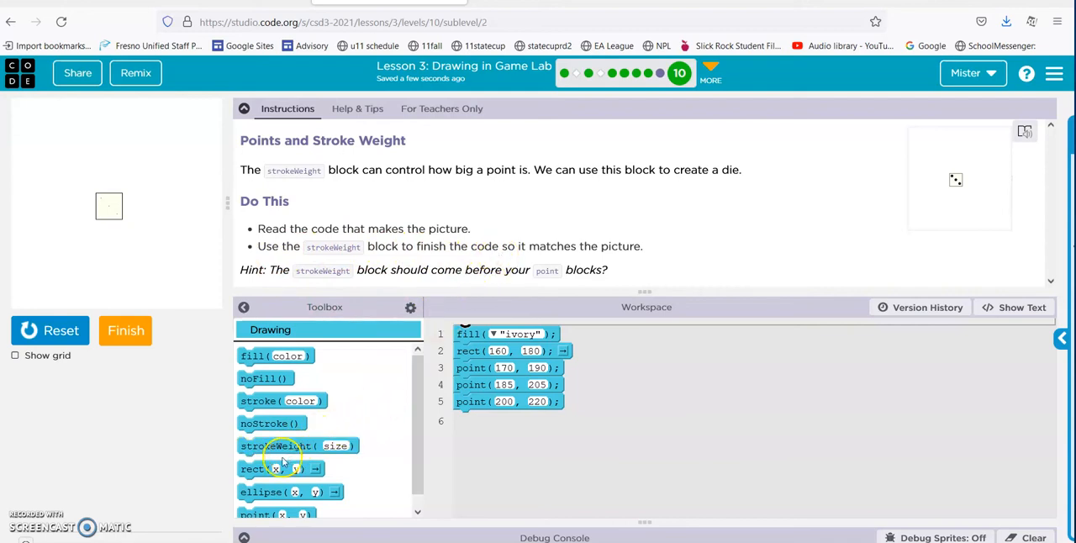
pyautogui.moveTo(286, 445); pyautogui.dragTo(505, 384)
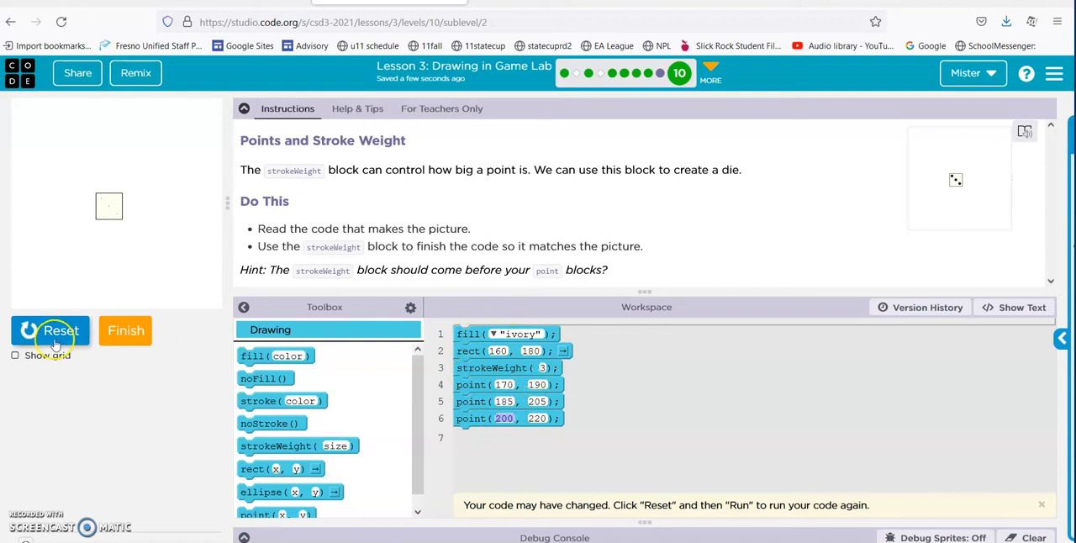
pyautogui.click(51, 330)
pyautogui.write('8')
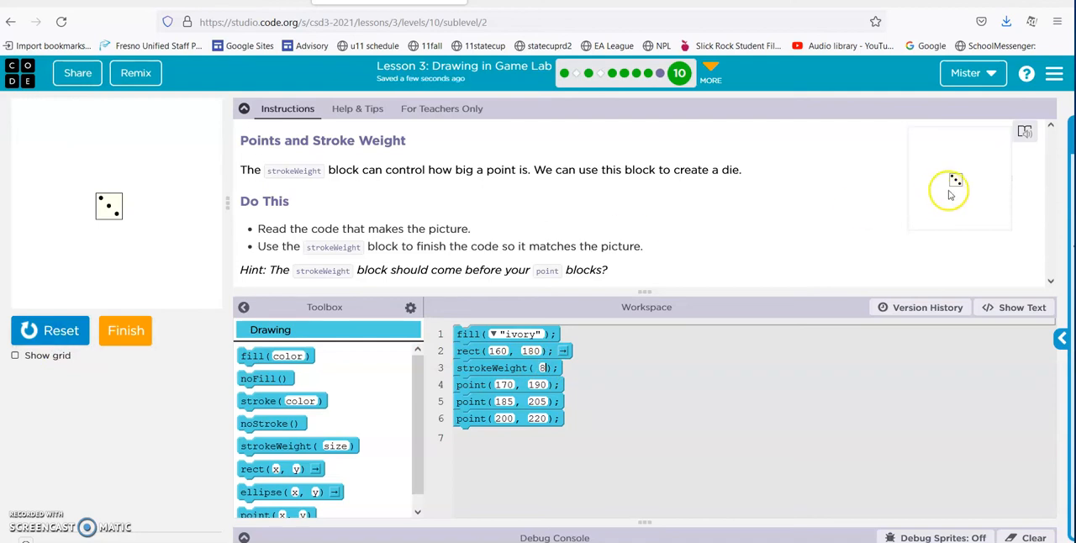
pyautogui.moveTo(121, 380)
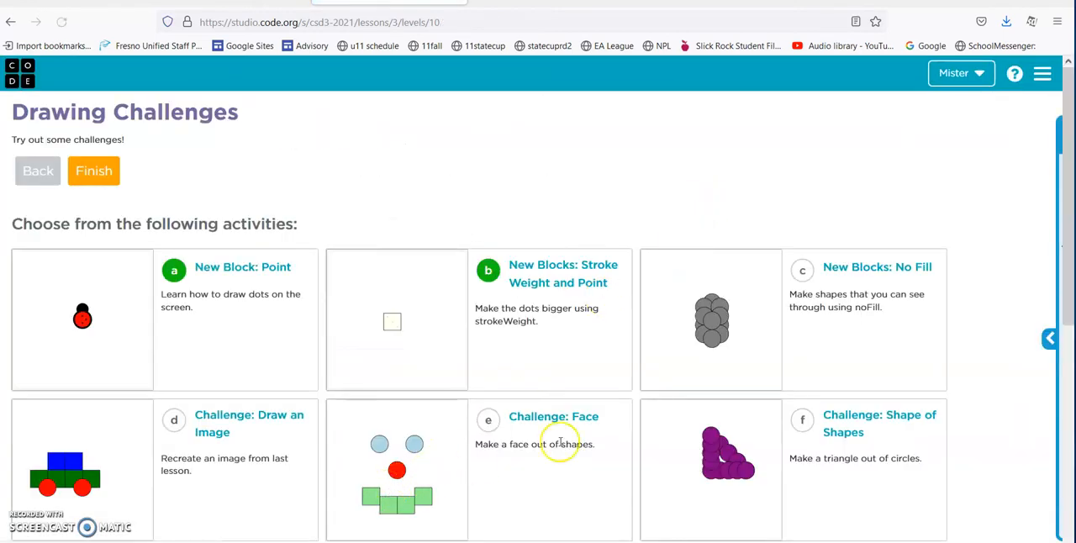
# Open the No Fill activity from the Drawing Challenges page.
pyautogui.click(877, 265)
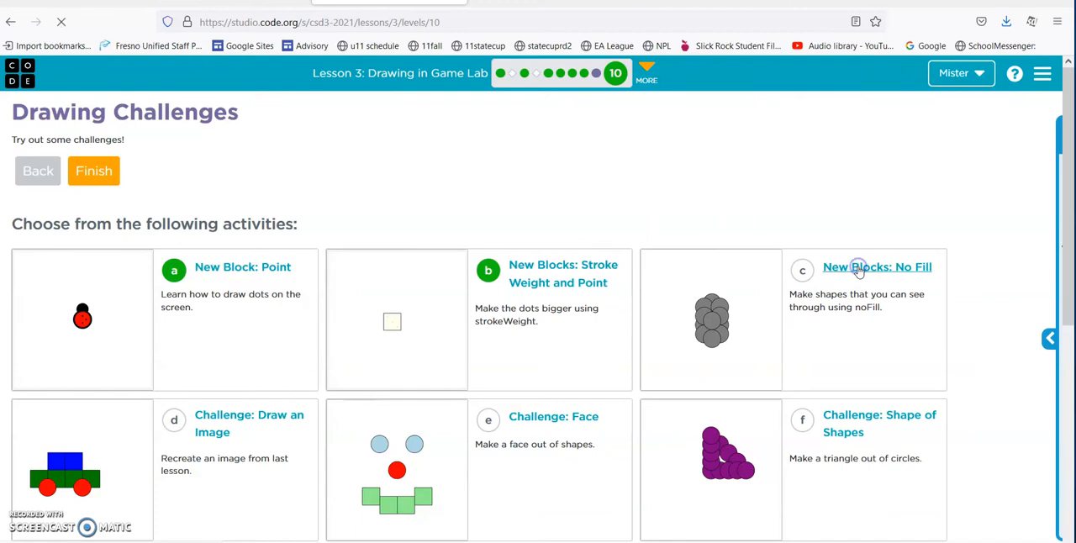
pyautogui.click(877, 265)
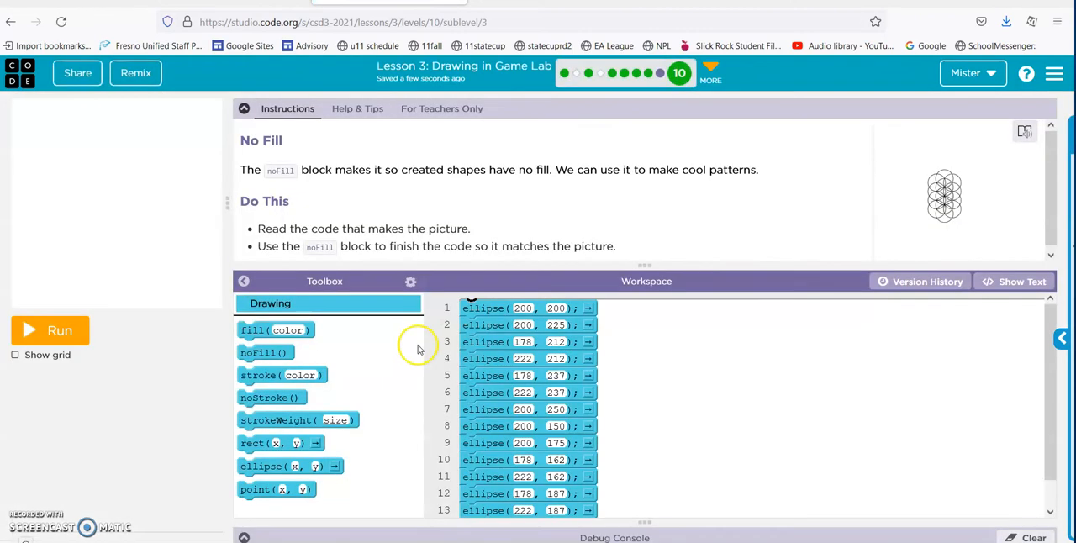
# Add noFill at line 1 and rerun so the overlapping circles draw as outlines.
pyautogui.click(60, 329)
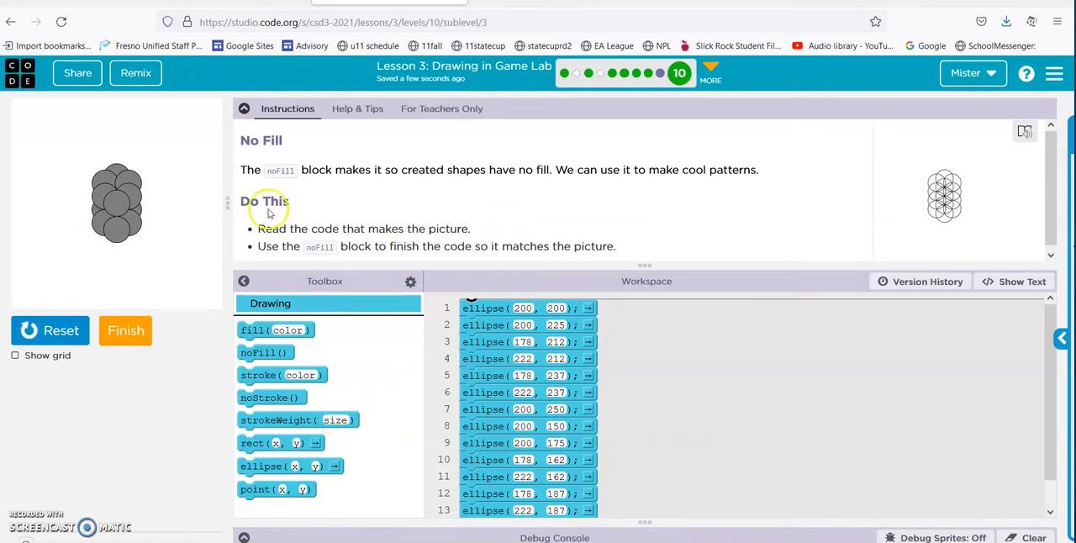
pyautogui.moveTo(374, 219)
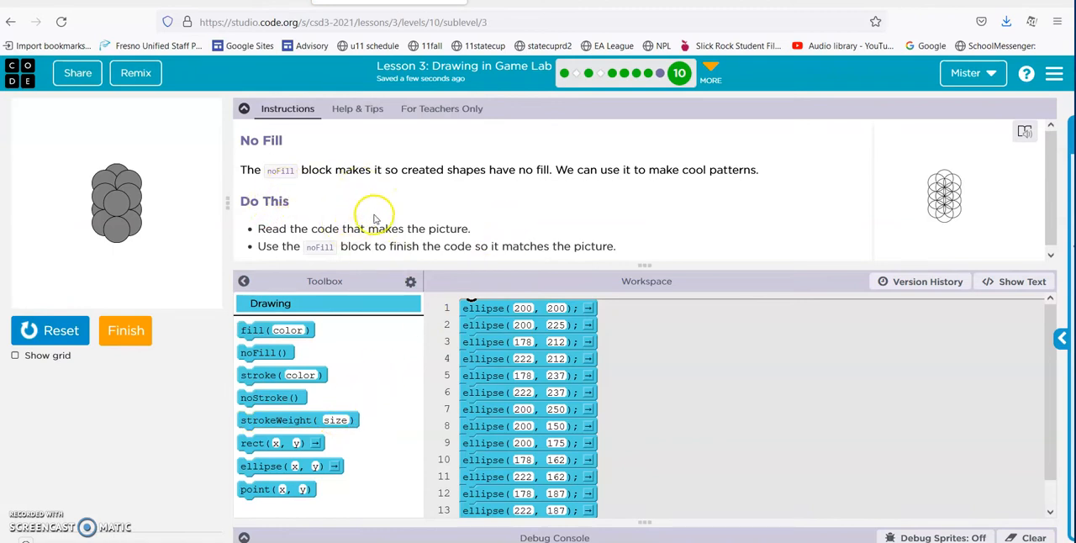
pyautogui.moveTo(490, 203)
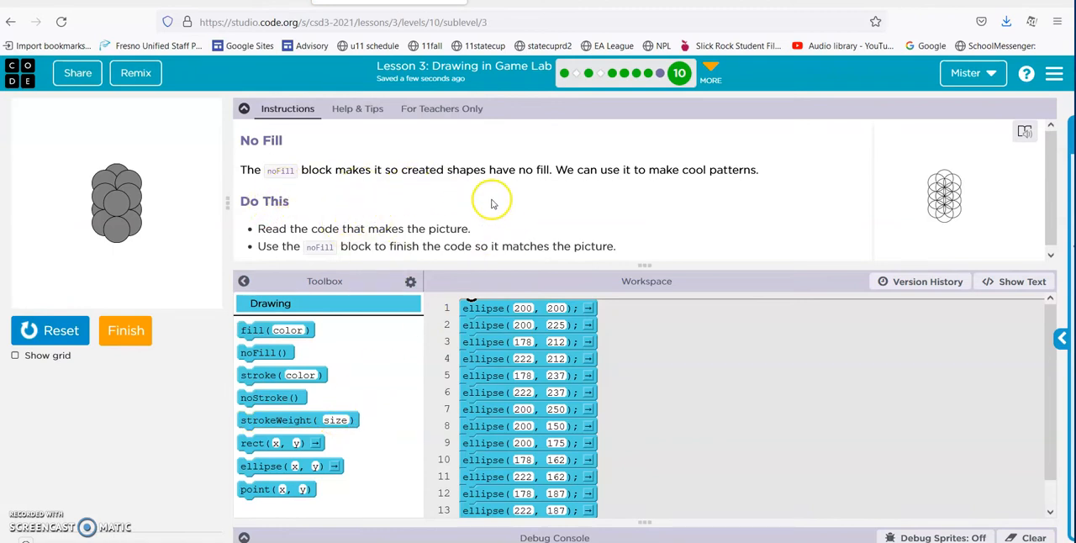
pyautogui.moveTo(353, 346)
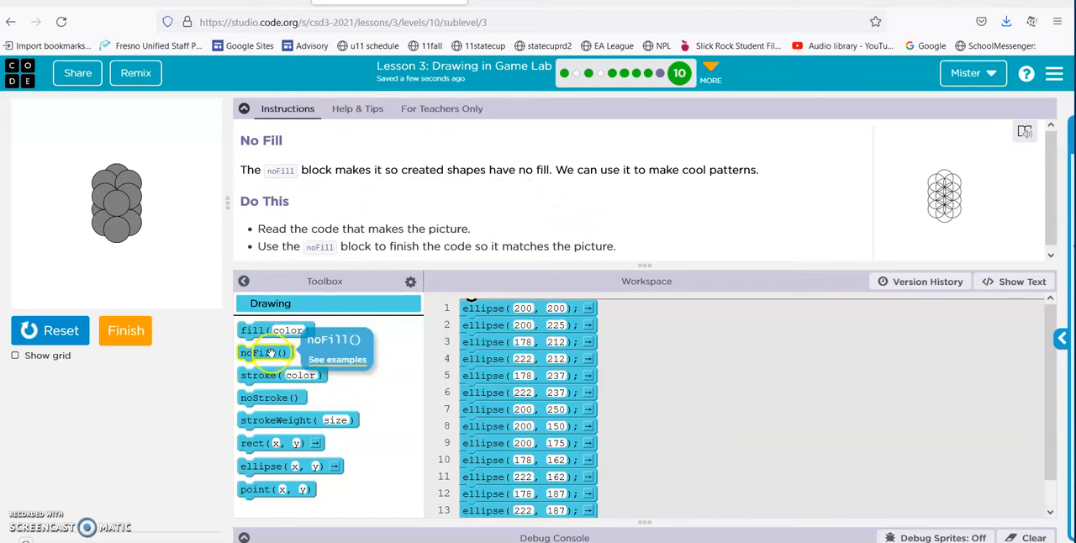
pyautogui.click(266, 353)
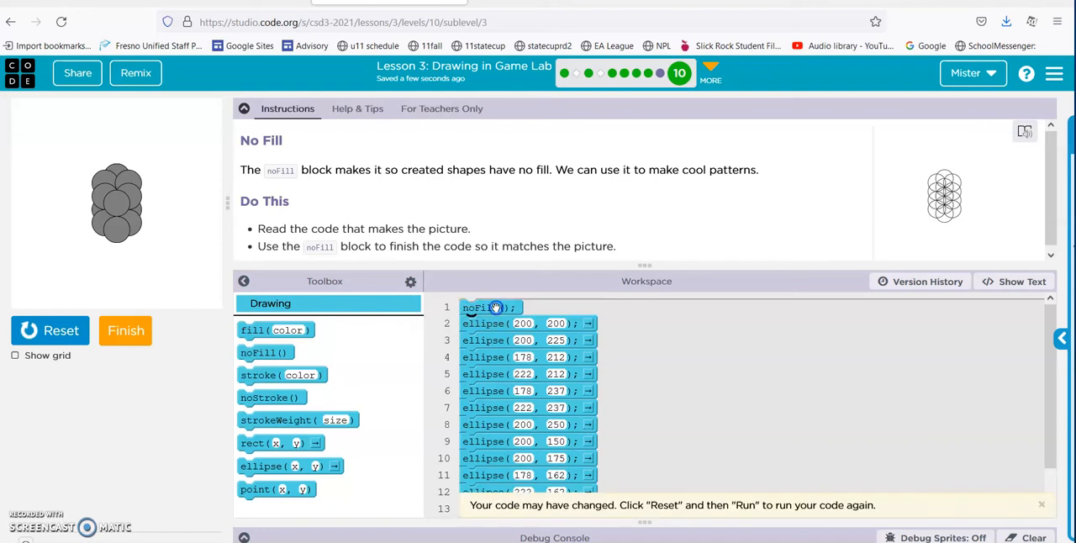
pyautogui.click(50, 329)
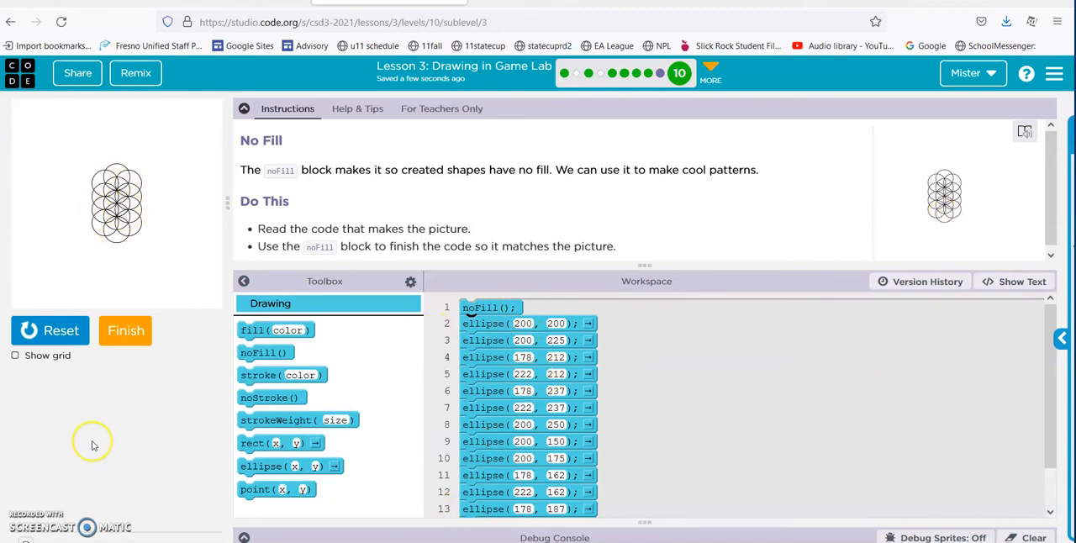
pyautogui.moveTo(124, 329)
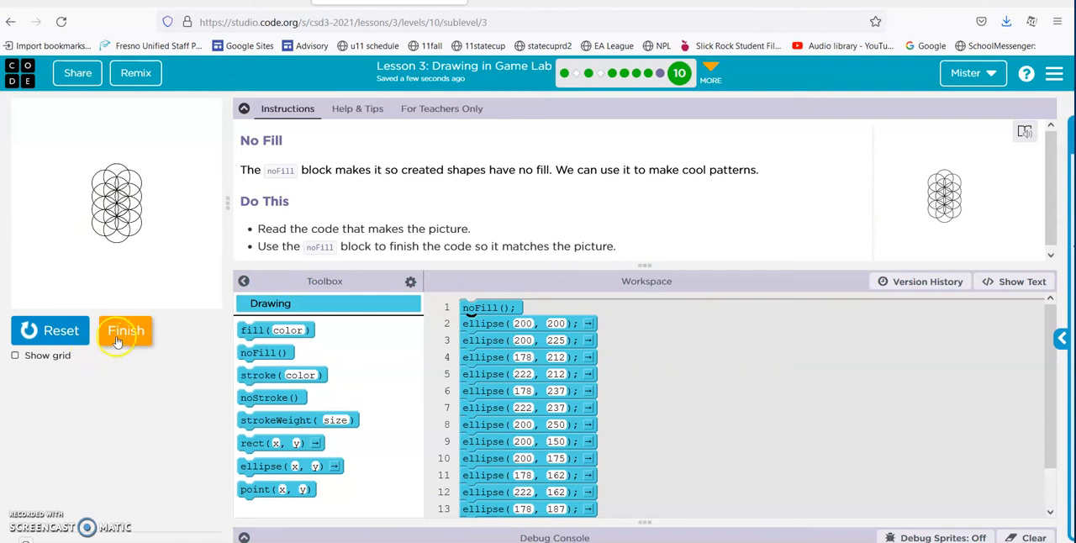
# Finish the No Fill level and open the Challenge: Draw an Image.
pyautogui.click(124, 330)
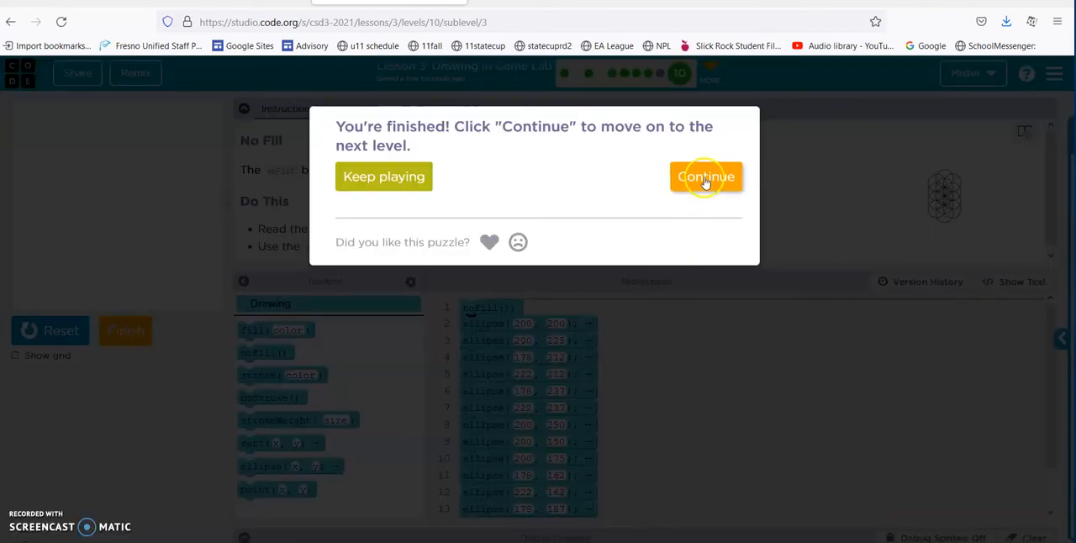
pyautogui.click(707, 177)
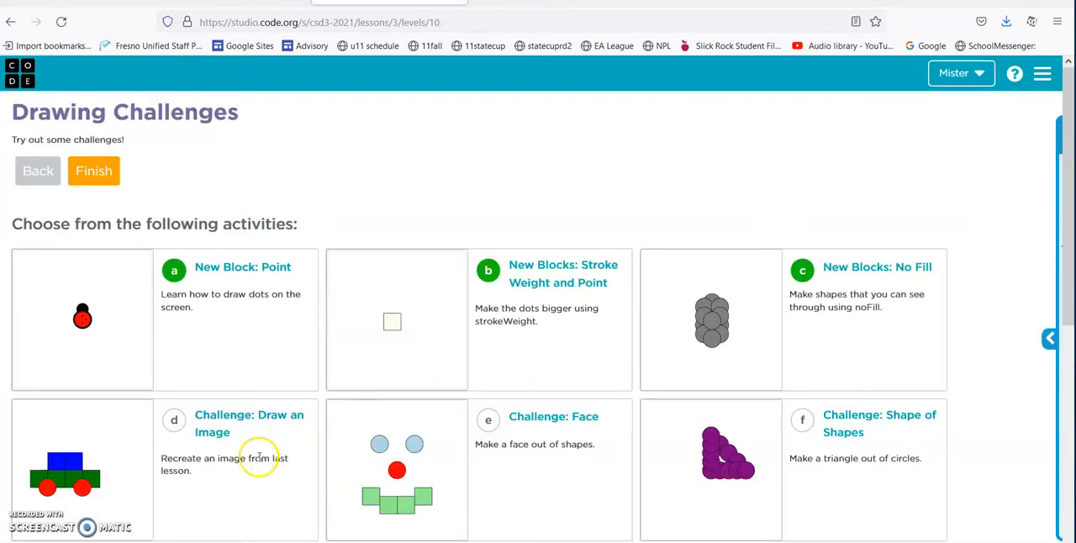
pyautogui.scroll(-3)
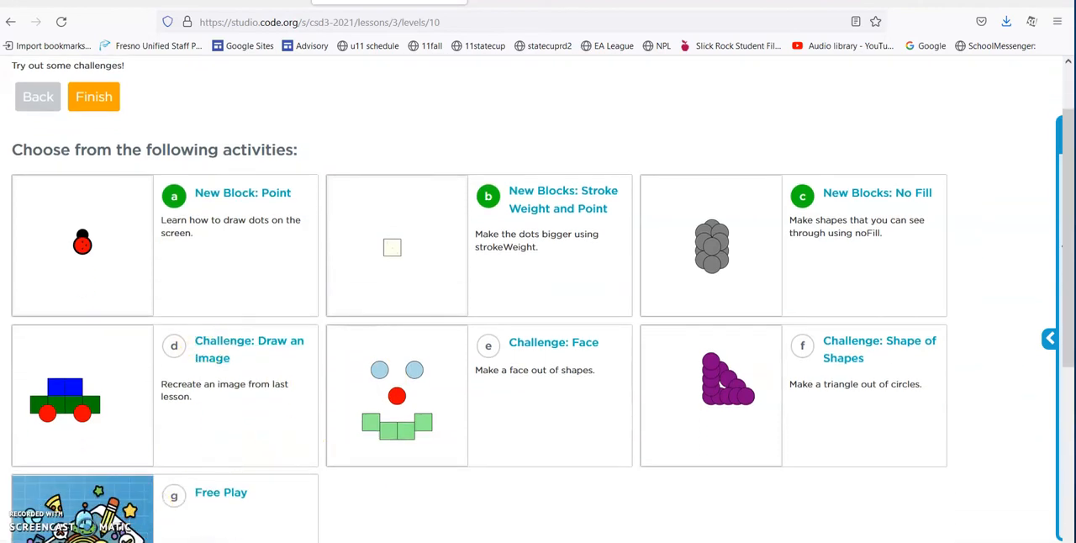
pyautogui.click(249, 350)
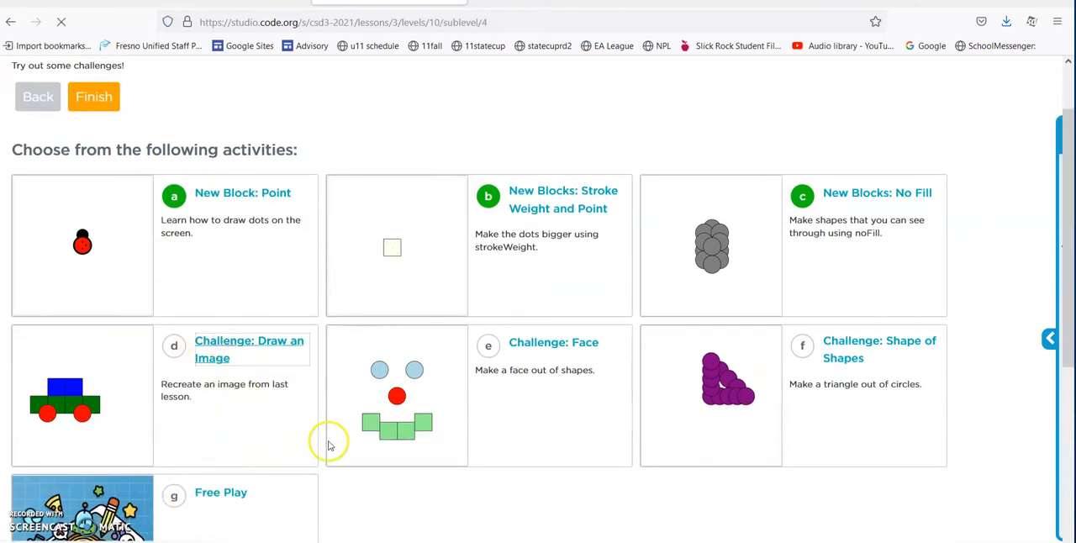
# Add a first ellipse to the empty program and run it to draw a grey circle.
pyautogui.click(249, 349)
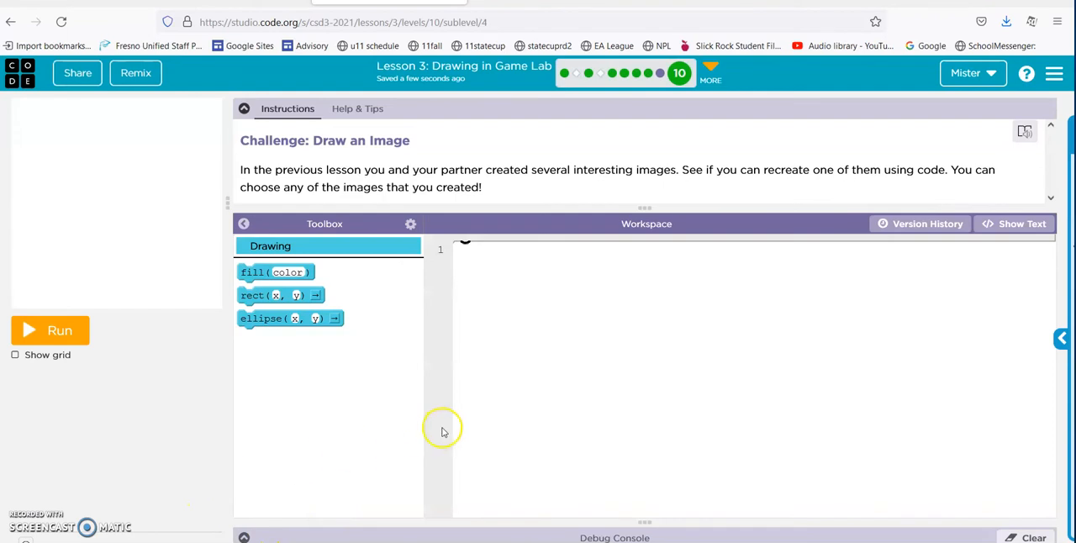
pyautogui.moveTo(296, 452)
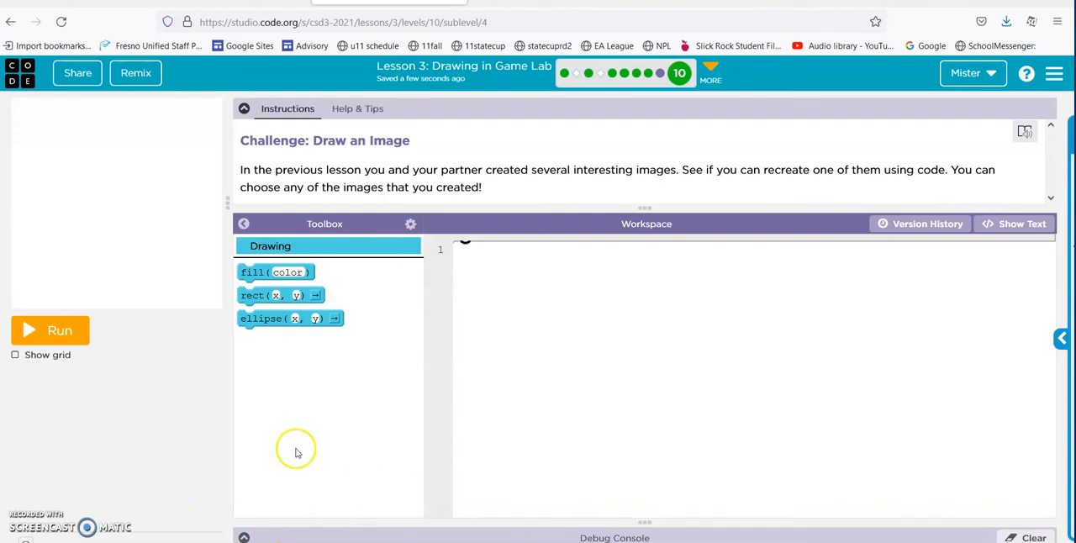
pyautogui.moveTo(289, 312)
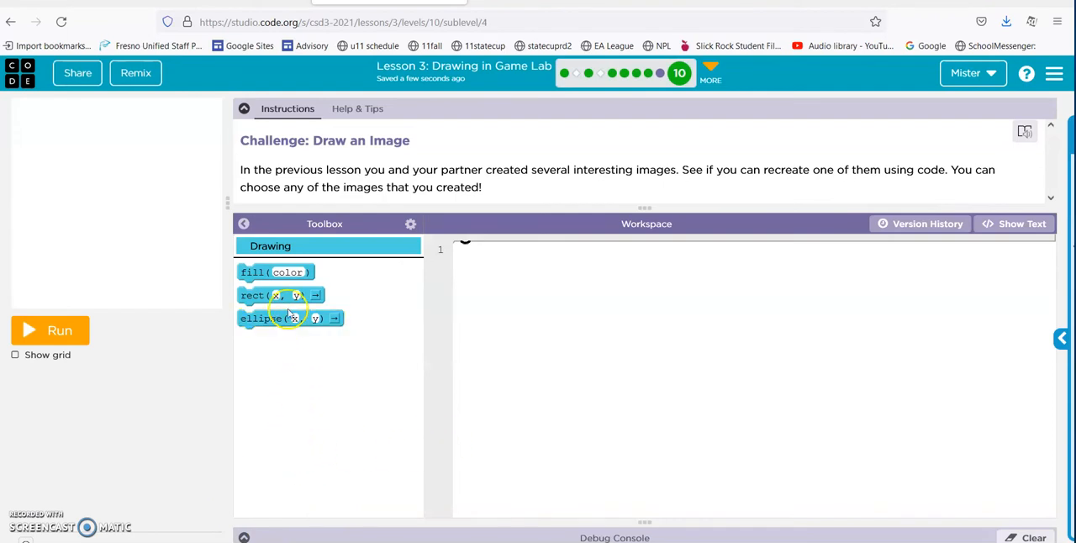
pyautogui.moveTo(261, 318)
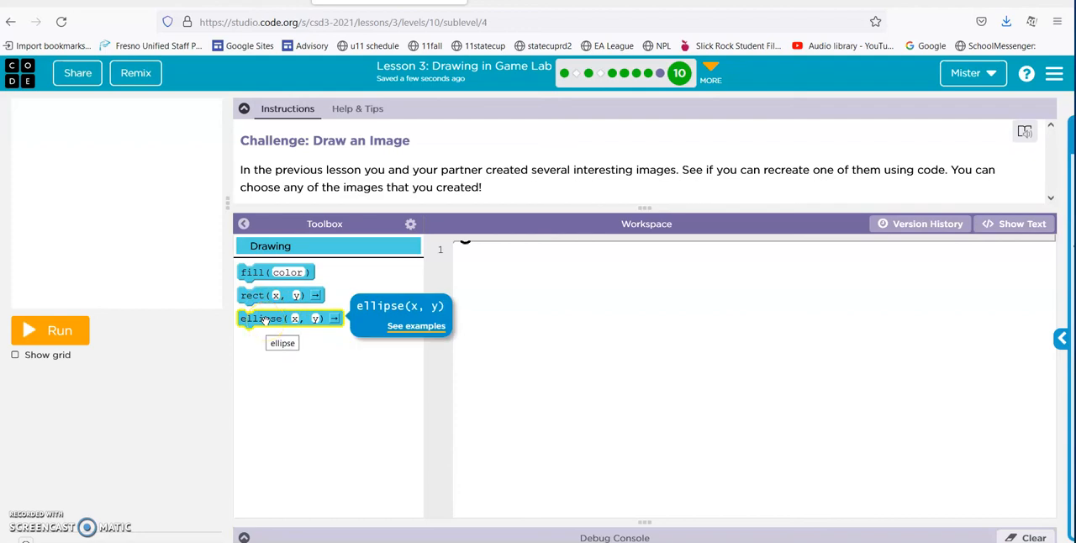
pyautogui.moveTo(289, 318); pyautogui.dragTo(522, 249)
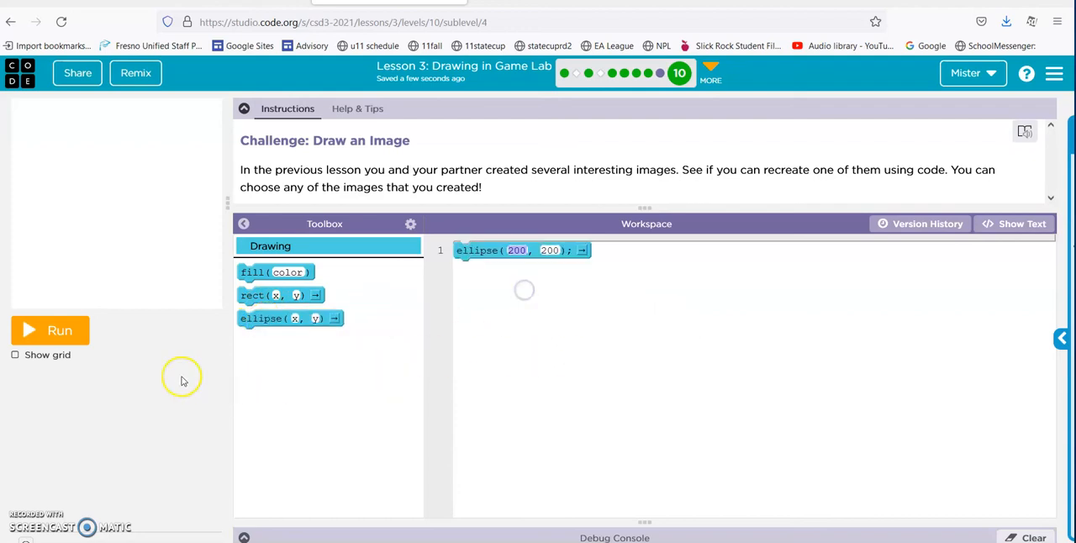
pyautogui.click(50, 330)
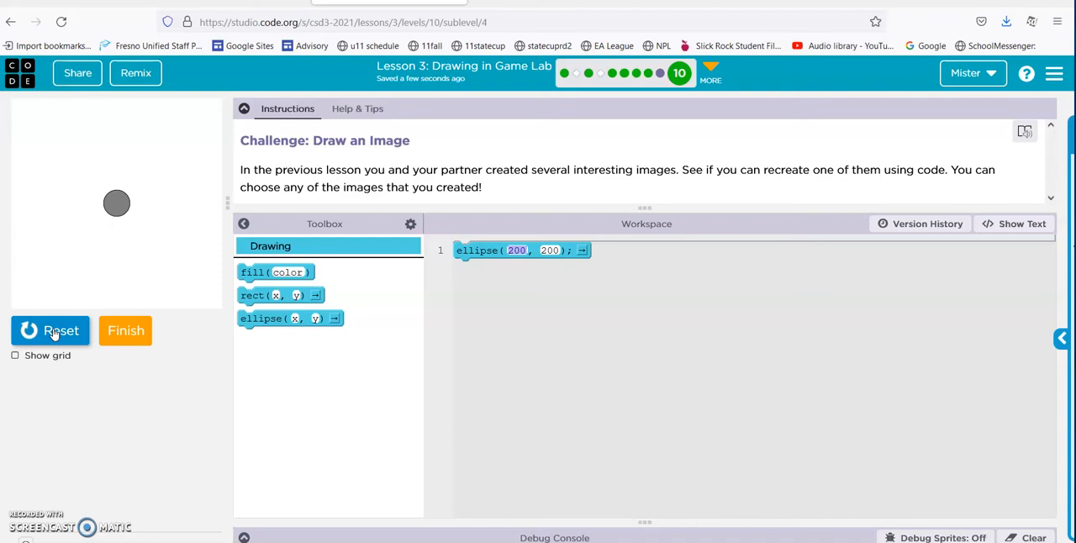
pyautogui.moveTo(215, 414)
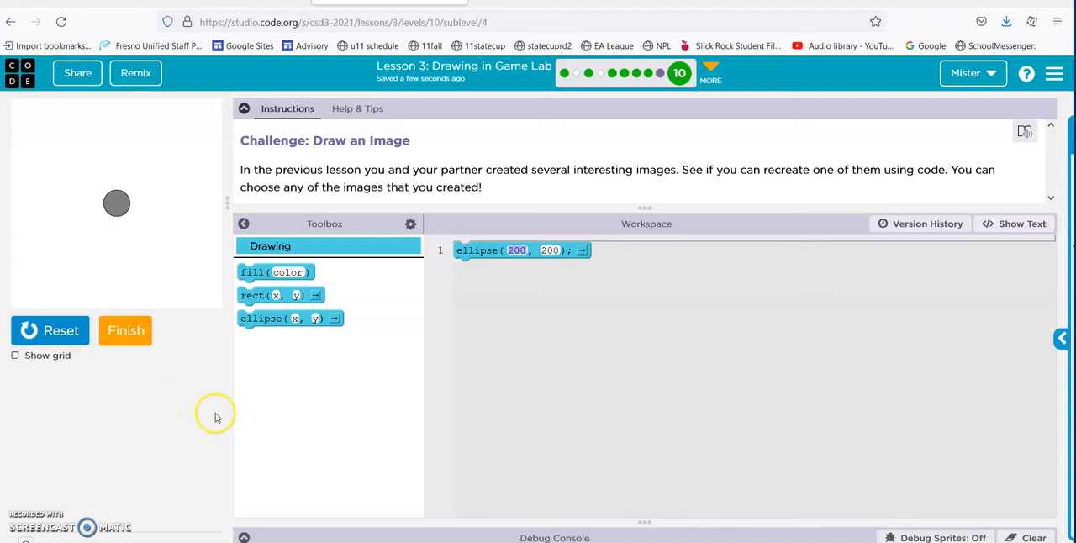
pyautogui.moveTo(293, 343)
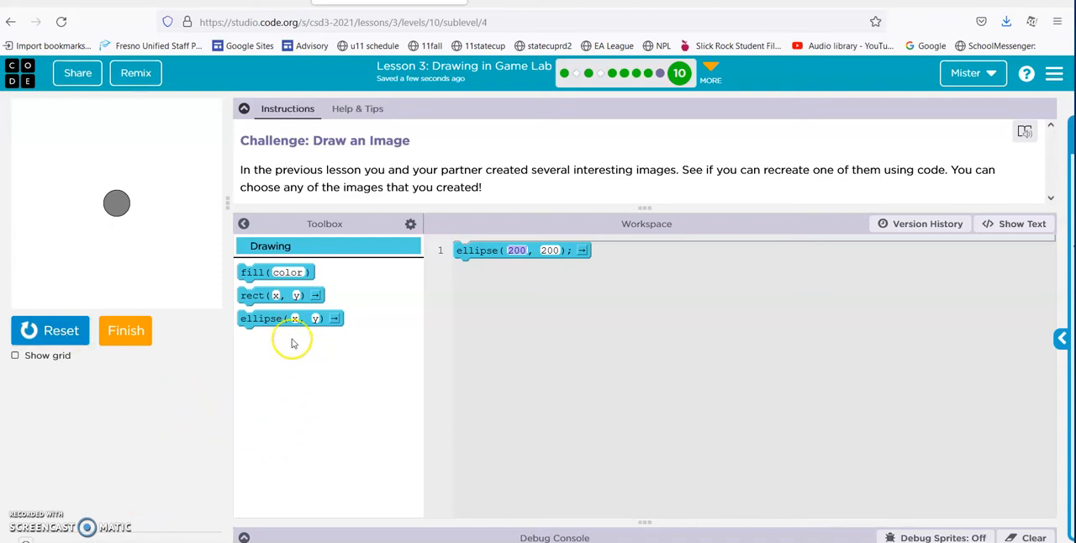
pyautogui.moveTo(277, 294)
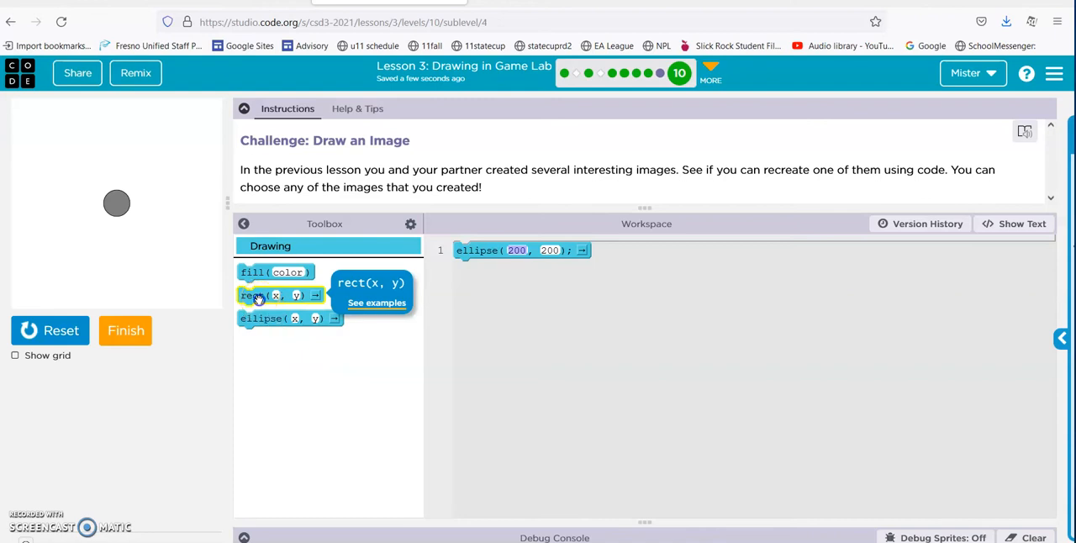
# Add ellipses at (250, 200) and (300, 200), rerunning to show three circles in a row.
pyautogui.click(277, 294)
pyautogui.write('2050')
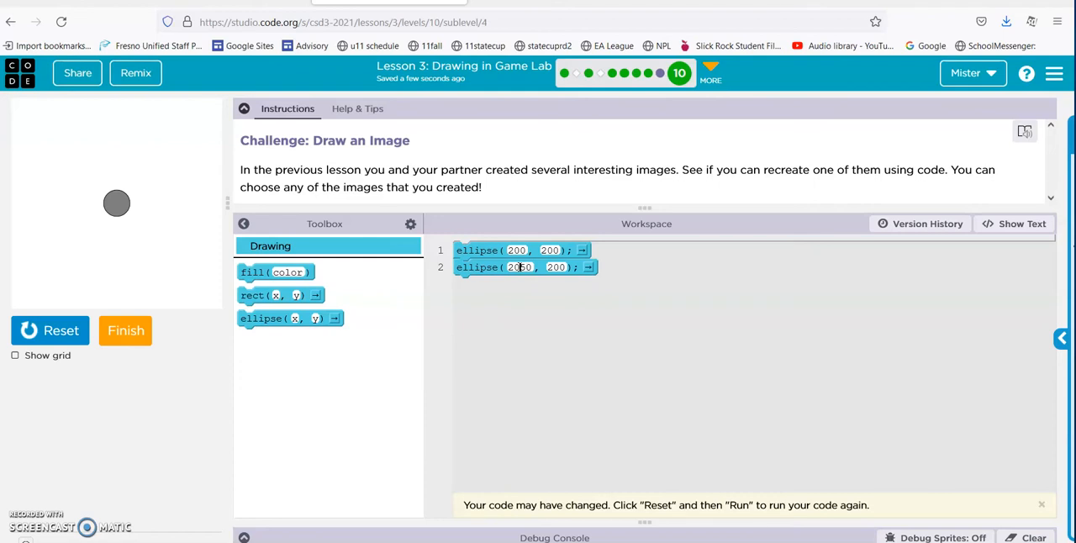
pyautogui.click(50, 330)
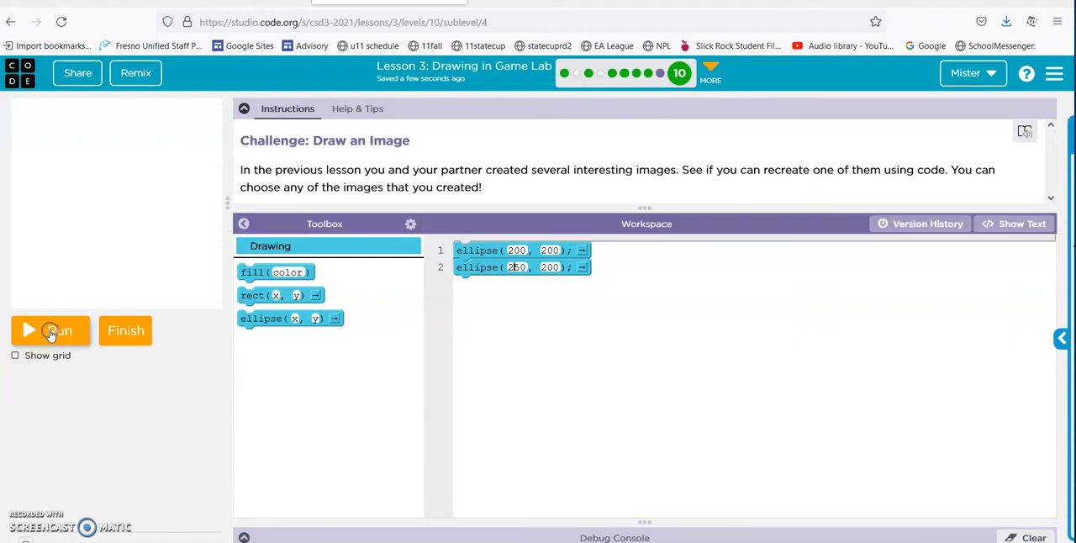
pyautogui.click(51, 330)
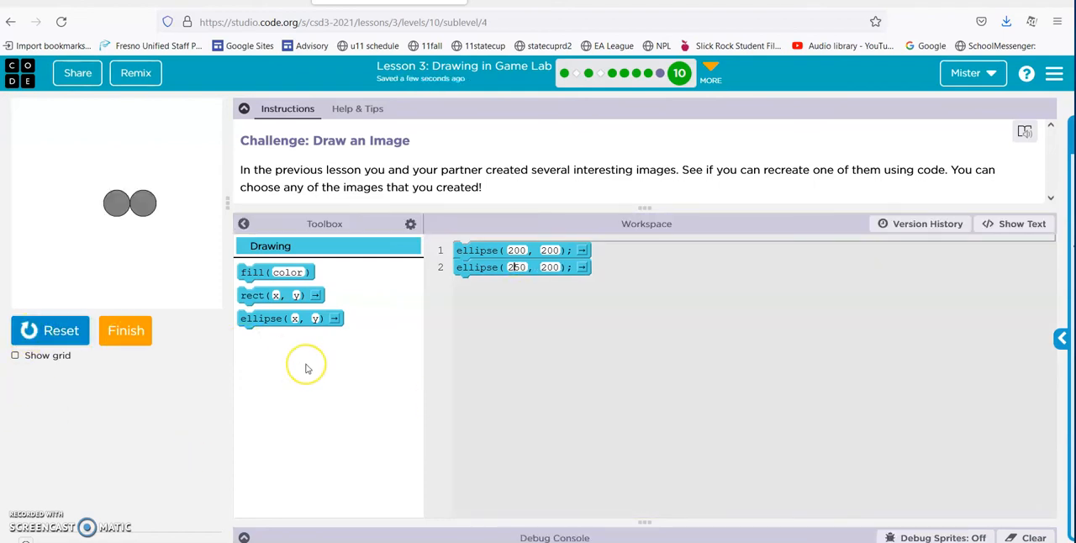
pyautogui.moveTo(552, 295)
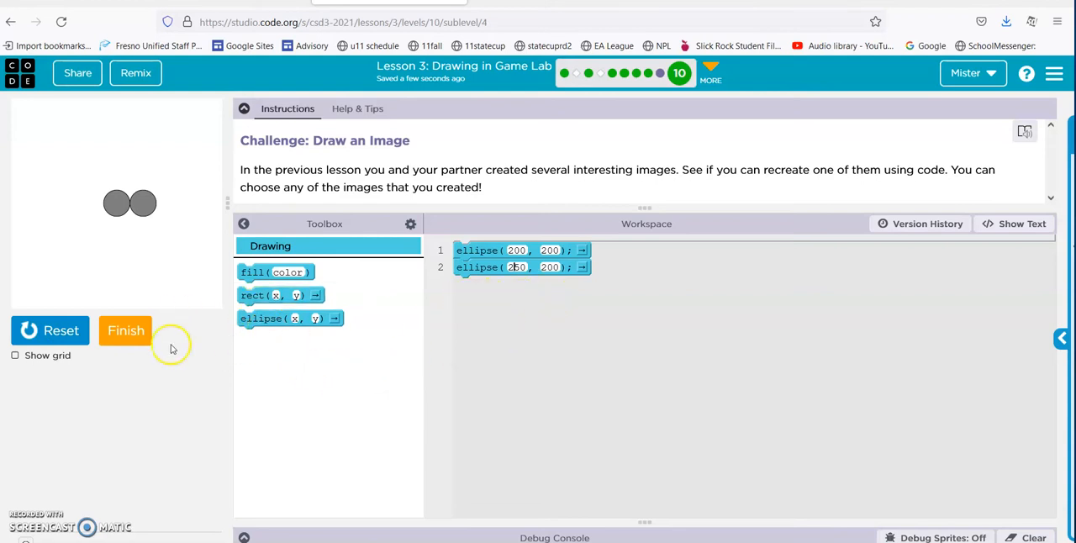
pyautogui.moveTo(289, 317)
pyautogui.write('300')
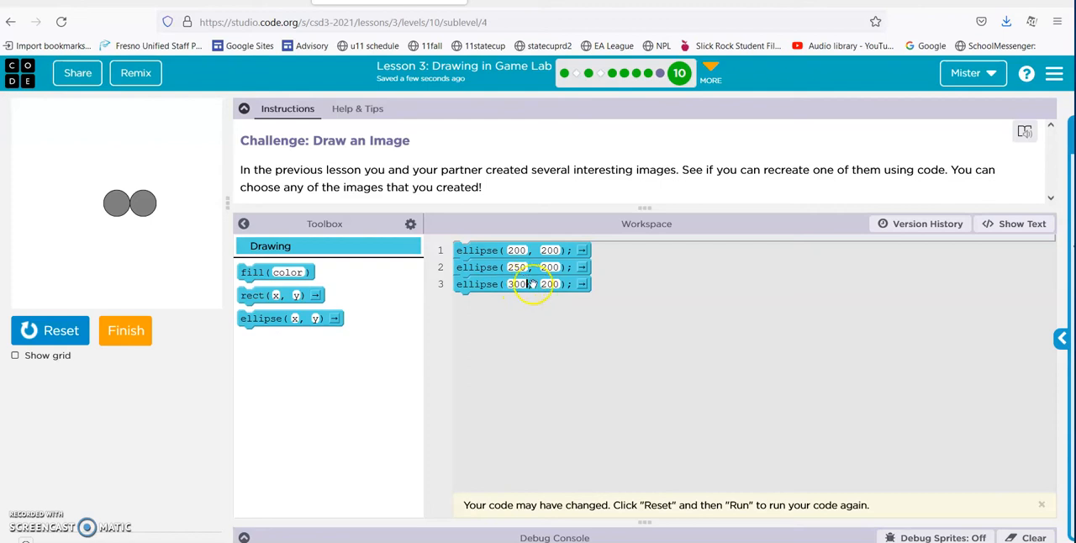
pyautogui.click(50, 330)
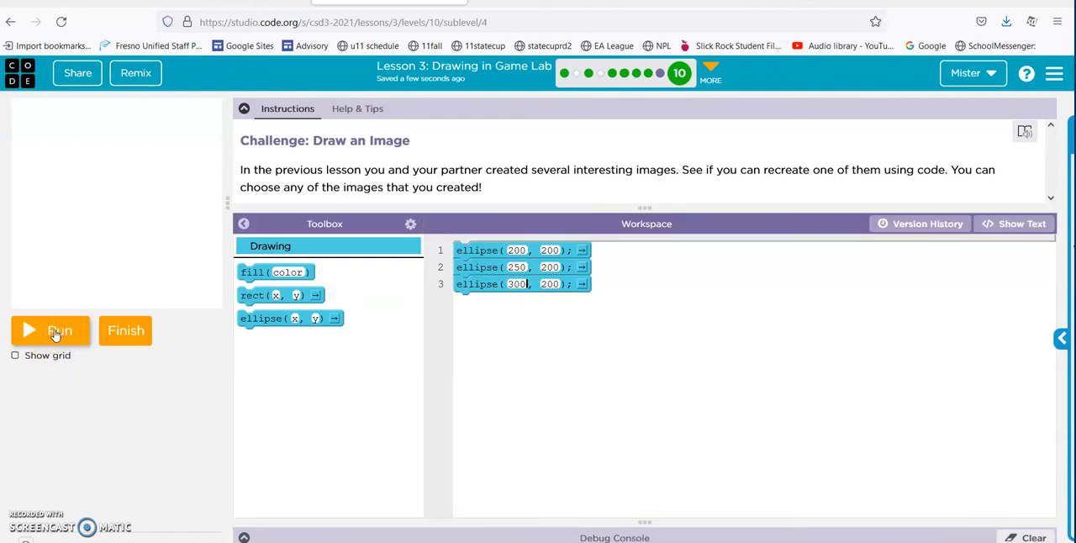
pyautogui.click(51, 329)
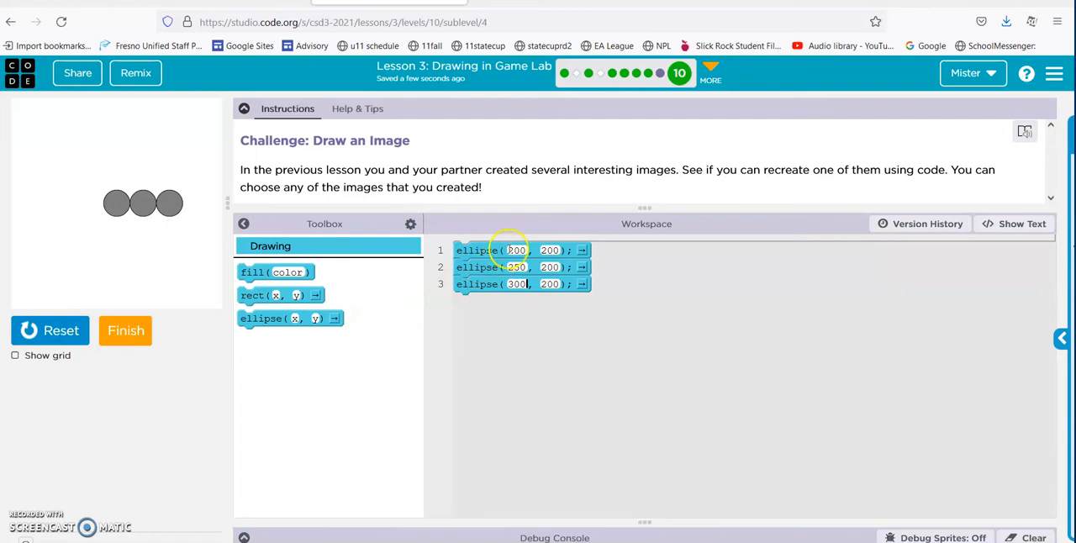
pyautogui.click(517, 282)
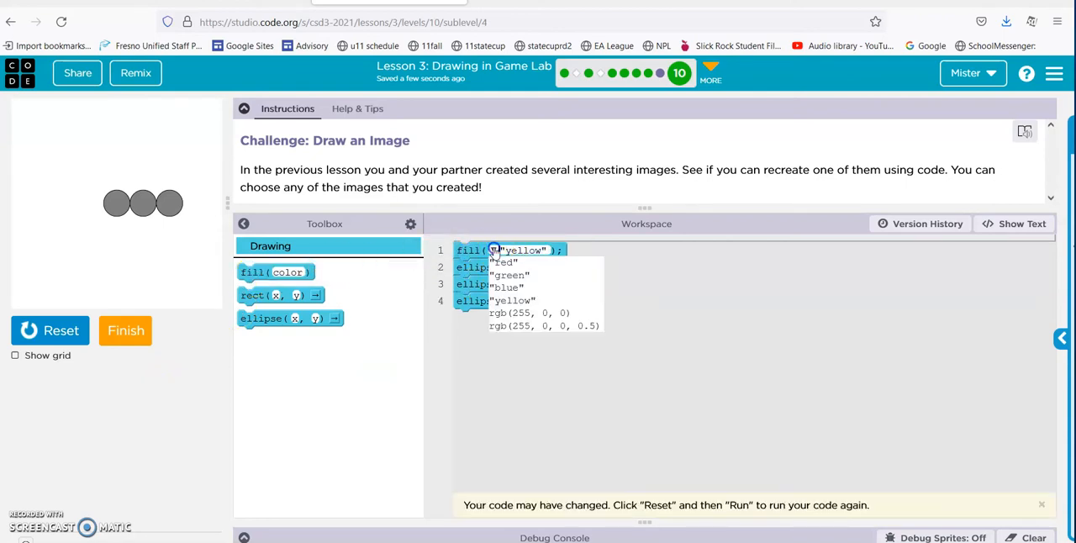
# Set the fill to green and add ellipse(150, 200) for a row of four green circles.
pyautogui.click(511, 276)
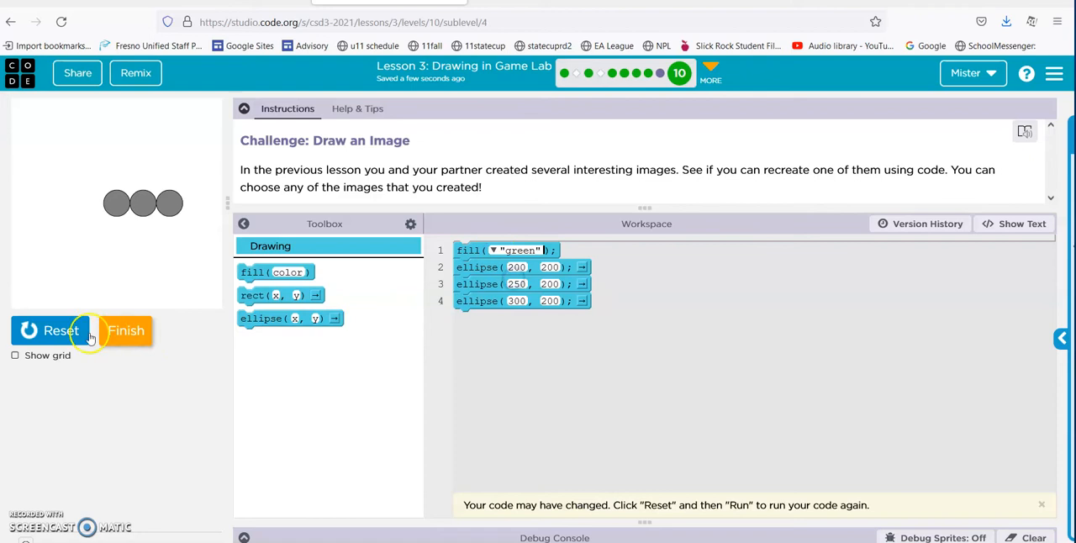
pyautogui.click(60, 329)
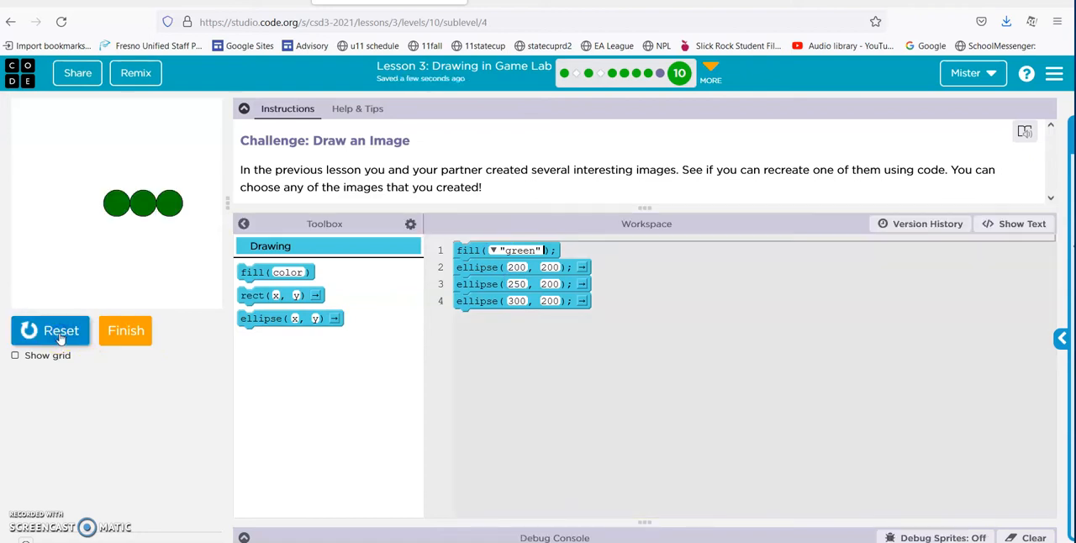
pyautogui.moveTo(97, 389)
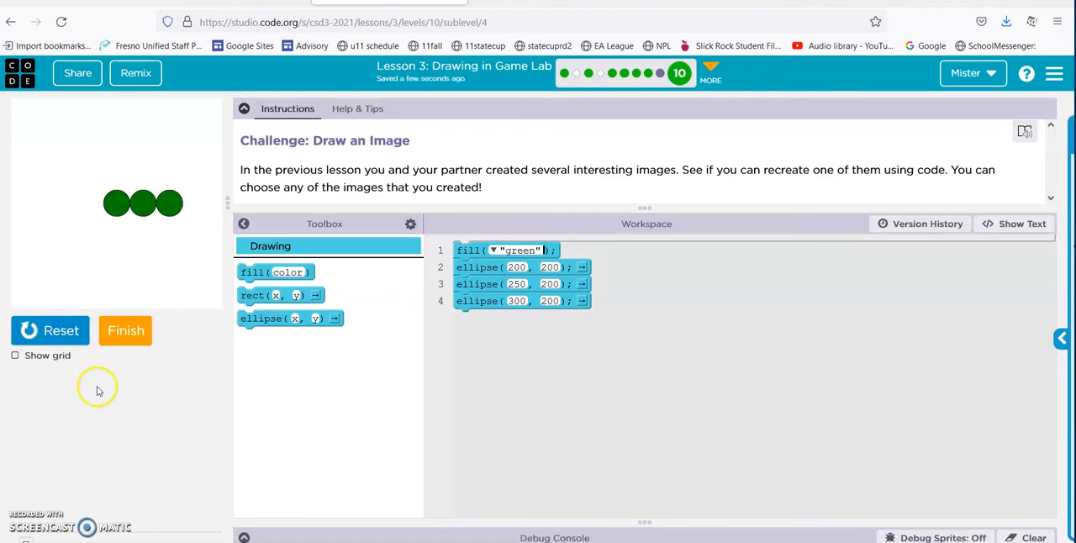
pyautogui.moveTo(289, 318)
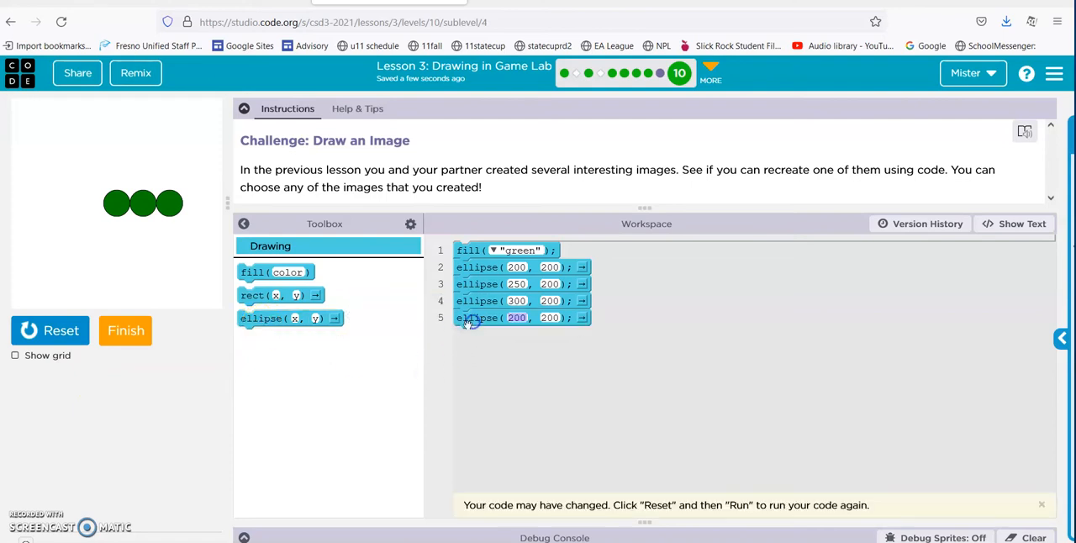
pyautogui.doubleClick(516, 317)
pyautogui.write('150')
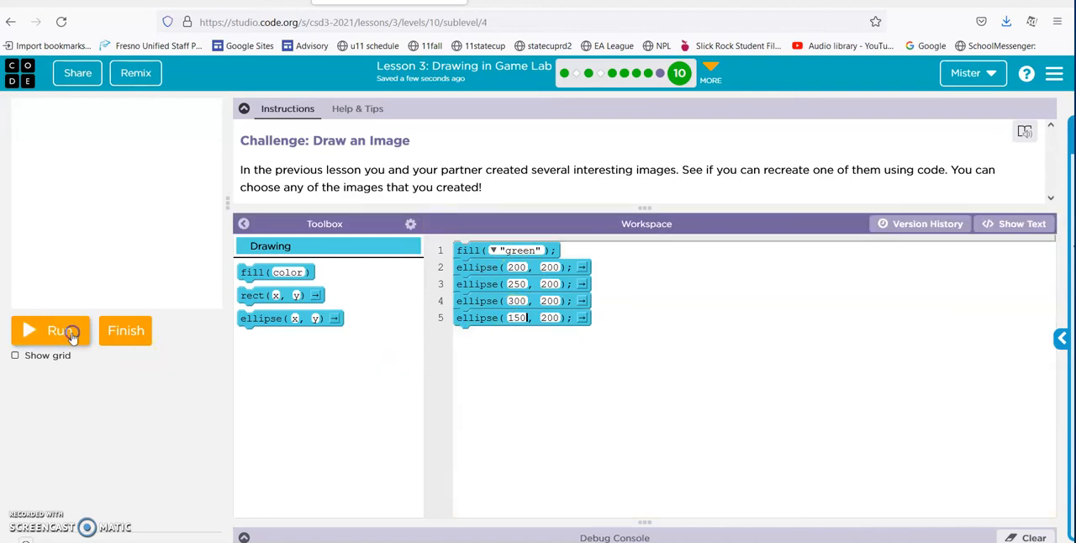
pyautogui.click(51, 330)
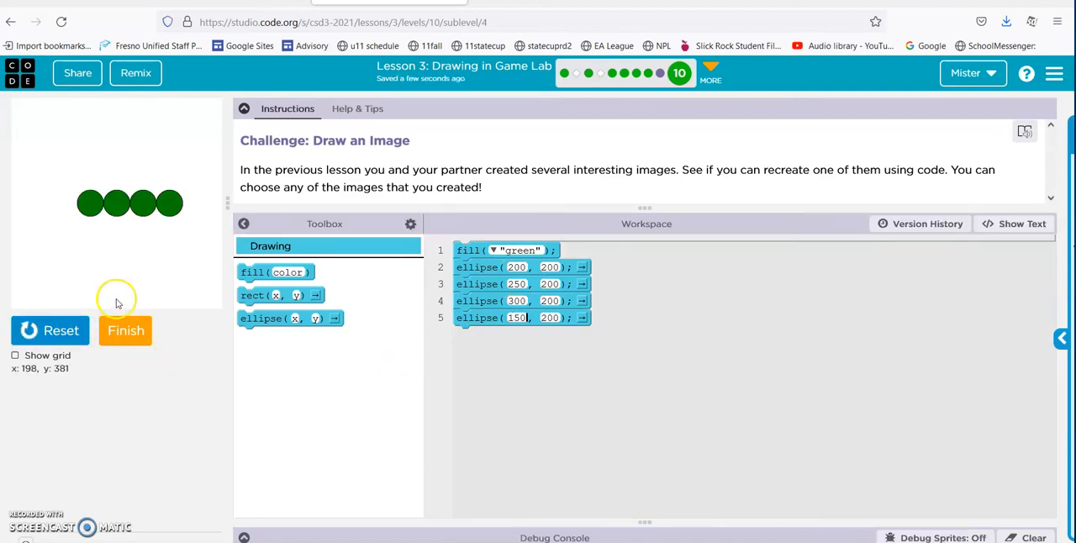
pyautogui.moveTo(353, 388)
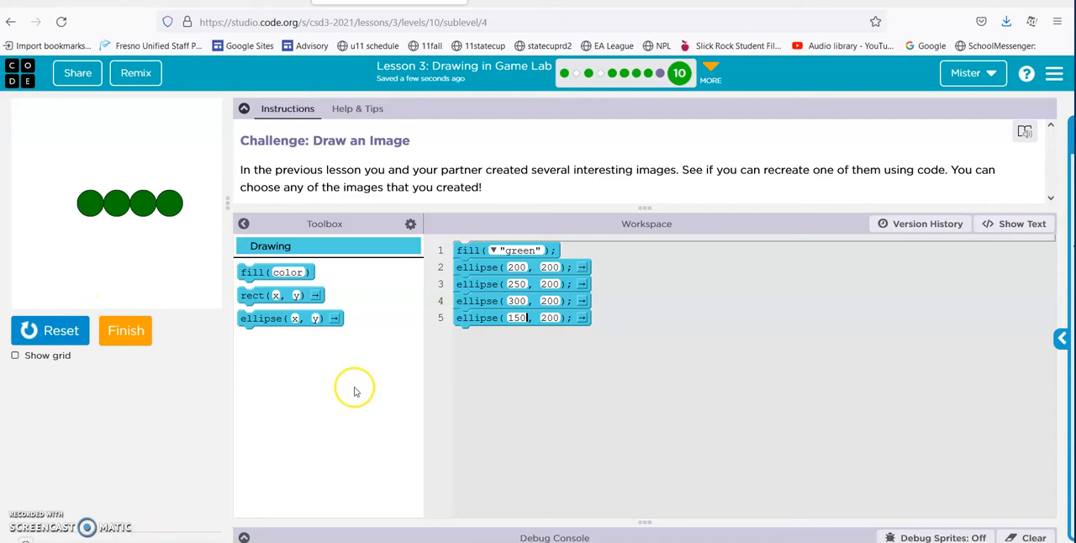
pyautogui.moveTo(89, 206)
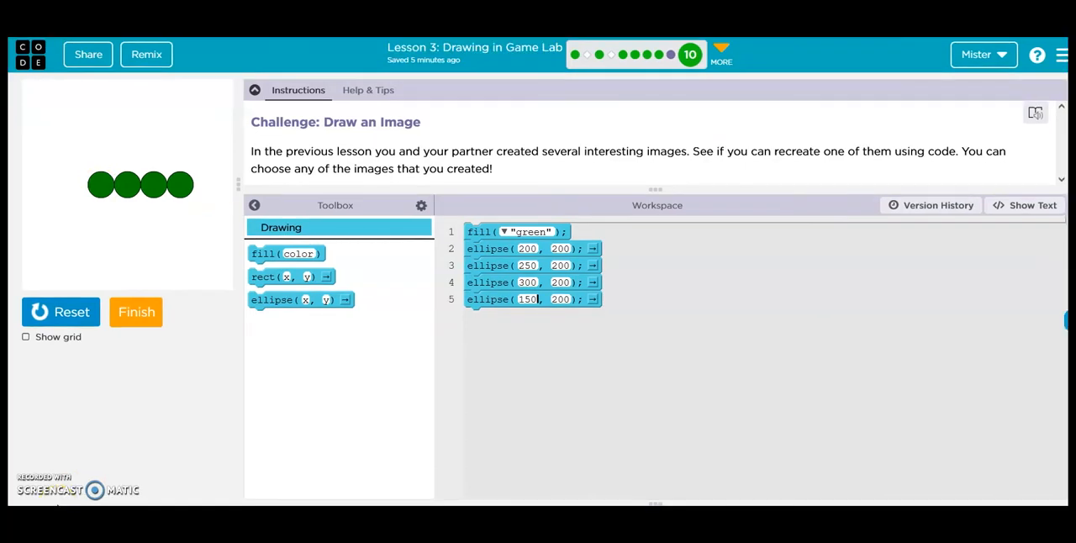
pyautogui.moveTo(155, 232)
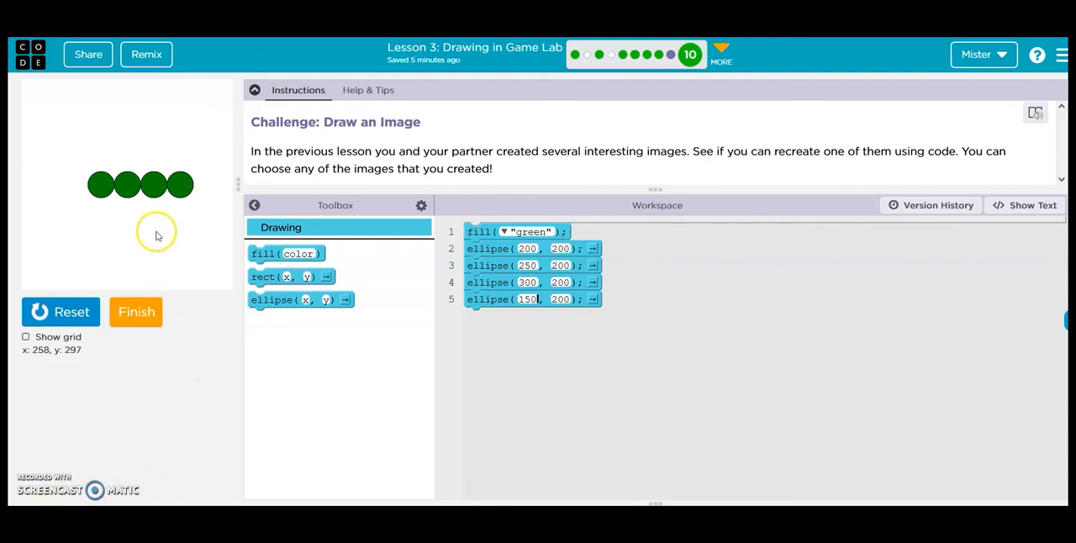
pyautogui.moveTo(285, 339)
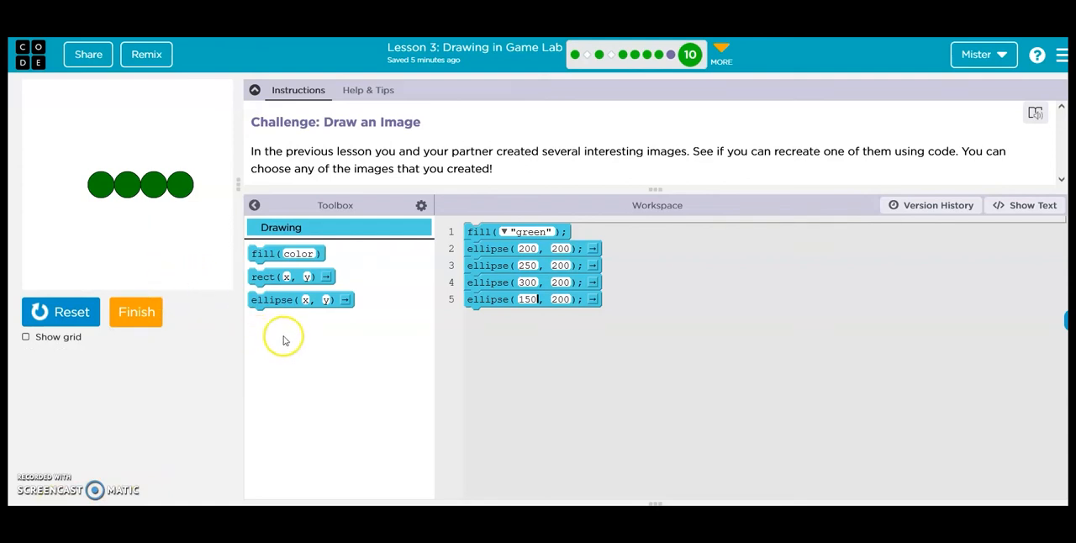
pyautogui.moveTo(286, 299)
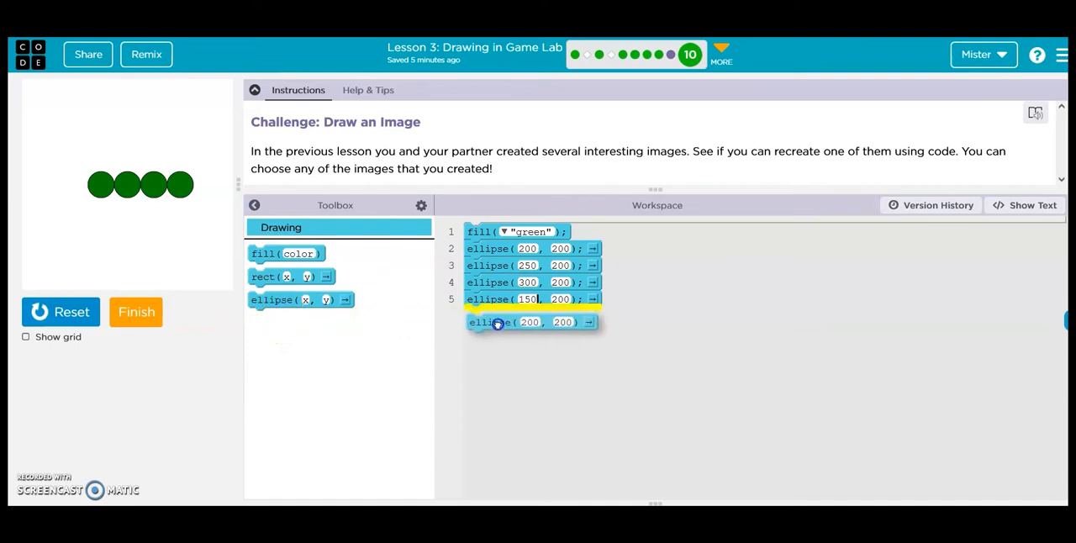
# Show the grid and add ellipse(175, 150) above the bottom row, rerunning to adjust it.
pyautogui.click(25, 336)
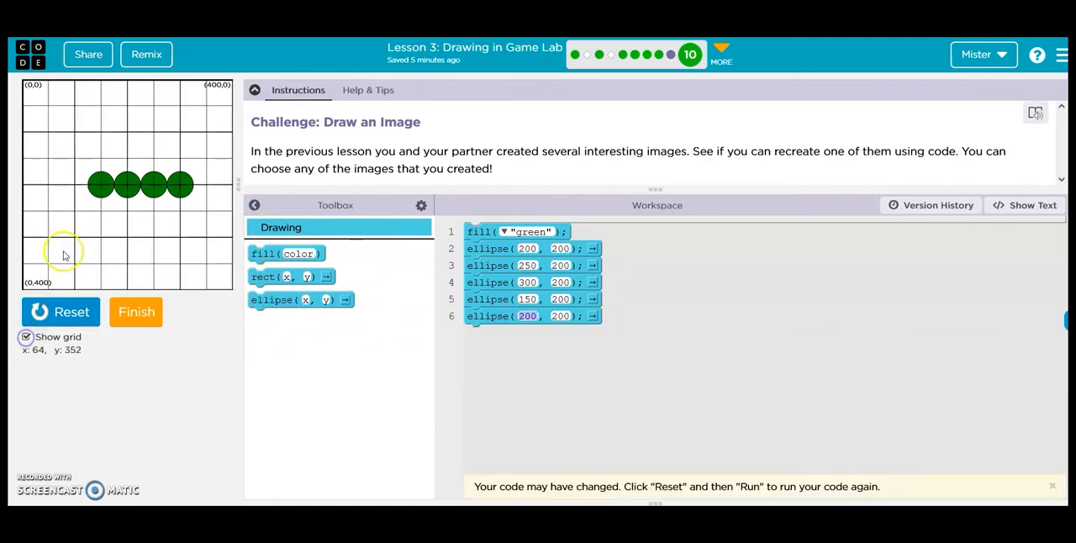
pyautogui.moveTo(114, 169)
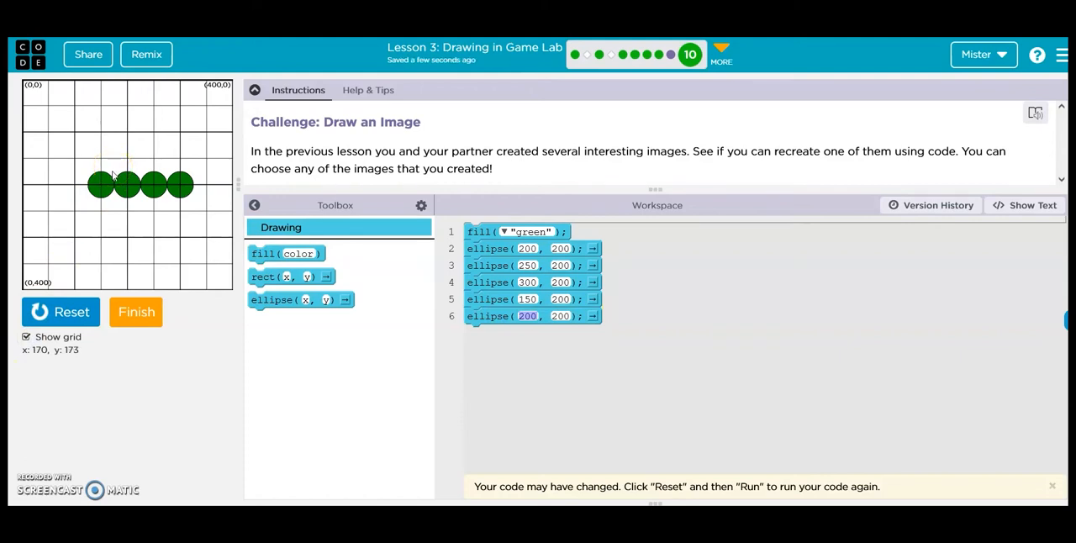
pyautogui.moveTo(115, 175)
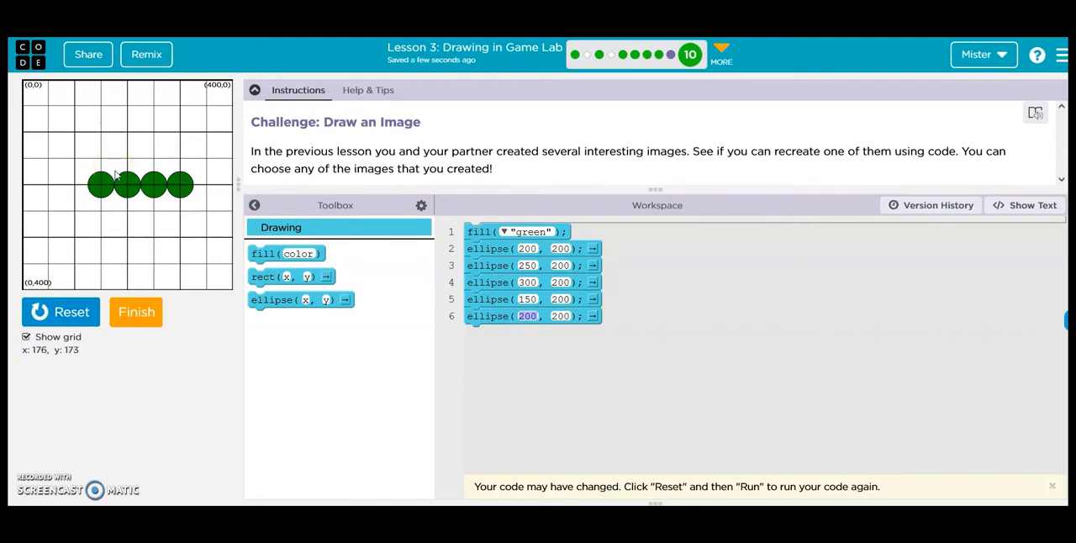
pyautogui.moveTo(114, 175)
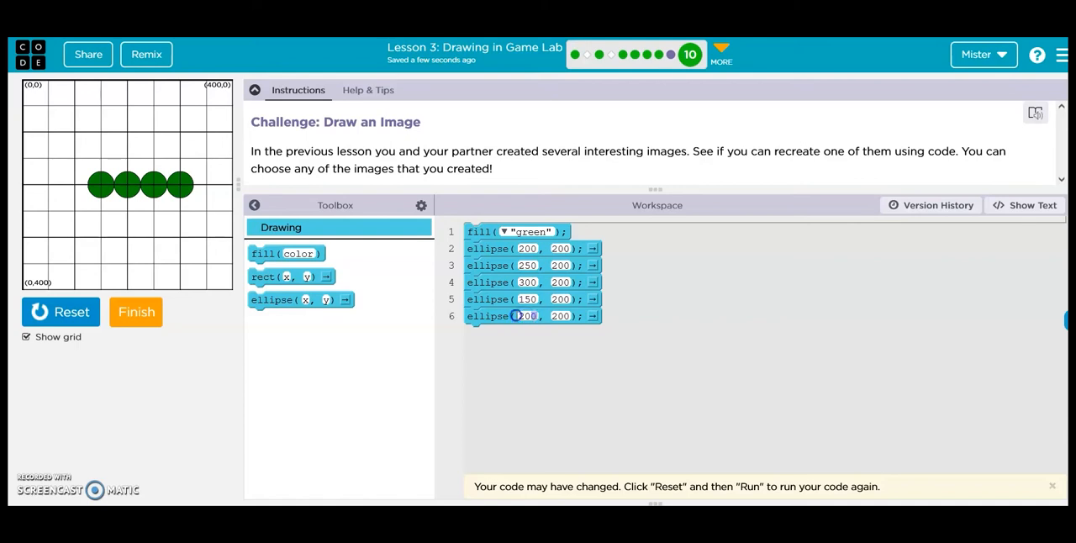
pyautogui.write('175')
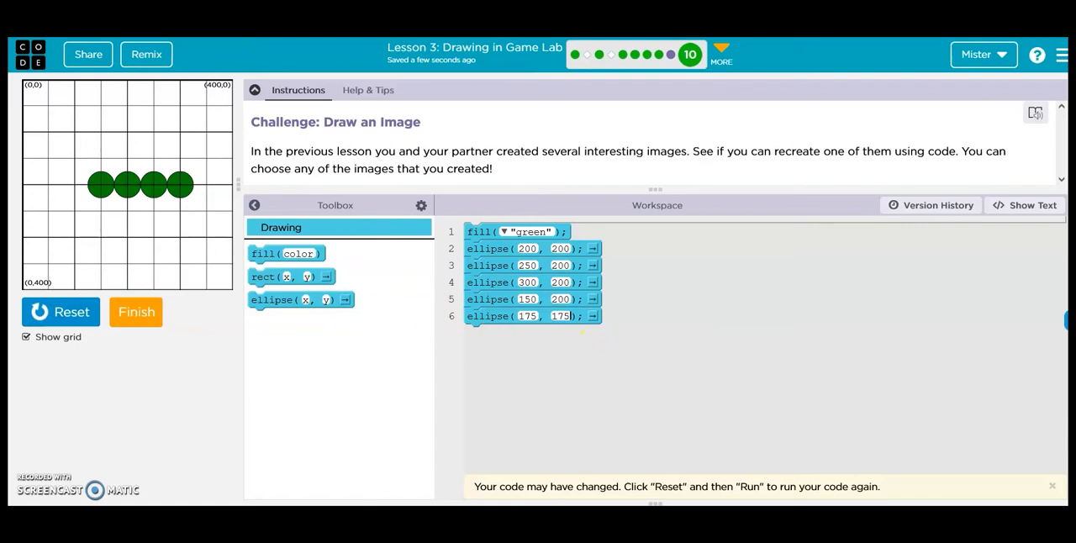
pyautogui.click(61, 312)
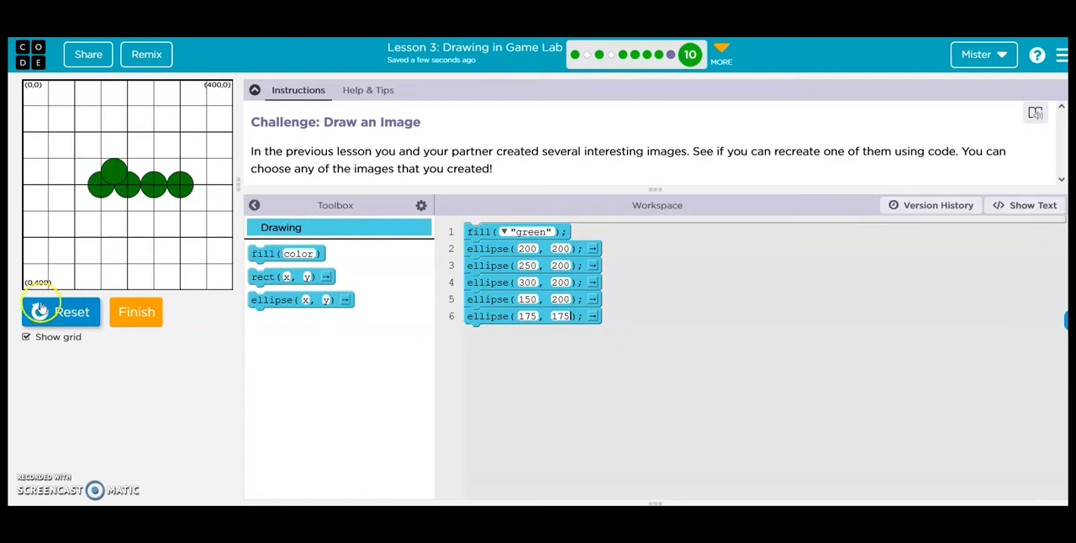
pyautogui.moveTo(301, 299)
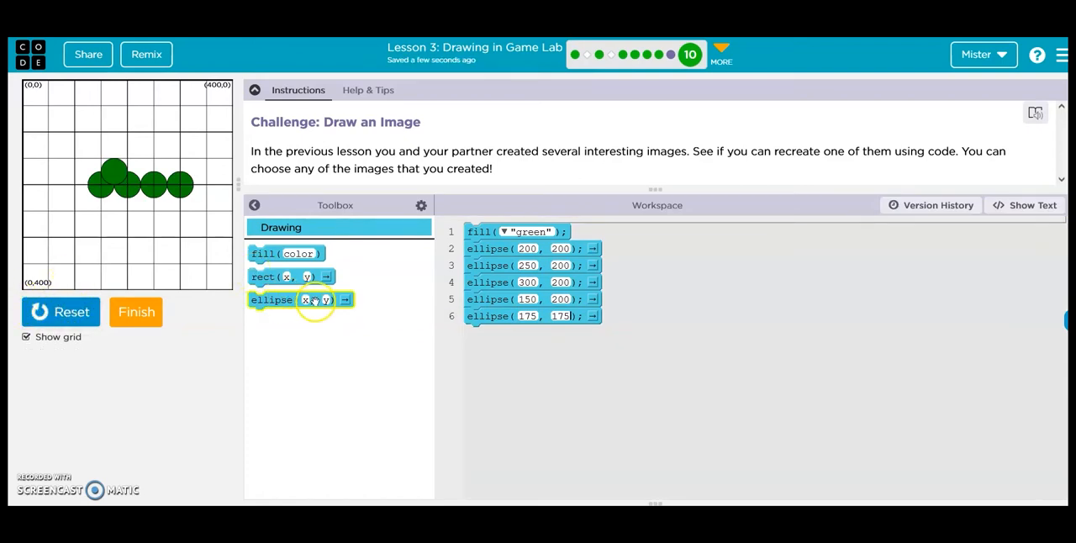
pyautogui.moveTo(121, 185)
pyautogui.write('200')
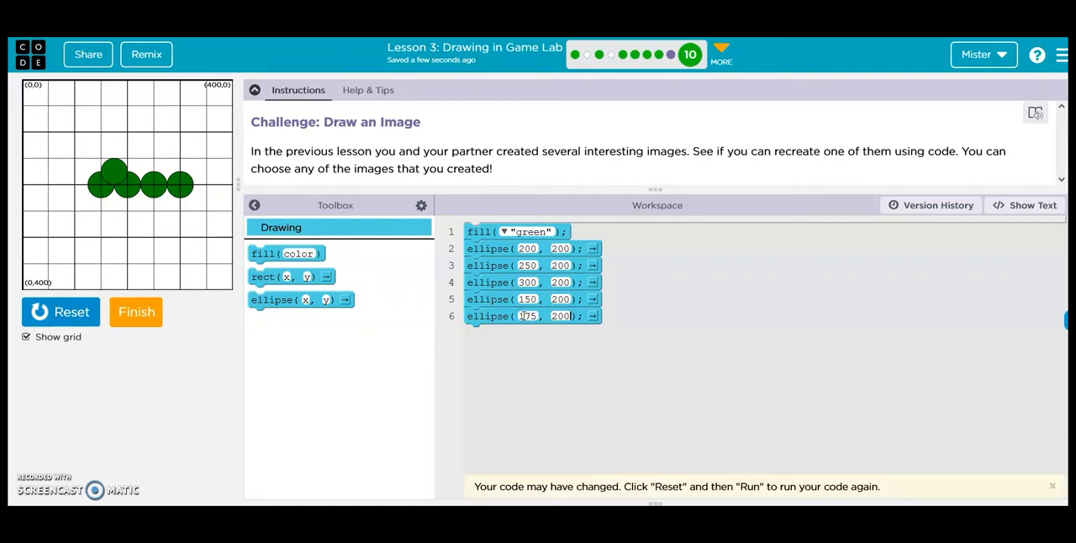
pyautogui.click(60, 313)
pyautogui.write('150')
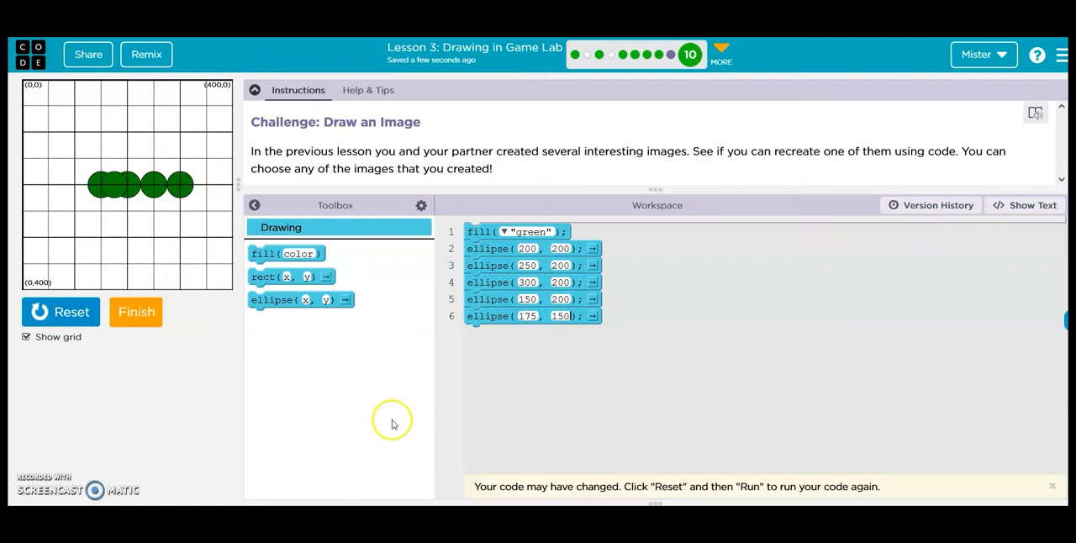
pyautogui.click(60, 312)
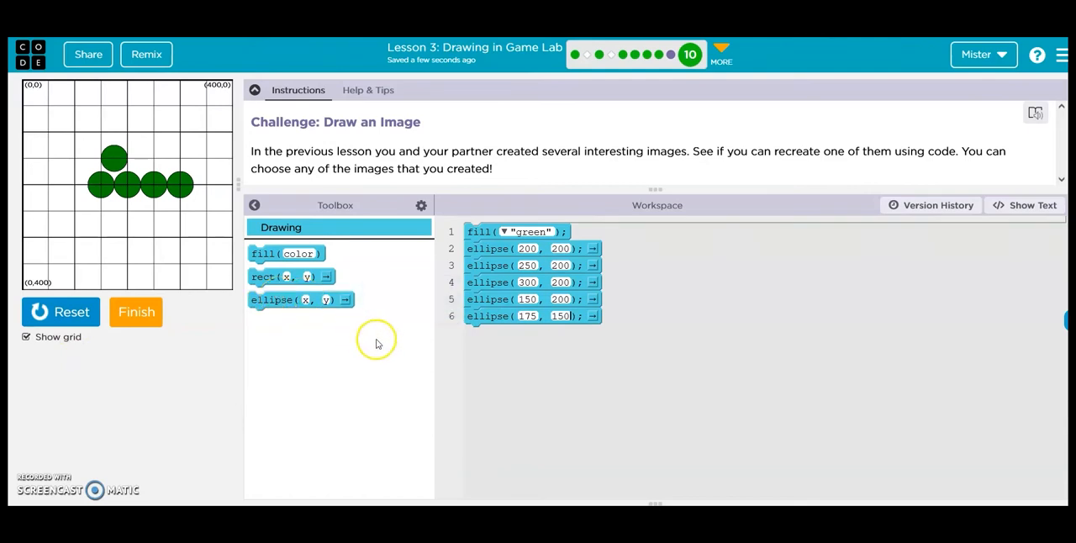
# Add ellipses at (225, 150) and (275, 150) to continue the second row.
pyautogui.moveTo(299, 299); pyautogui.dragTo(528, 353)
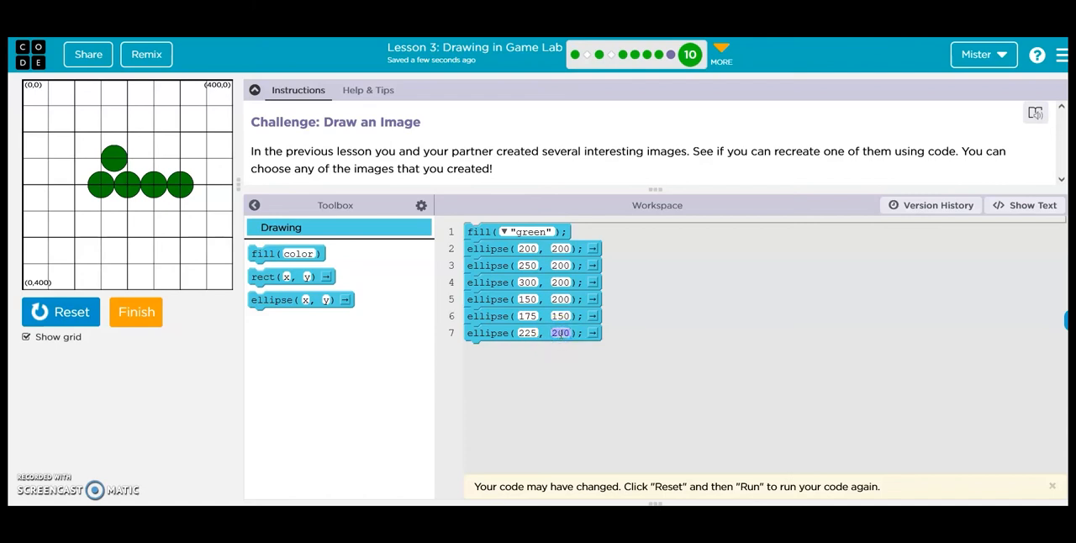
pyautogui.click(60, 312)
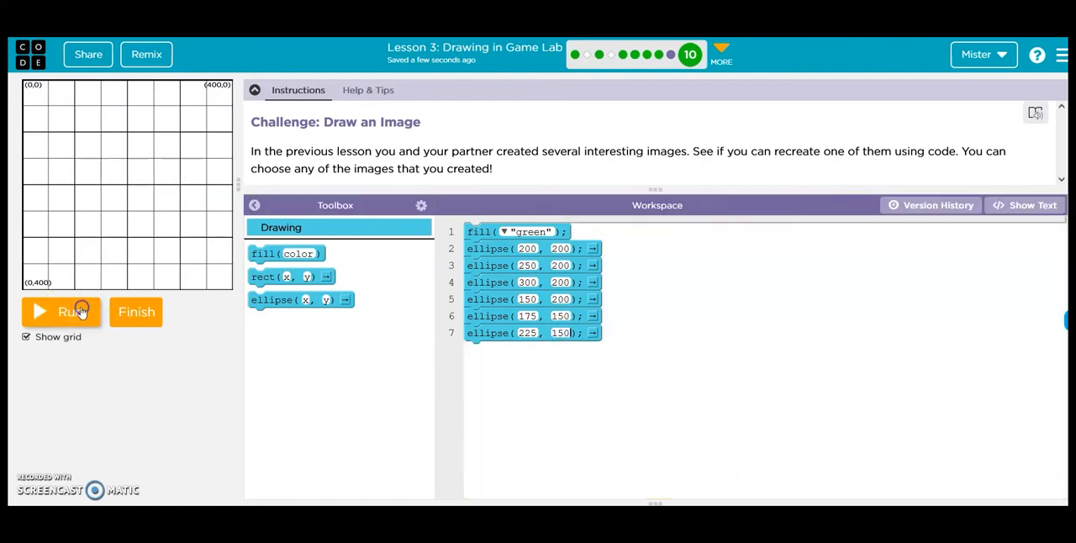
pyautogui.click(60, 313)
pyautogui.write('150')
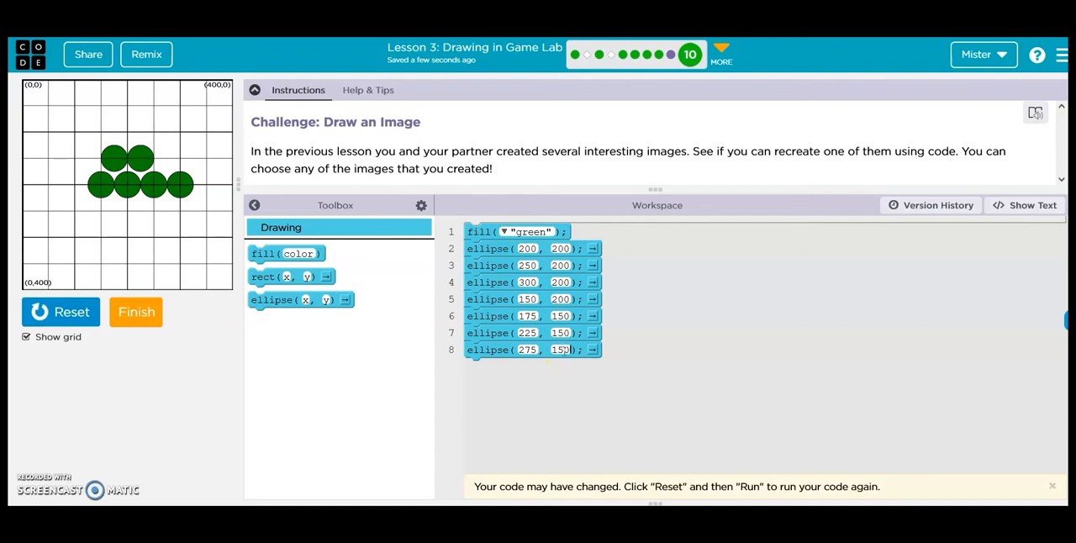
# Add ellipses at (200, 100), (250, 100) and a top circle at (225, 50) to form a pyramid.
pyautogui.click(60, 312)
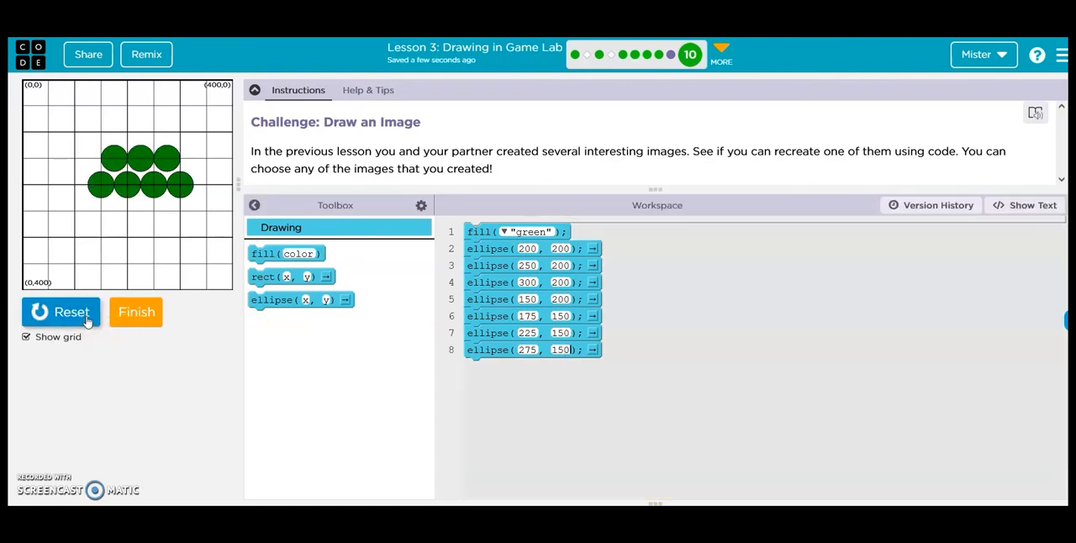
pyautogui.moveTo(180, 161)
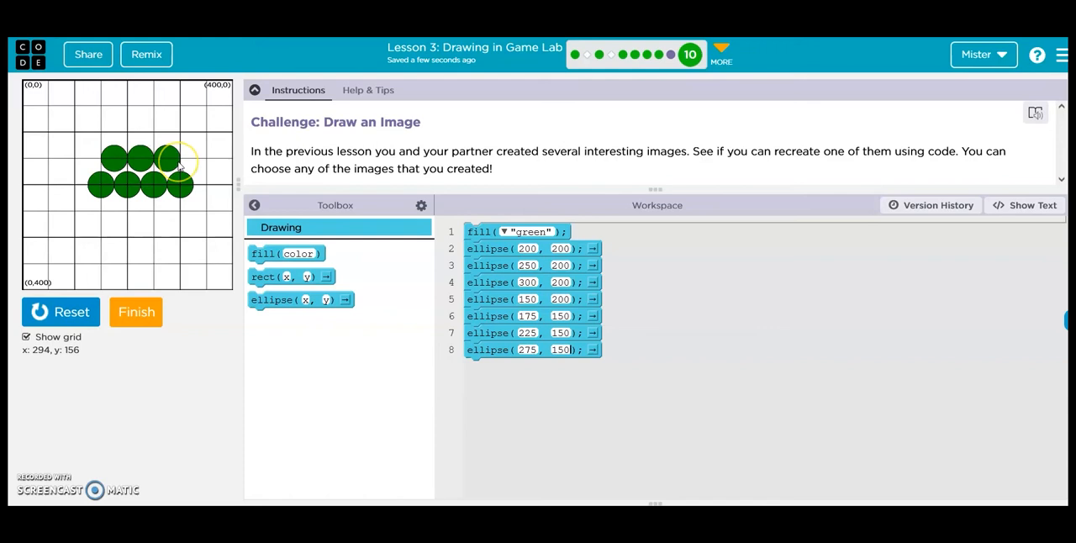
pyautogui.moveTo(165, 256)
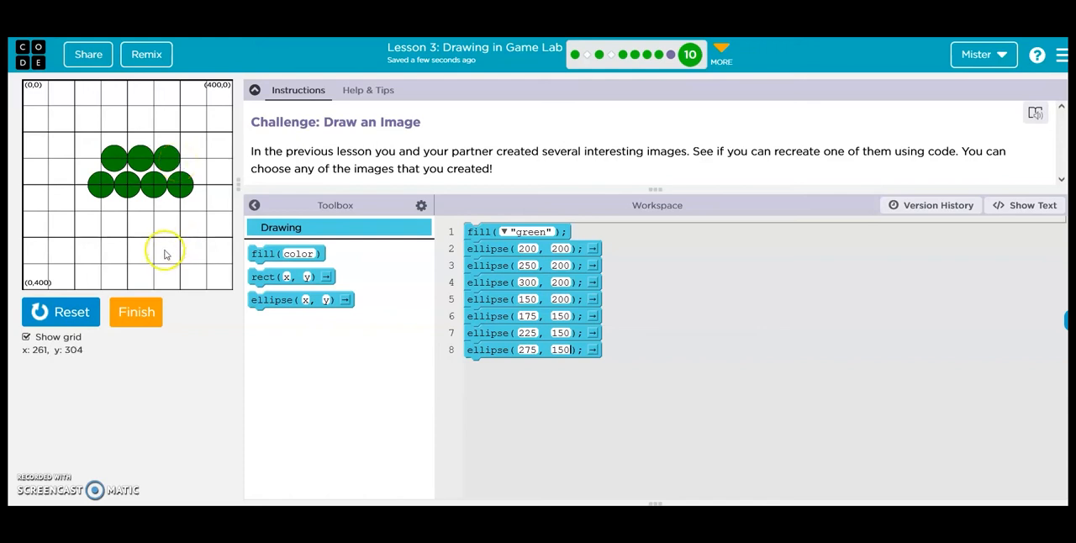
pyautogui.moveTo(128, 134)
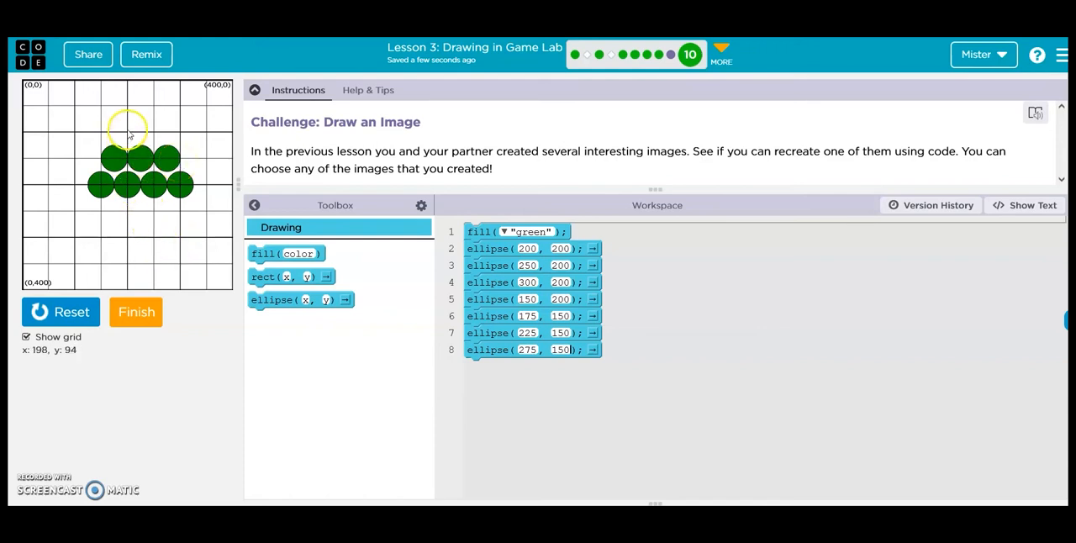
pyautogui.moveTo(128, 137)
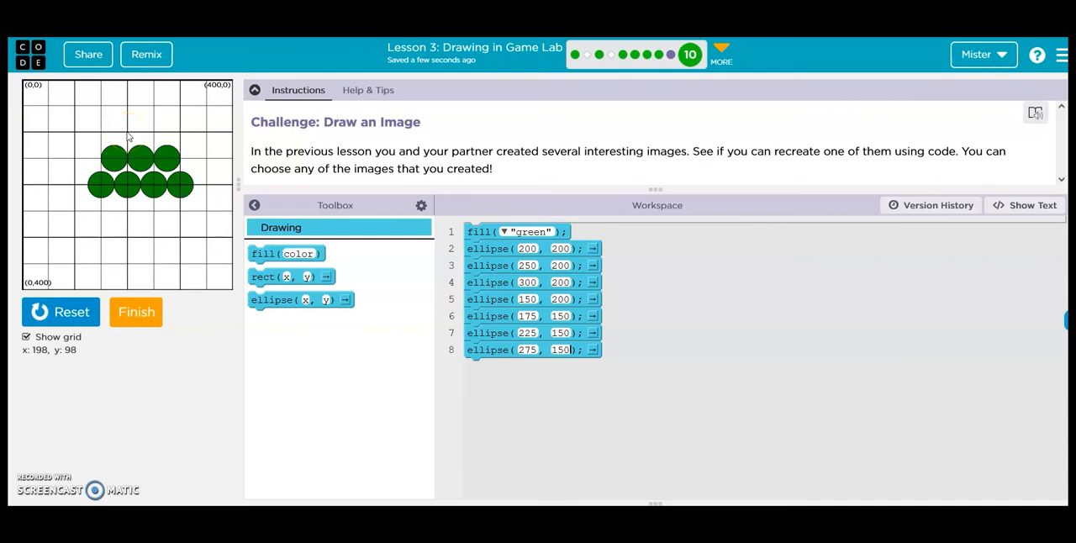
pyautogui.moveTo(128, 138)
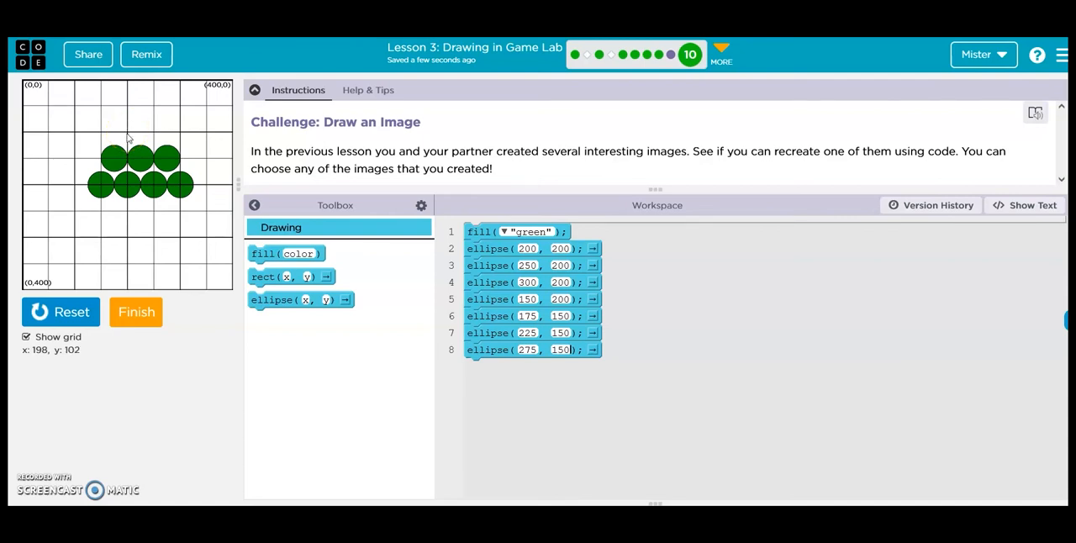
pyautogui.moveTo(299, 299)
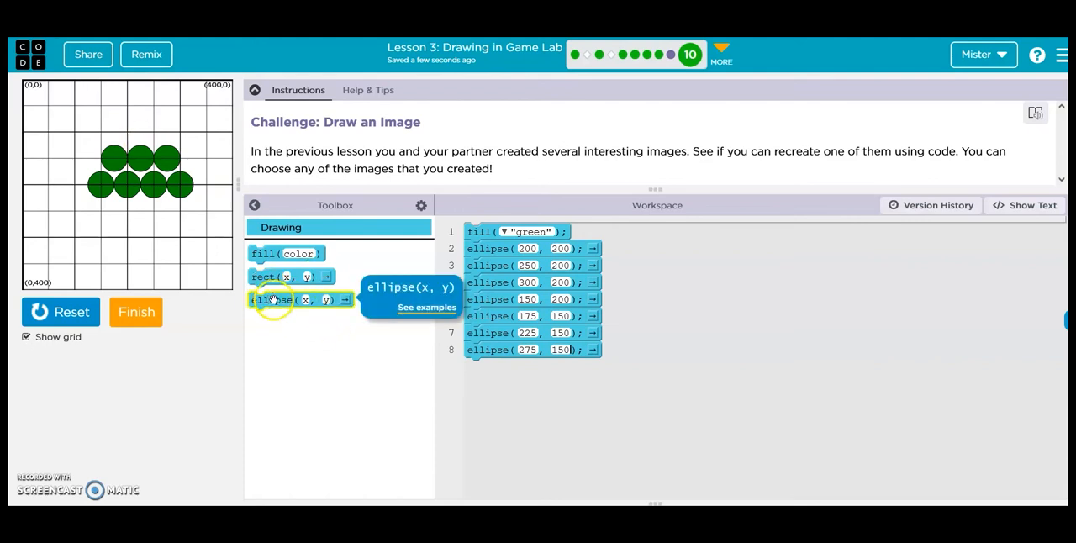
pyautogui.click(299, 300)
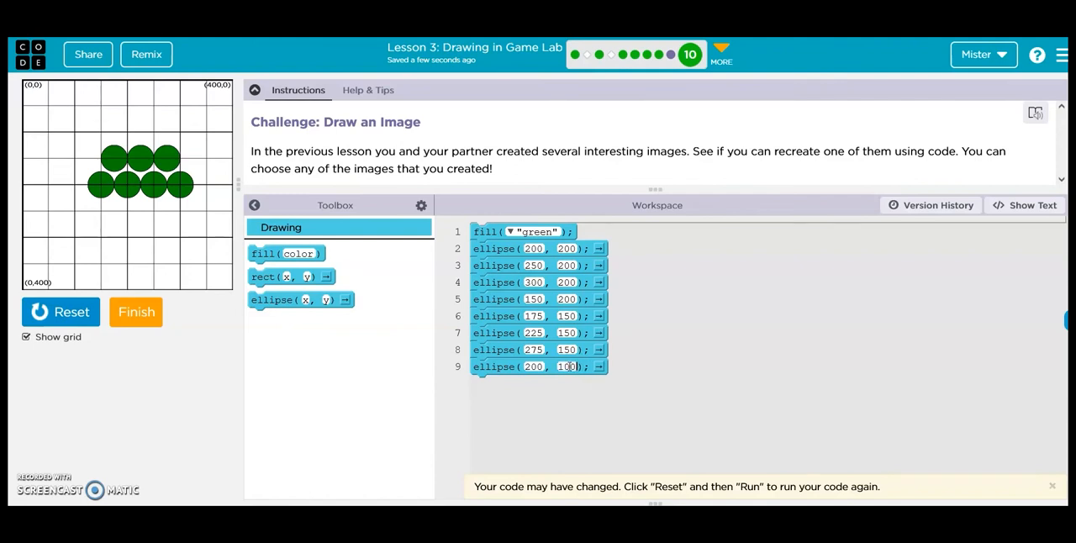
pyautogui.click(61, 313)
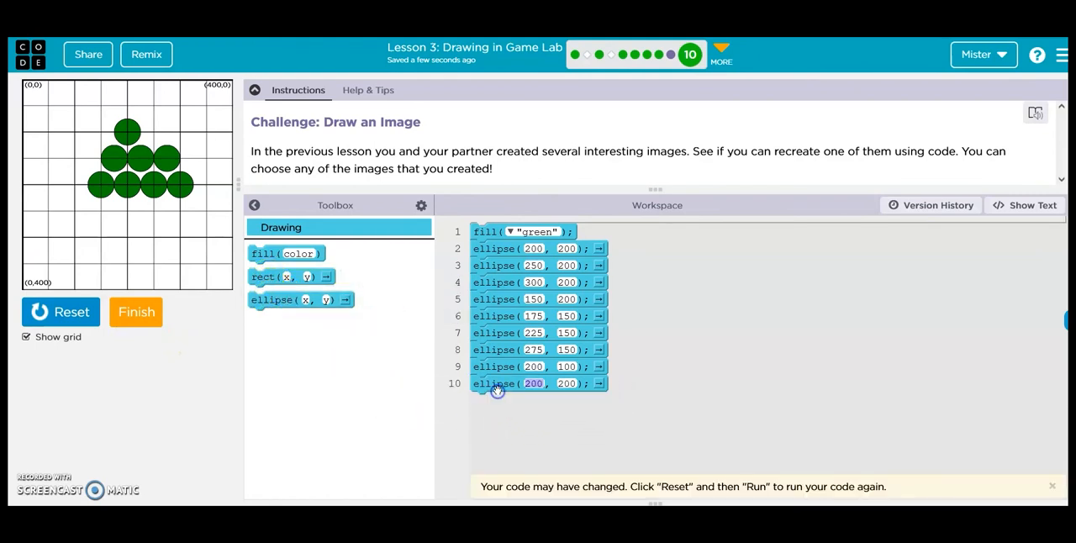
pyautogui.moveTo(485, 423)
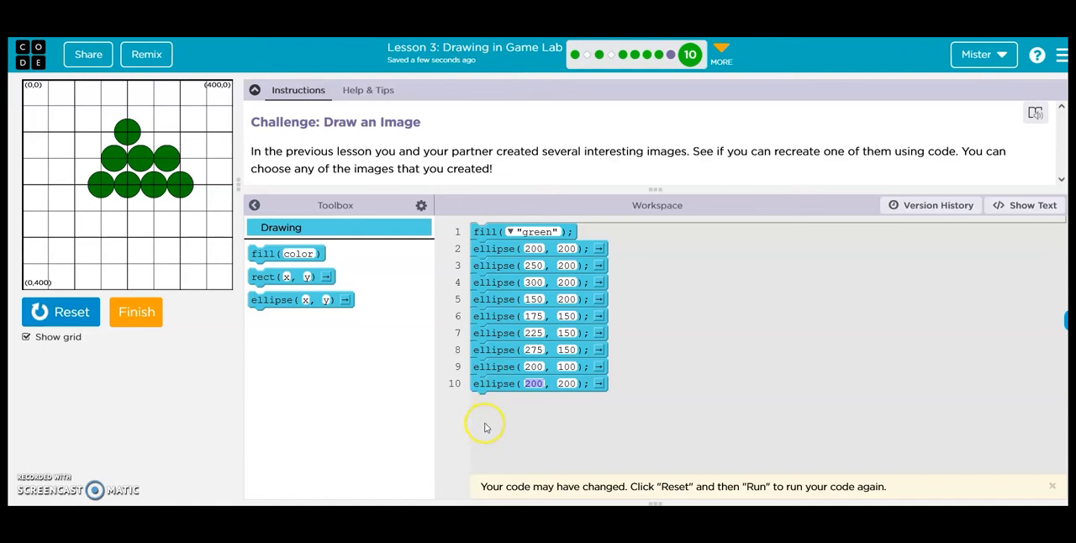
pyautogui.moveTo(154, 134)
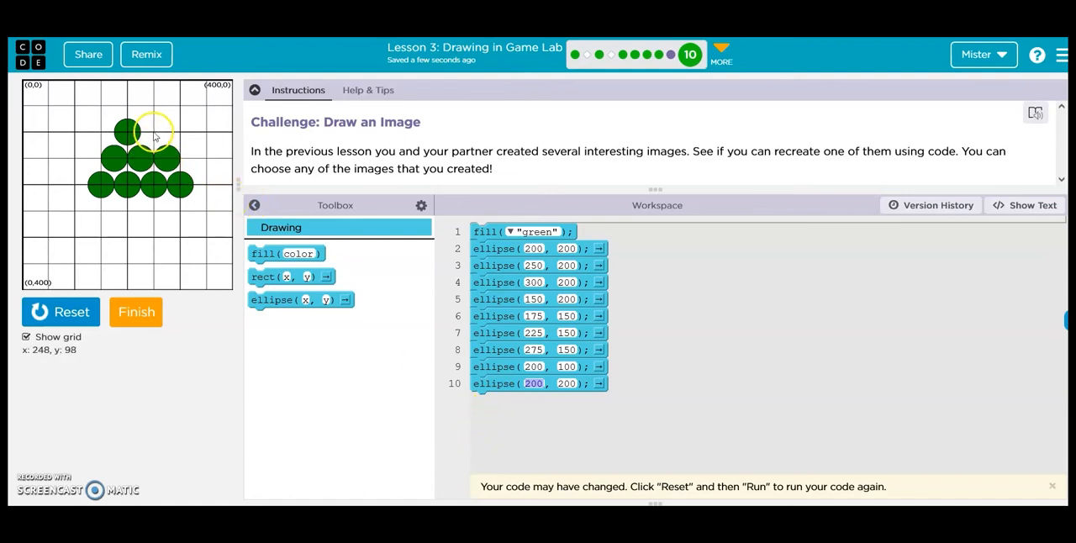
pyautogui.moveTo(554, 407)
pyautogui.write('100')
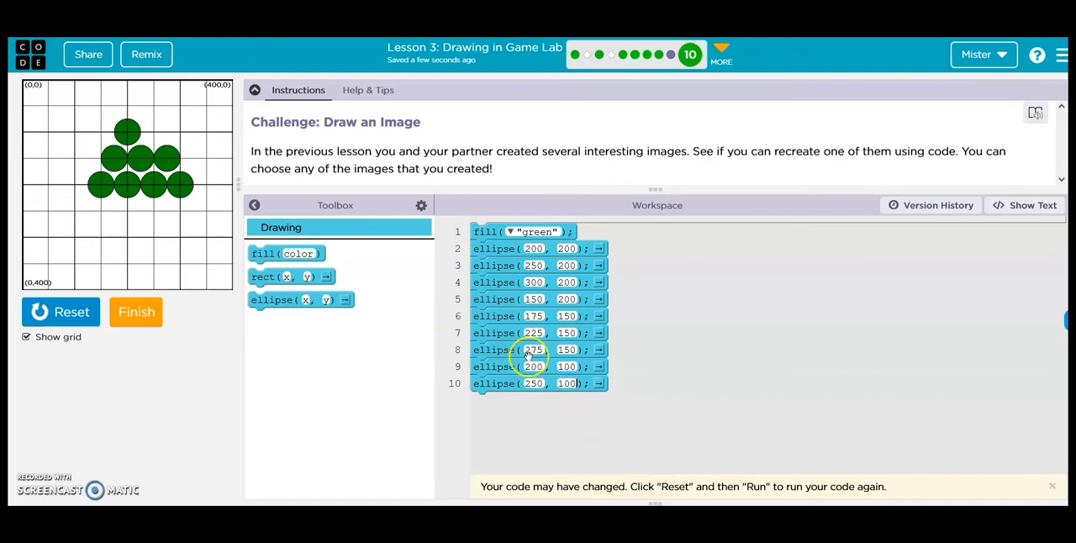
pyautogui.click(60, 312)
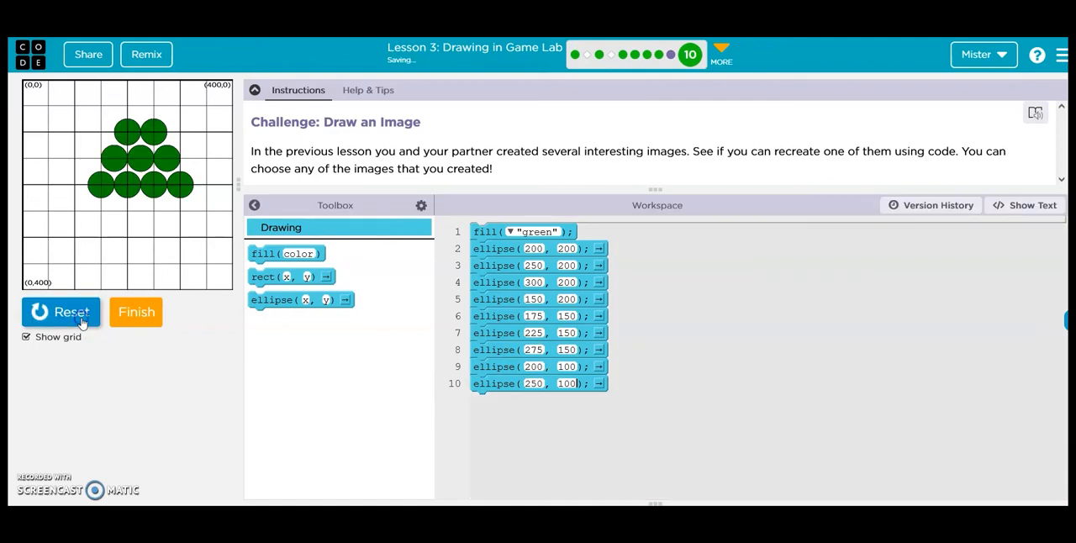
pyautogui.moveTo(494, 417)
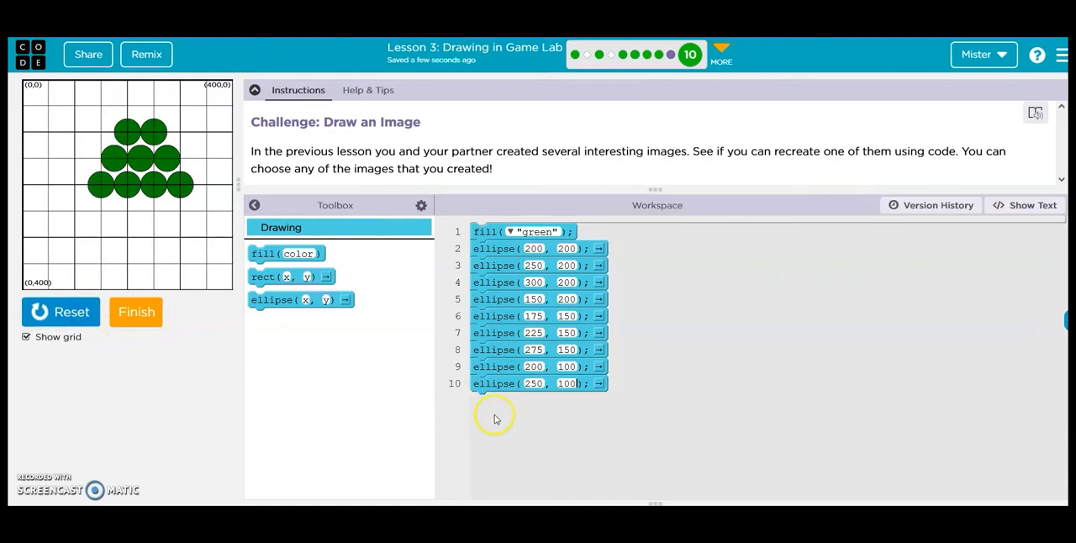
pyautogui.moveTo(141, 111)
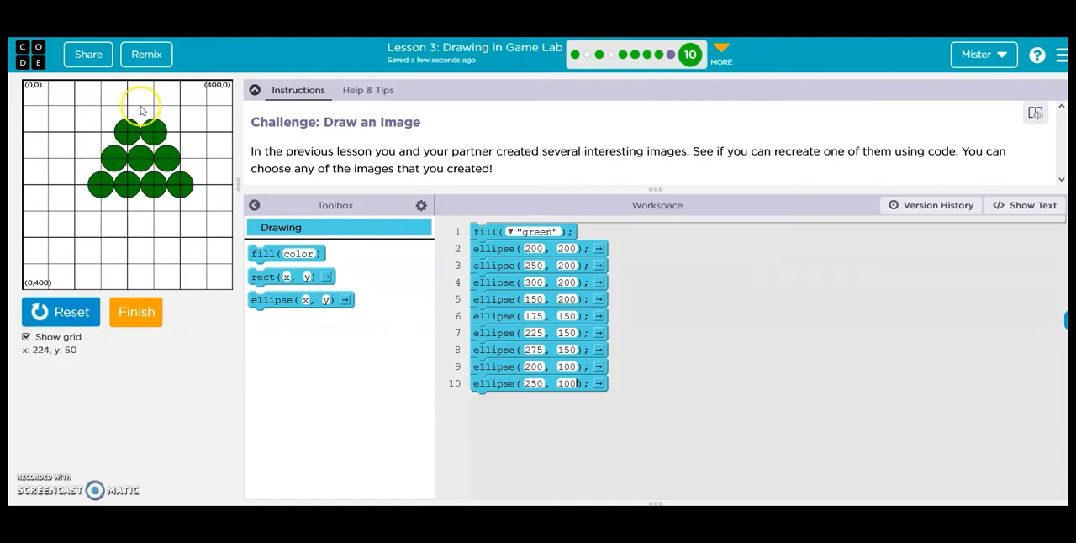
pyautogui.moveTo(141, 109)
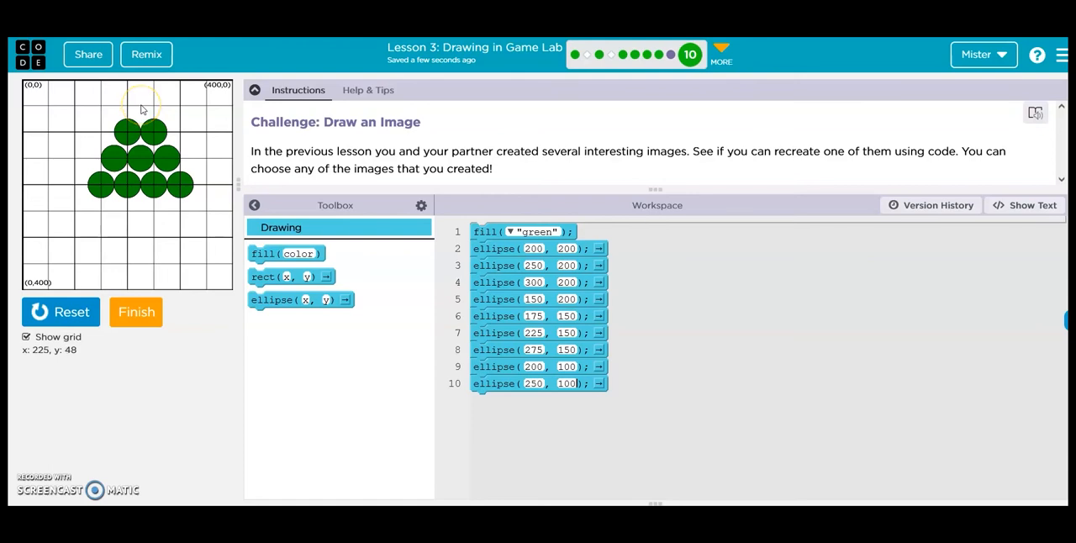
pyautogui.moveTo(400, 390)
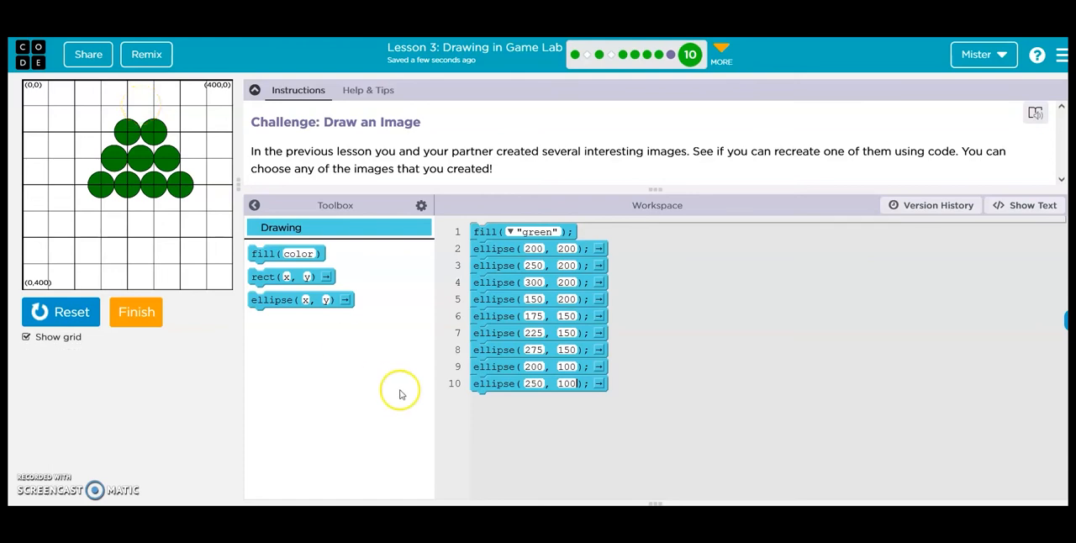
pyautogui.moveTo(299, 299)
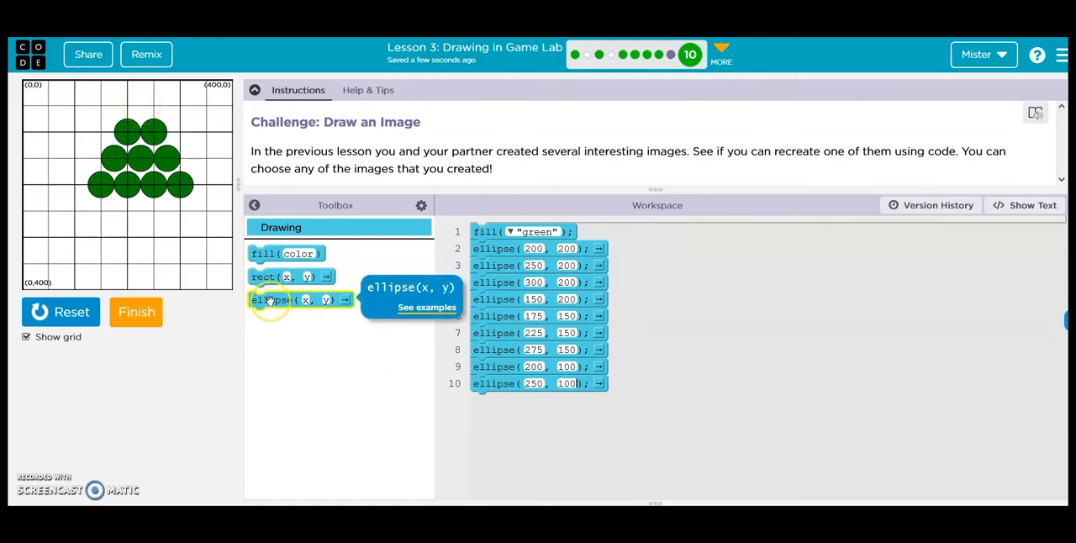
pyautogui.moveTo(300, 300); pyautogui.dragTo(538, 405)
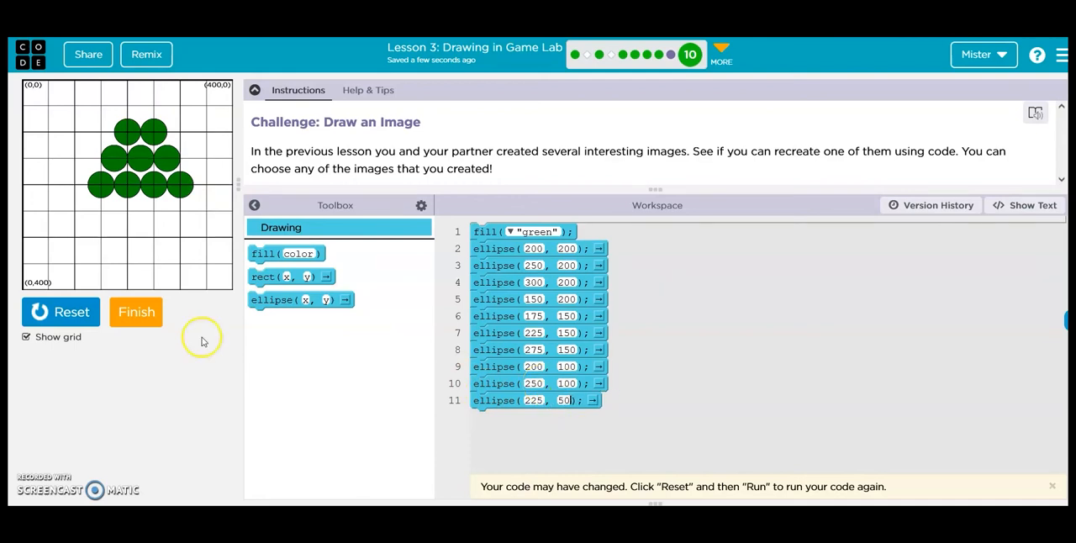
# Change the fill from "green" to "orange", rerun, and submit the finished pyramid.
pyautogui.click(61, 313)
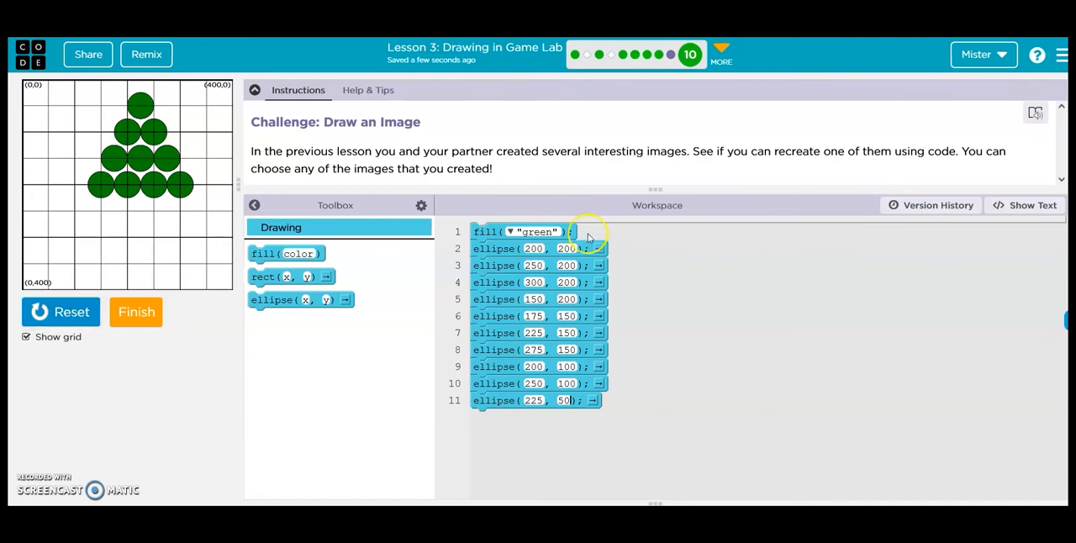
pyautogui.click(510, 232)
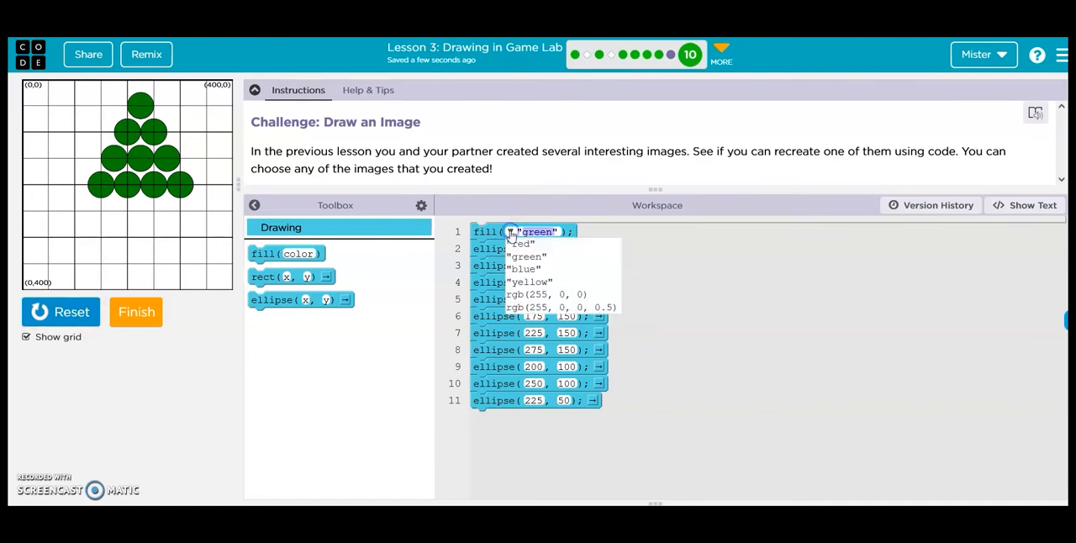
pyautogui.click(526, 255)
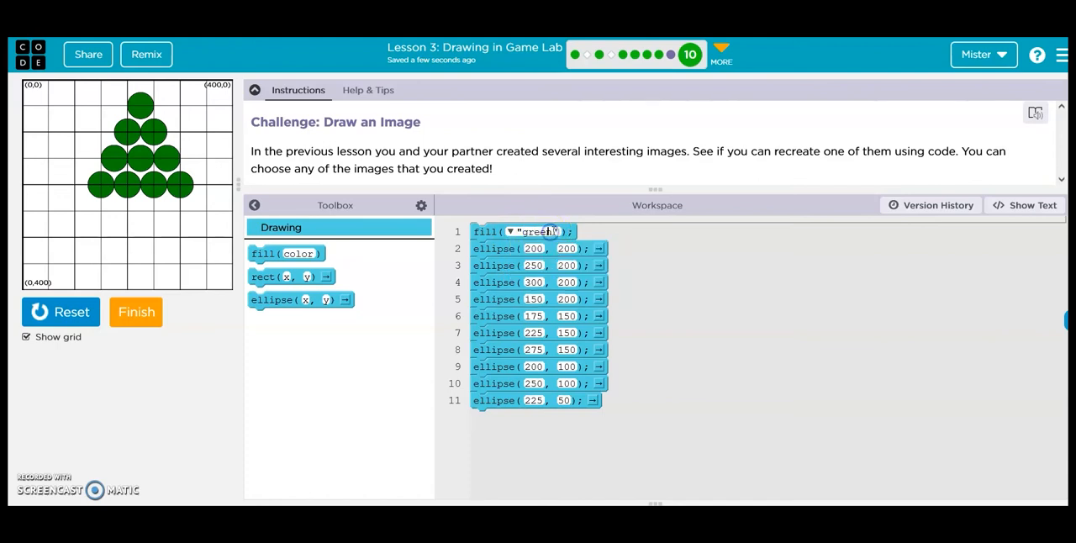
pyautogui.doubleClick(536, 232)
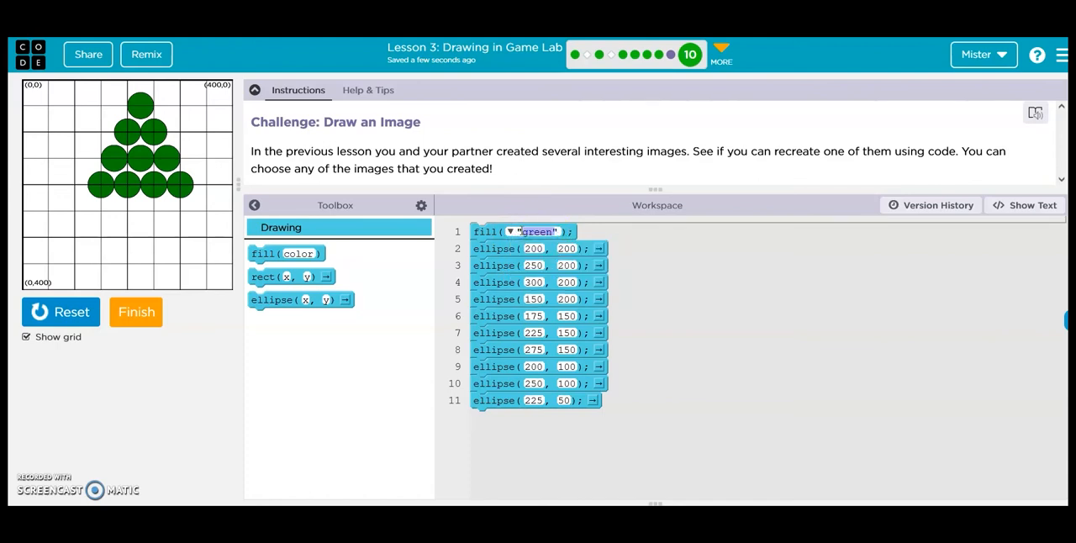
pyautogui.write('orang')
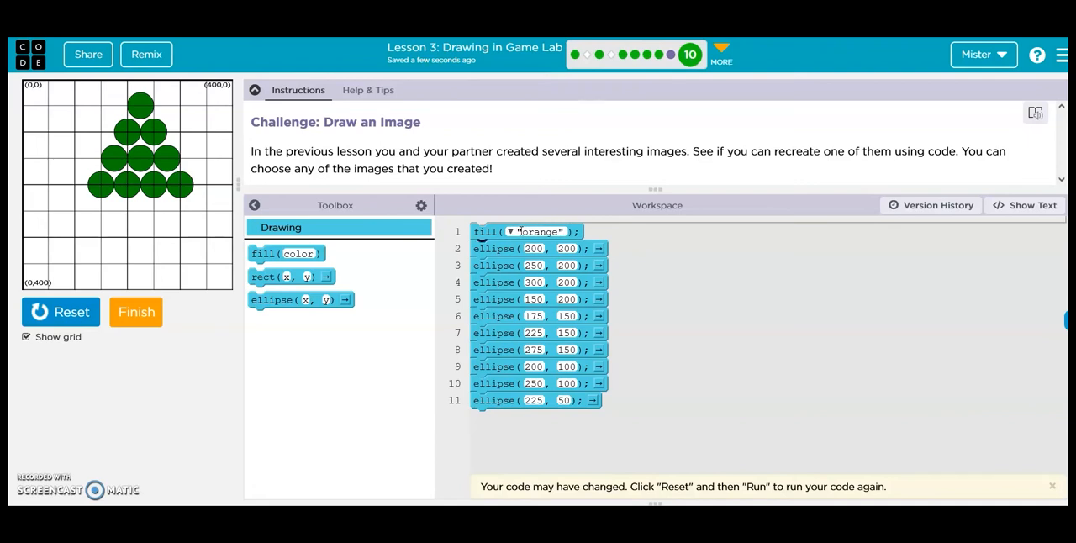
pyautogui.click(60, 313)
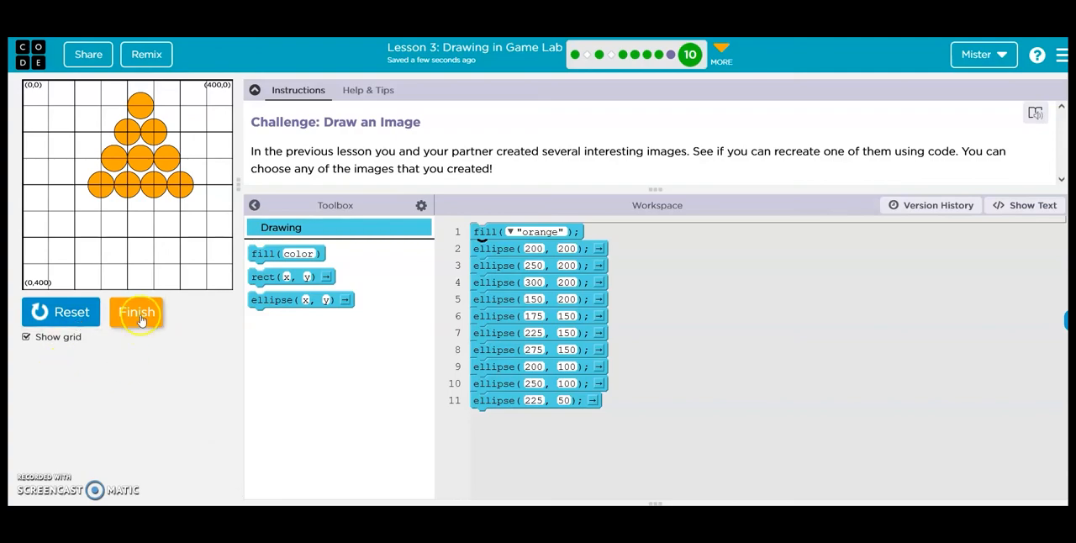
pyautogui.click(60, 312)
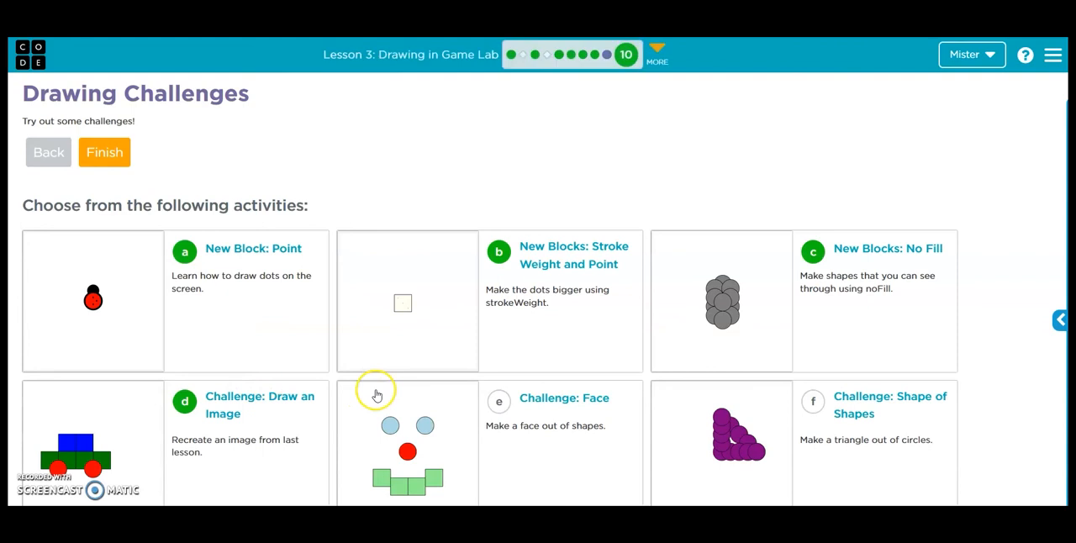
pyautogui.moveTo(561, 407)
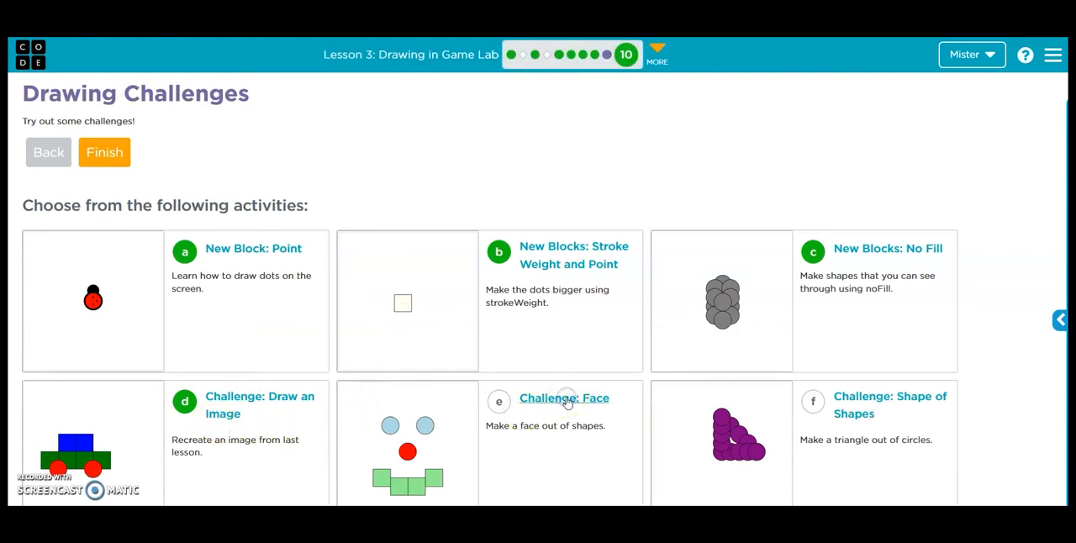
# Open the Challenge: Face level from the Drawing Challenges list.
pyautogui.click(563, 397)
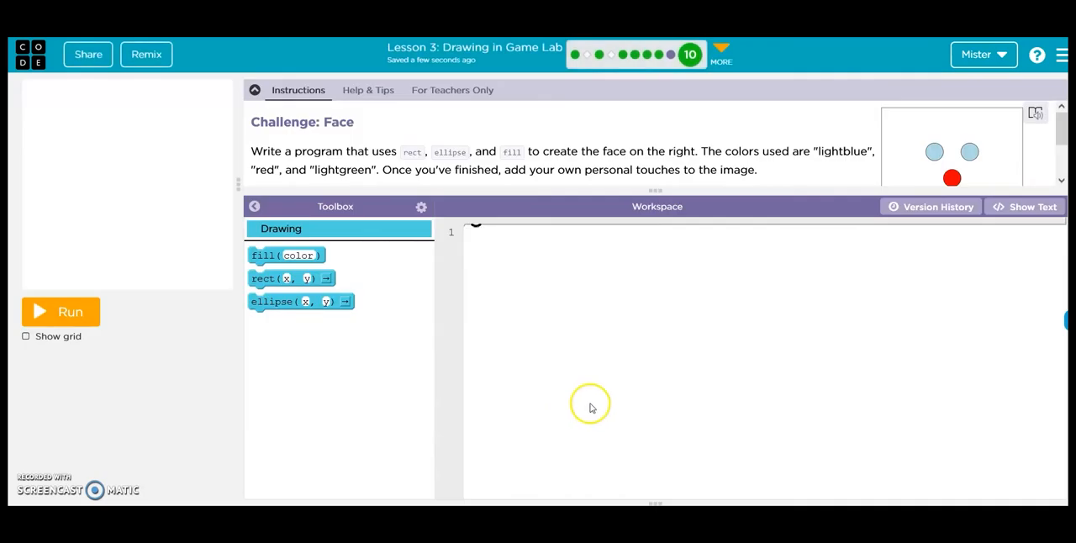
# Show the grid and add ellipses at (150, 150) and (250, 150) as two grey eyes.
pyautogui.click(60, 313)
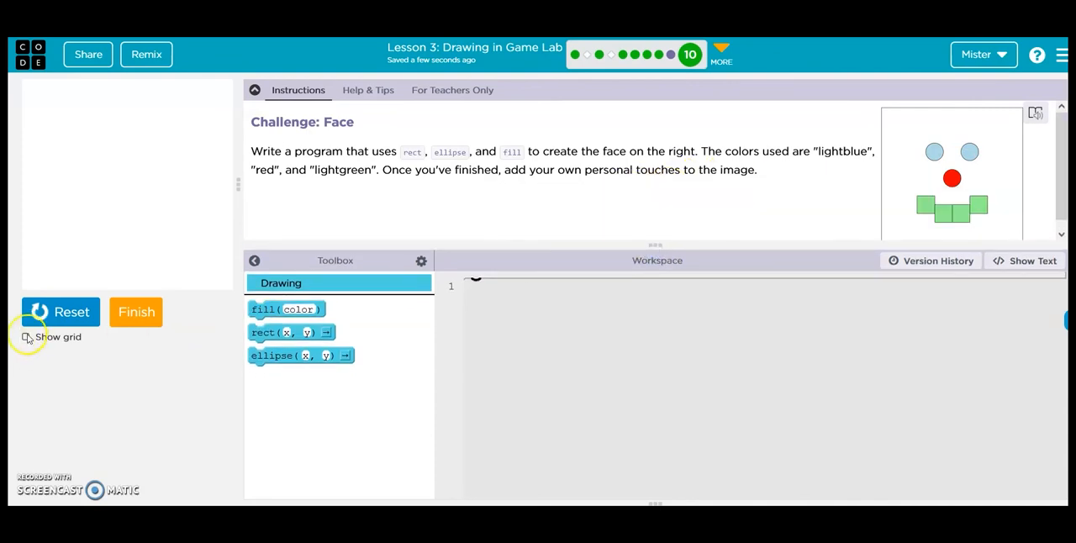
pyautogui.click(26, 336)
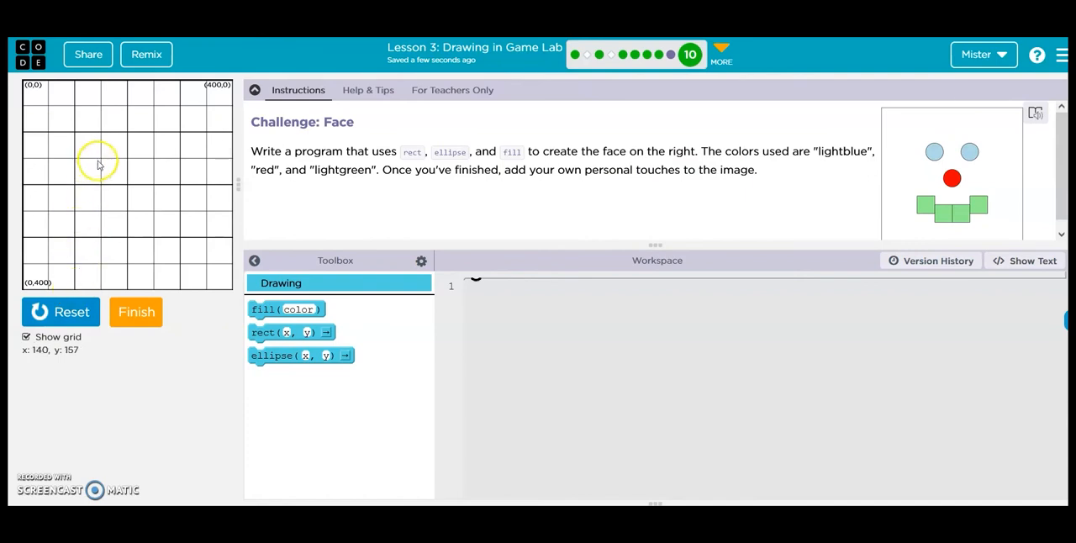
pyautogui.moveTo(101, 165)
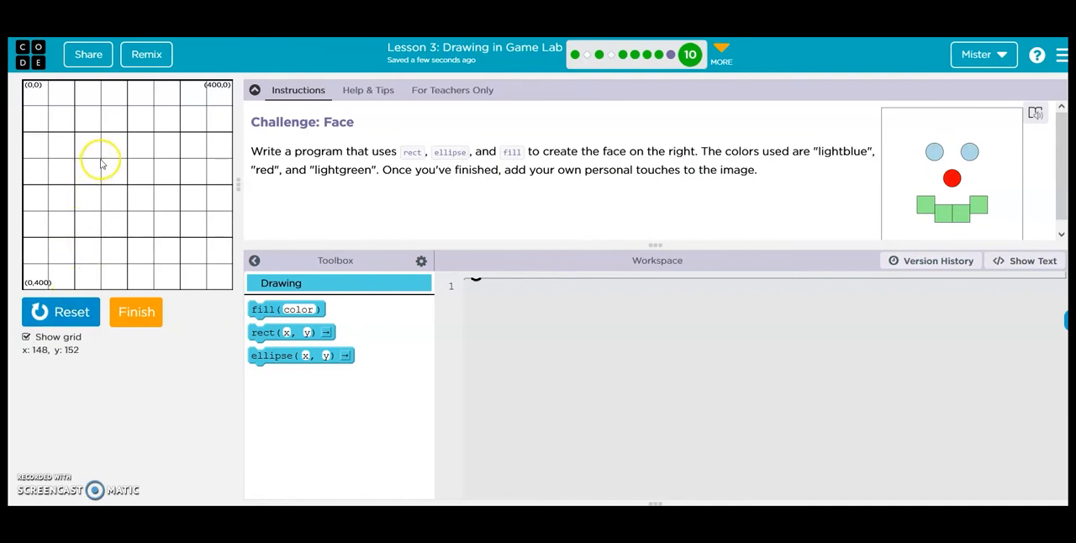
pyautogui.moveTo(300, 354); pyautogui.dragTo(538, 306)
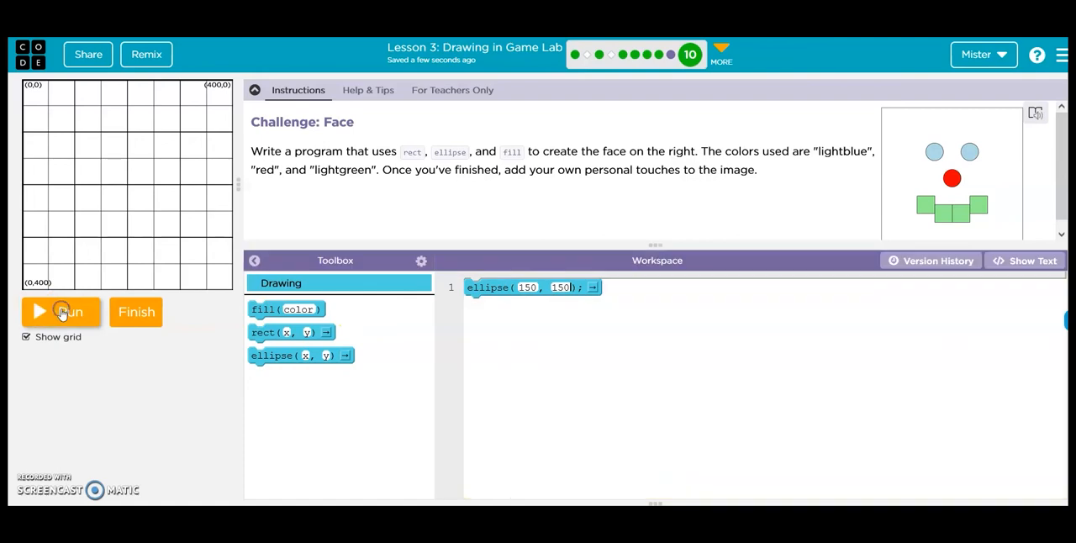
pyautogui.click(61, 313)
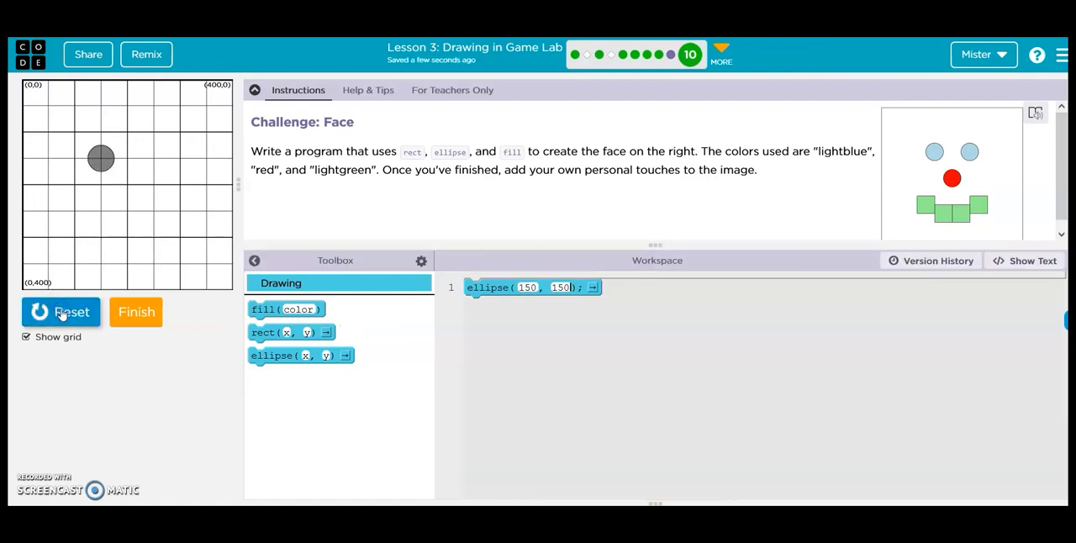
pyautogui.moveTo(103, 192)
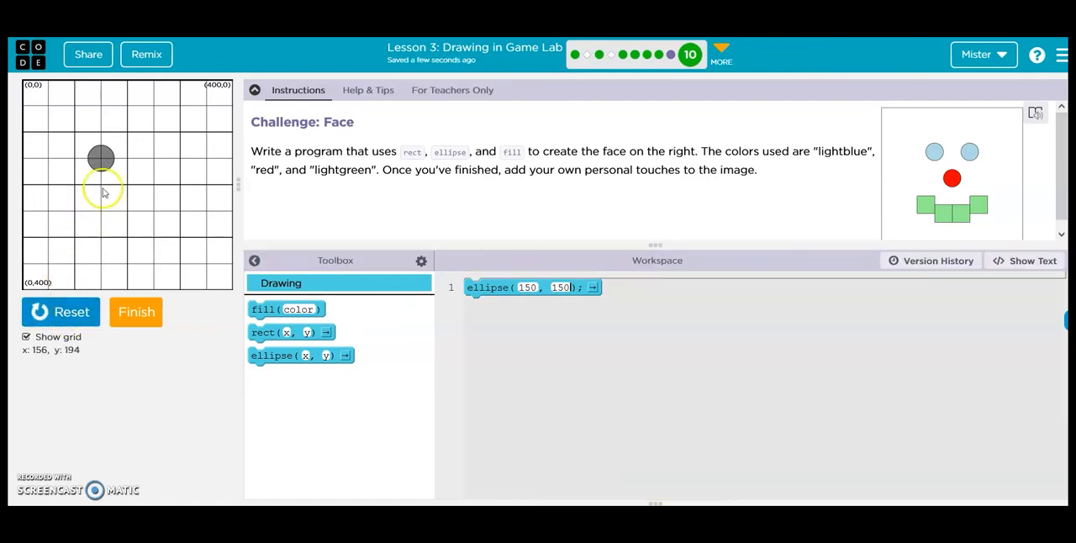
pyautogui.moveTo(154, 160)
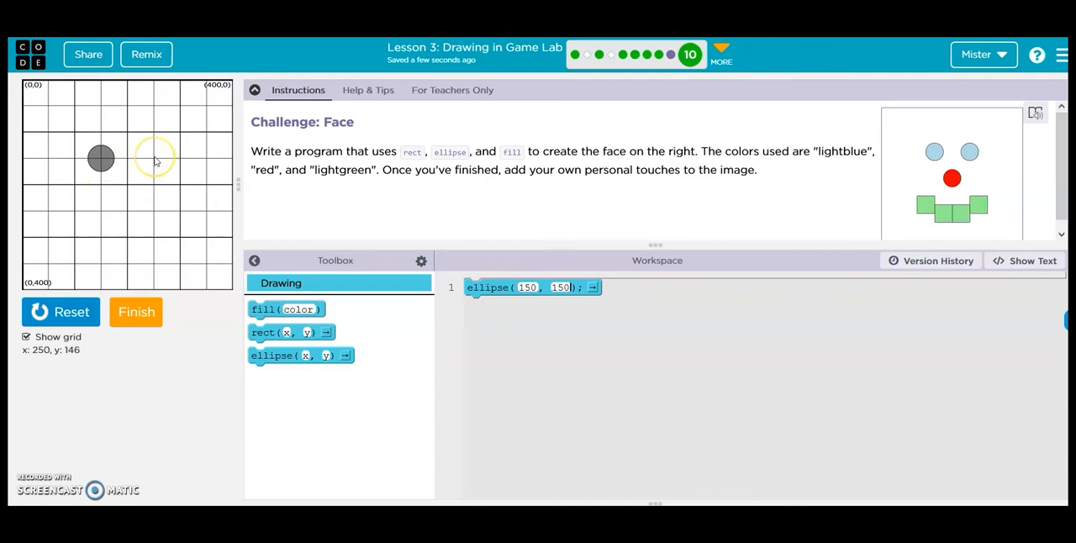
pyautogui.moveTo(154, 162)
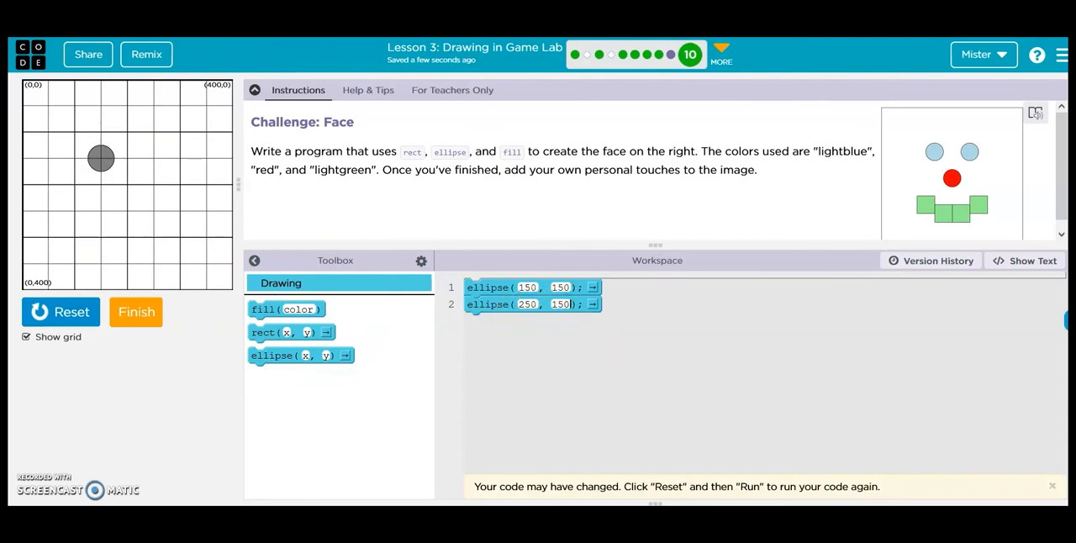
pyautogui.click(60, 313)
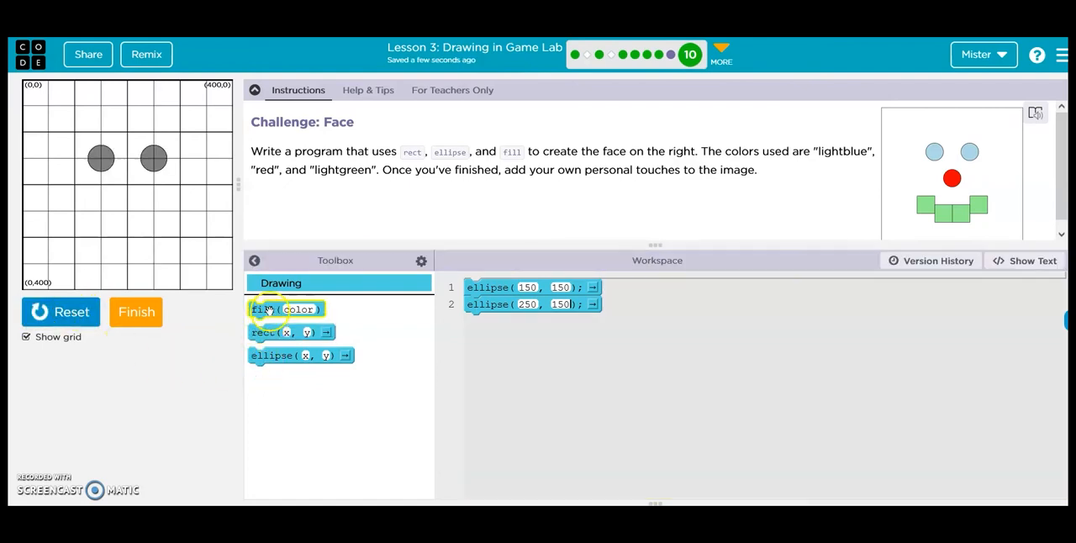
pyautogui.moveTo(286, 310); pyautogui.dragTo(504, 288)
pyautogui.write('"blue"')
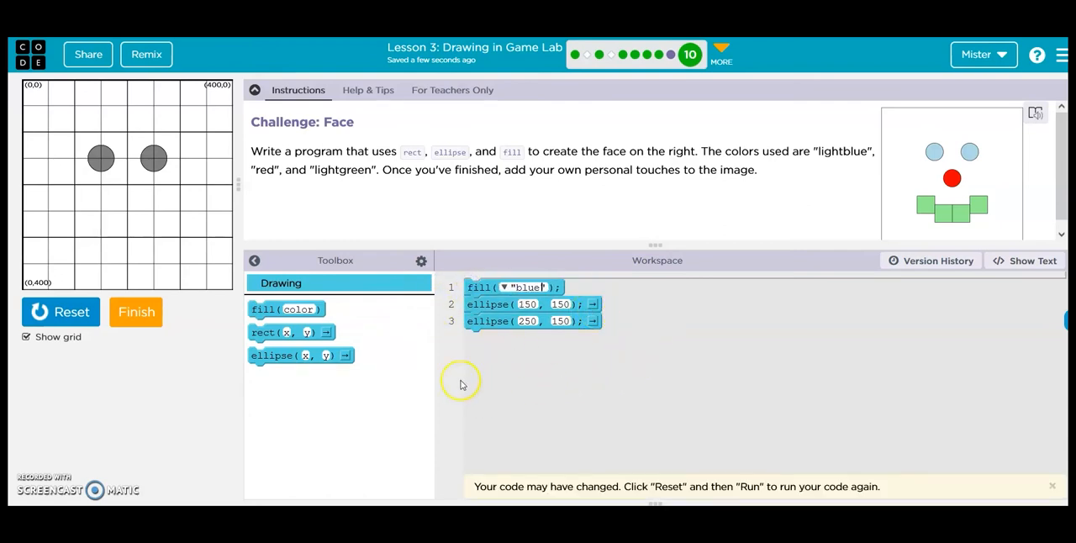
pyautogui.moveTo(131, 190)
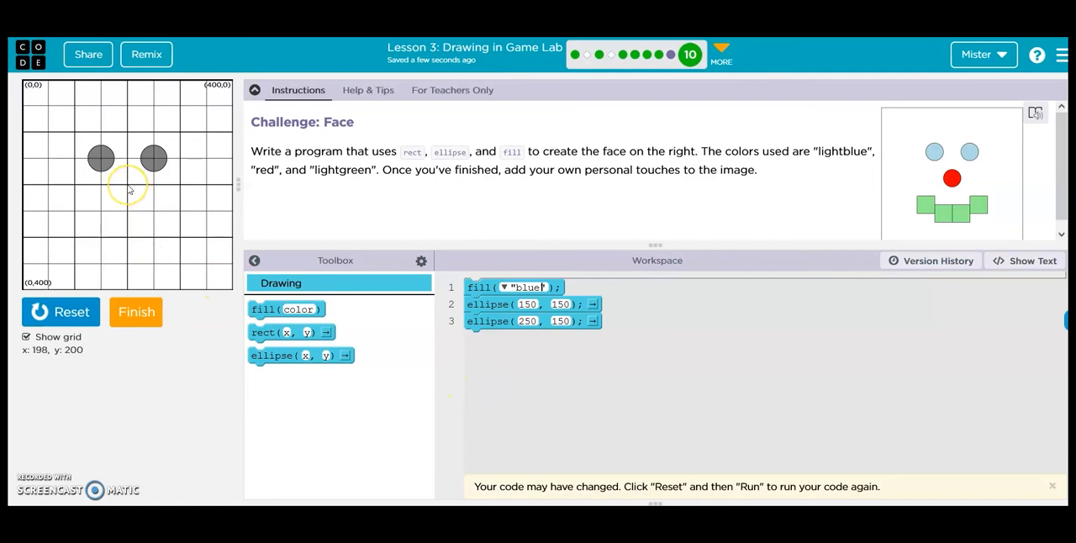
pyautogui.moveTo(114, 242)
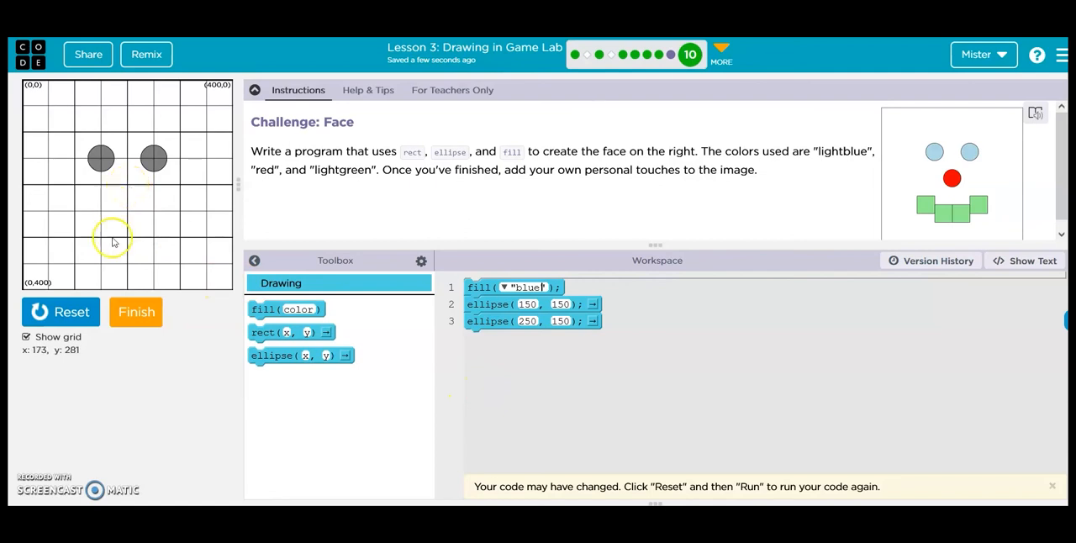
pyautogui.moveTo(131, 188)
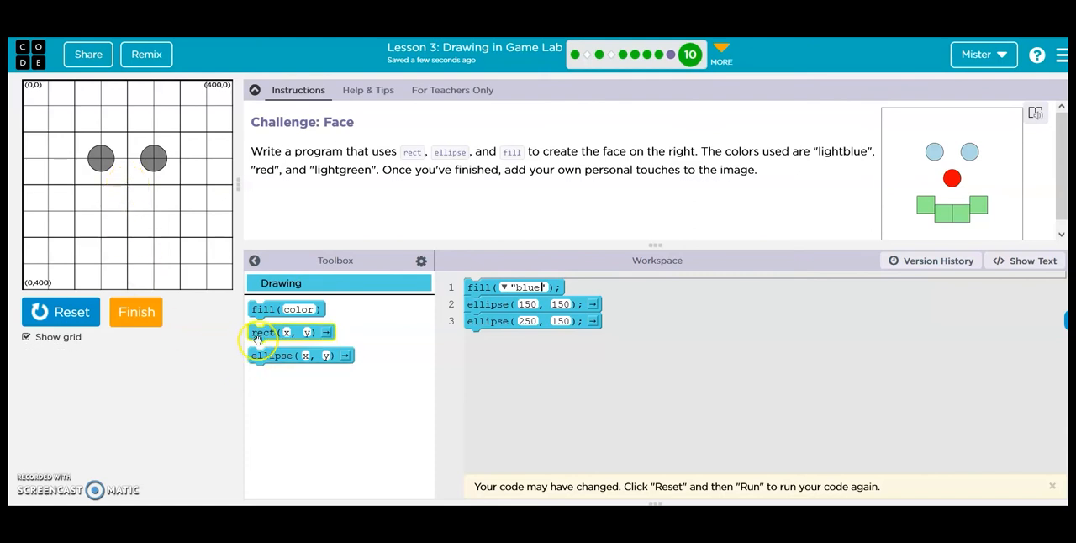
# Make the eyes blue and add a red ellipse(200, 200) below and between them.
pyautogui.moveTo(289, 354); pyautogui.dragTo(468, 354)
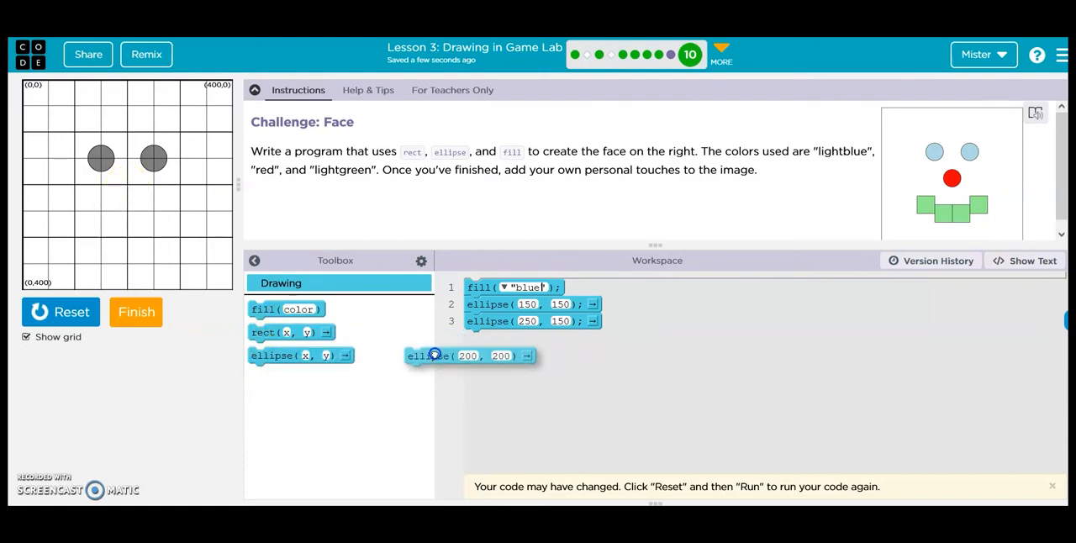
pyautogui.moveTo(471, 357); pyautogui.dragTo(533, 338)
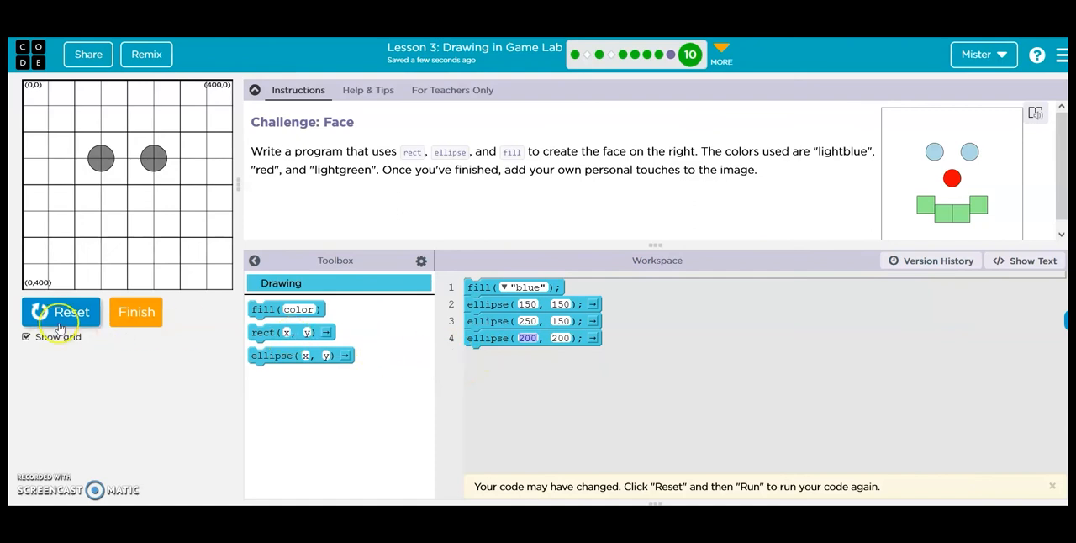
pyautogui.click(61, 313)
pyautogui.write('"red"')
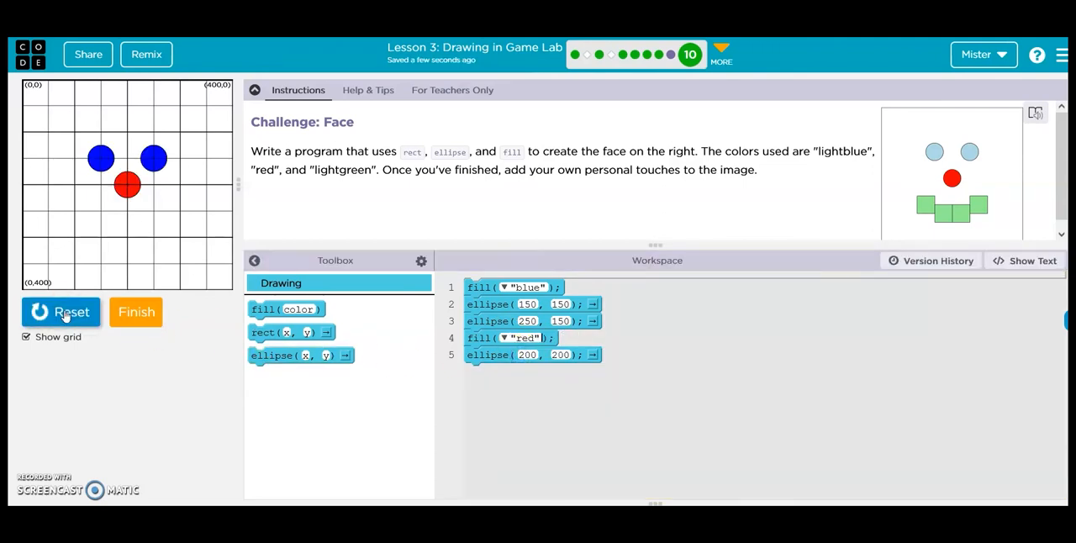
pyautogui.moveTo(101, 323)
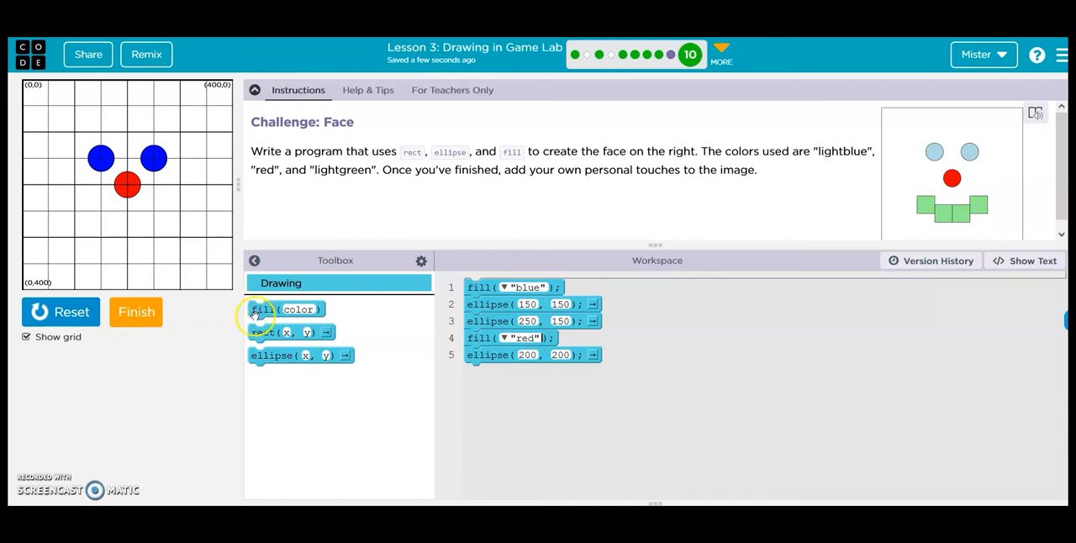
# Add fill("green") and rect(150, 250) to draw a green square below the red circle.
pyautogui.click(286, 309)
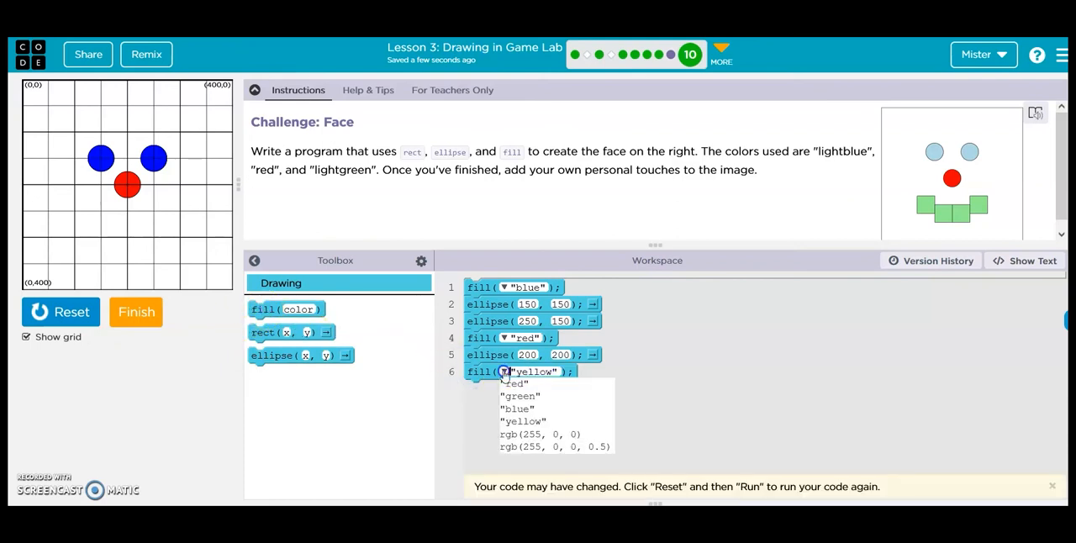
pyautogui.click(519, 397)
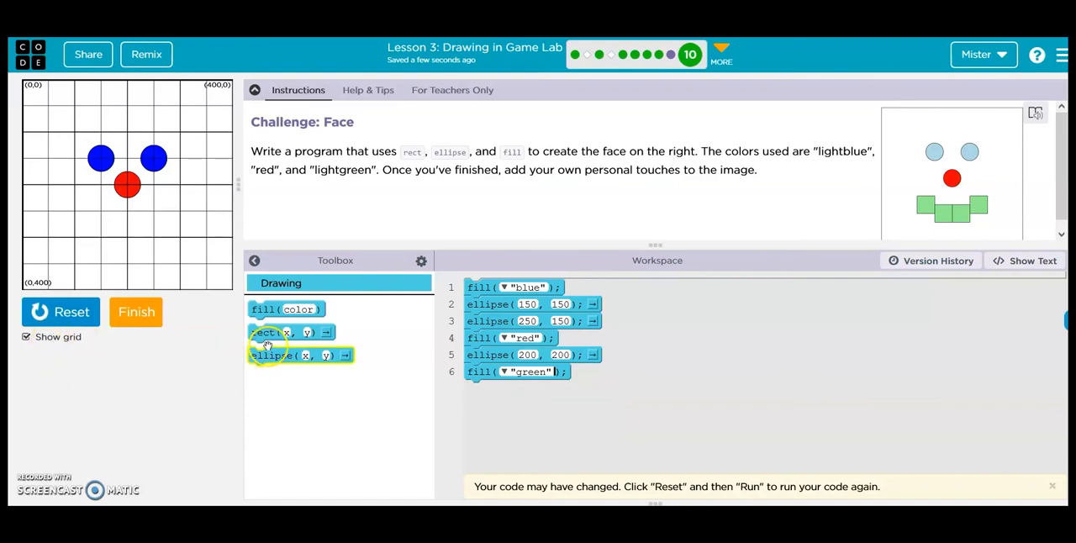
pyautogui.moveTo(289, 331); pyautogui.dragTo(518, 391)
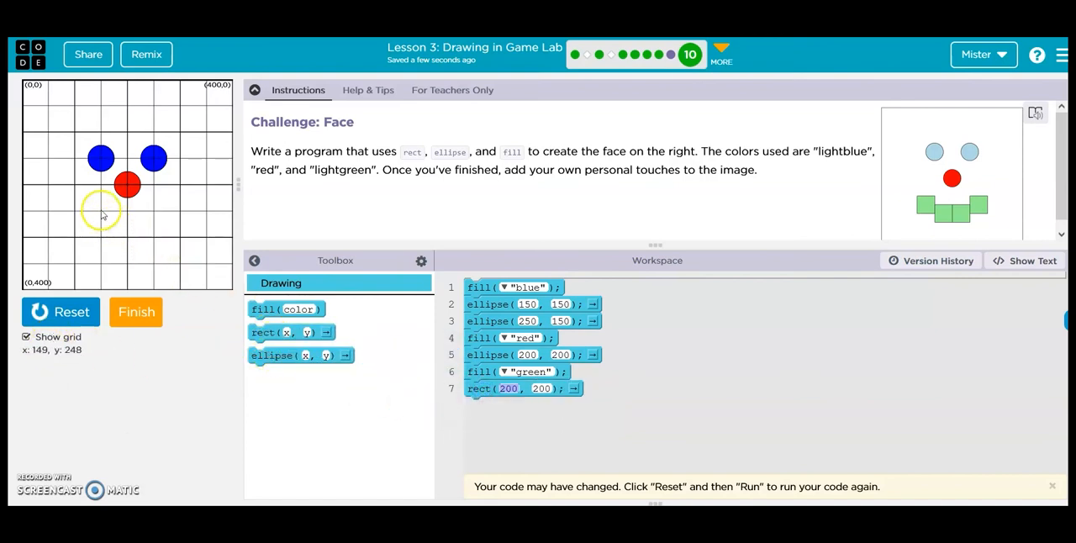
pyautogui.moveTo(538, 446)
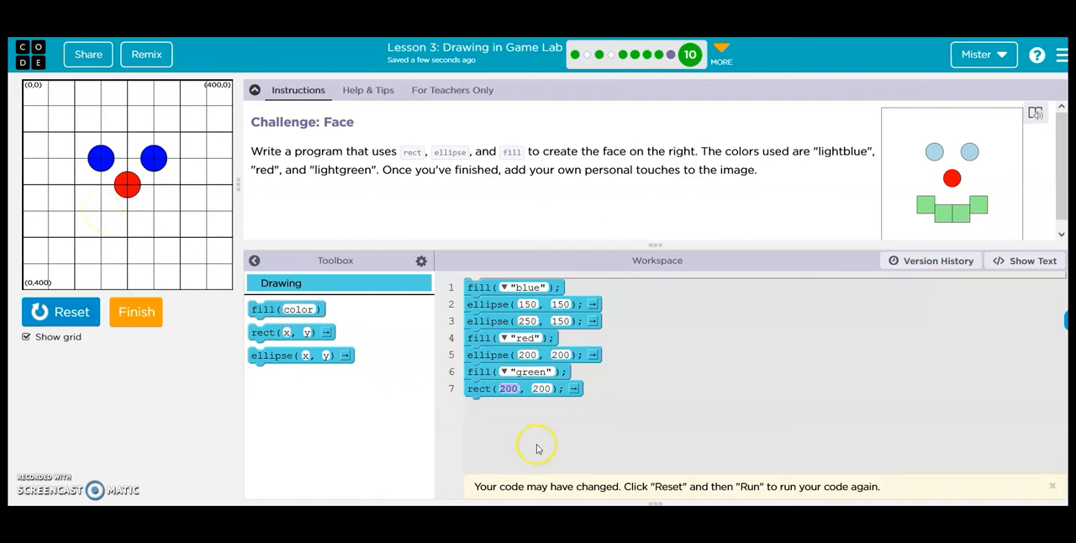
pyautogui.write('150')
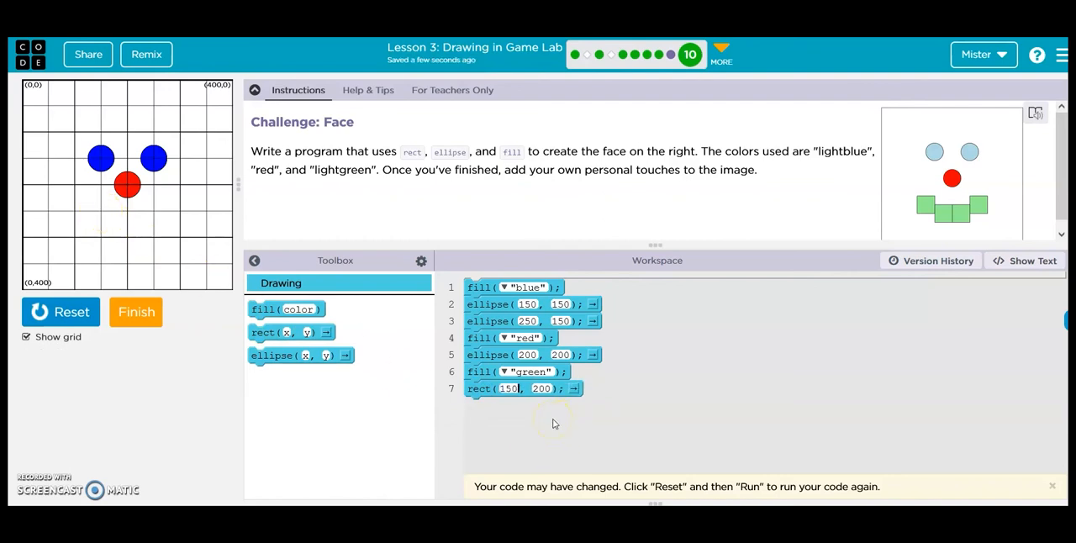
pyautogui.write('250')
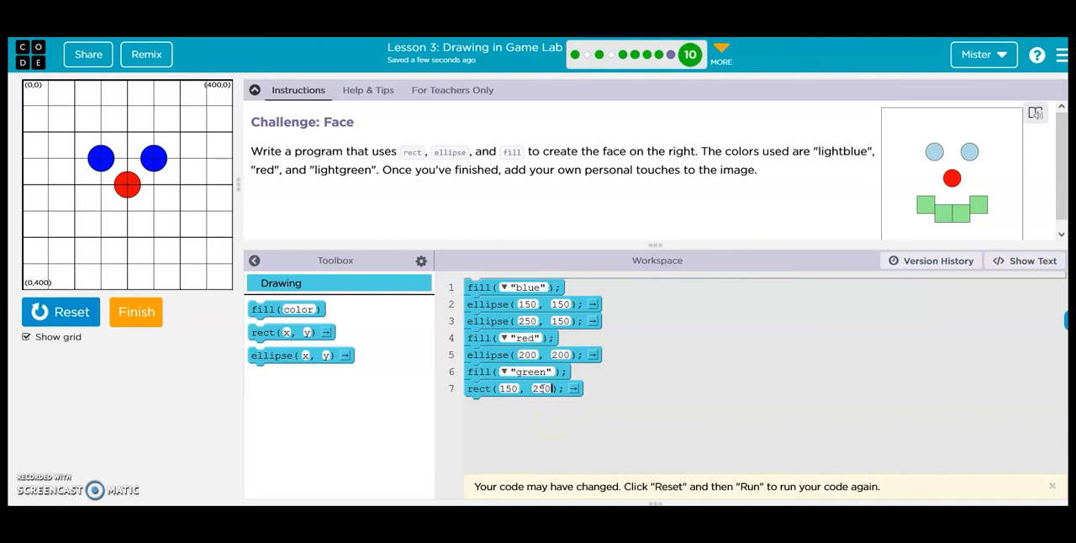
pyautogui.click(60, 313)
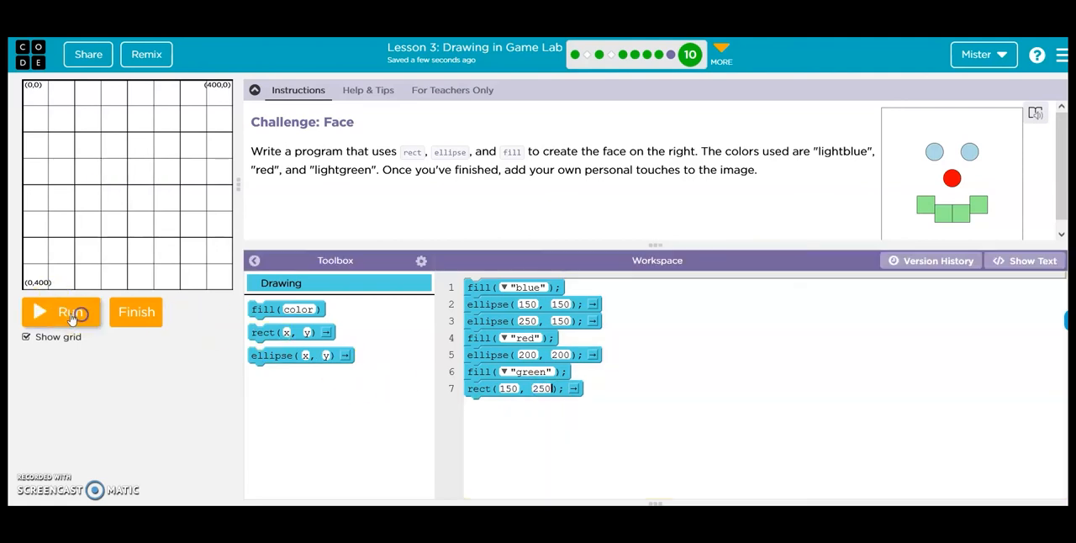
# Add rect(200, 250) for a second green square beside the first.
pyautogui.click(61, 312)
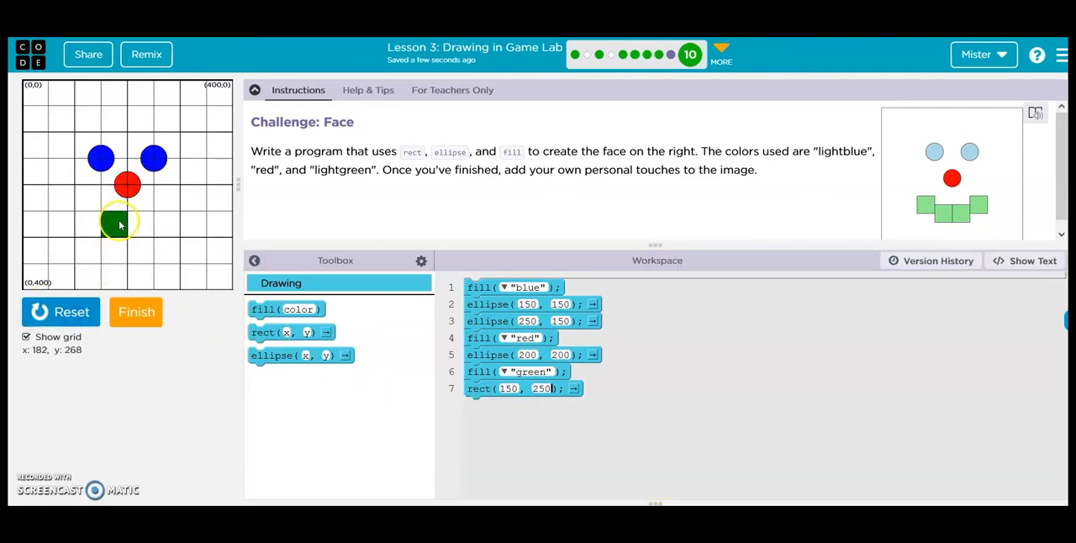
pyautogui.moveTo(132, 213)
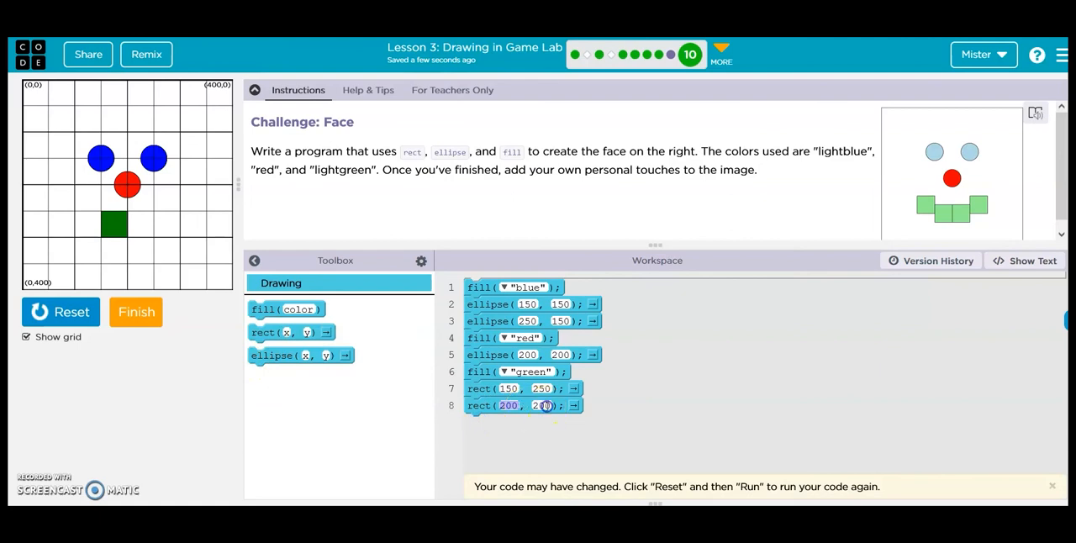
pyautogui.write('250')
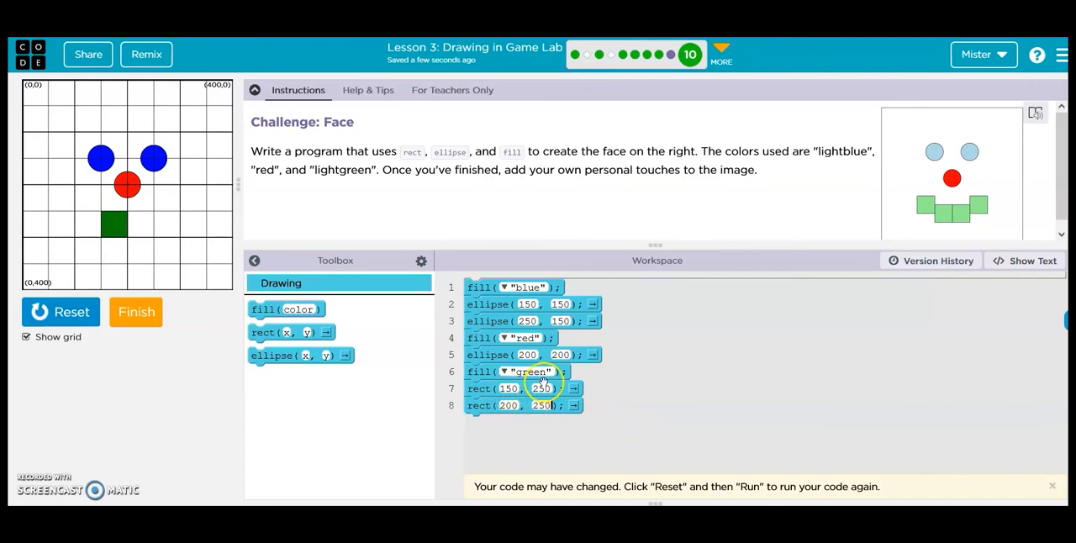
pyautogui.click(61, 312)
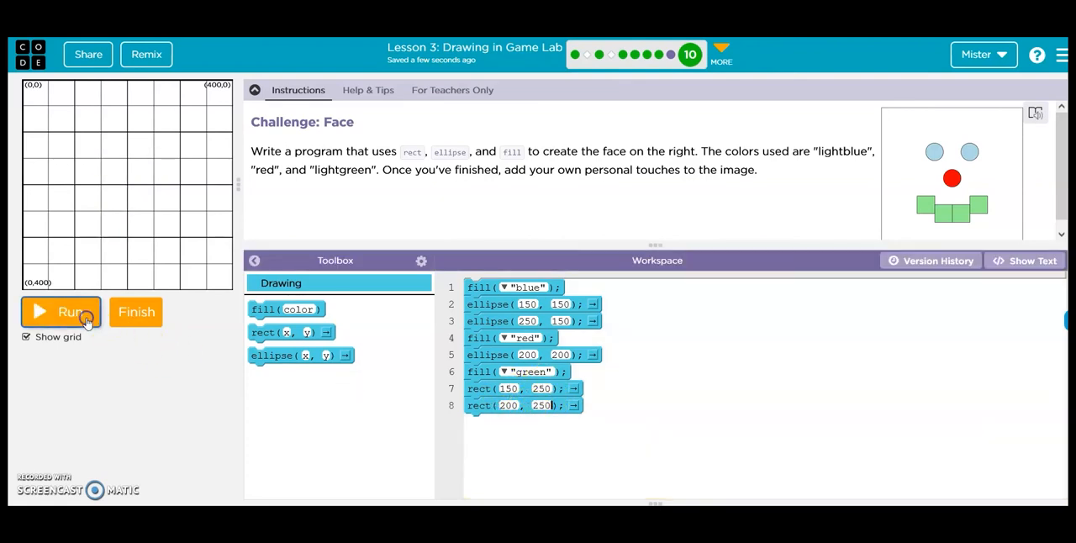
pyautogui.click(60, 312)
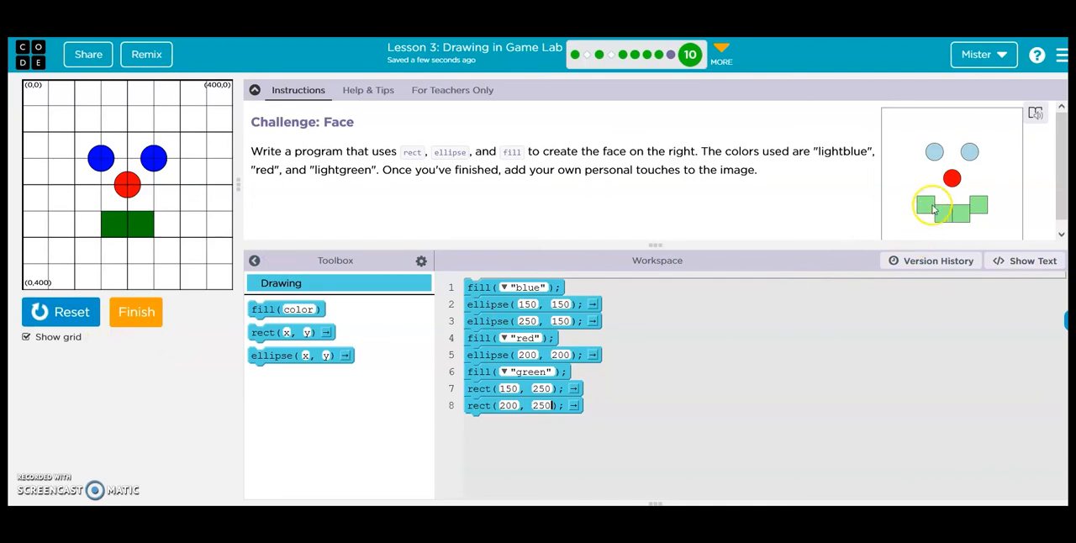
pyautogui.moveTo(111, 228)
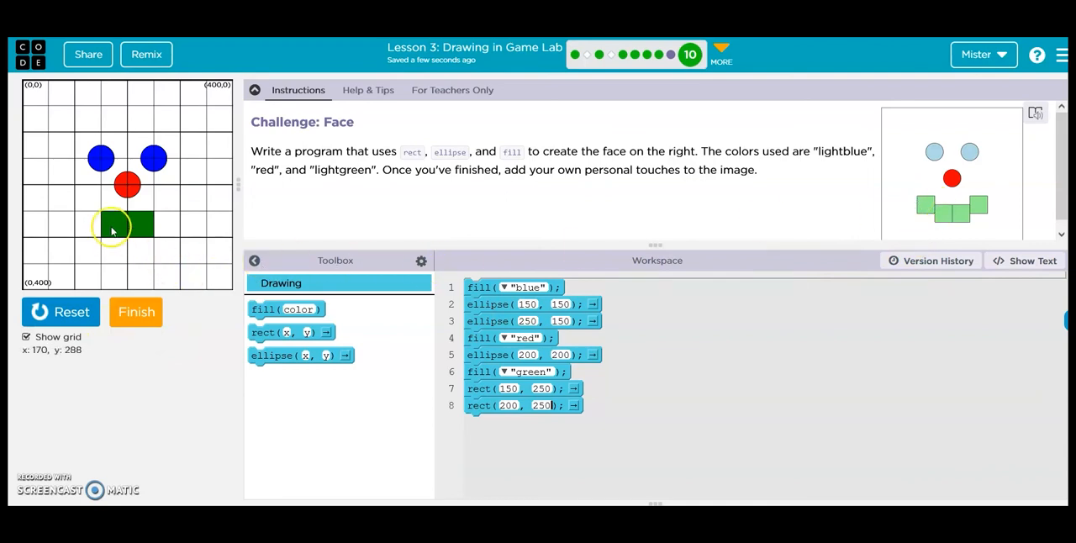
pyautogui.moveTo(91, 205)
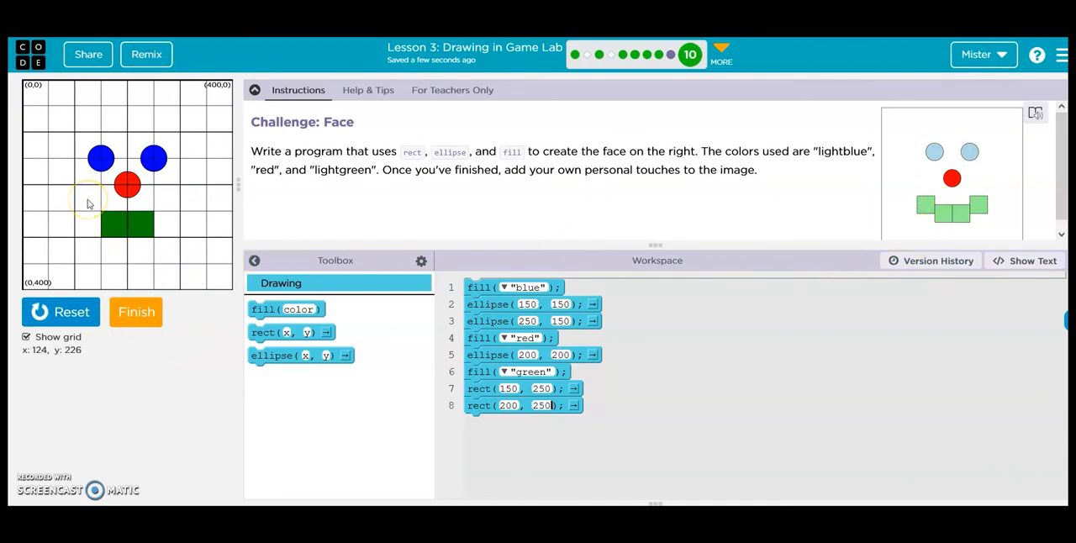
pyautogui.moveTo(76, 201)
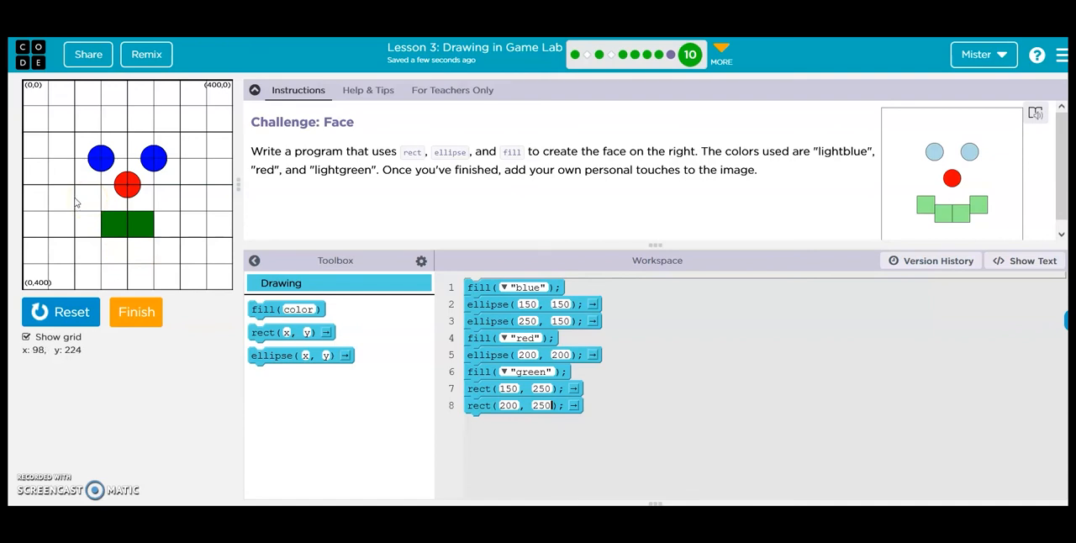
pyautogui.moveTo(76, 198)
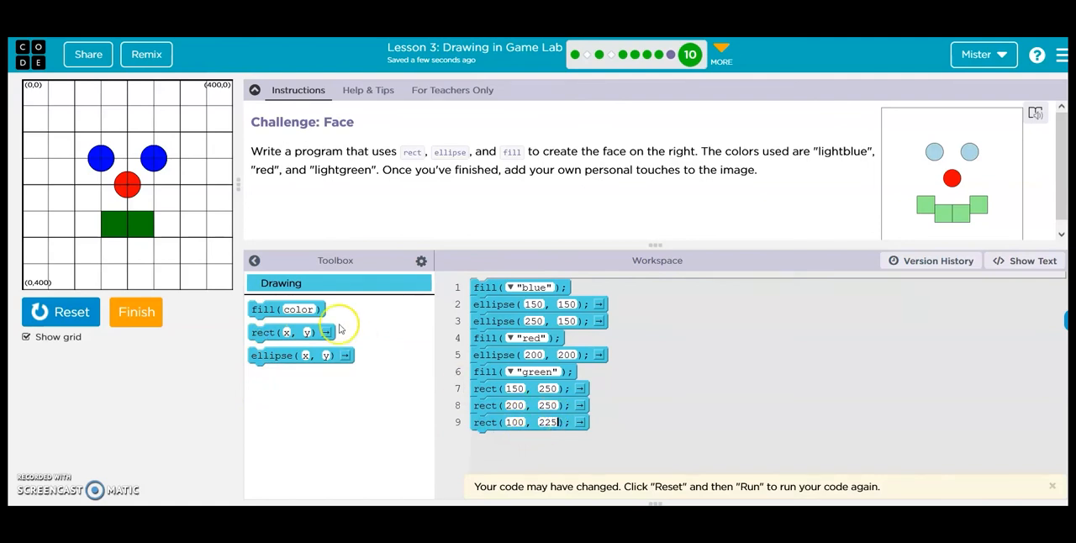
# Add rect(250, 225) beside the others to complete the green smile.
pyautogui.click(61, 313)
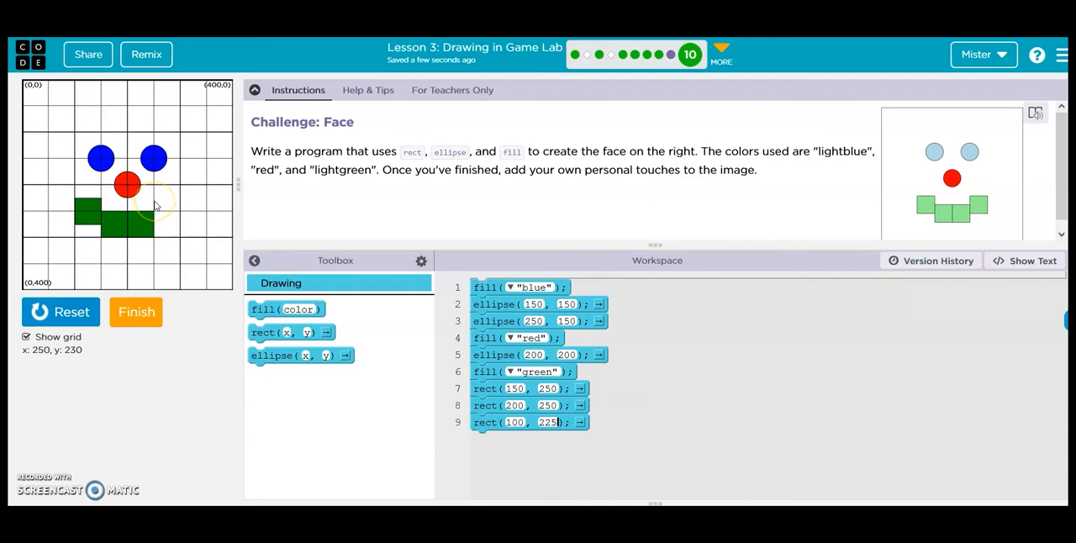
pyautogui.moveTo(155, 205)
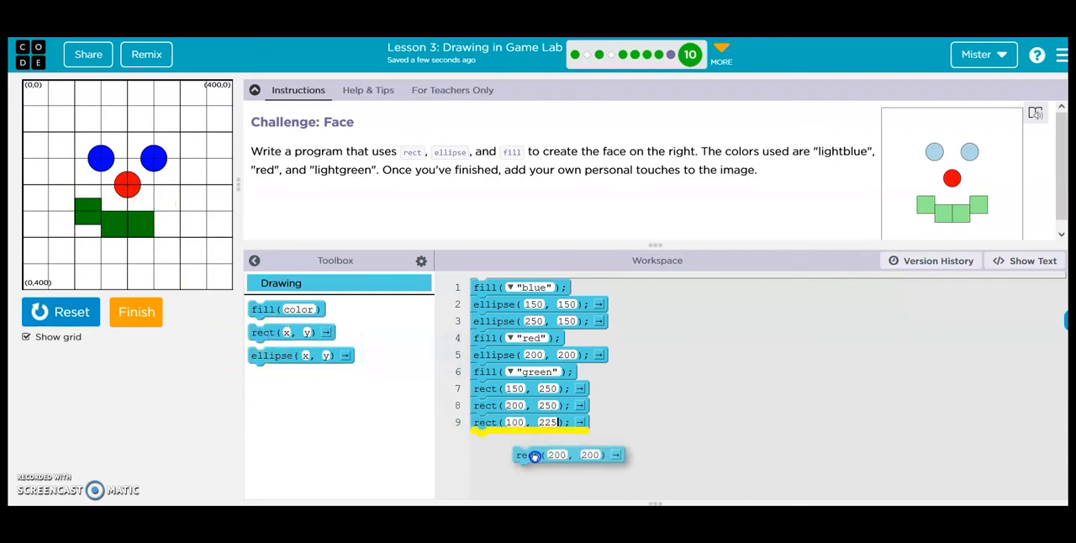
pyautogui.moveTo(570, 454); pyautogui.dragTo(523, 439)
pyautogui.write('225')
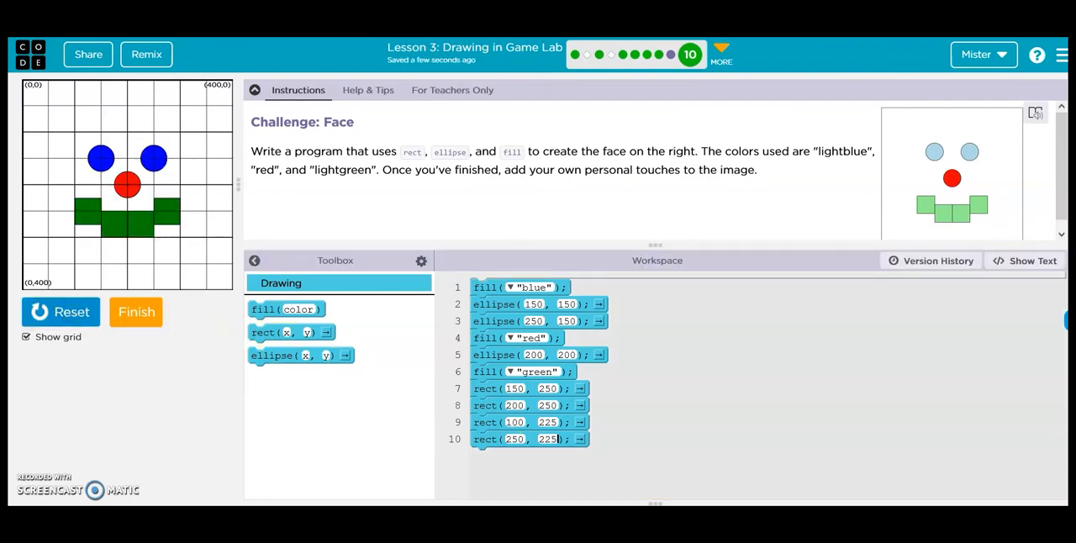
pyautogui.moveTo(119, 348)
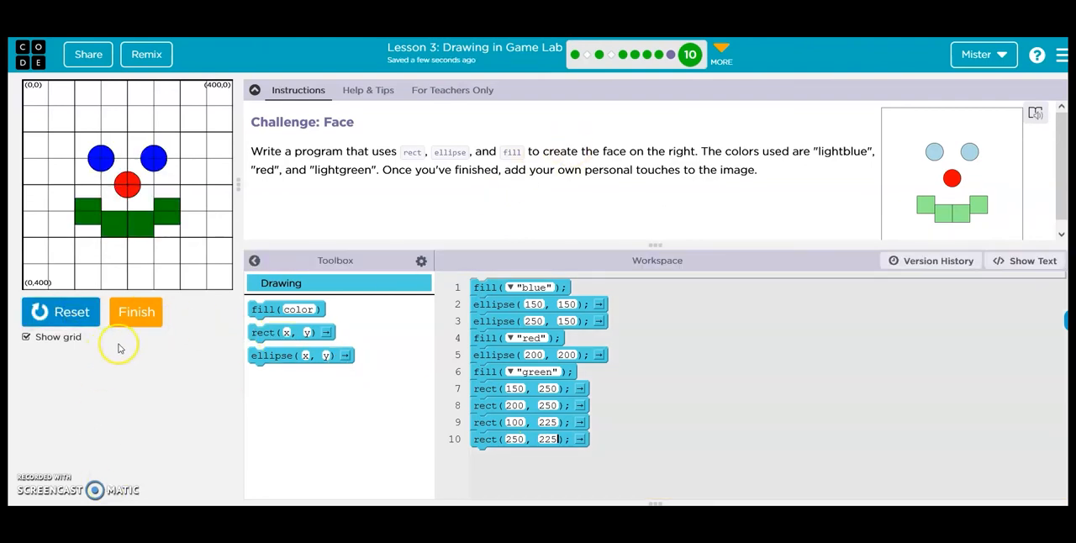
# Submit the finished Face program and move on to the Shape of Shapes challenge.
pyautogui.click(136, 313)
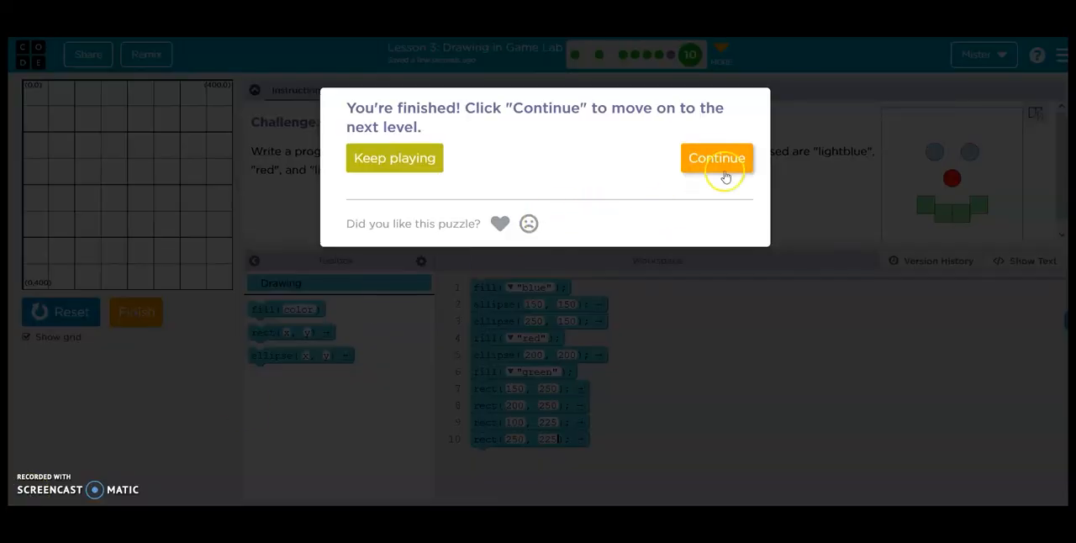
pyautogui.click(716, 158)
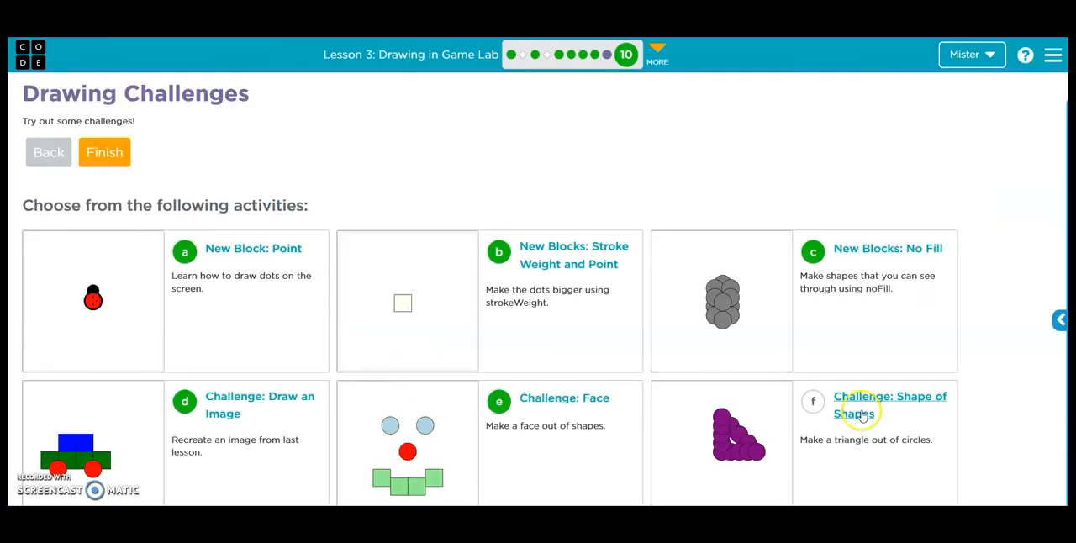
pyautogui.click(891, 405)
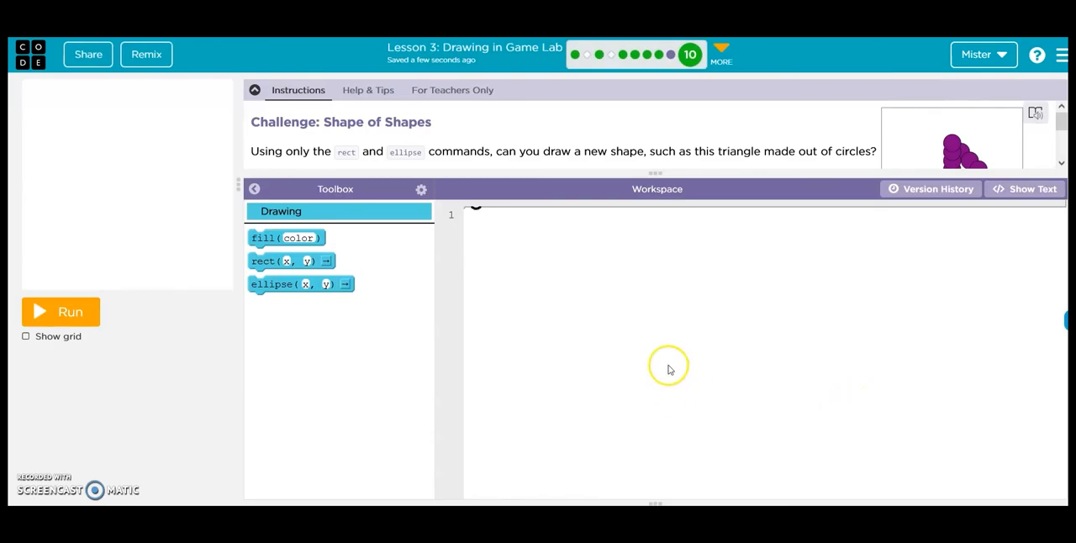
pyautogui.moveTo(664, 166)
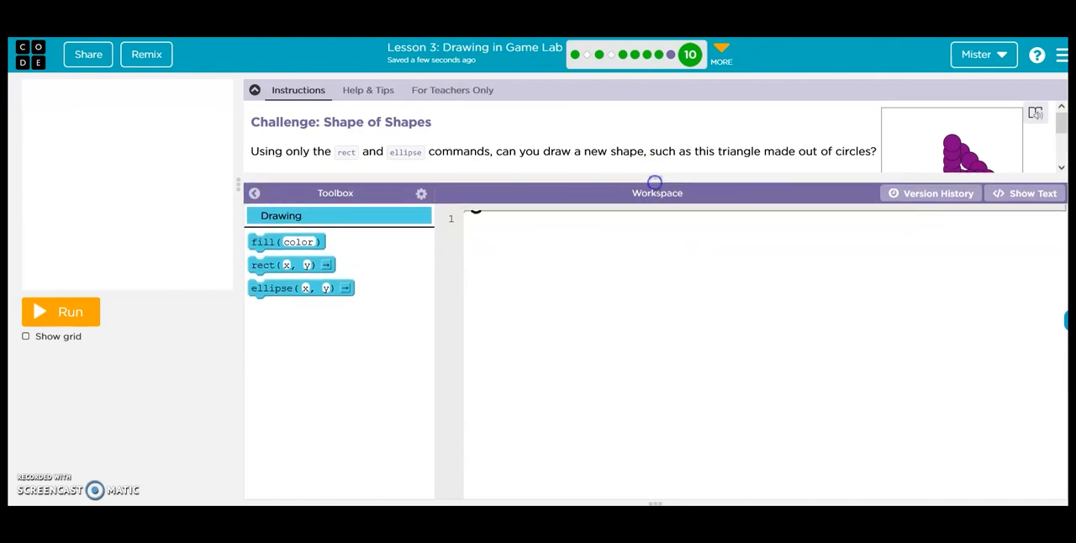
# Show the coordinate grid and start the program with fill("purple").
pyautogui.click(25, 336)
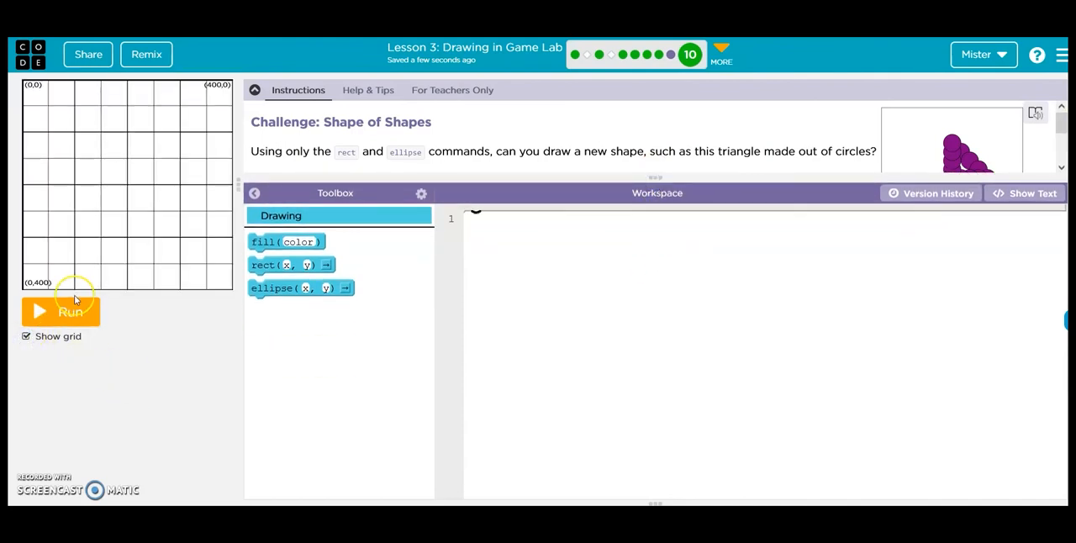
pyautogui.moveTo(289, 265)
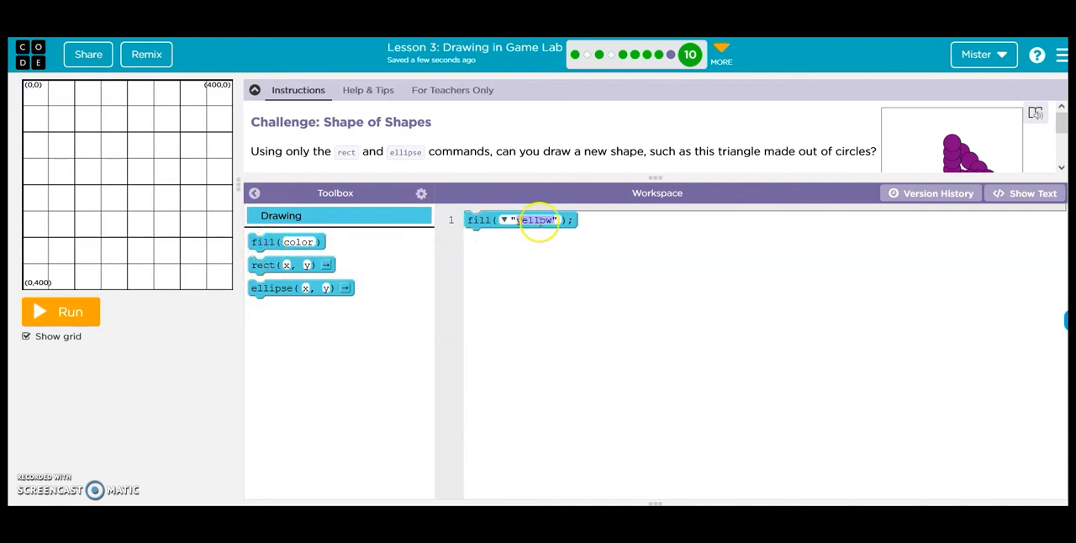
pyautogui.write('purple"')
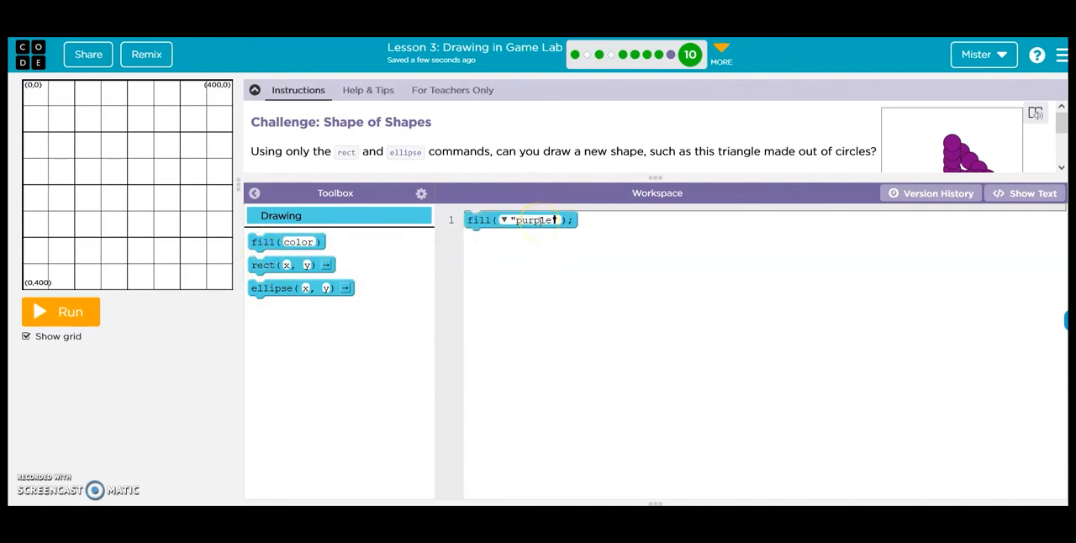
pyautogui.moveTo(286, 288)
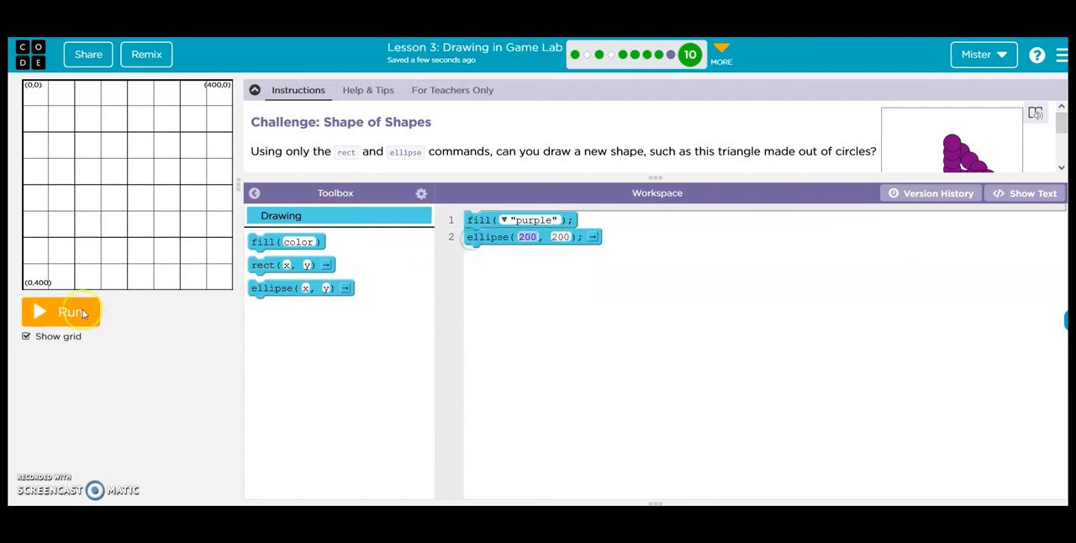
# Draw the first circle at 200, 200 and add a second one at 200, 250.
pyautogui.click(58, 313)
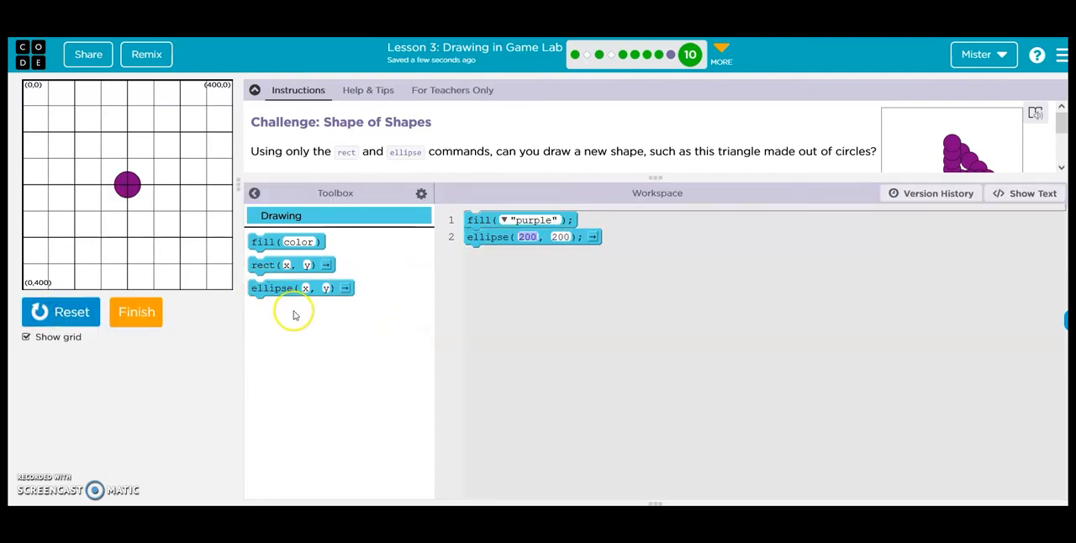
pyautogui.moveTo(299, 287); pyautogui.dragTo(547, 262)
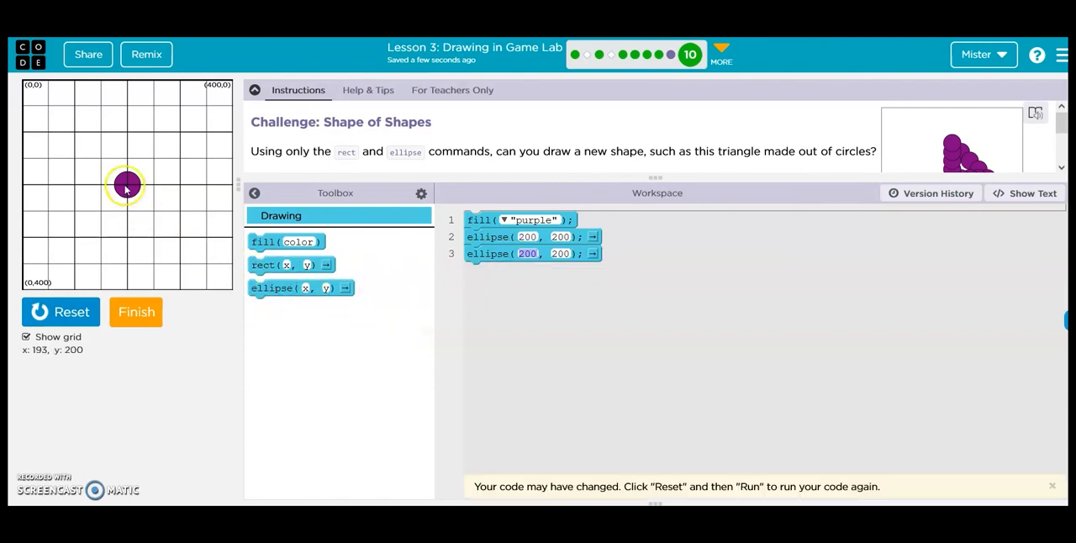
pyautogui.moveTo(128, 184)
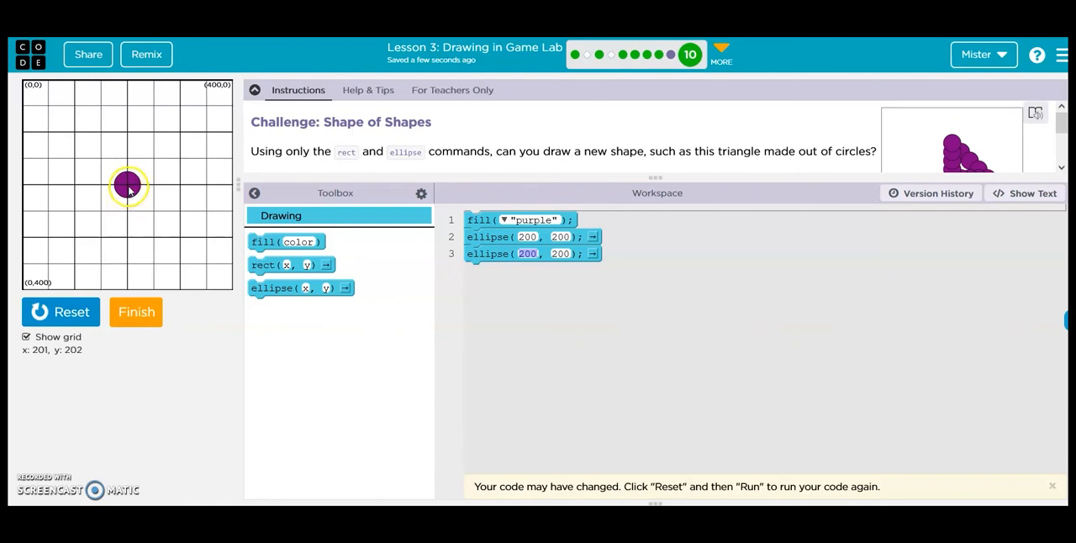
pyautogui.moveTo(451, 279)
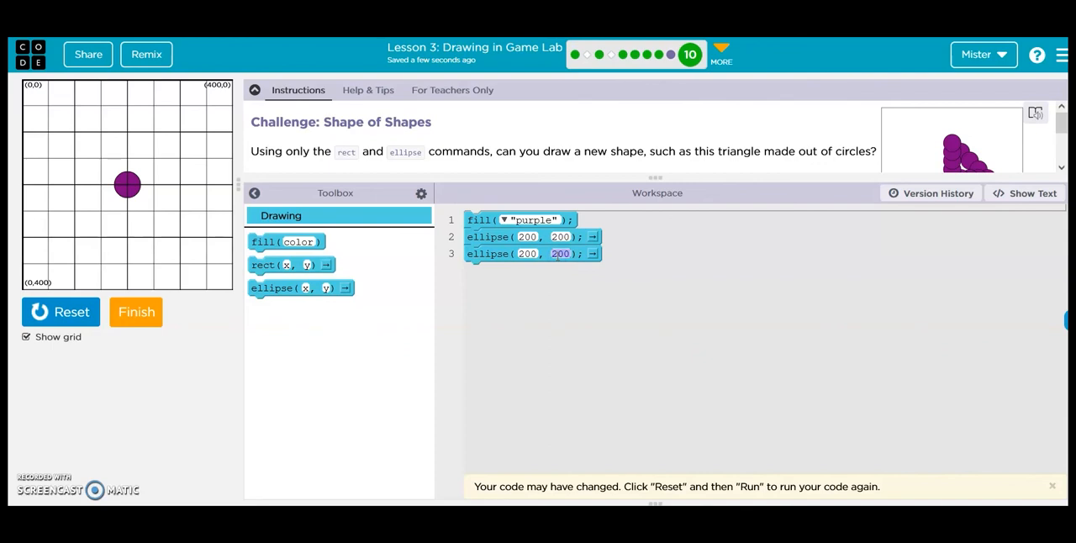
pyautogui.write('250')
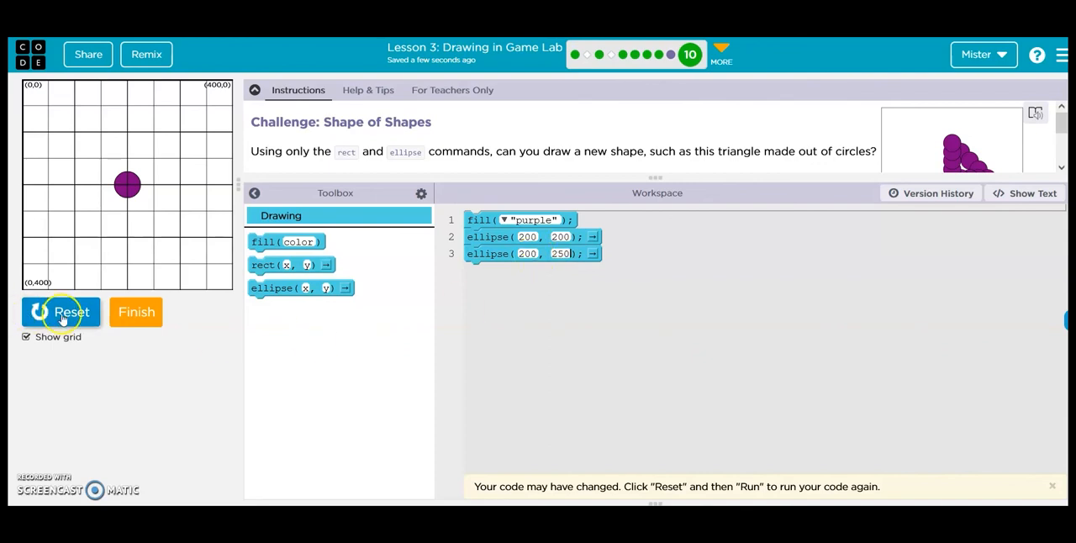
pyautogui.click(61, 313)
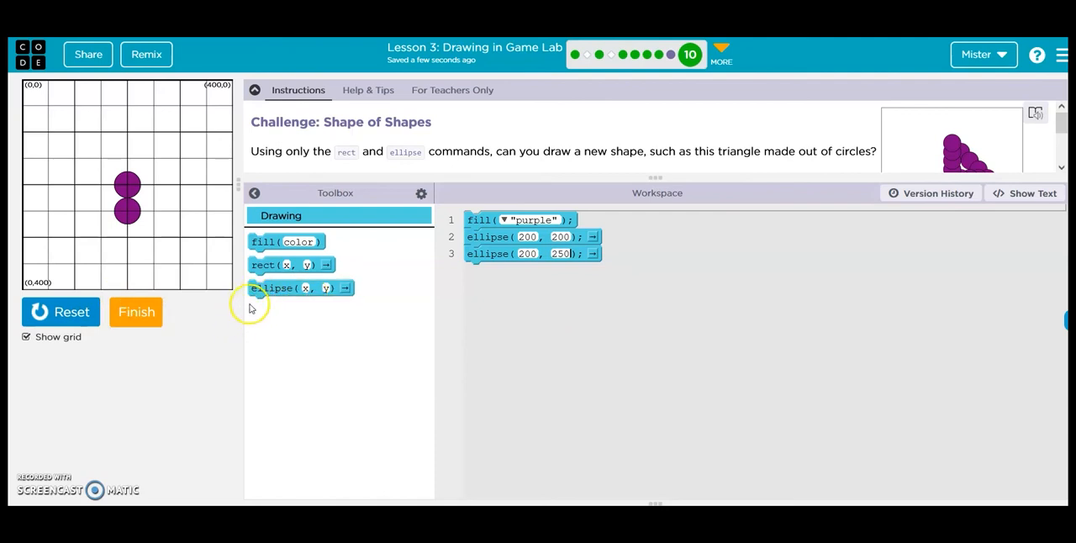
# Add the remaining circles at y 300, 350 and 400 to complete the vertical column.
pyautogui.moveTo(300, 288); pyautogui.dragTo(530, 274)
pyautogui.write('400')
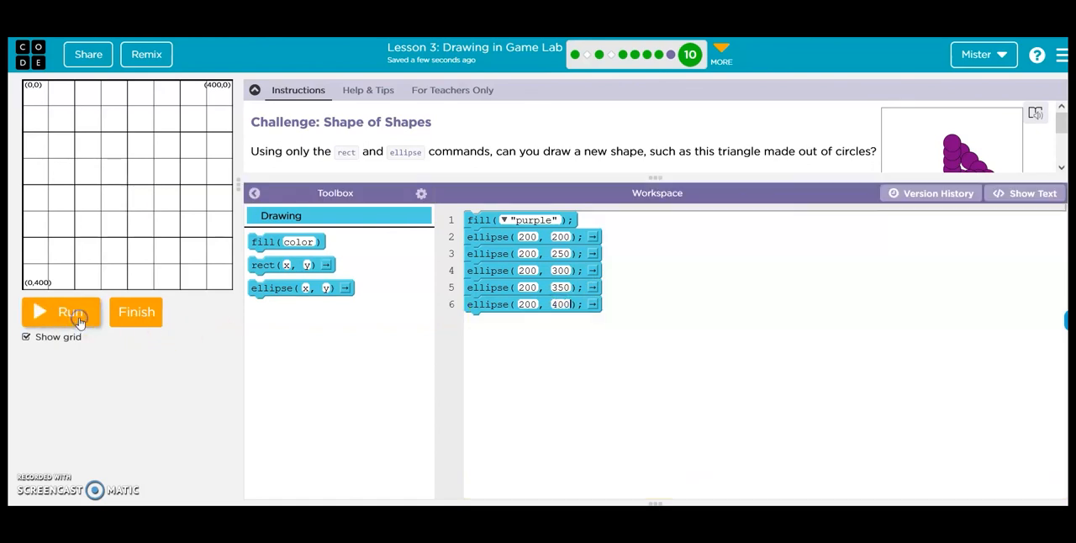
pyautogui.click(60, 313)
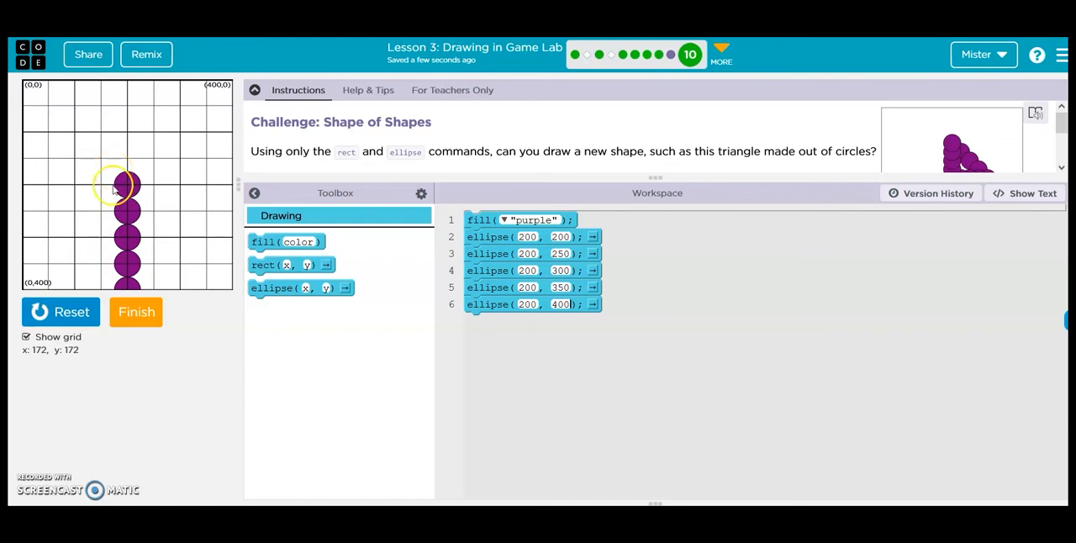
pyautogui.moveTo(154, 282)
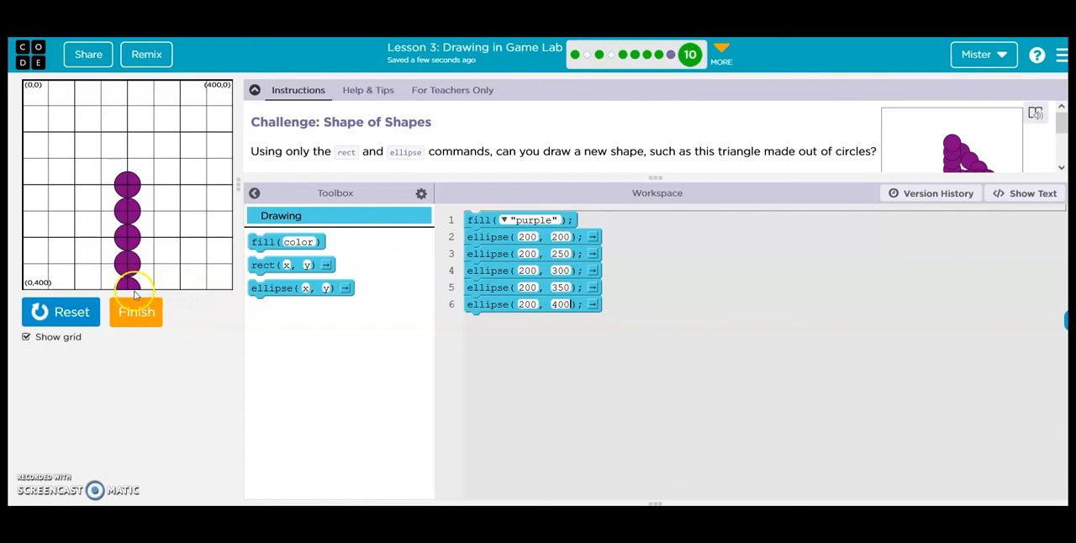
pyautogui.moveTo(136, 294)
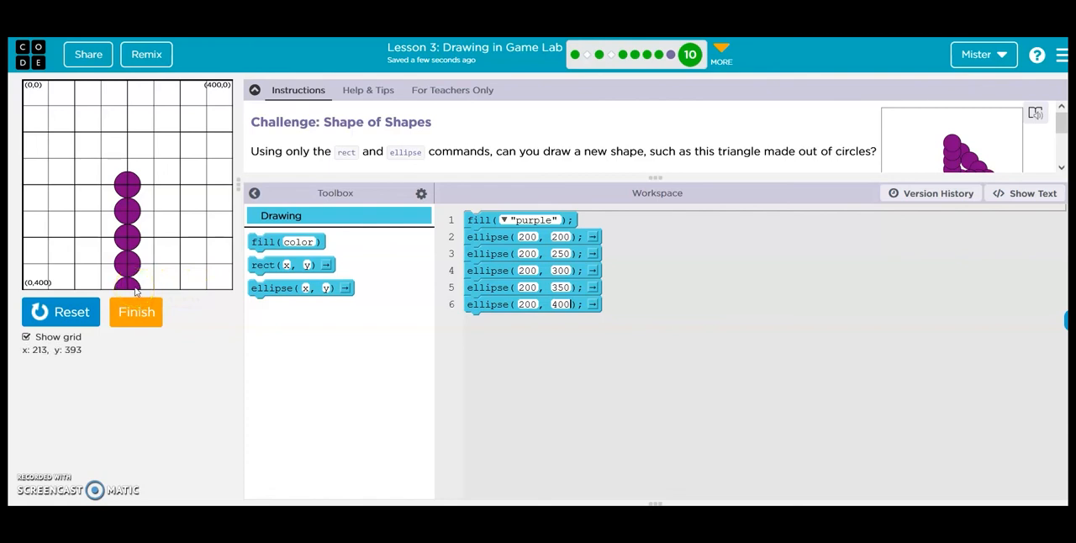
pyautogui.moveTo(151, 289)
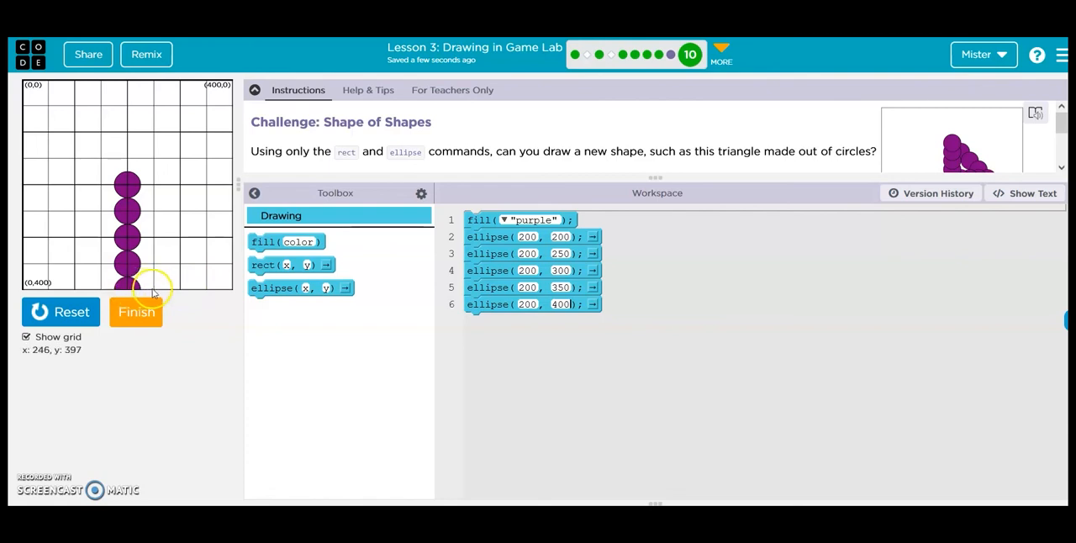
pyautogui.moveTo(154, 289)
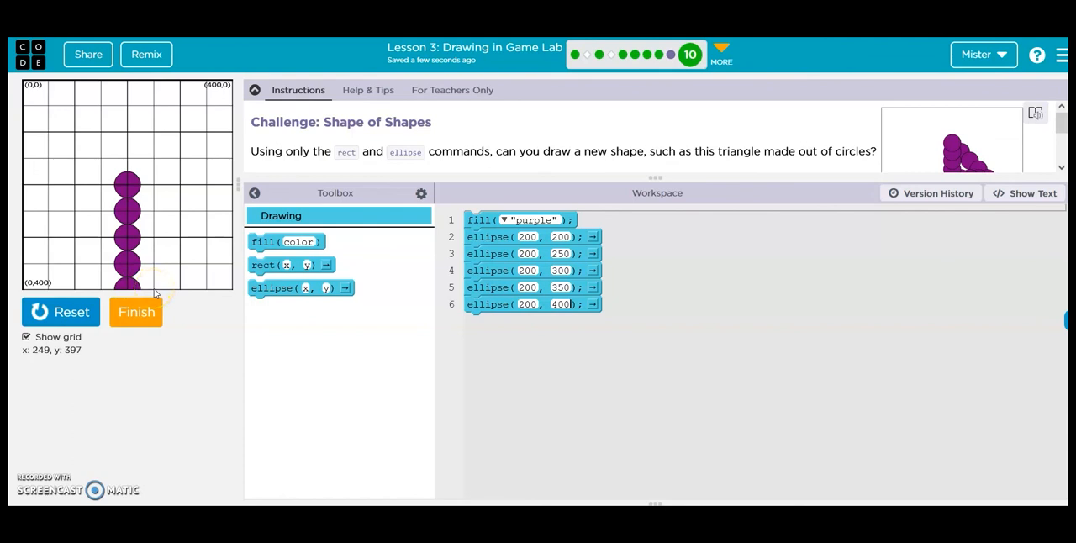
pyautogui.moveTo(256, 306)
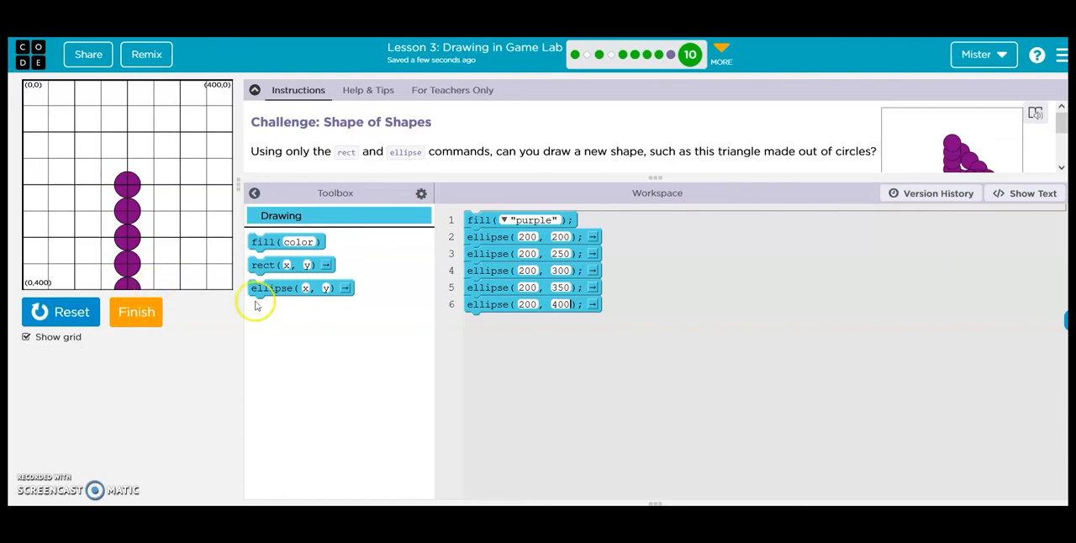
pyautogui.moveTo(277, 287)
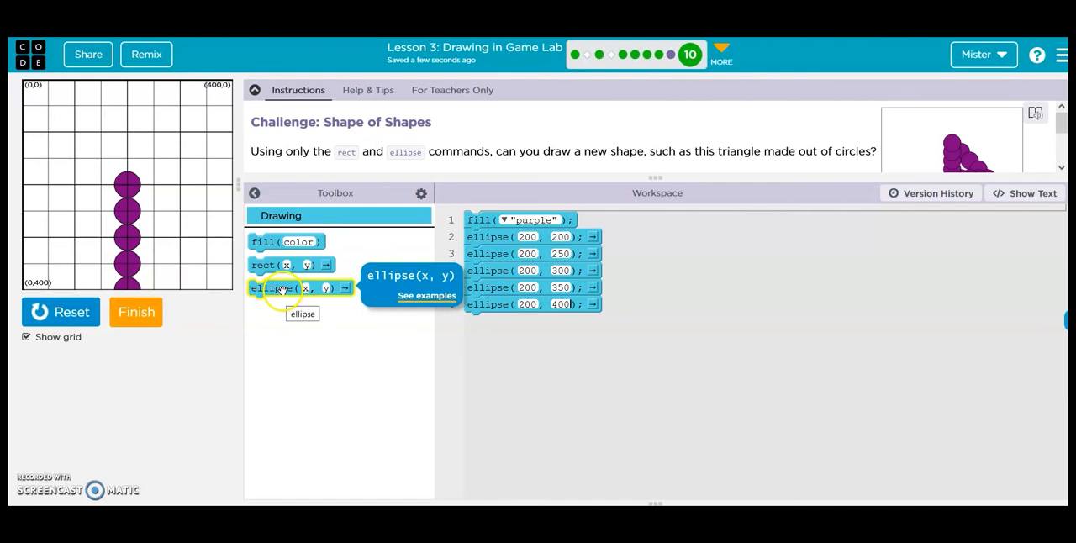
# Add bottom-row circles at 250, 400 and 300, 400 and run to check them.
pyautogui.moveTo(278, 288); pyautogui.dragTo(522, 324)
pyautogui.write('250')
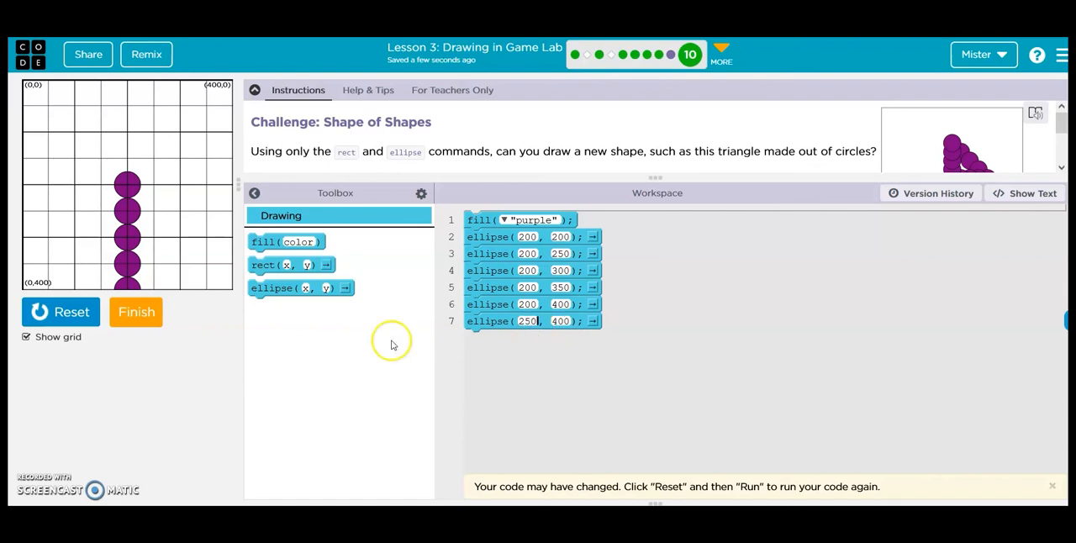
pyautogui.click(60, 312)
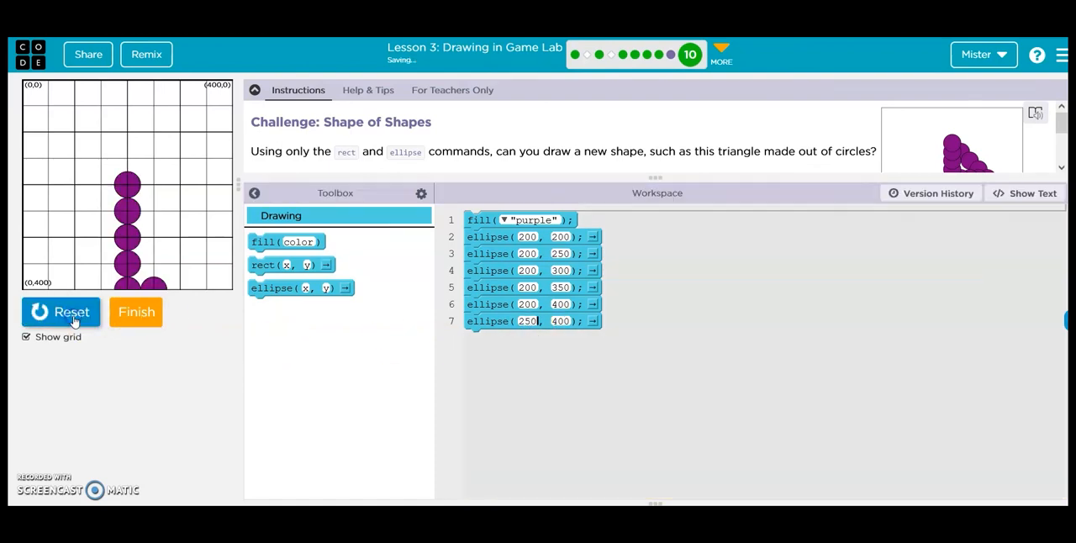
pyautogui.moveTo(289, 287)
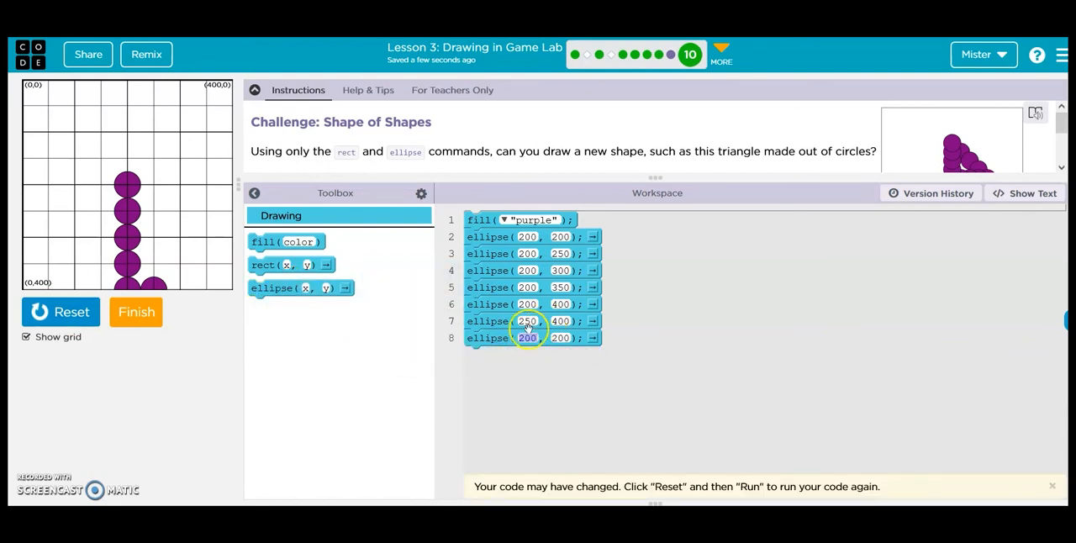
pyautogui.click(527, 336)
pyautogui.write('300')
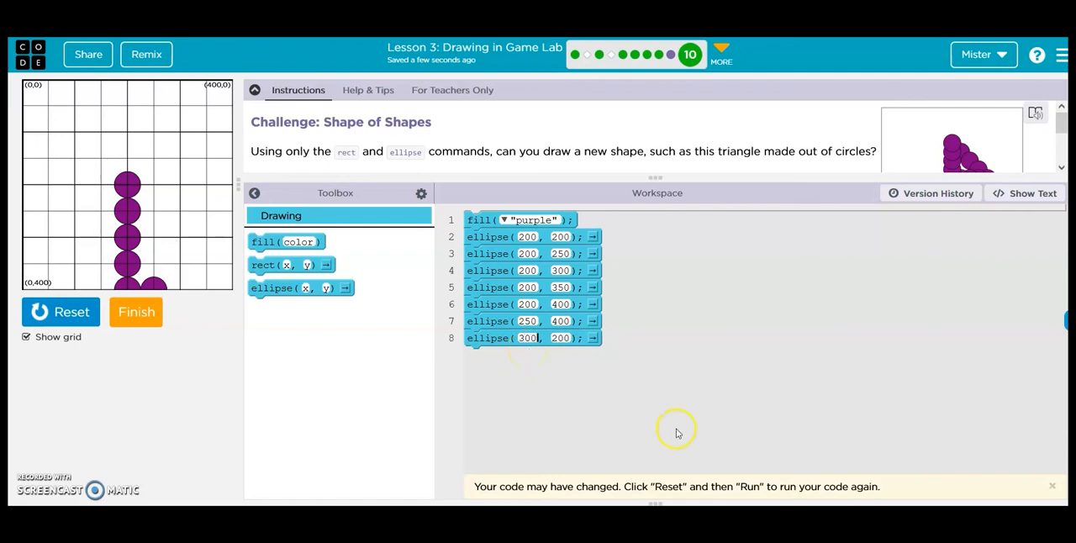
pyautogui.doubleClick(558, 336)
pyautogui.write('400')
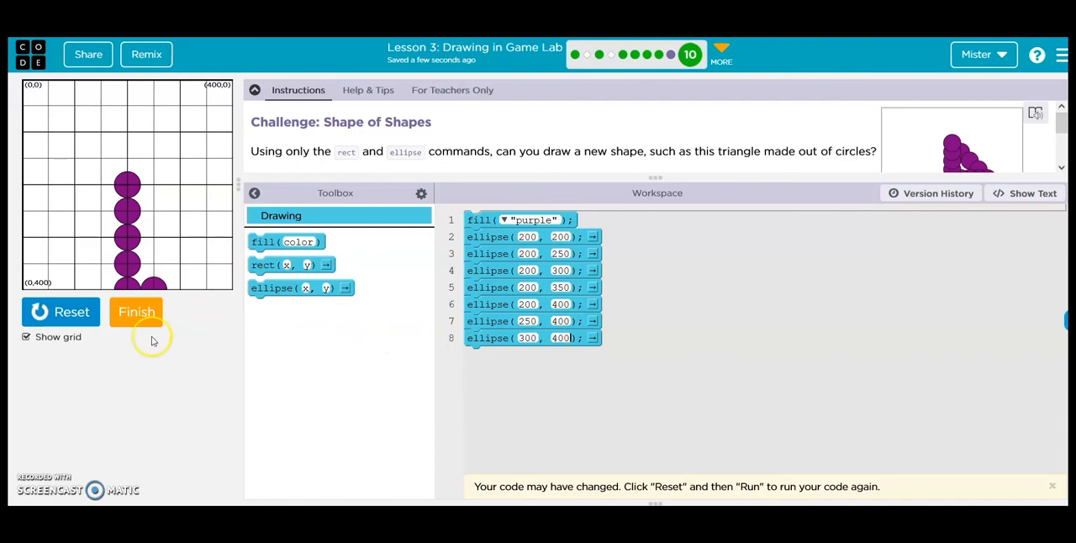
pyautogui.click(61, 312)
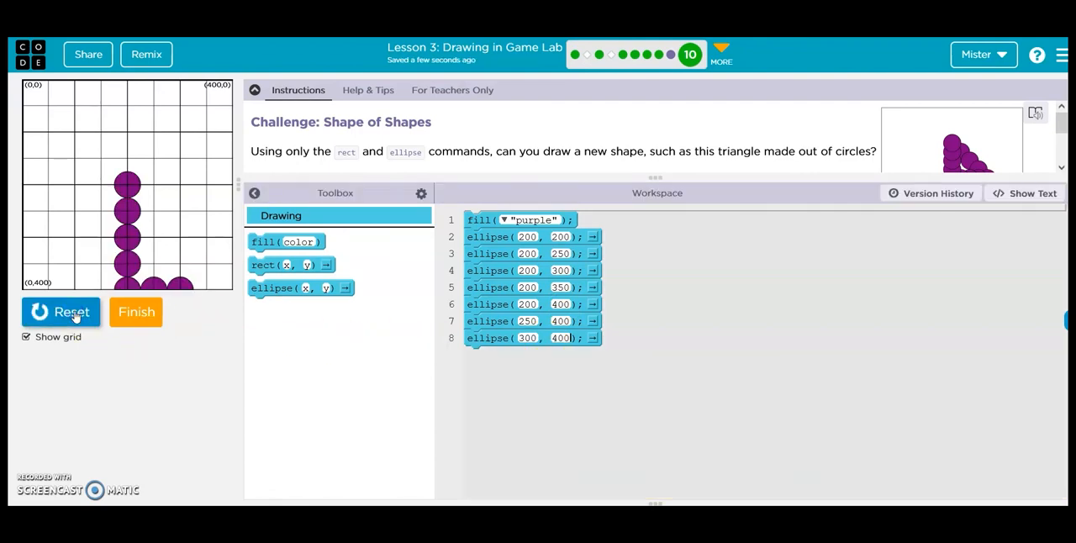
pyautogui.moveTo(142, 354)
pyautogui.write('3')
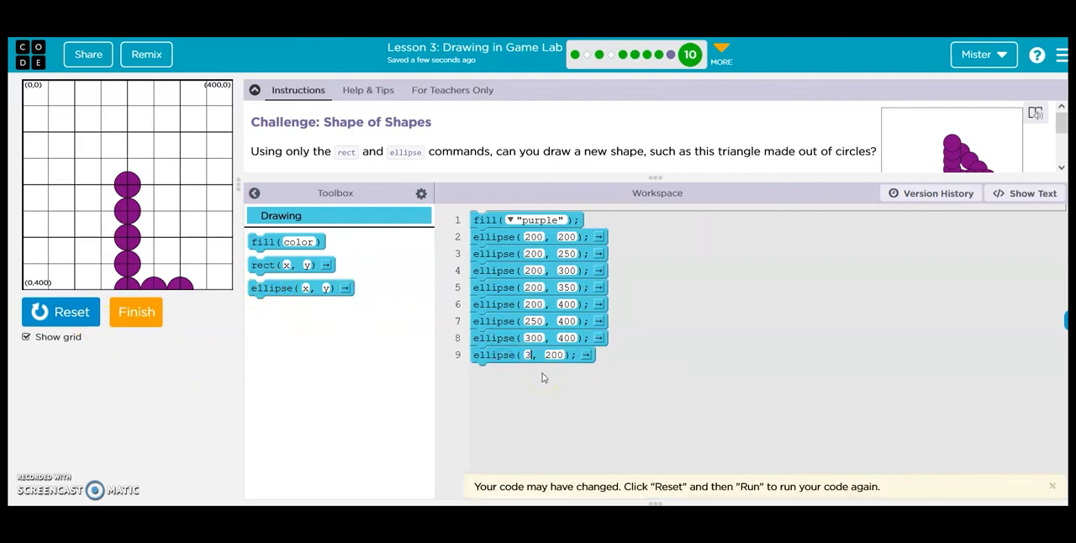
# Finish the bottom row with a circle at 350, 400 and run the drawing.
pyautogui.write('50')
pyautogui.click(553, 355)
pyautogui.write('400')
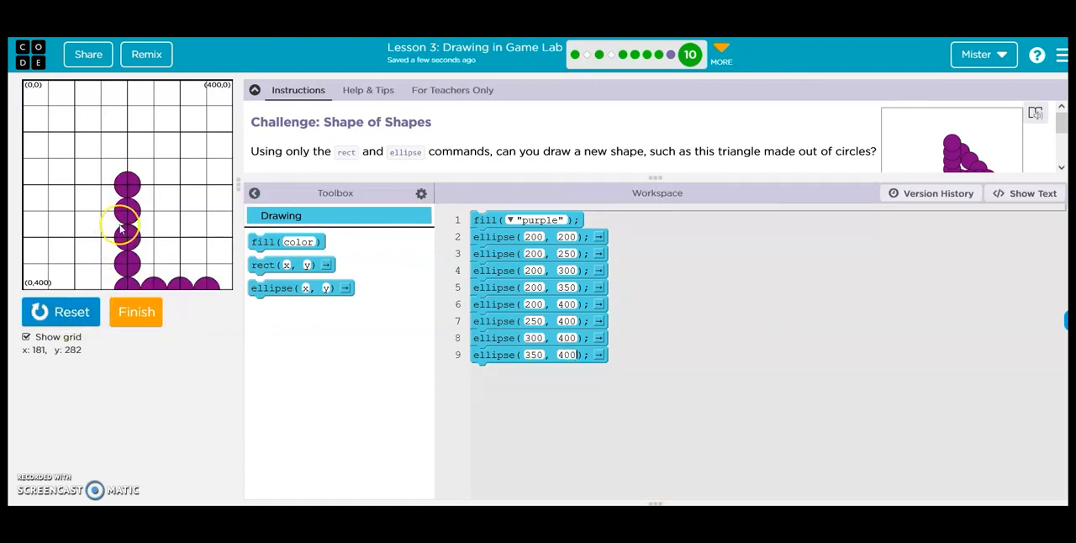
pyautogui.moveTo(143, 199)
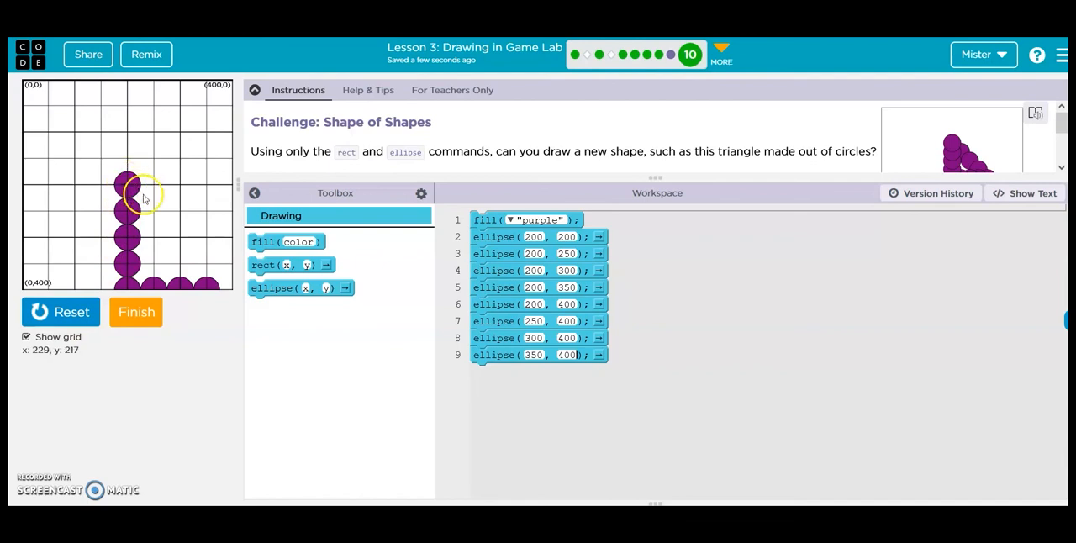
pyautogui.moveTo(155, 211)
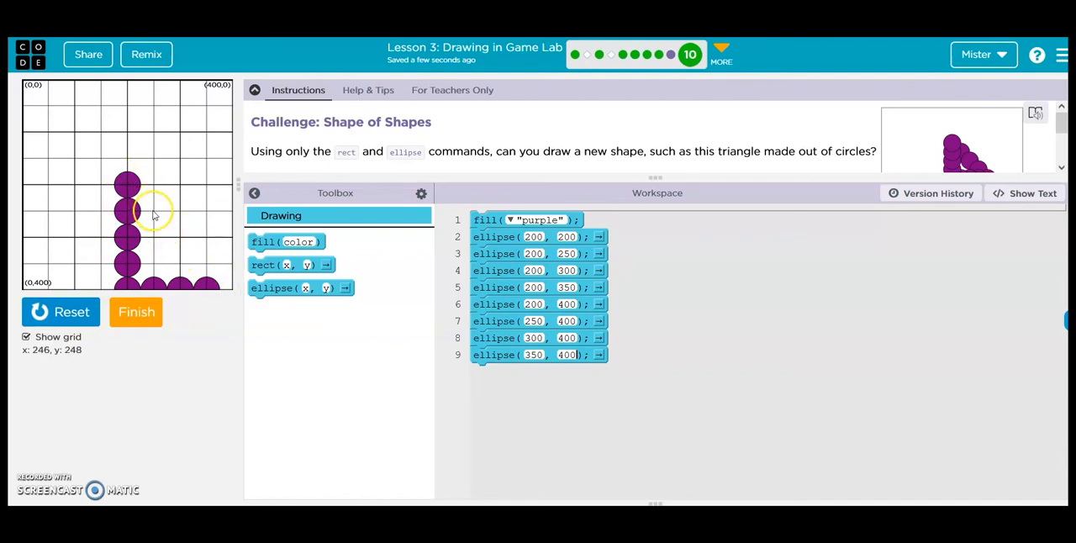
pyautogui.moveTo(155, 214)
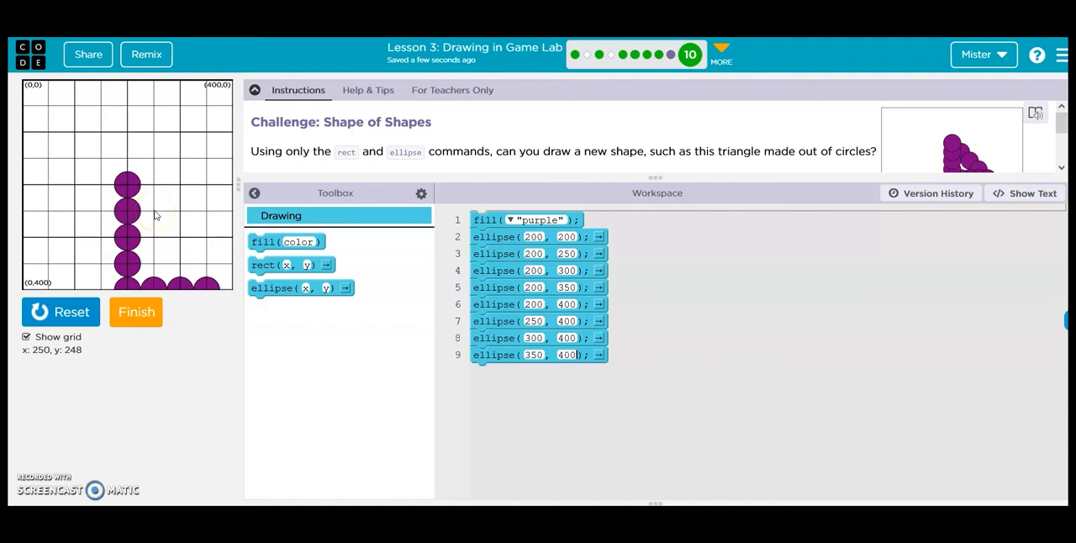
pyautogui.moveTo(116, 350)
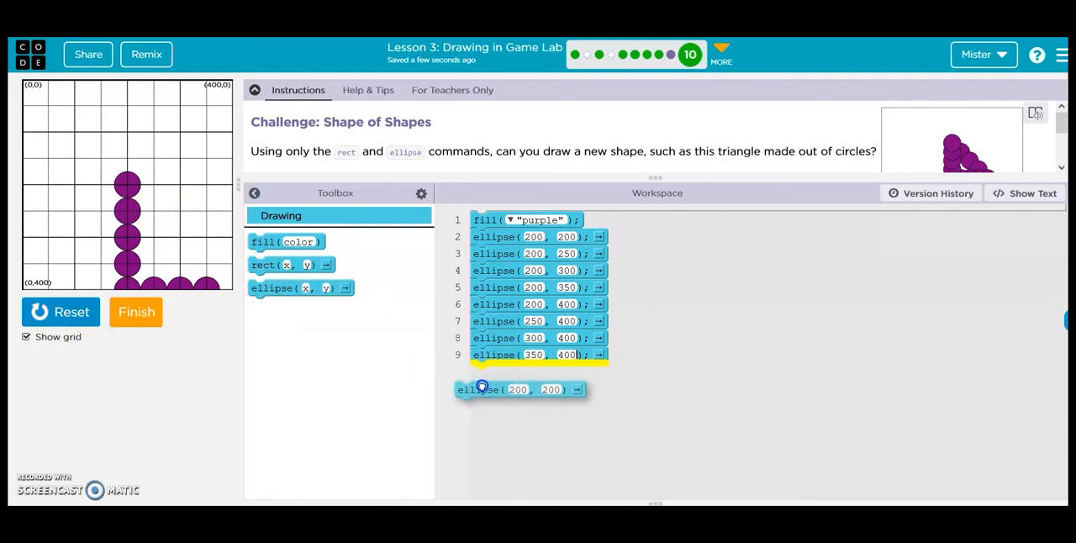
pyautogui.moveTo(518, 389); pyautogui.dragTo(534, 372)
pyautogui.write('250')
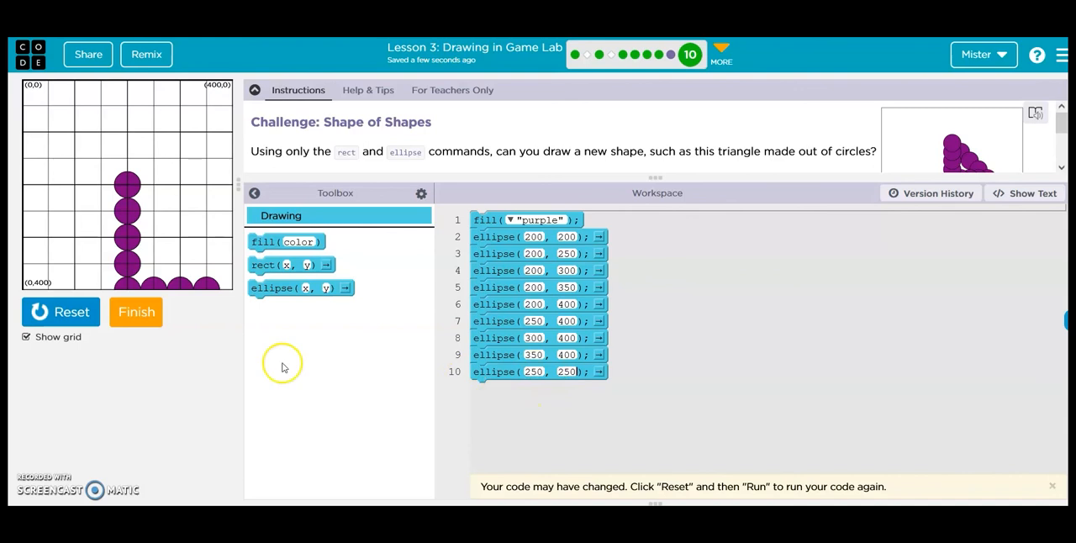
pyautogui.click(60, 313)
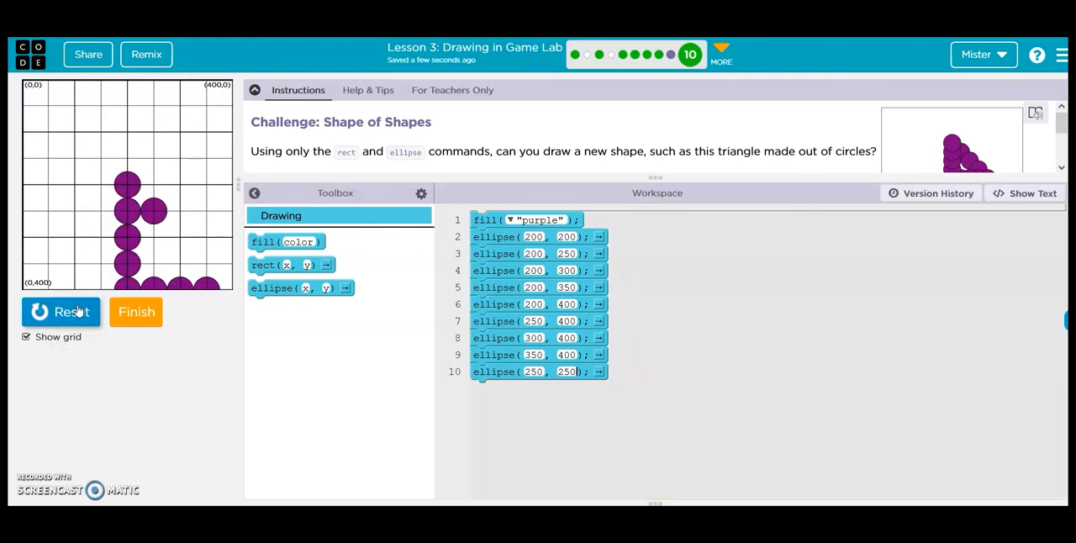
pyautogui.moveTo(170, 233)
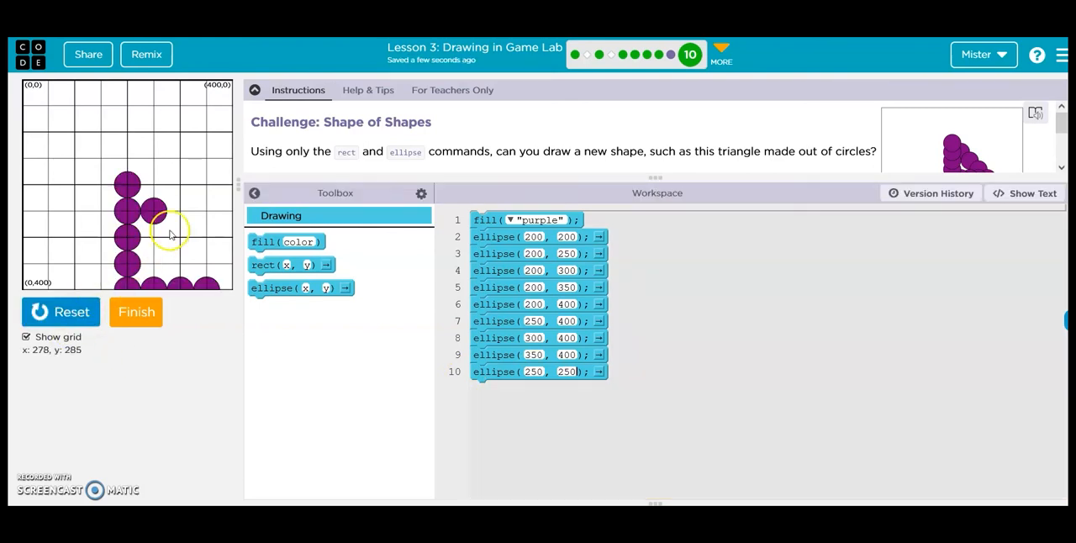
pyautogui.moveTo(171, 229)
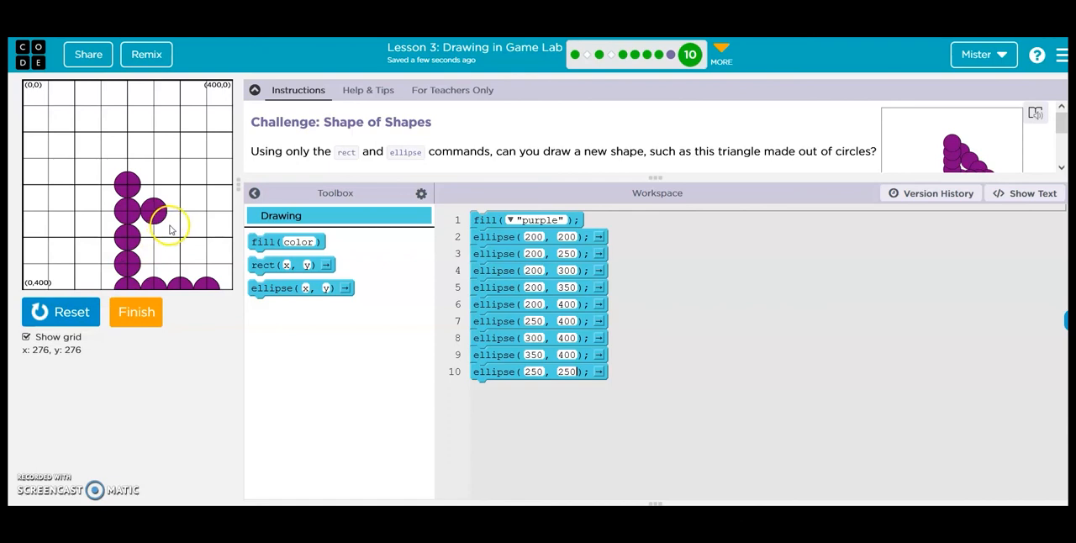
pyautogui.moveTo(170, 228)
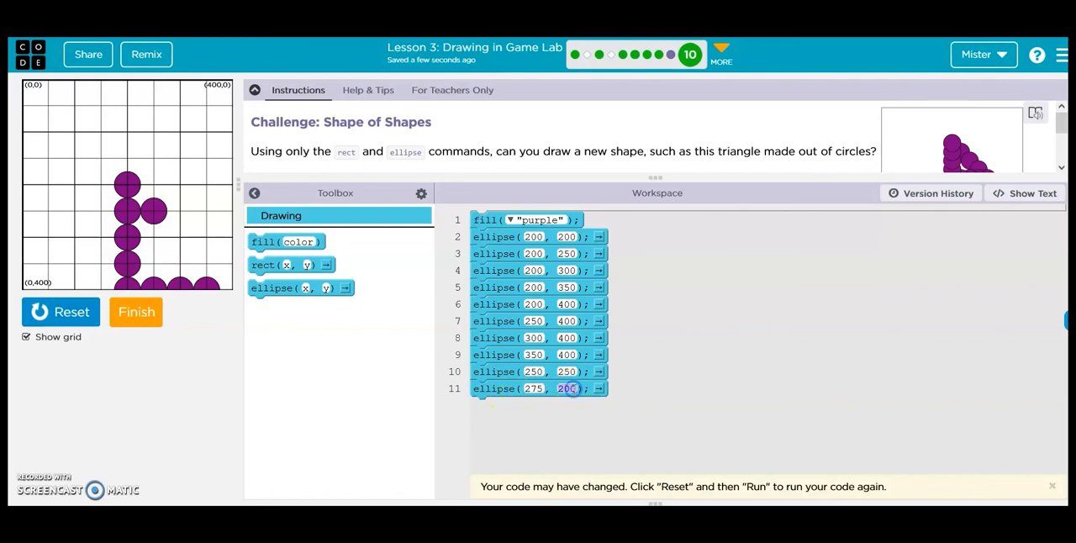
# Start the diagonal with circles at 250, 250 and 275, 275.
pyautogui.write('275')
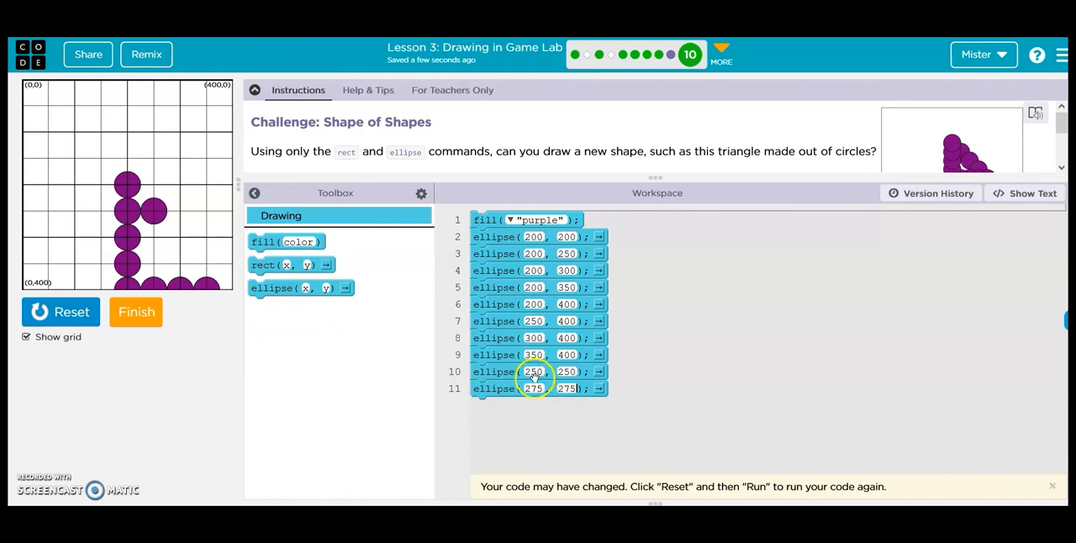
pyautogui.click(61, 313)
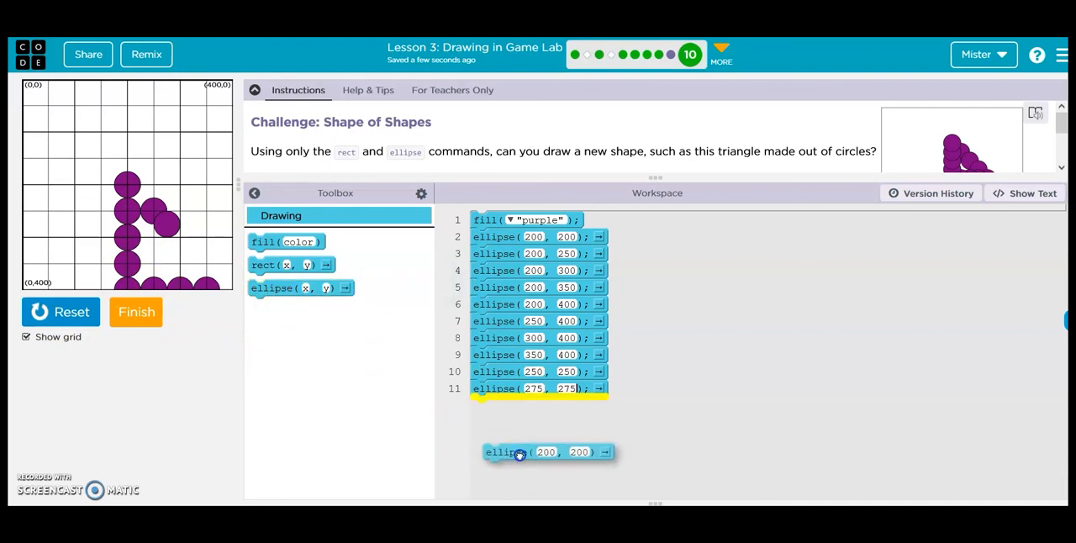
# Extend the diagonal with circles at 300, 300, 325, 325 and 350, 350 and rerun.
pyautogui.moveTo(546, 451); pyautogui.dragTo(538, 406)
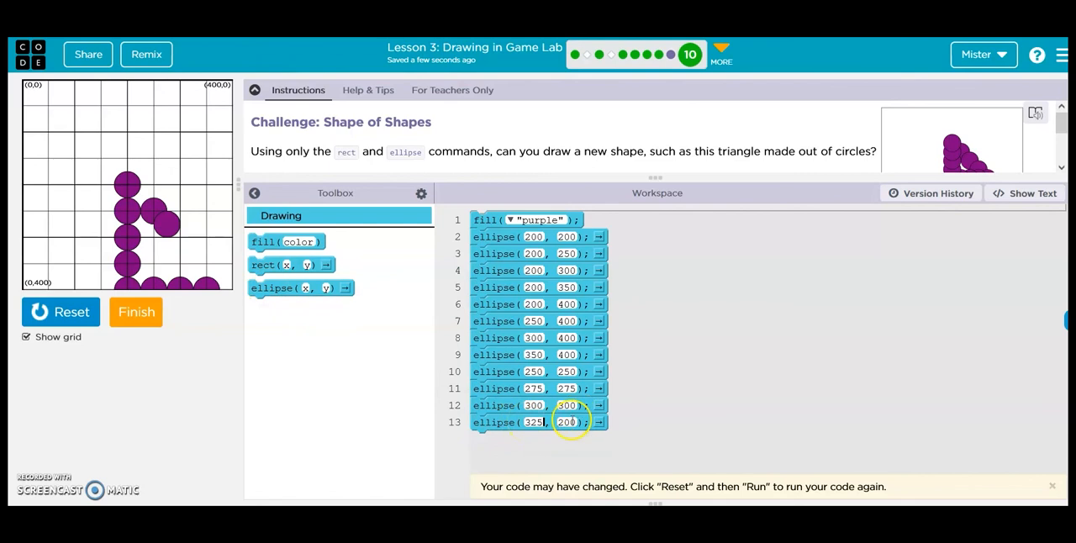
pyautogui.write('325')
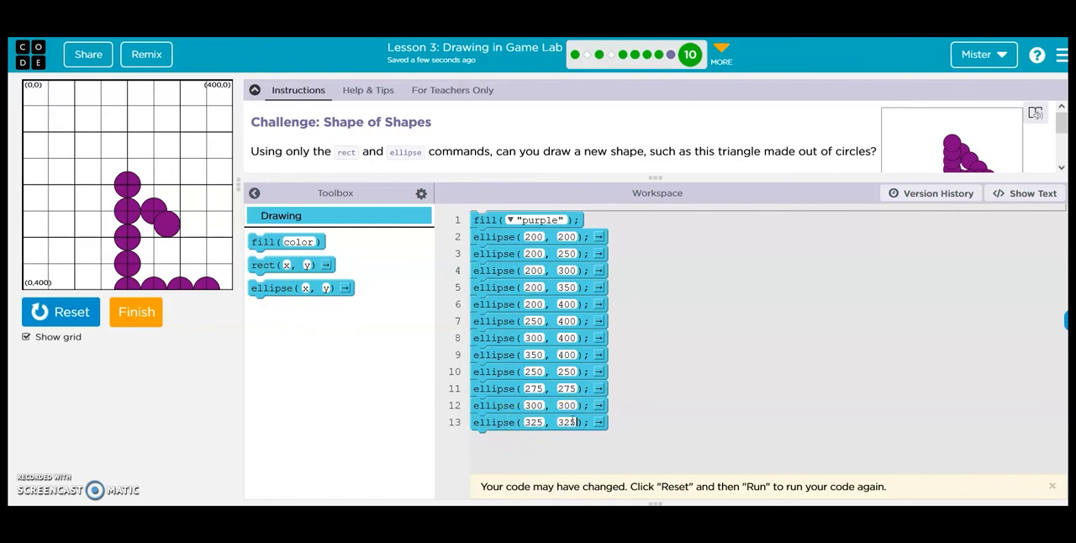
pyautogui.click(61, 313)
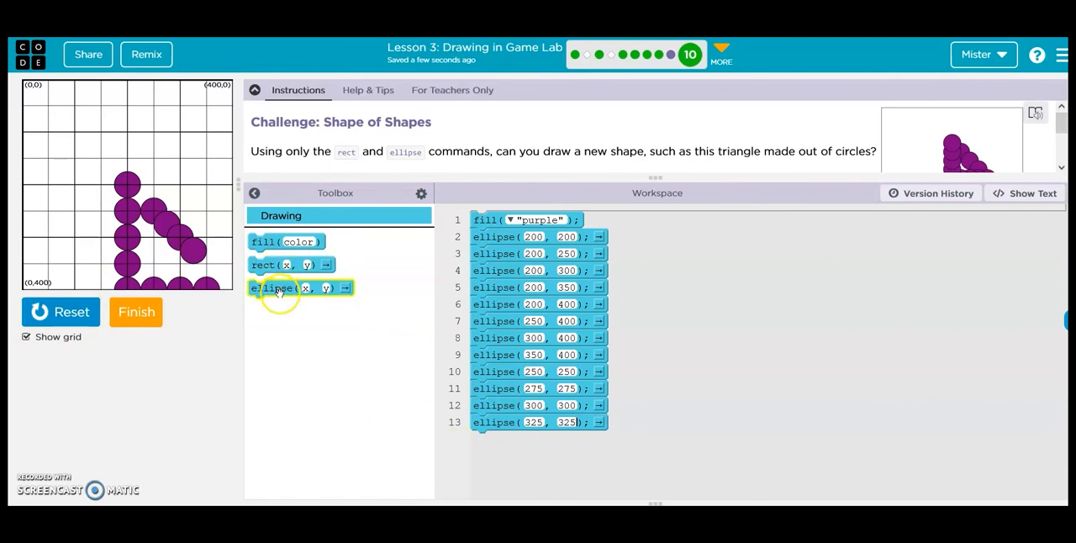
pyautogui.click(301, 287)
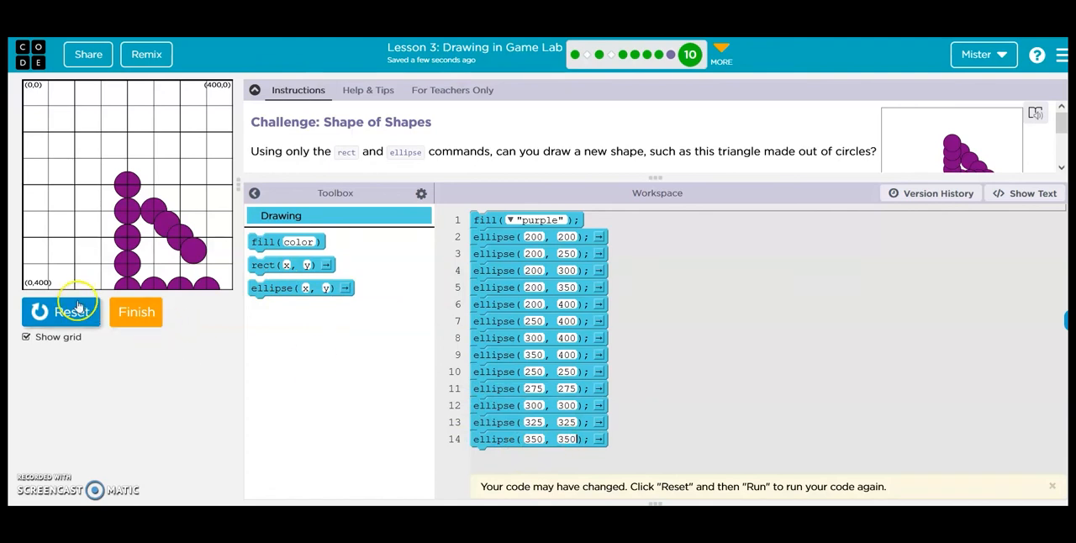
pyautogui.click(61, 313)
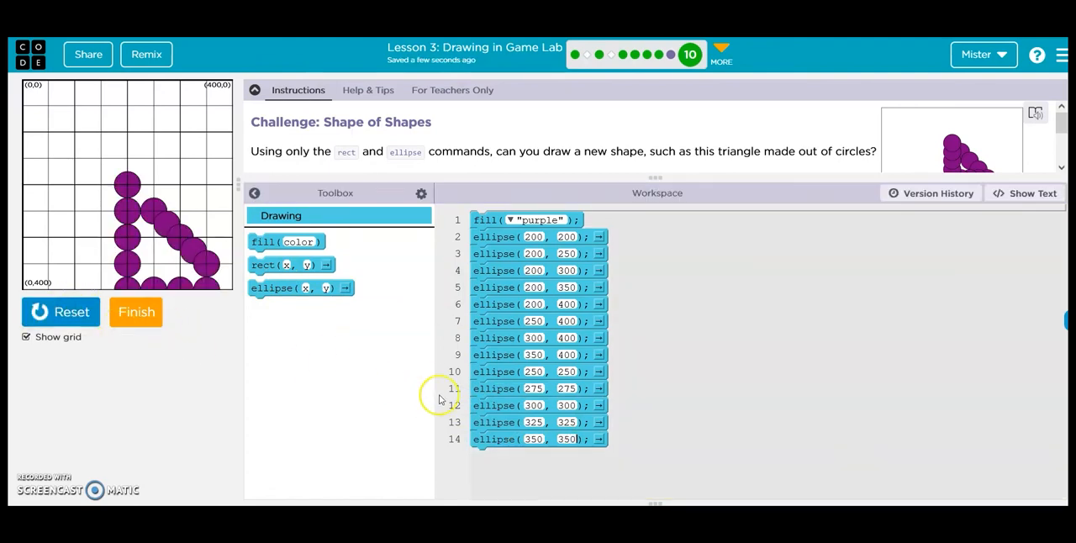
pyautogui.moveTo(446, 379)
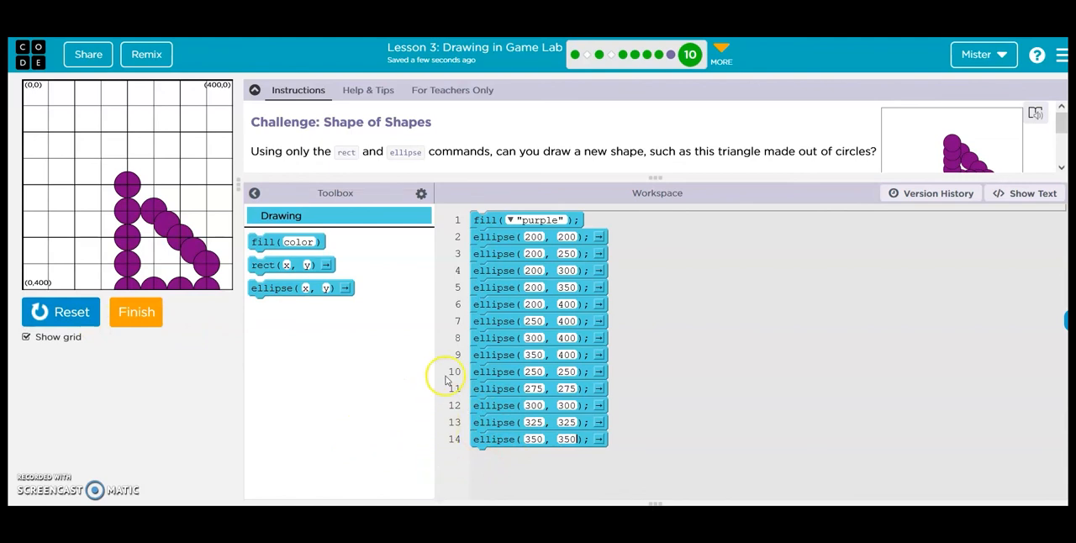
pyautogui.moveTo(143, 195)
pyautogui.write('225')
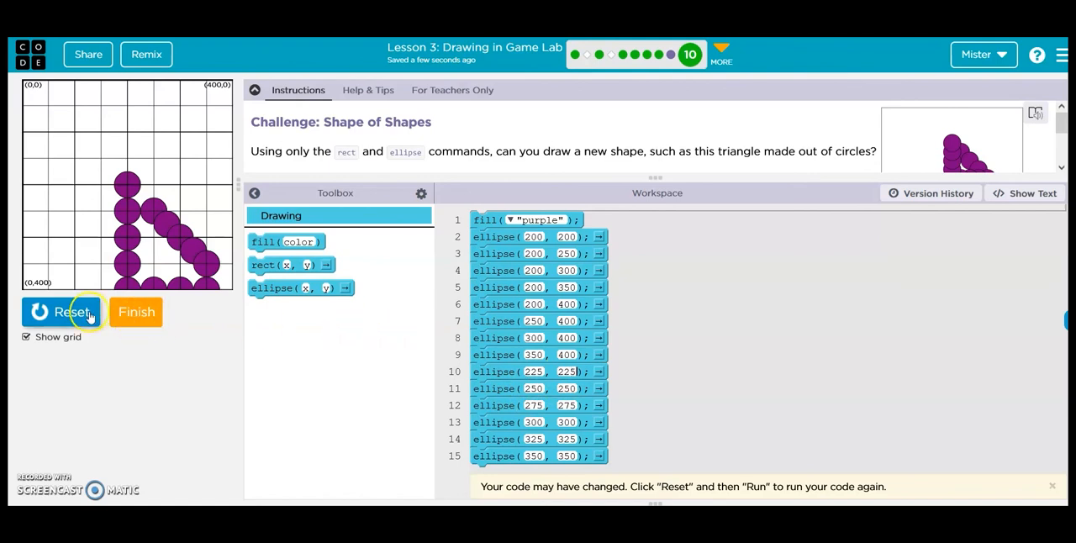
# Add circles at 225, 225, 375, 375 and 400, 400 and rerun to show the finished triangle.
pyautogui.click(60, 313)
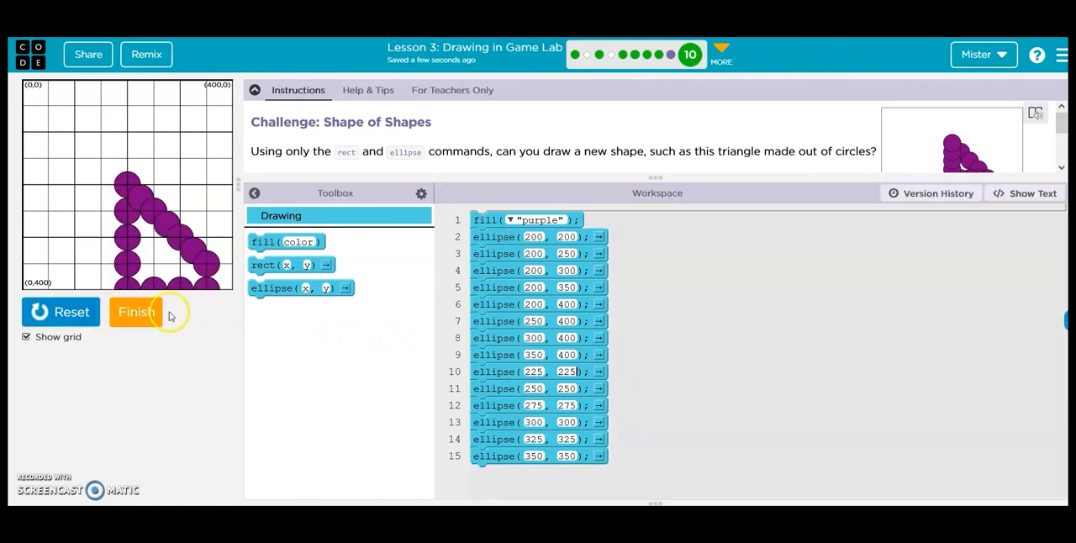
pyautogui.moveTo(227, 282)
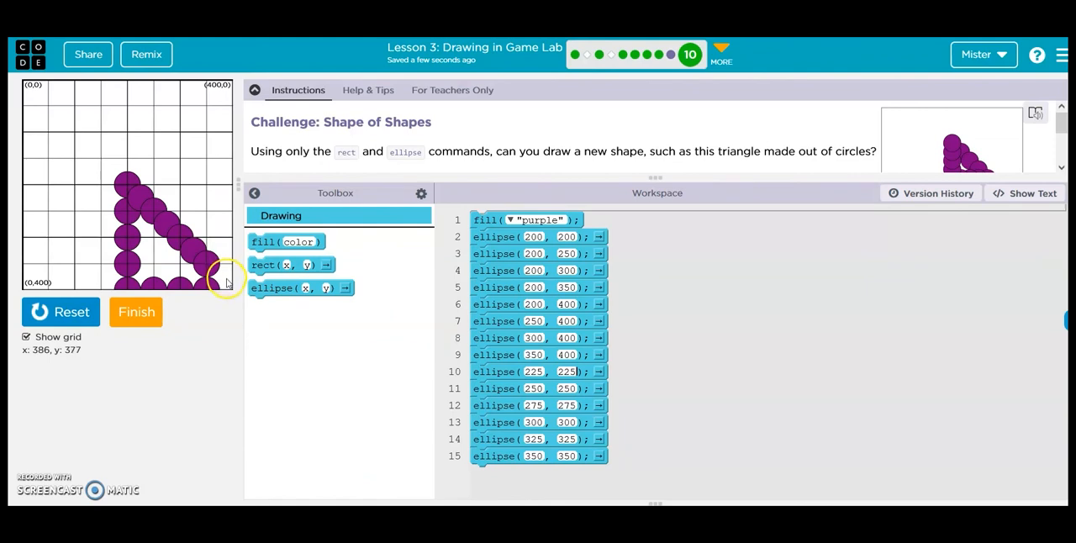
pyautogui.moveTo(406, 397)
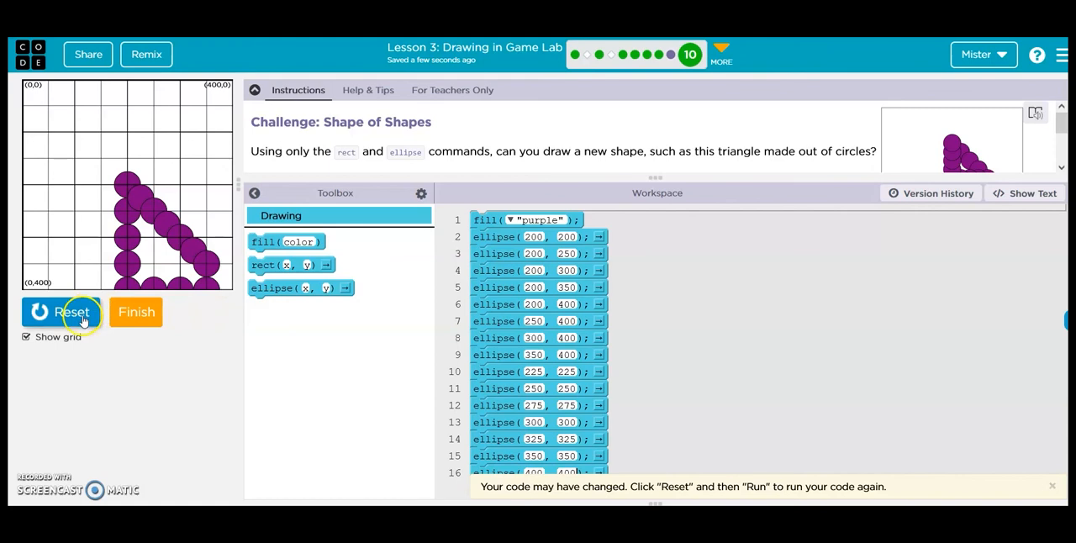
pyautogui.click(74, 313)
pyautogui.write('37')
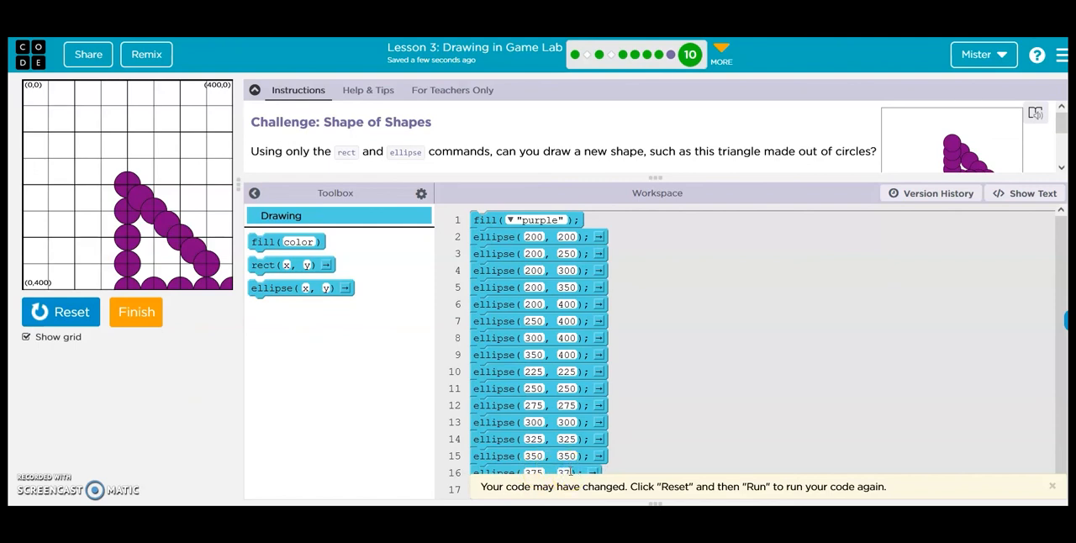
pyautogui.click(61, 312)
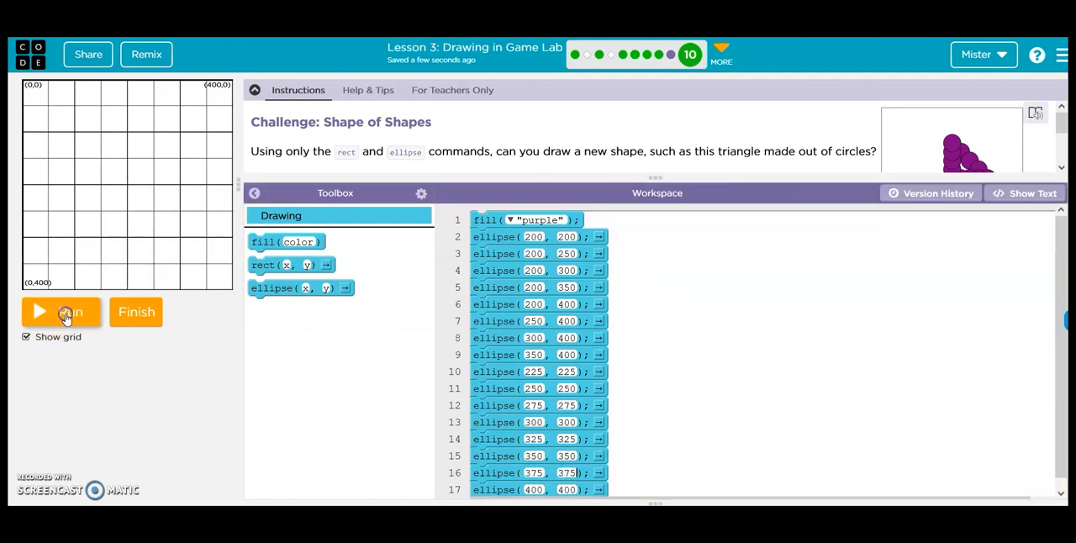
pyautogui.click(60, 312)
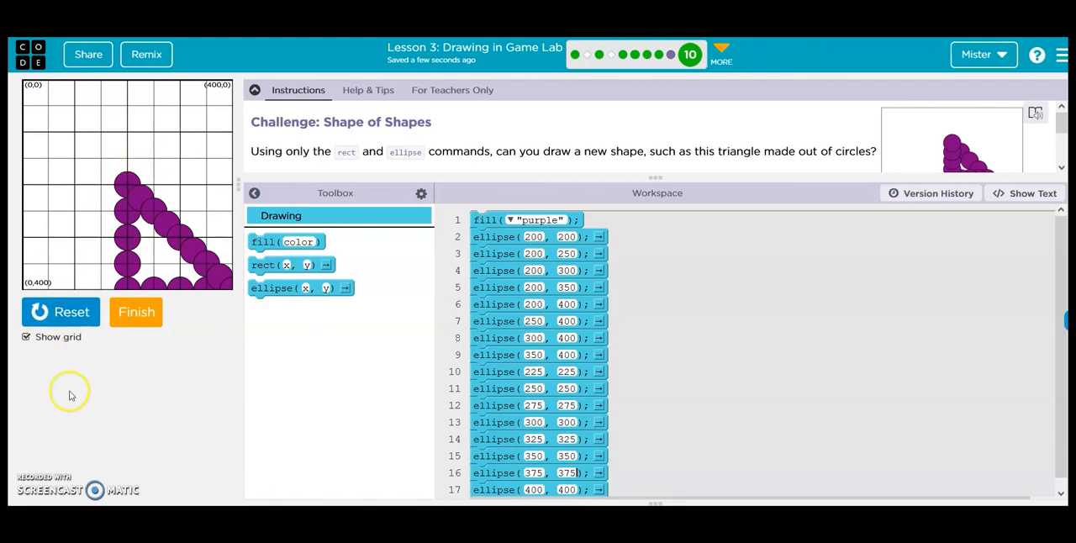